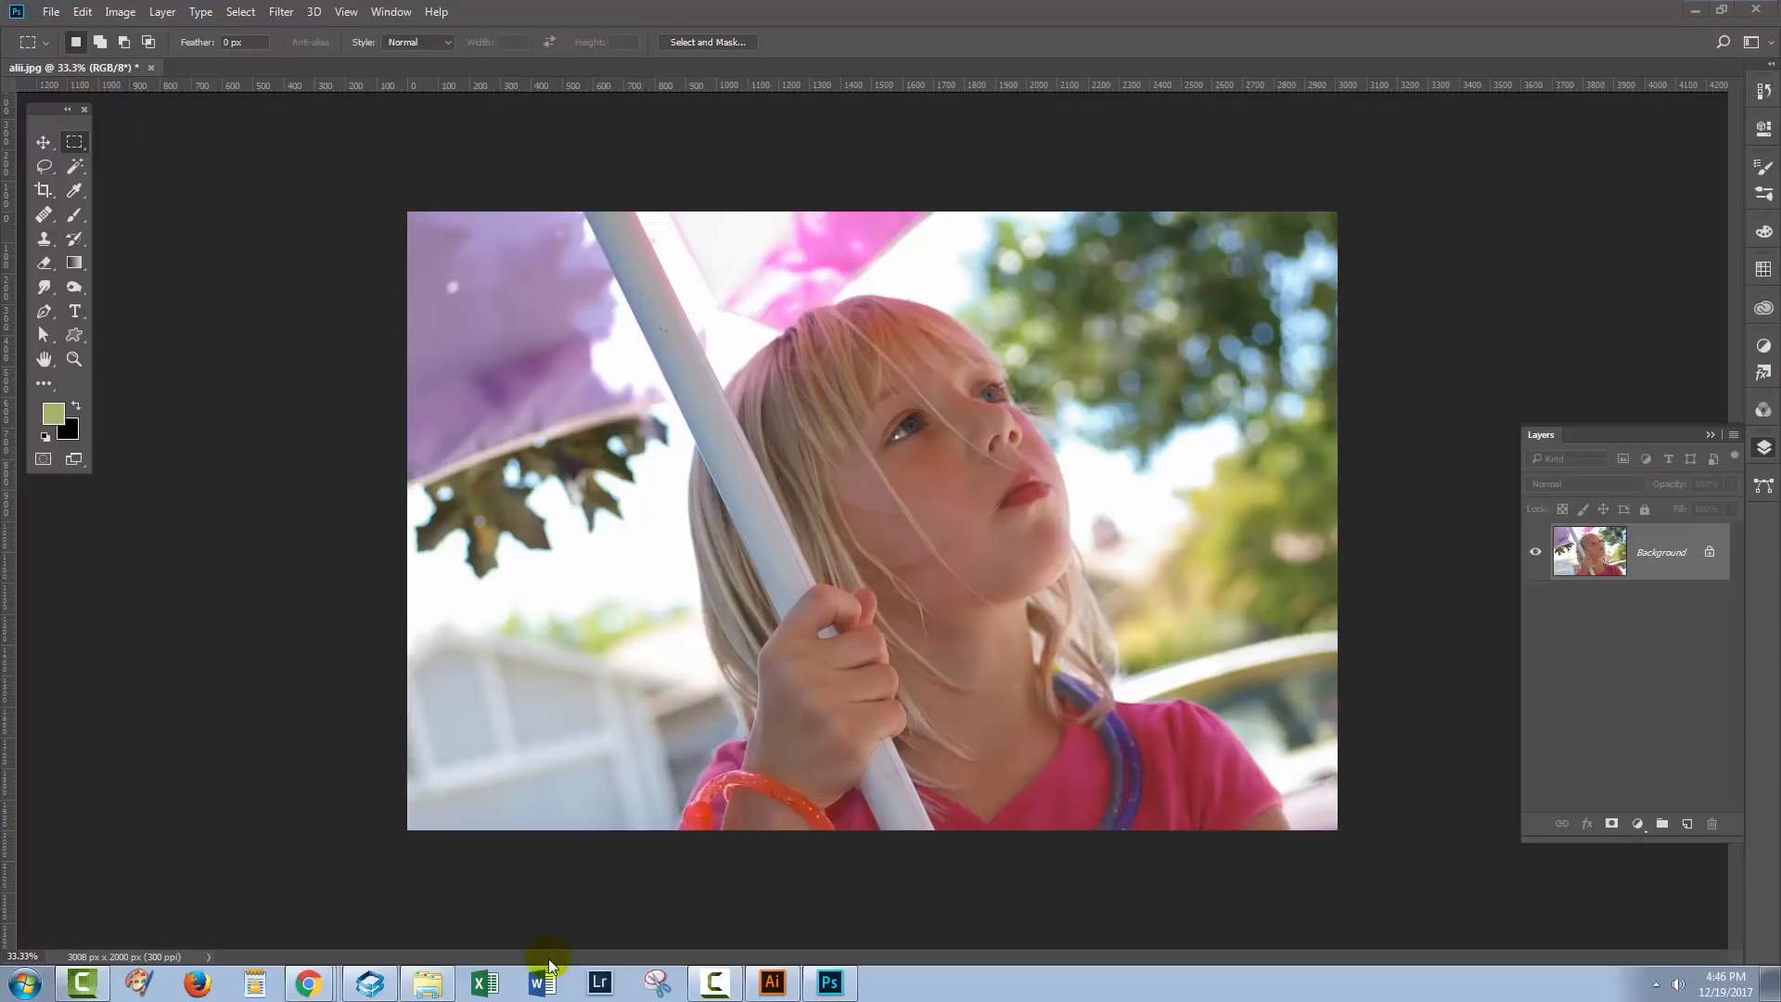
pyautogui.moveTo(309, 981)
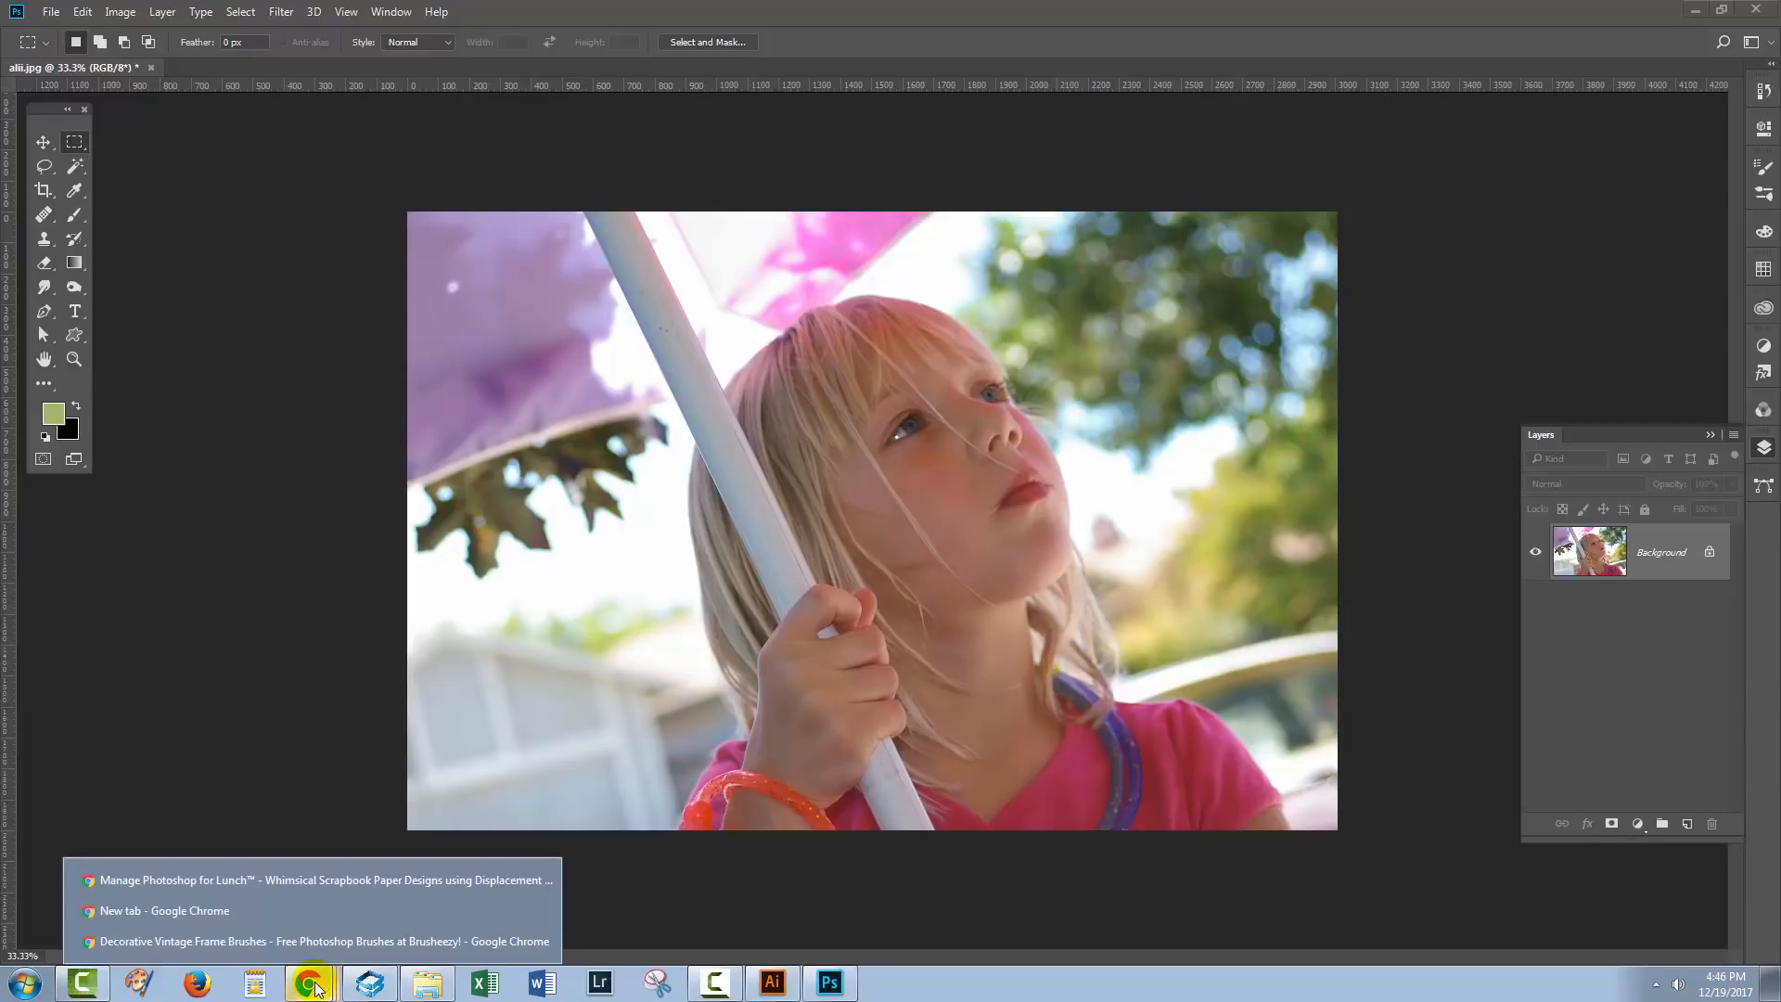
# - Review Brusheezy's Decorative Vintage Frame Brushes page in Chrome, then minimize Chrome
pyautogui.click(323, 941)
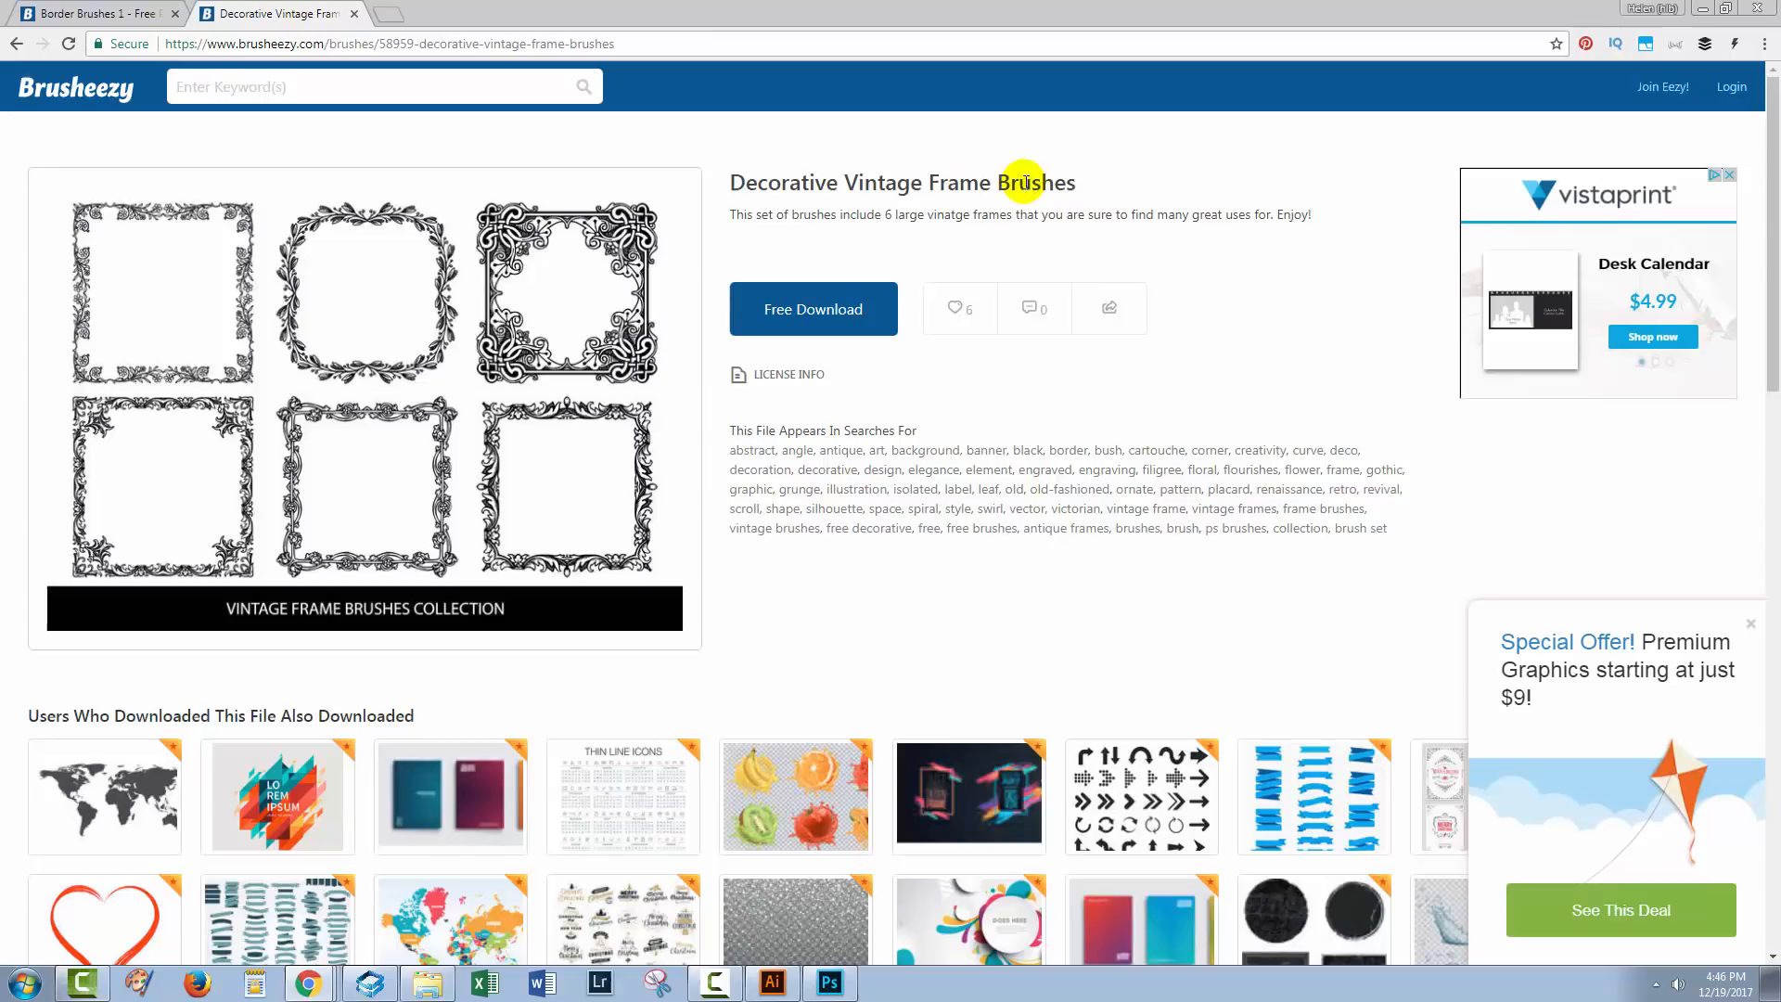
pyautogui.moveTo(414, 513)
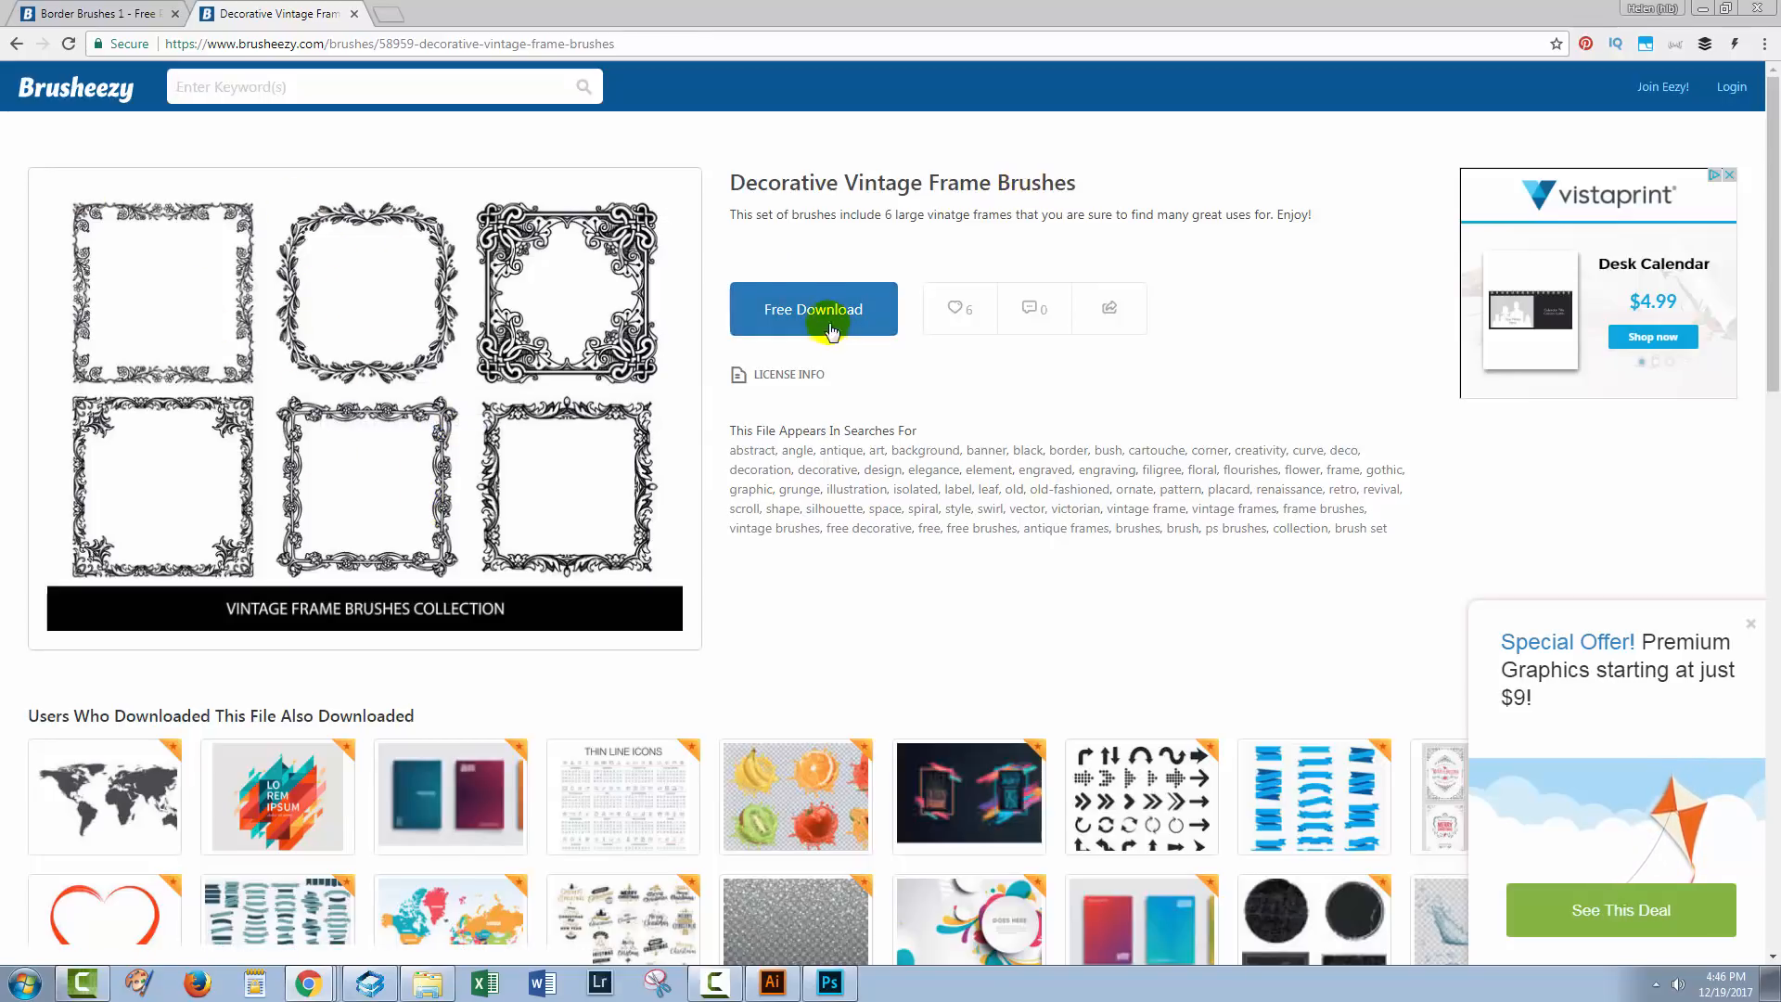
pyautogui.moveTo(1613, 9)
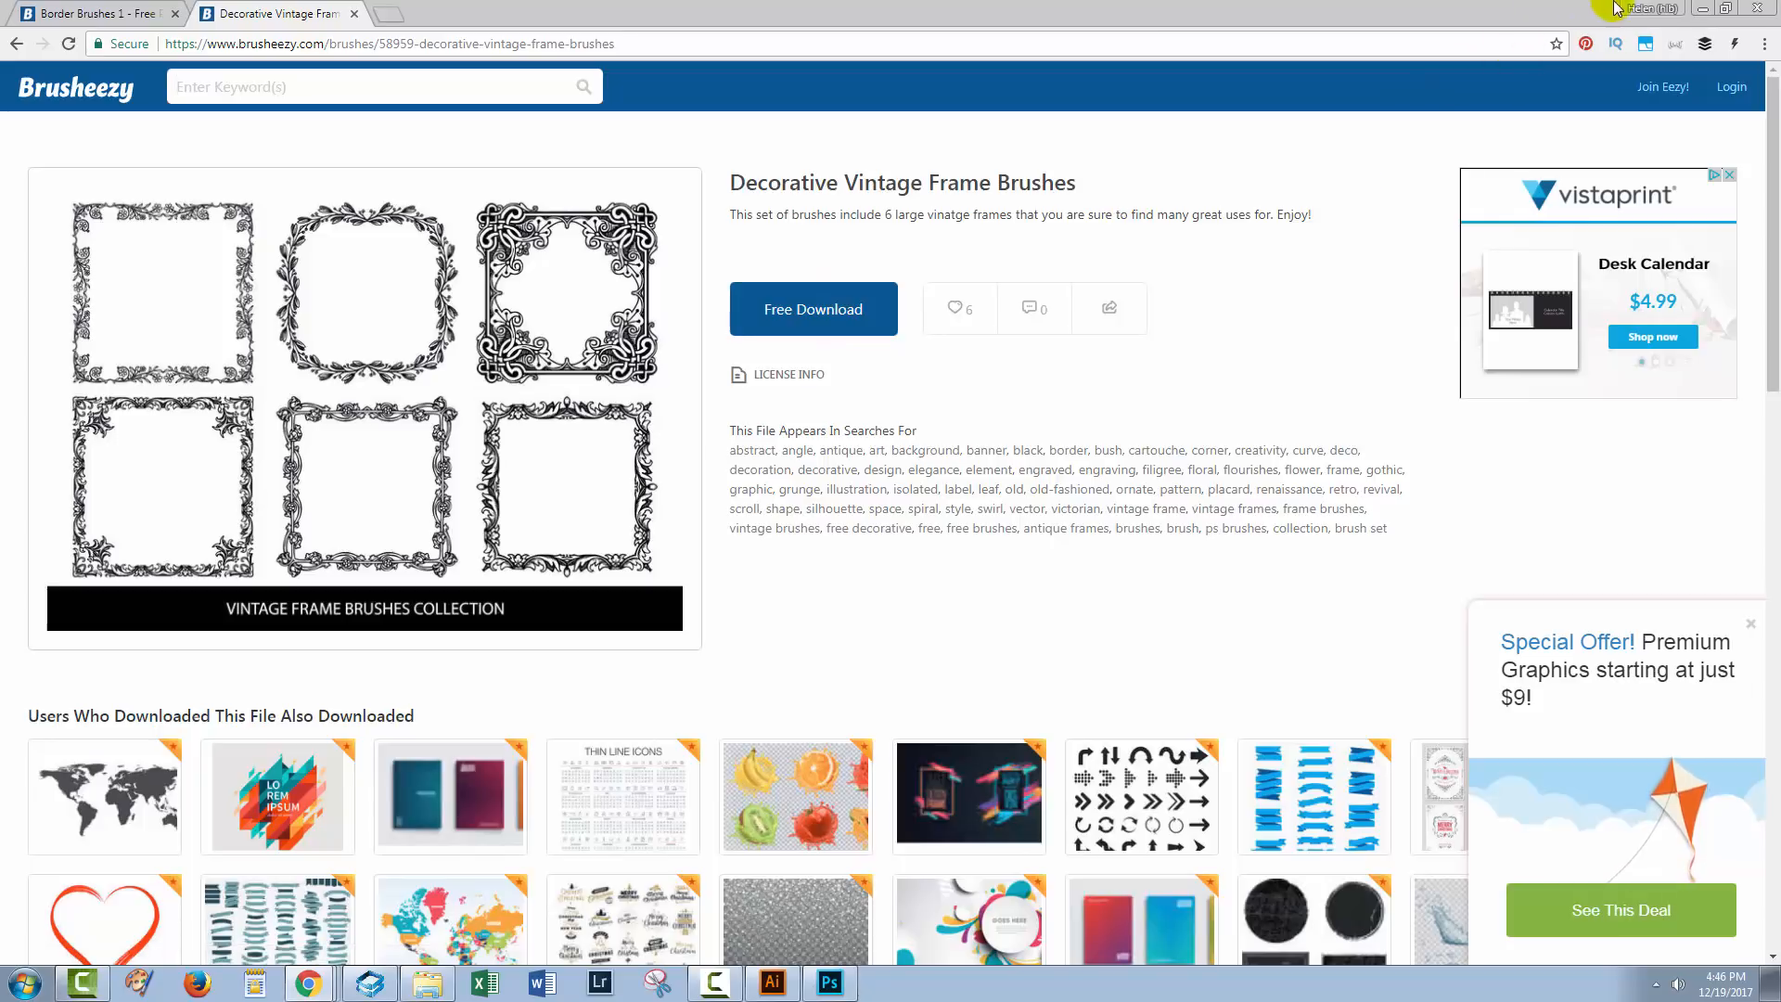
pyautogui.click(831, 983)
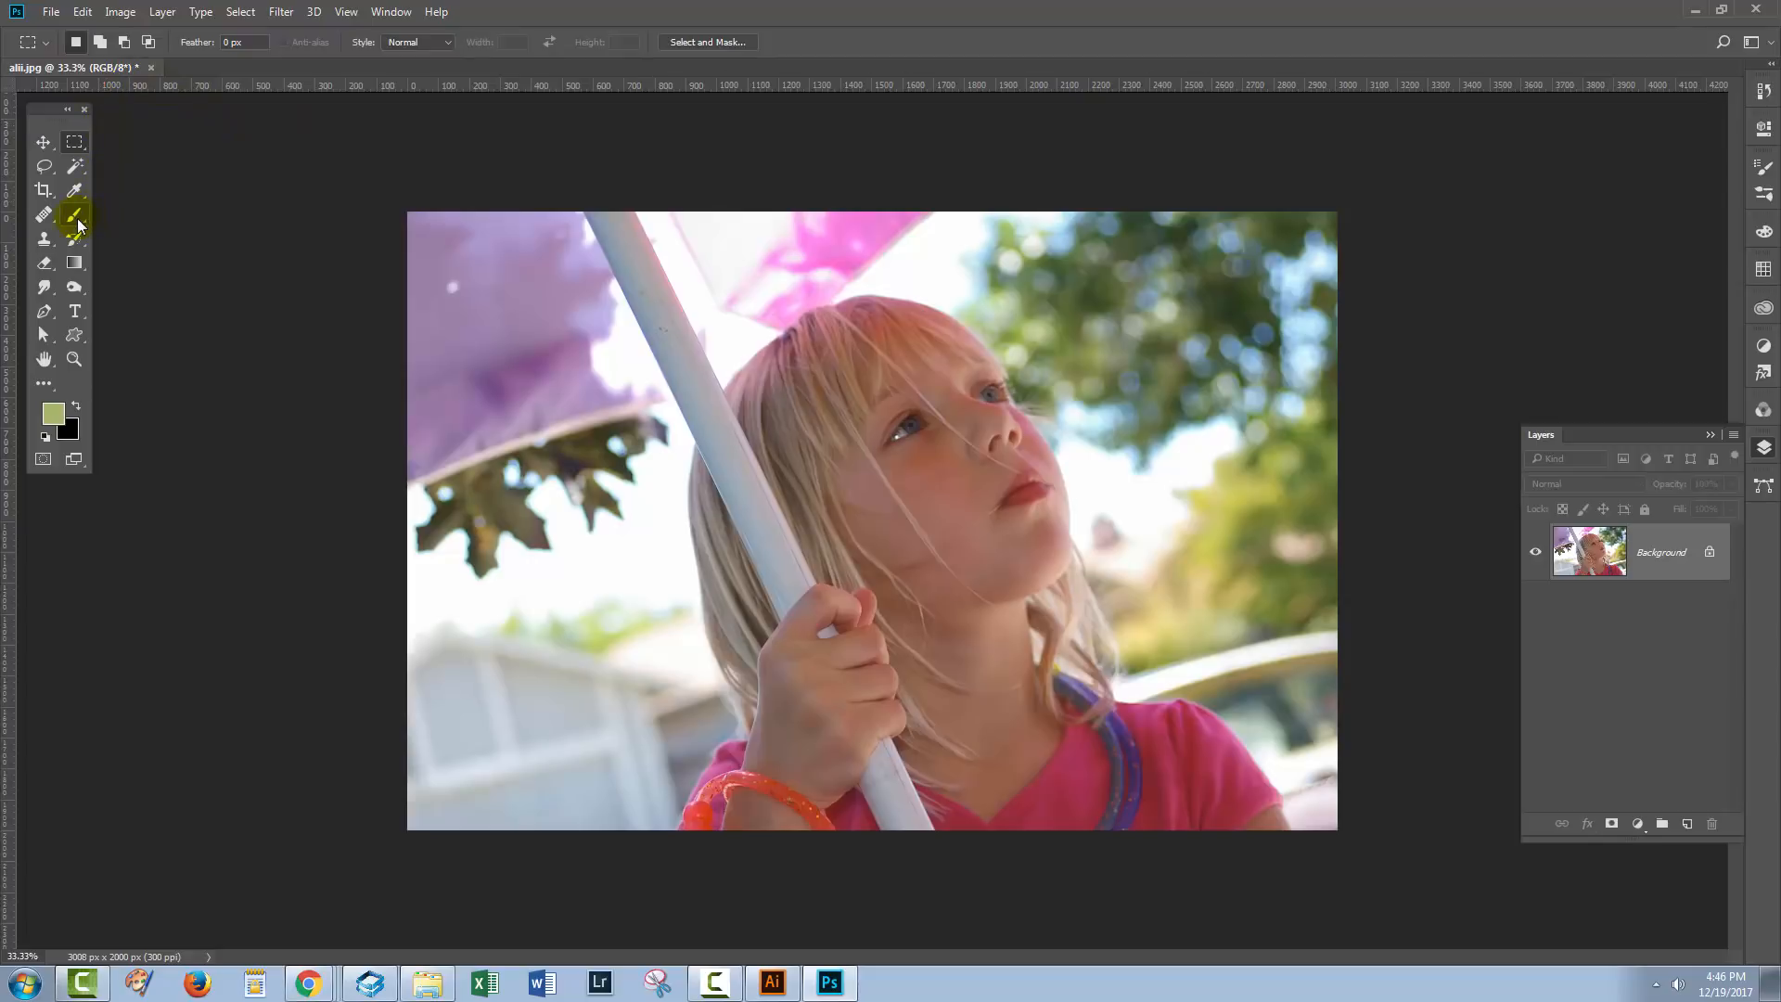
pyautogui.moveTo(76, 216)
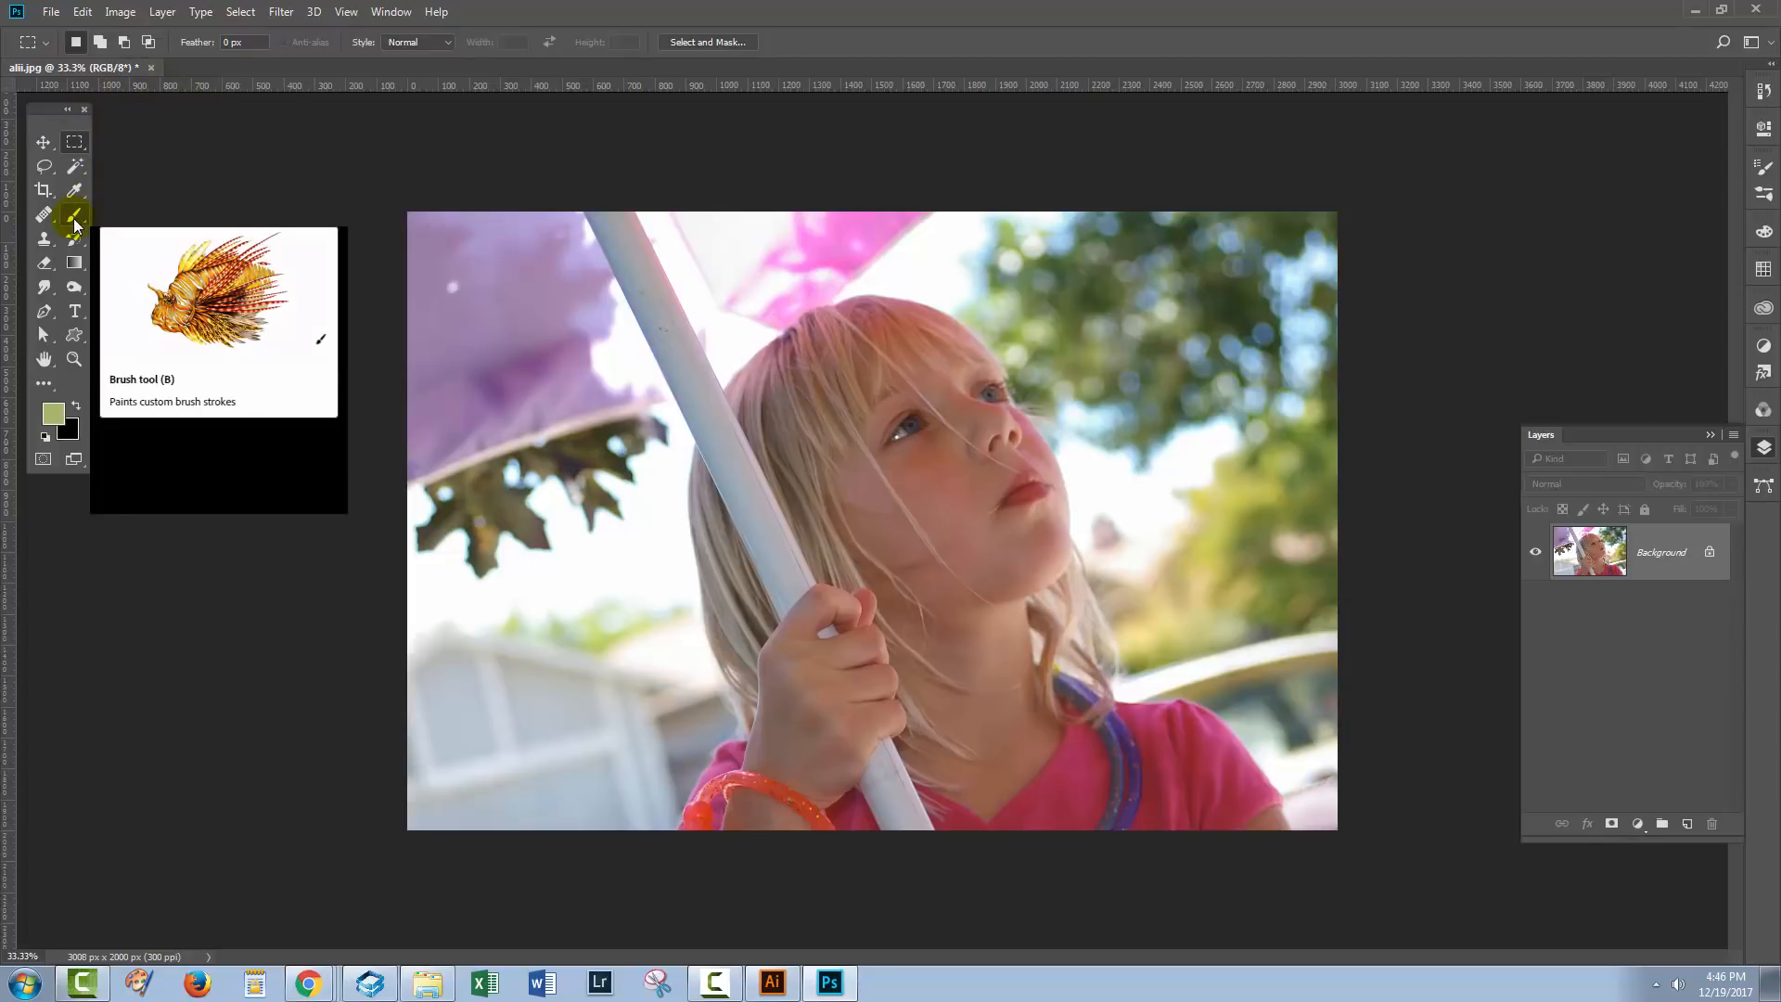
# - Activate the Brush tool and show the Brush Preset picker's gear menu
pyautogui.click(76, 217)
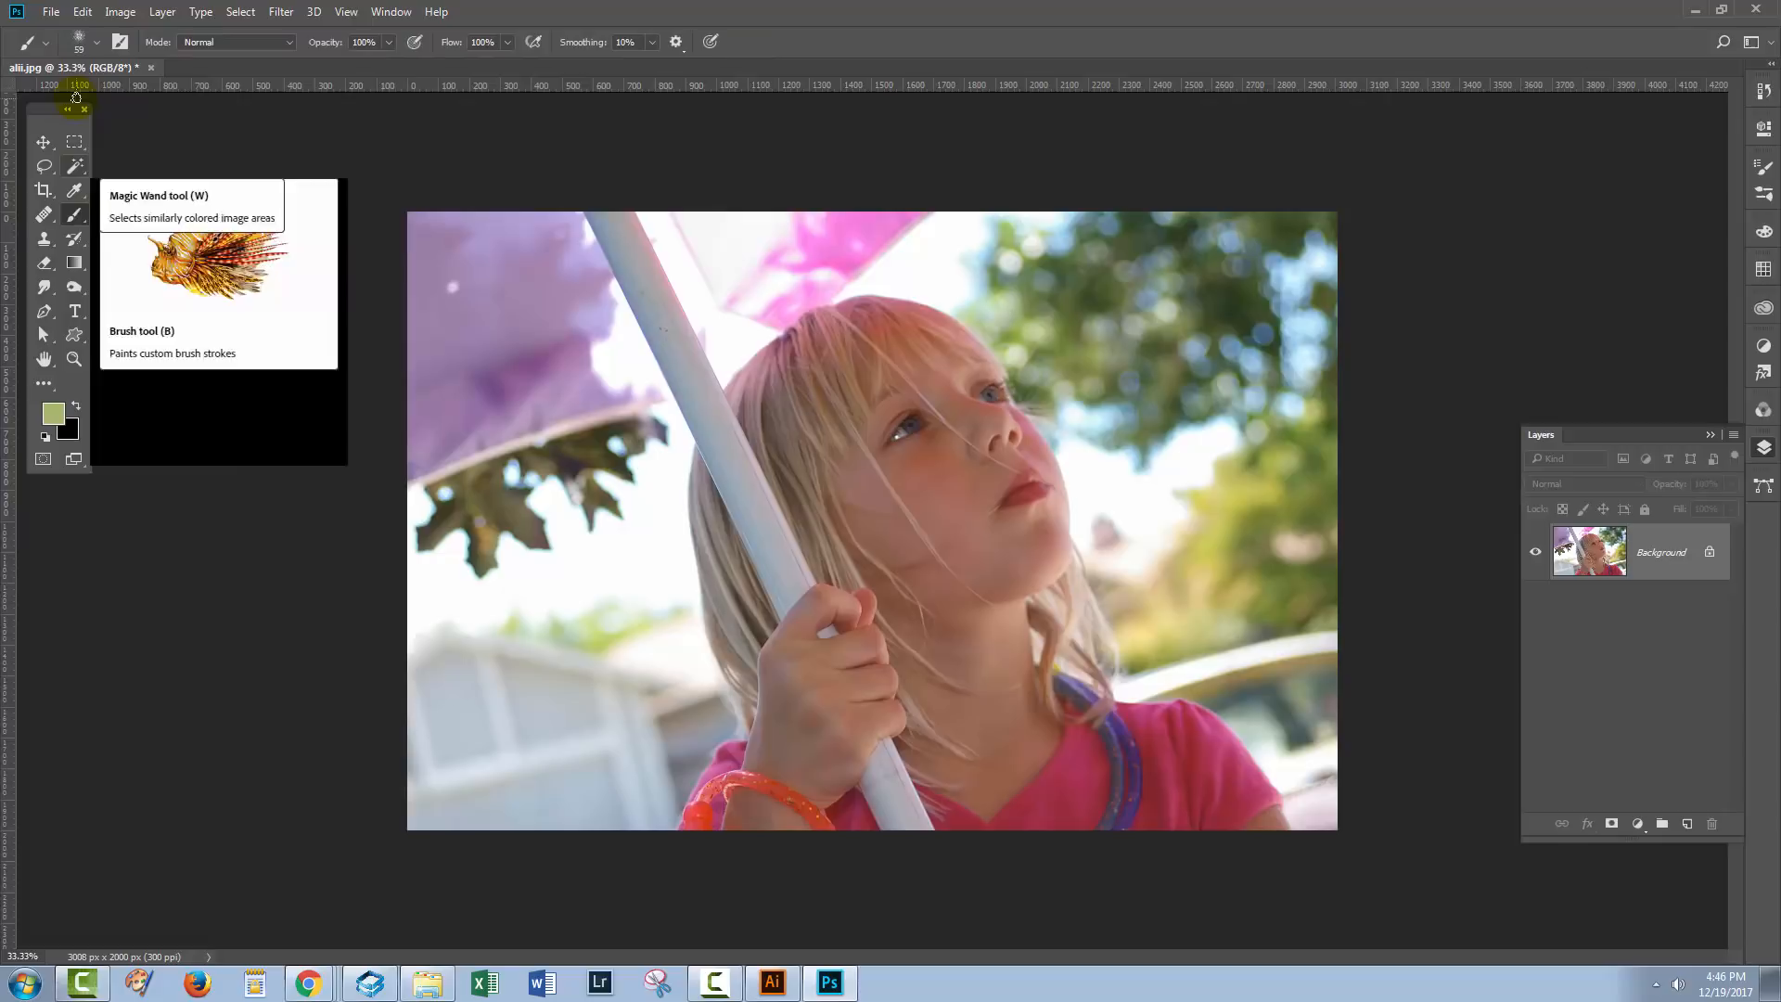
pyautogui.click(102, 42)
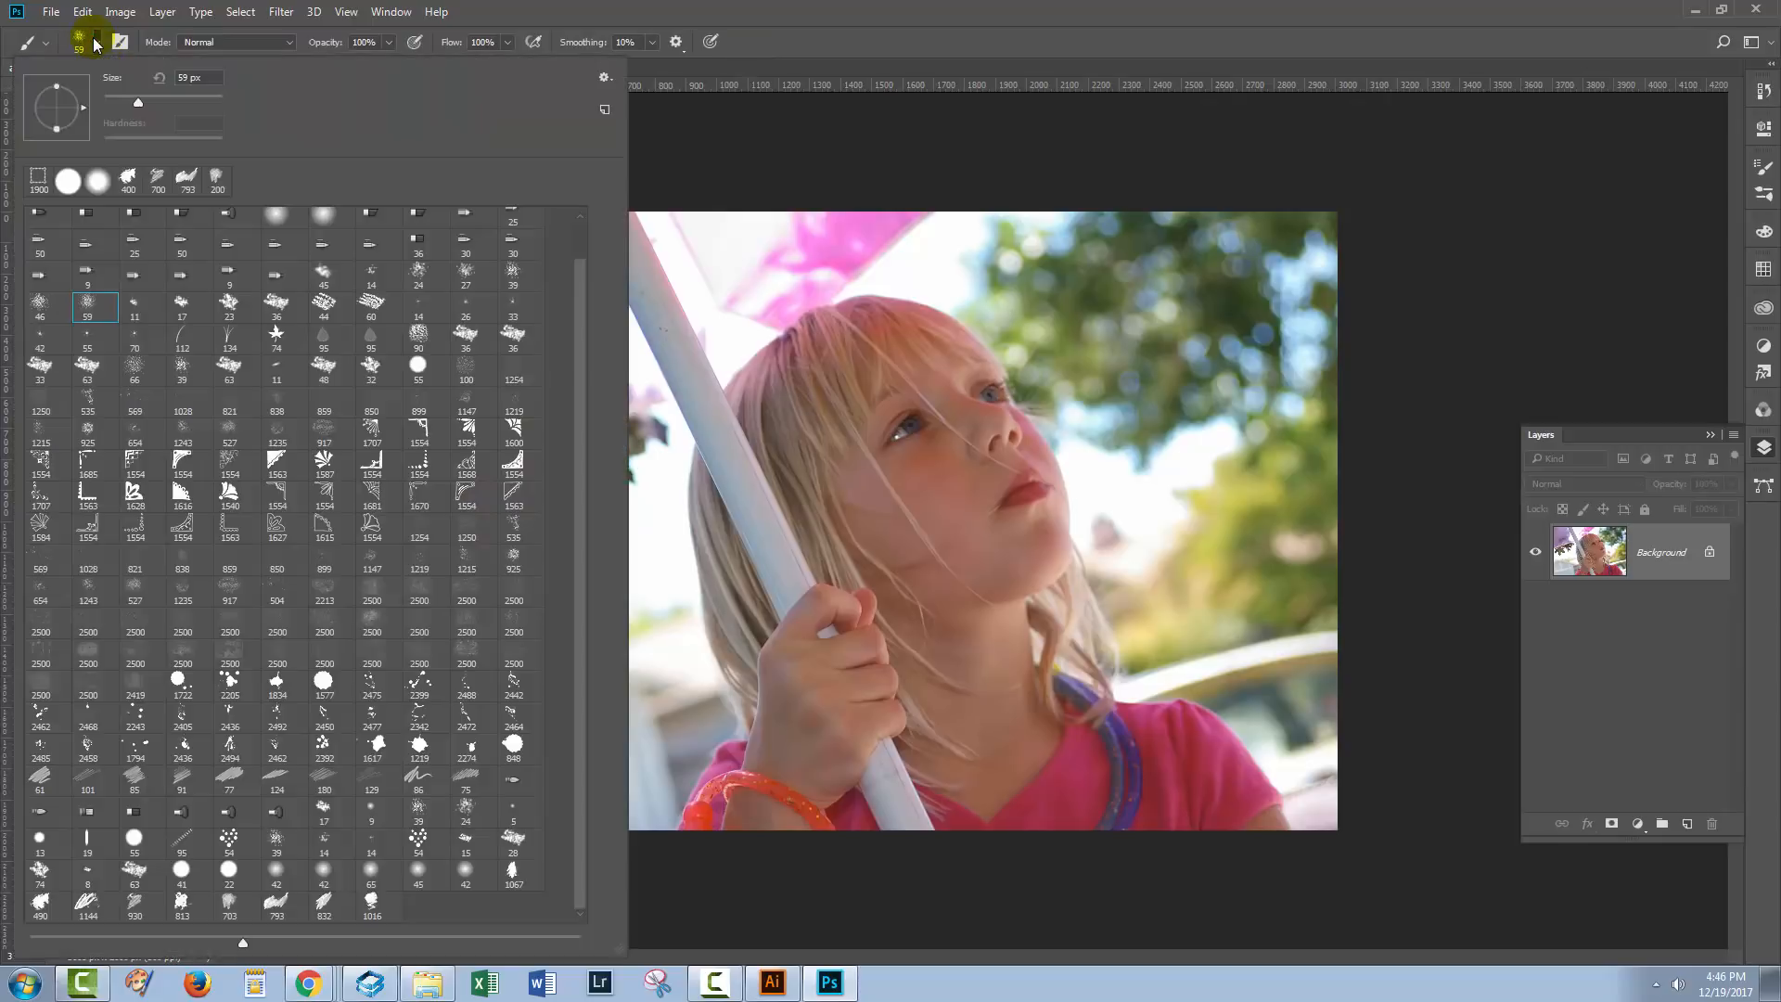
pyautogui.click(603, 77)
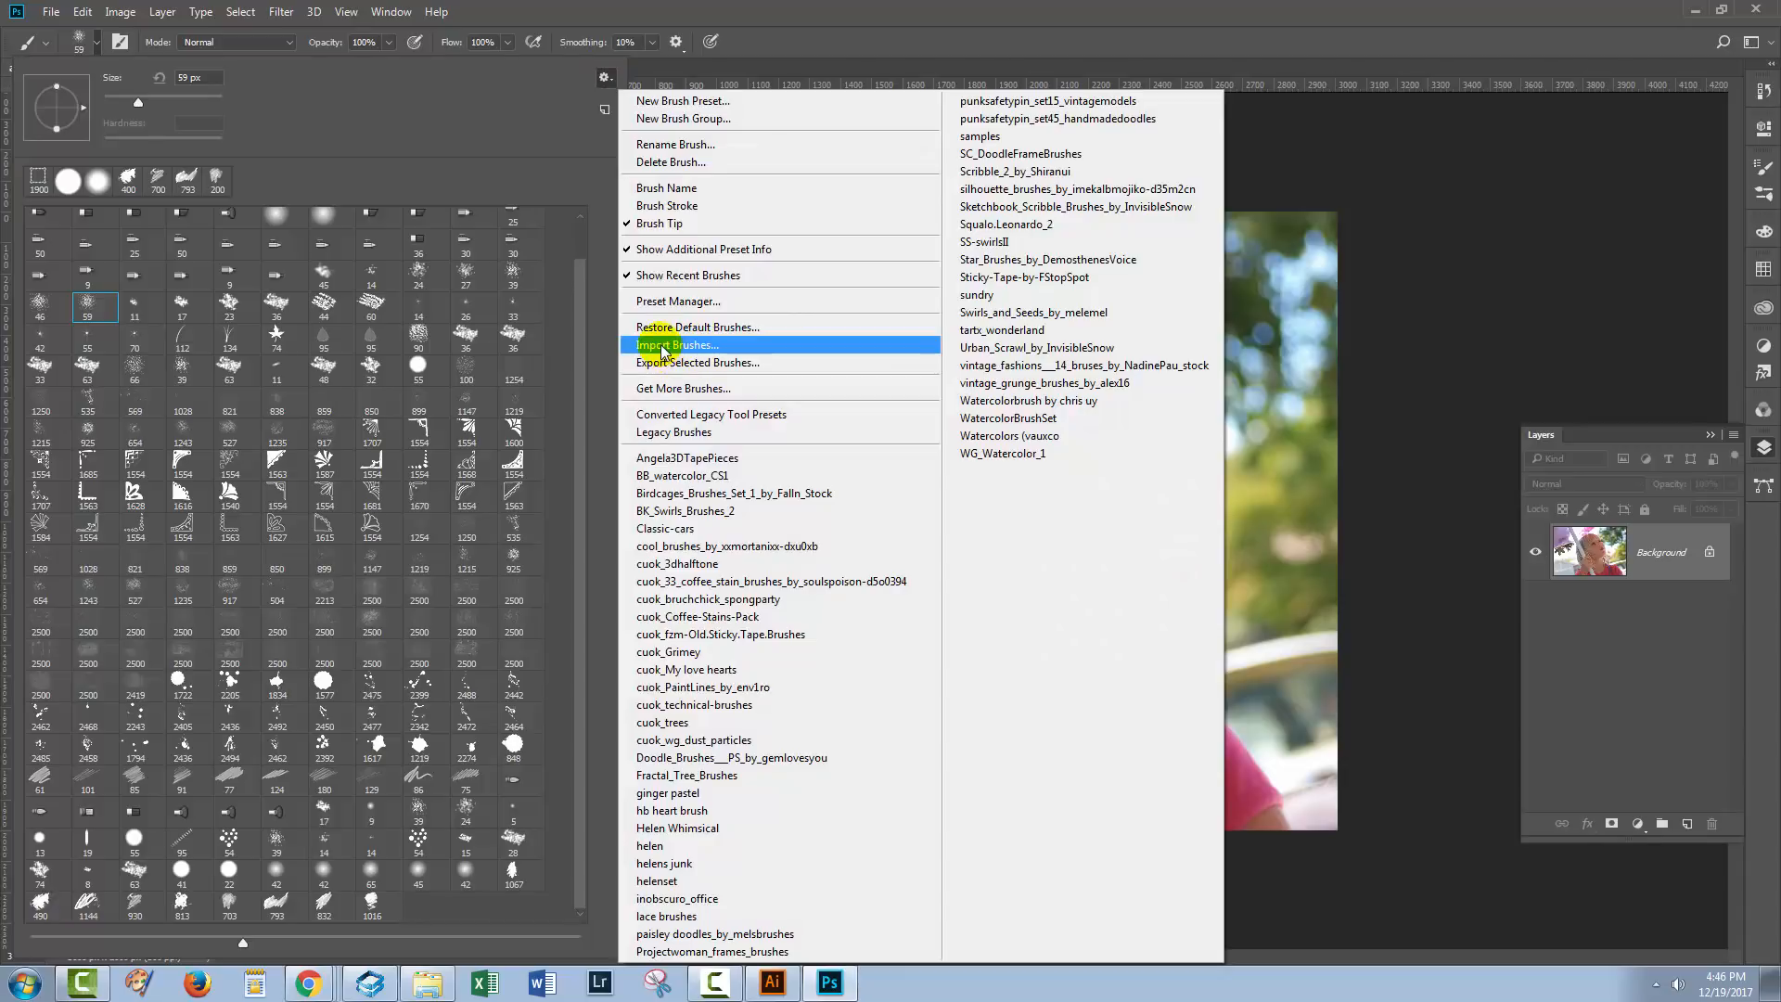
# - Choose Import Brushes to open the Load dialog at Photoshop's Presets Brushes folder
pyautogui.click(678, 346)
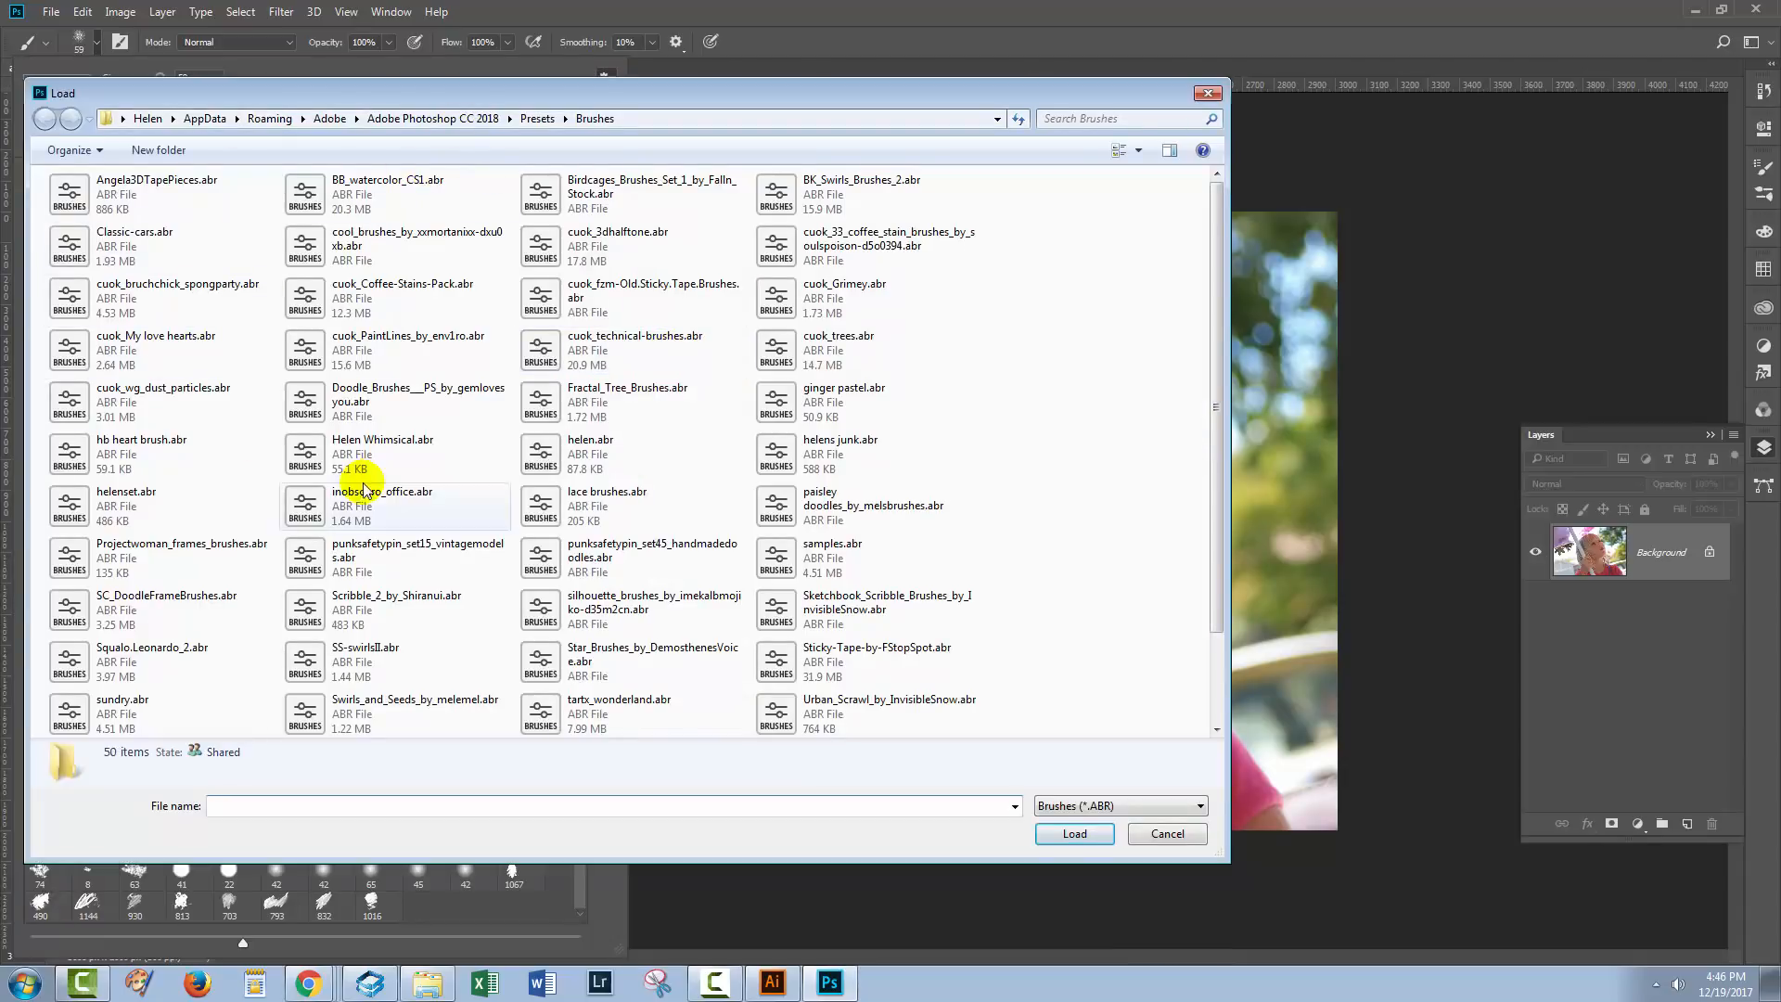
pyautogui.click(382, 453)
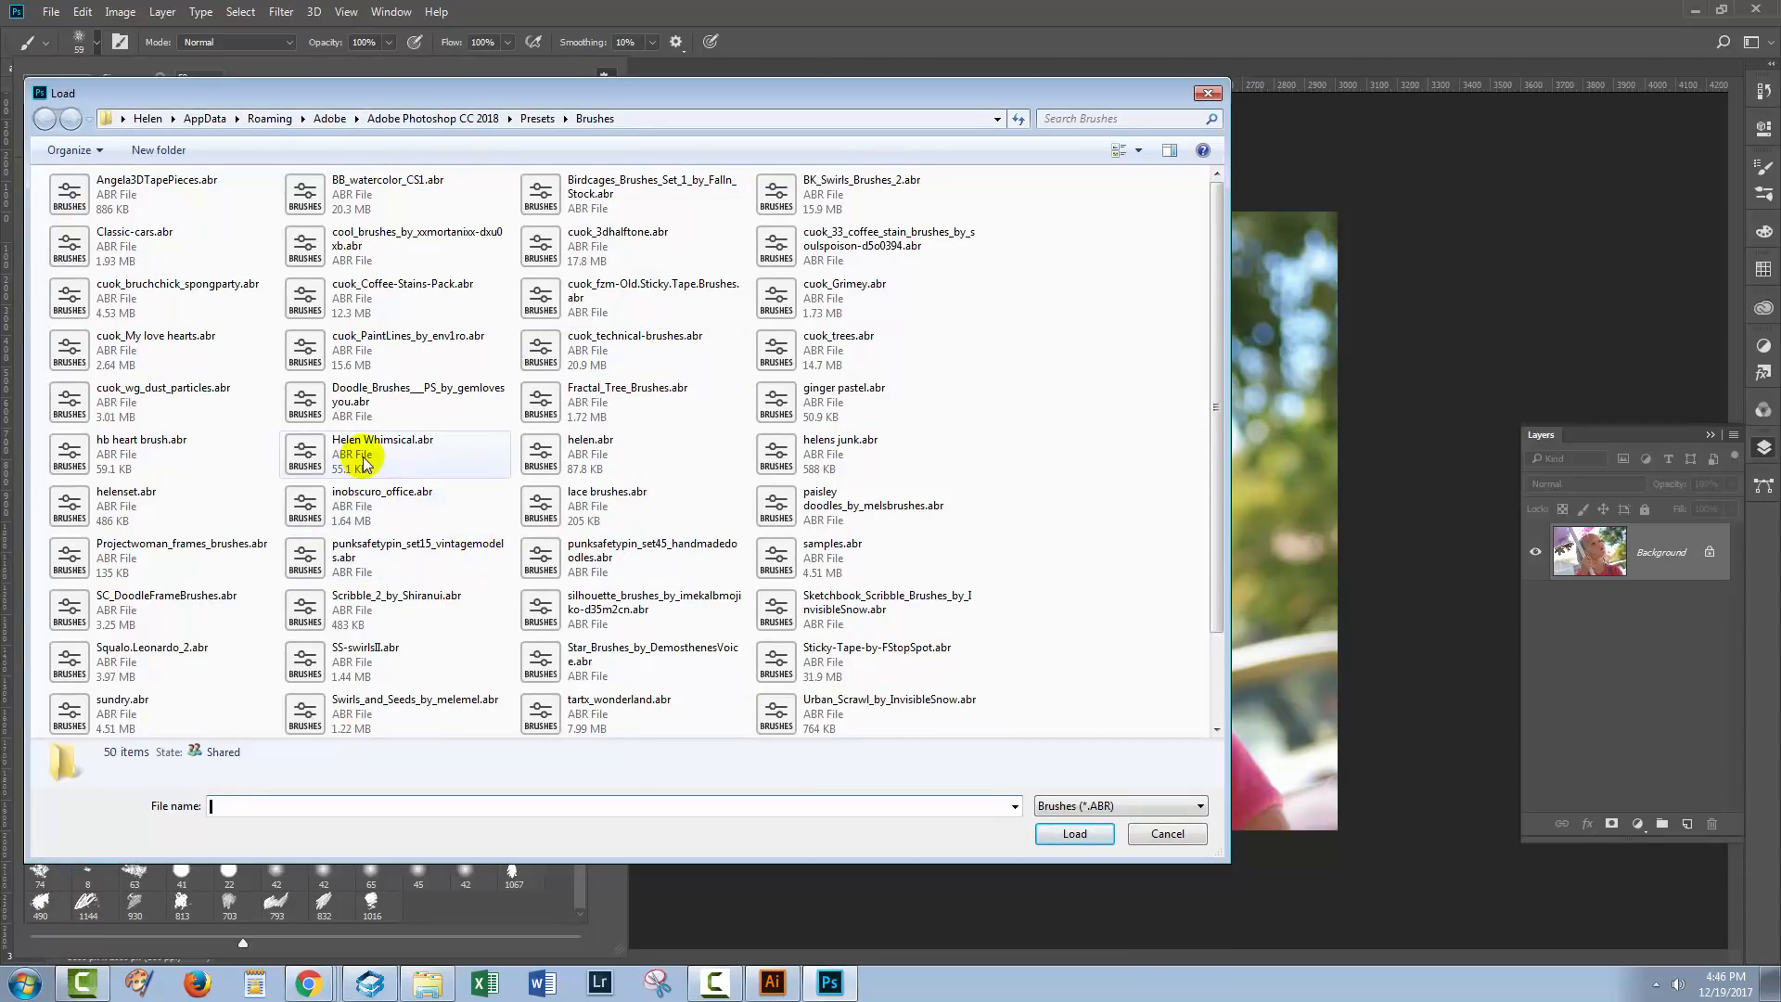
pyautogui.moveTo(203, 224)
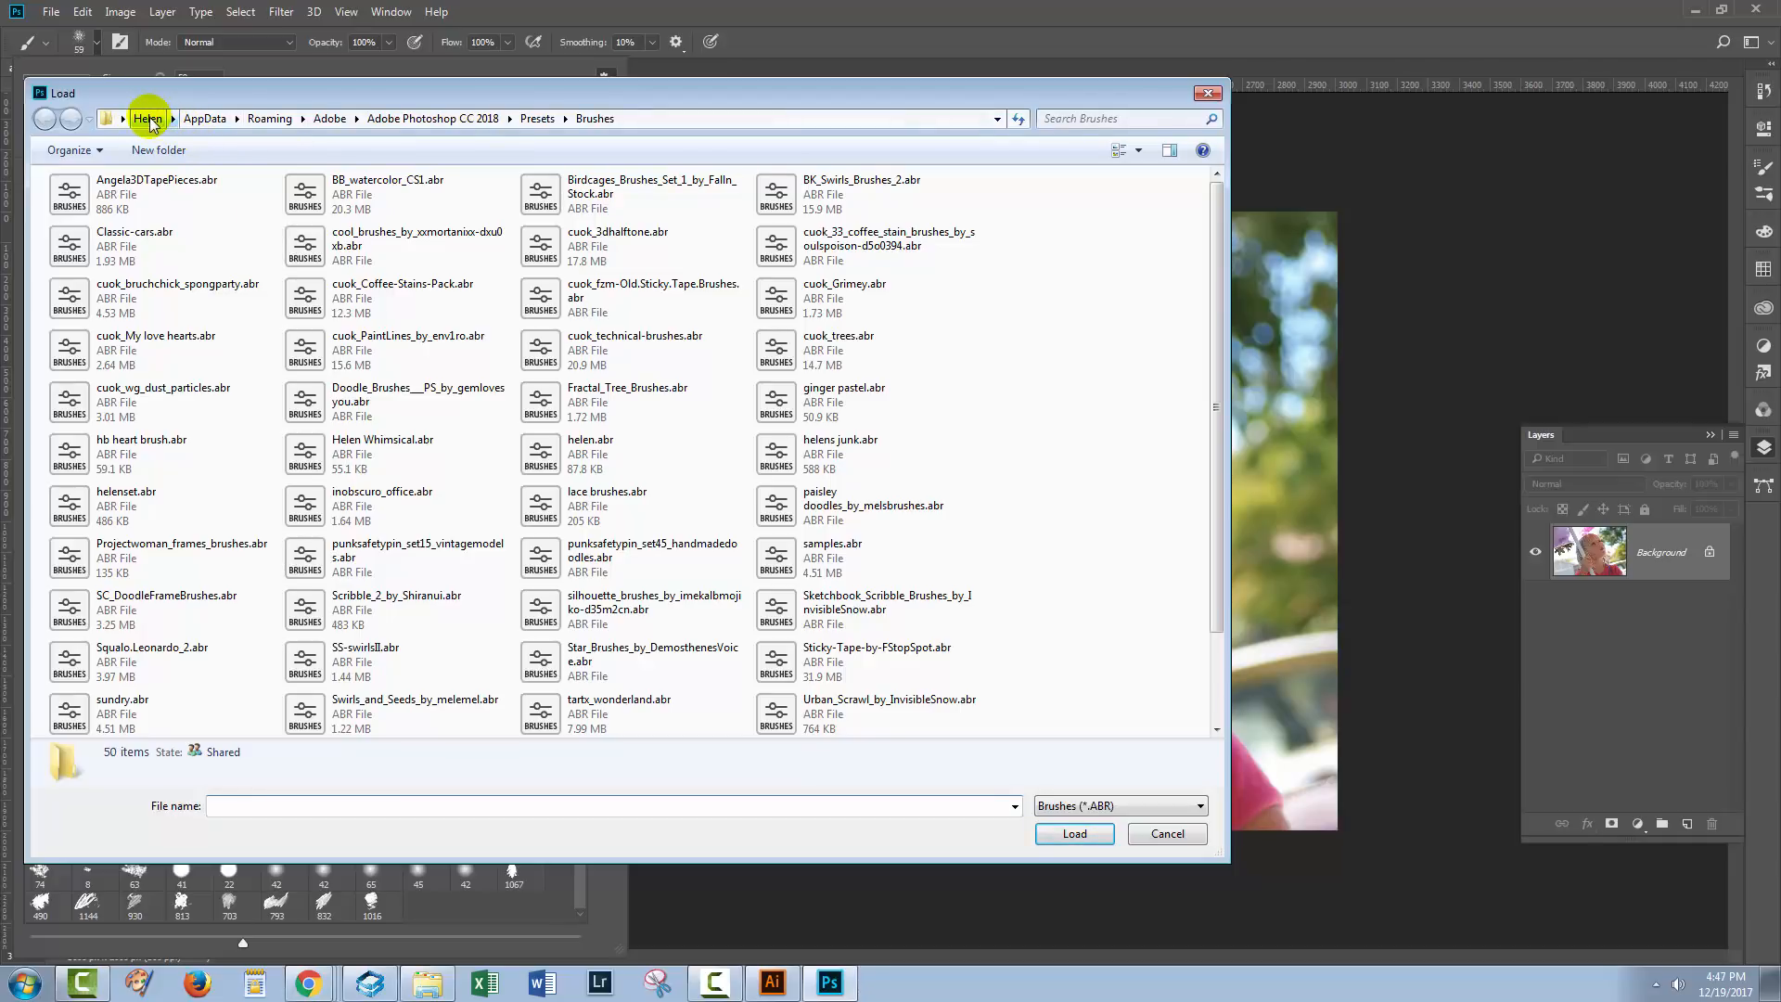
pyautogui.moveTo(203, 117)
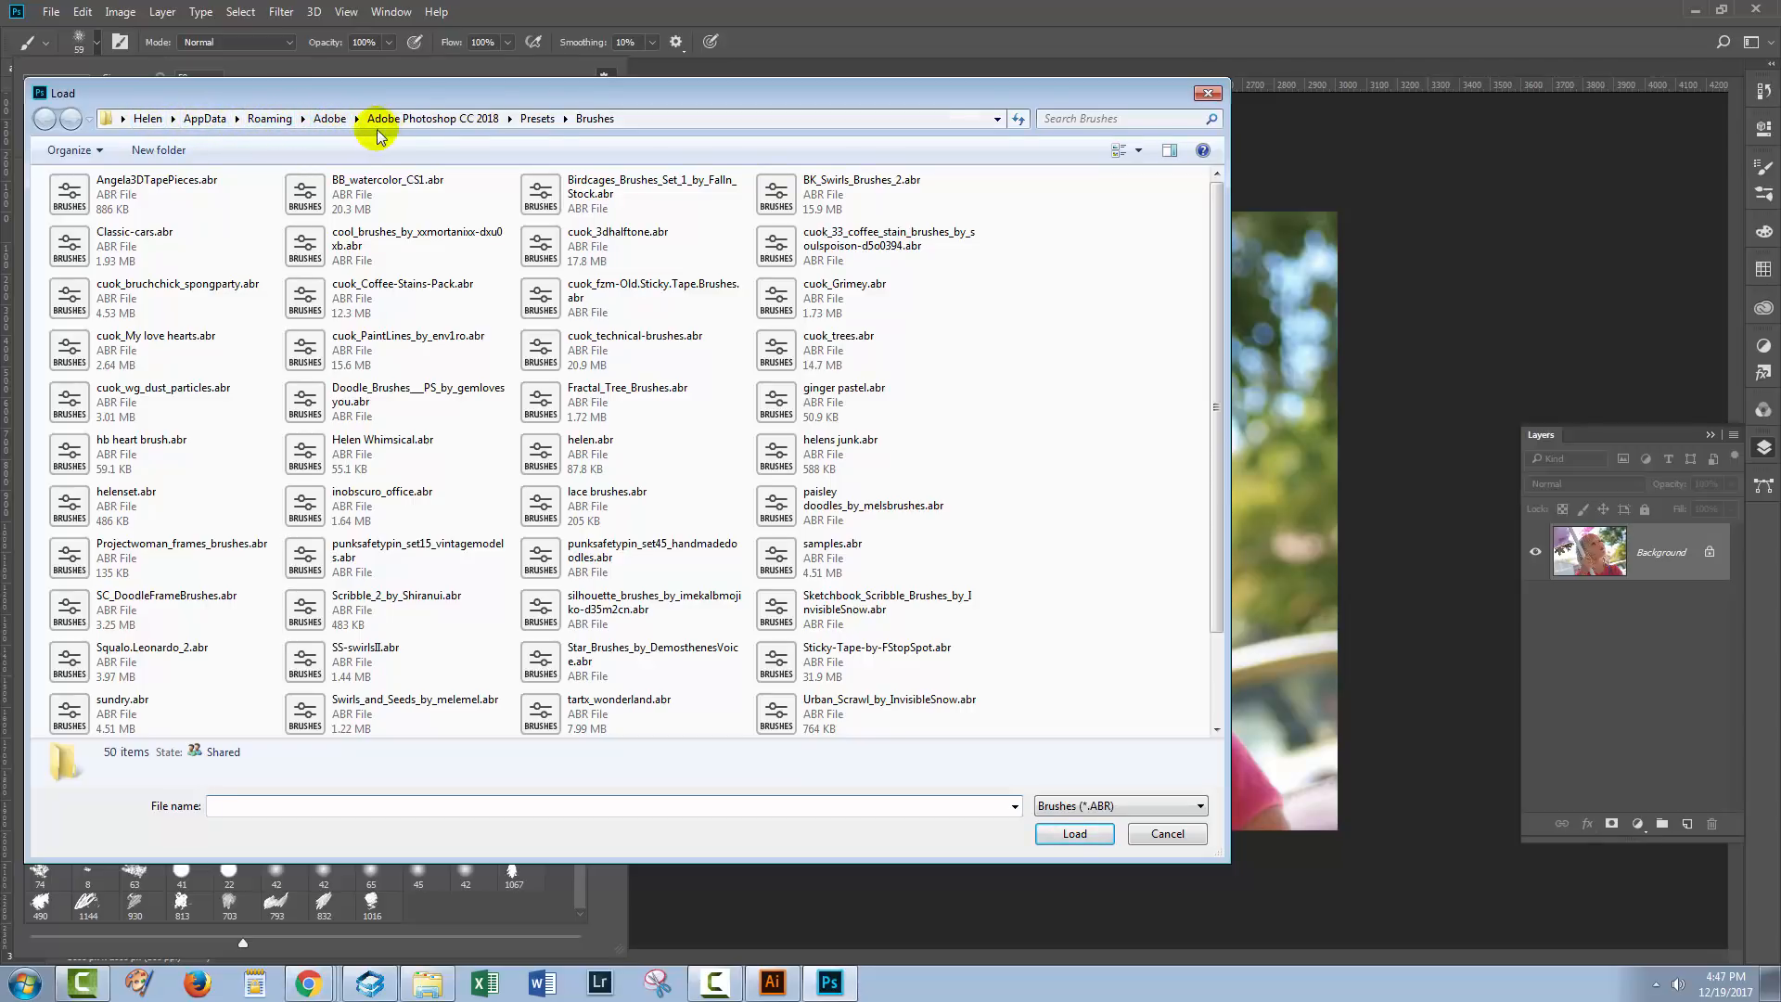
pyautogui.moveTo(457, 118)
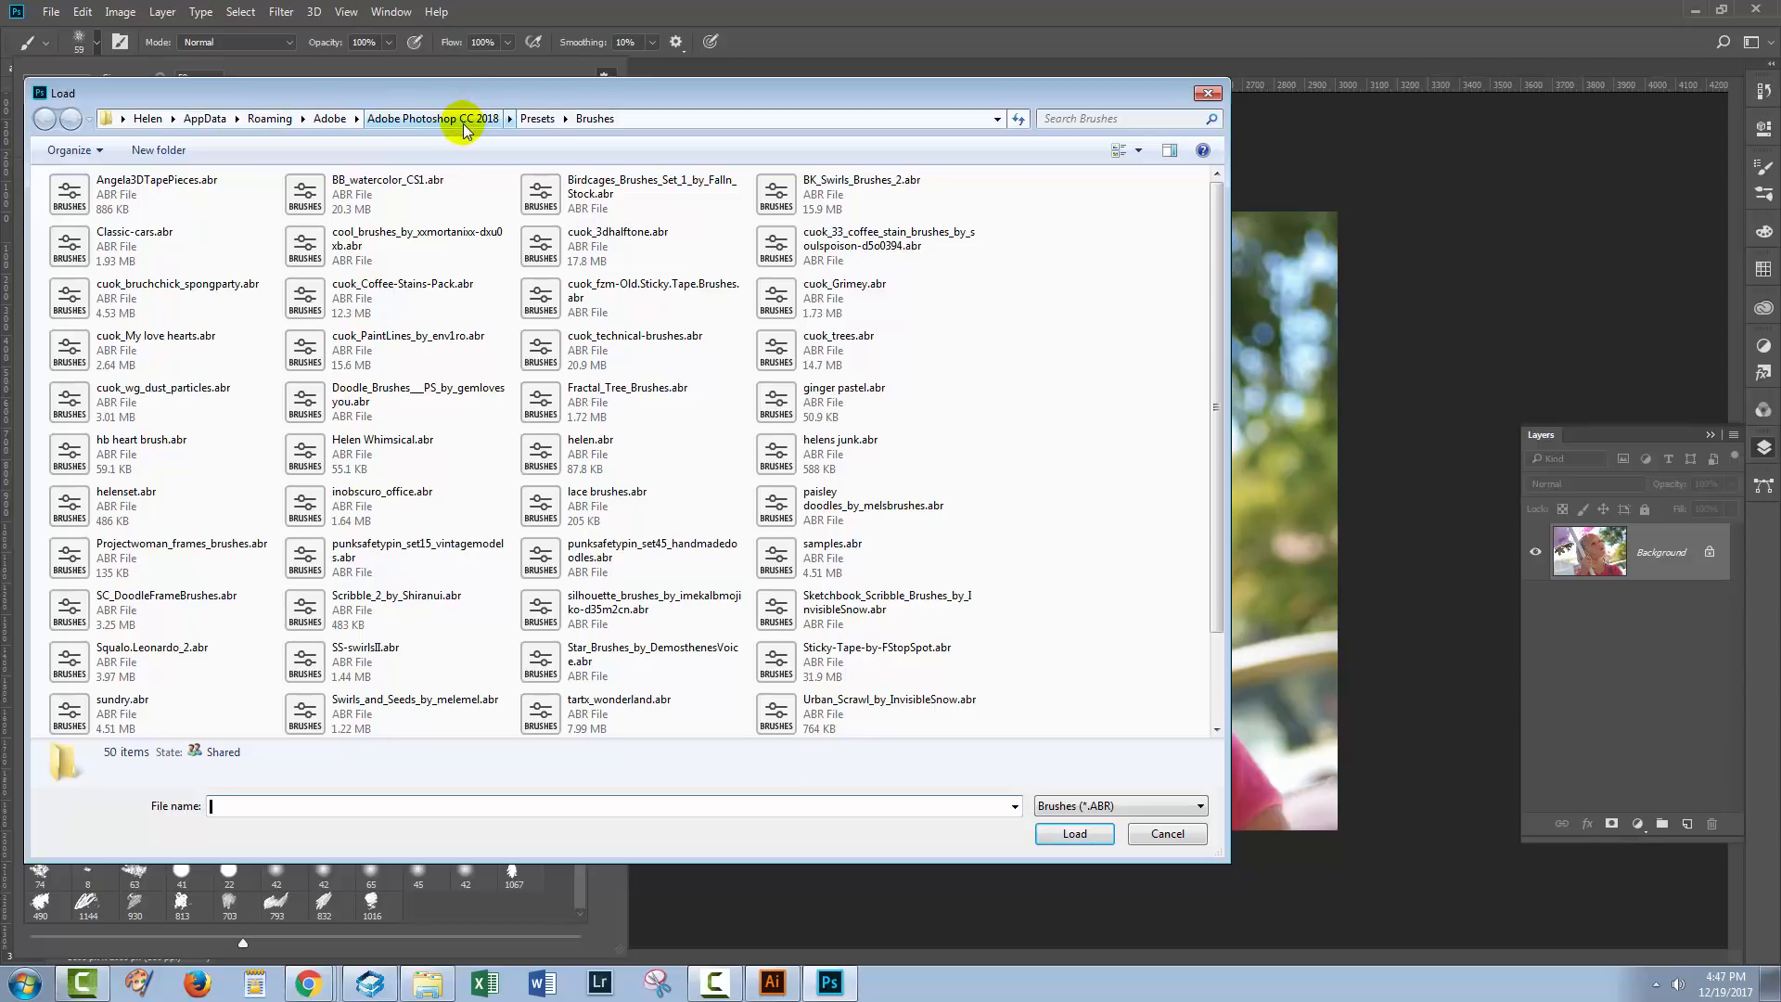
pyautogui.moveTo(1148, 759)
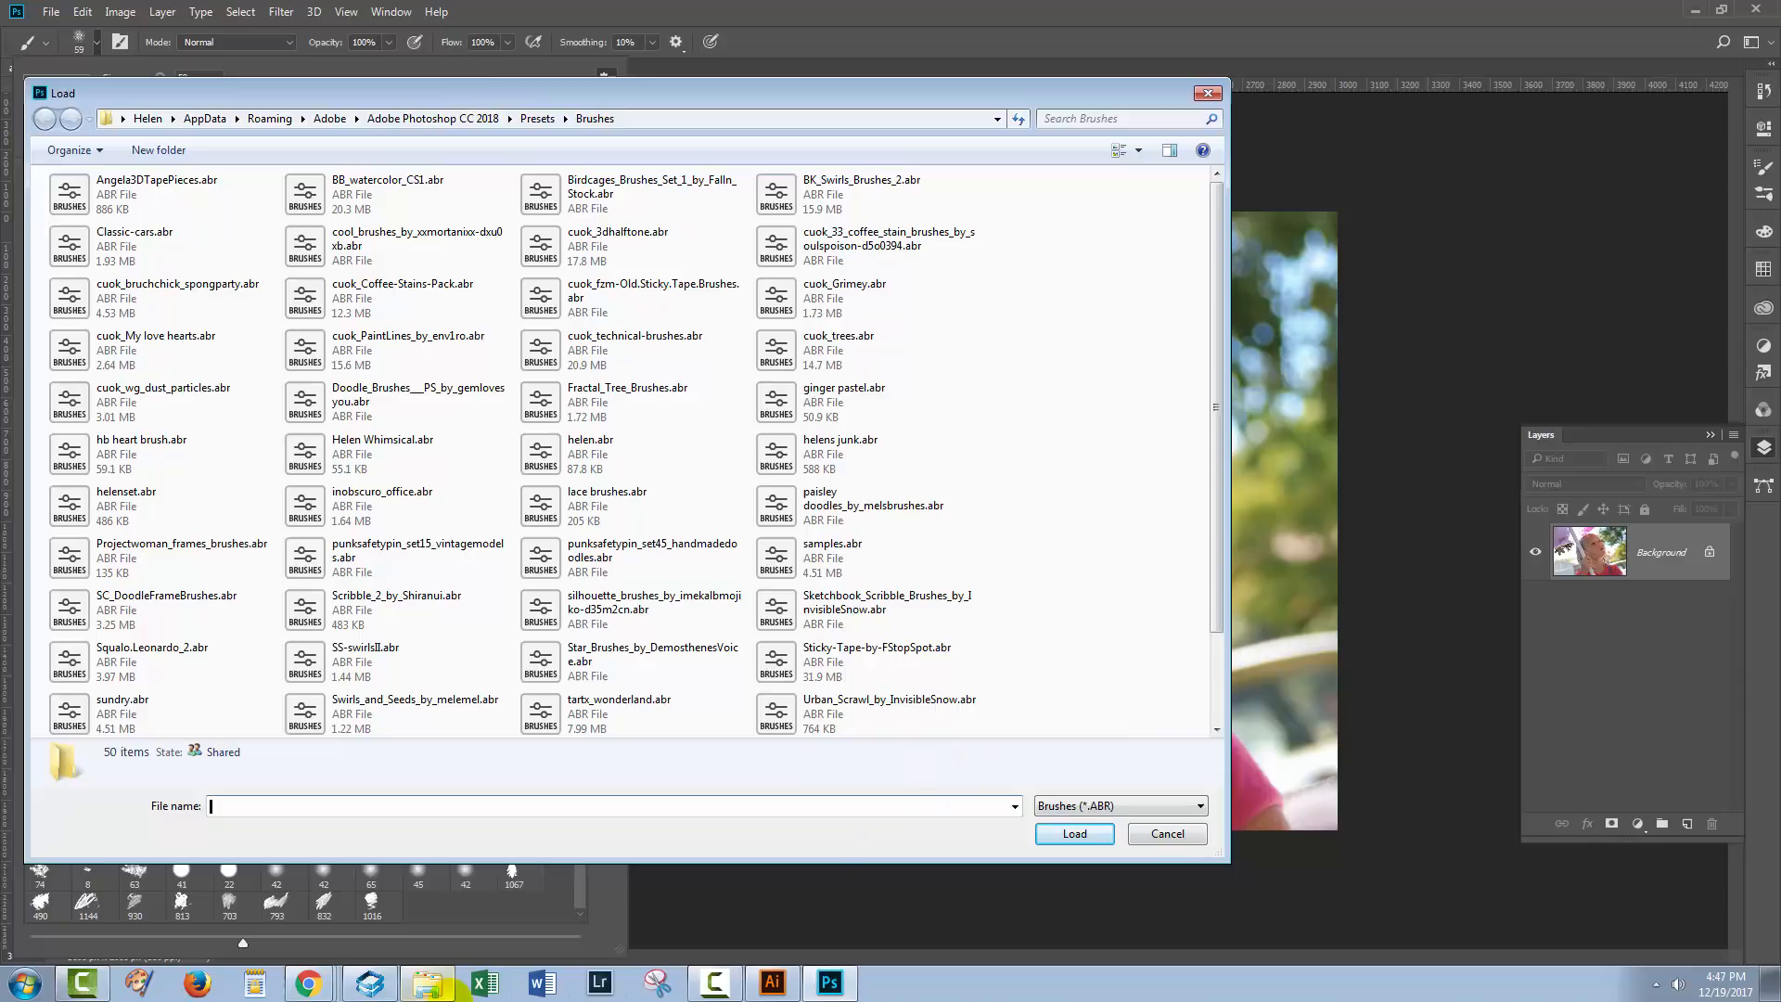
pyautogui.moveTo(425, 984)
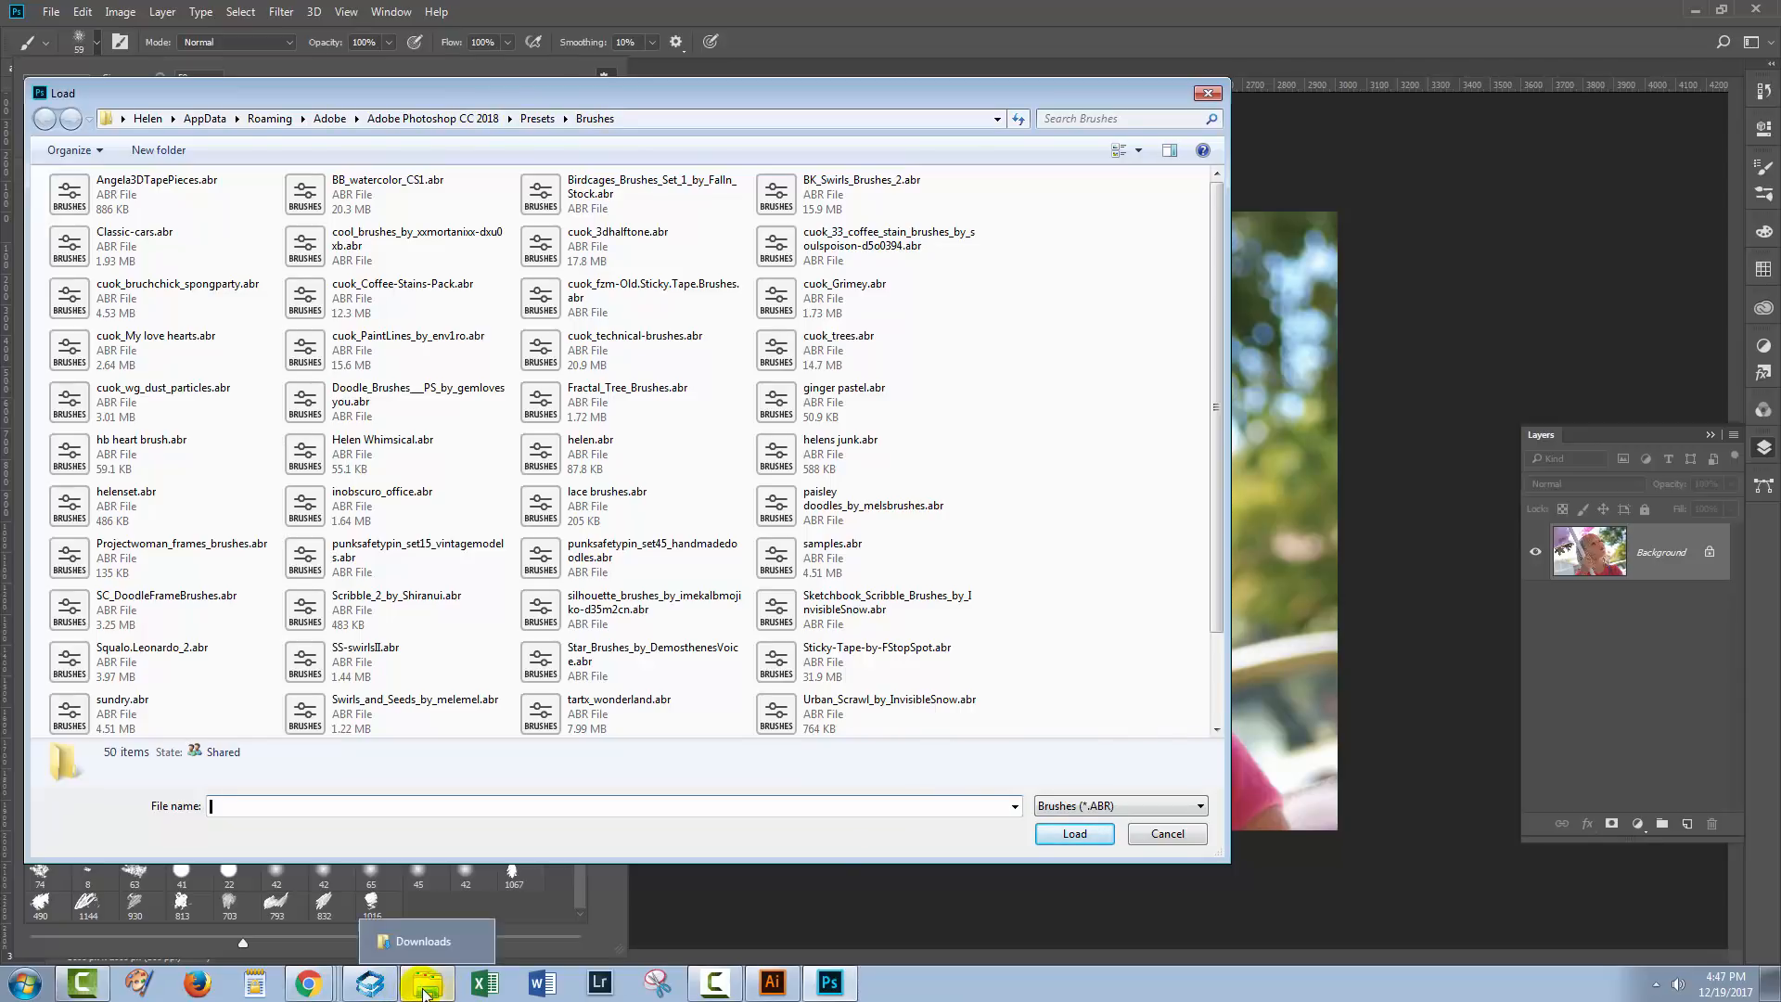
# - Copy DD Vintage Frame Brushes 33423.abr from the Downloads subfolder into the Brushes folder
pyautogui.click(425, 982)
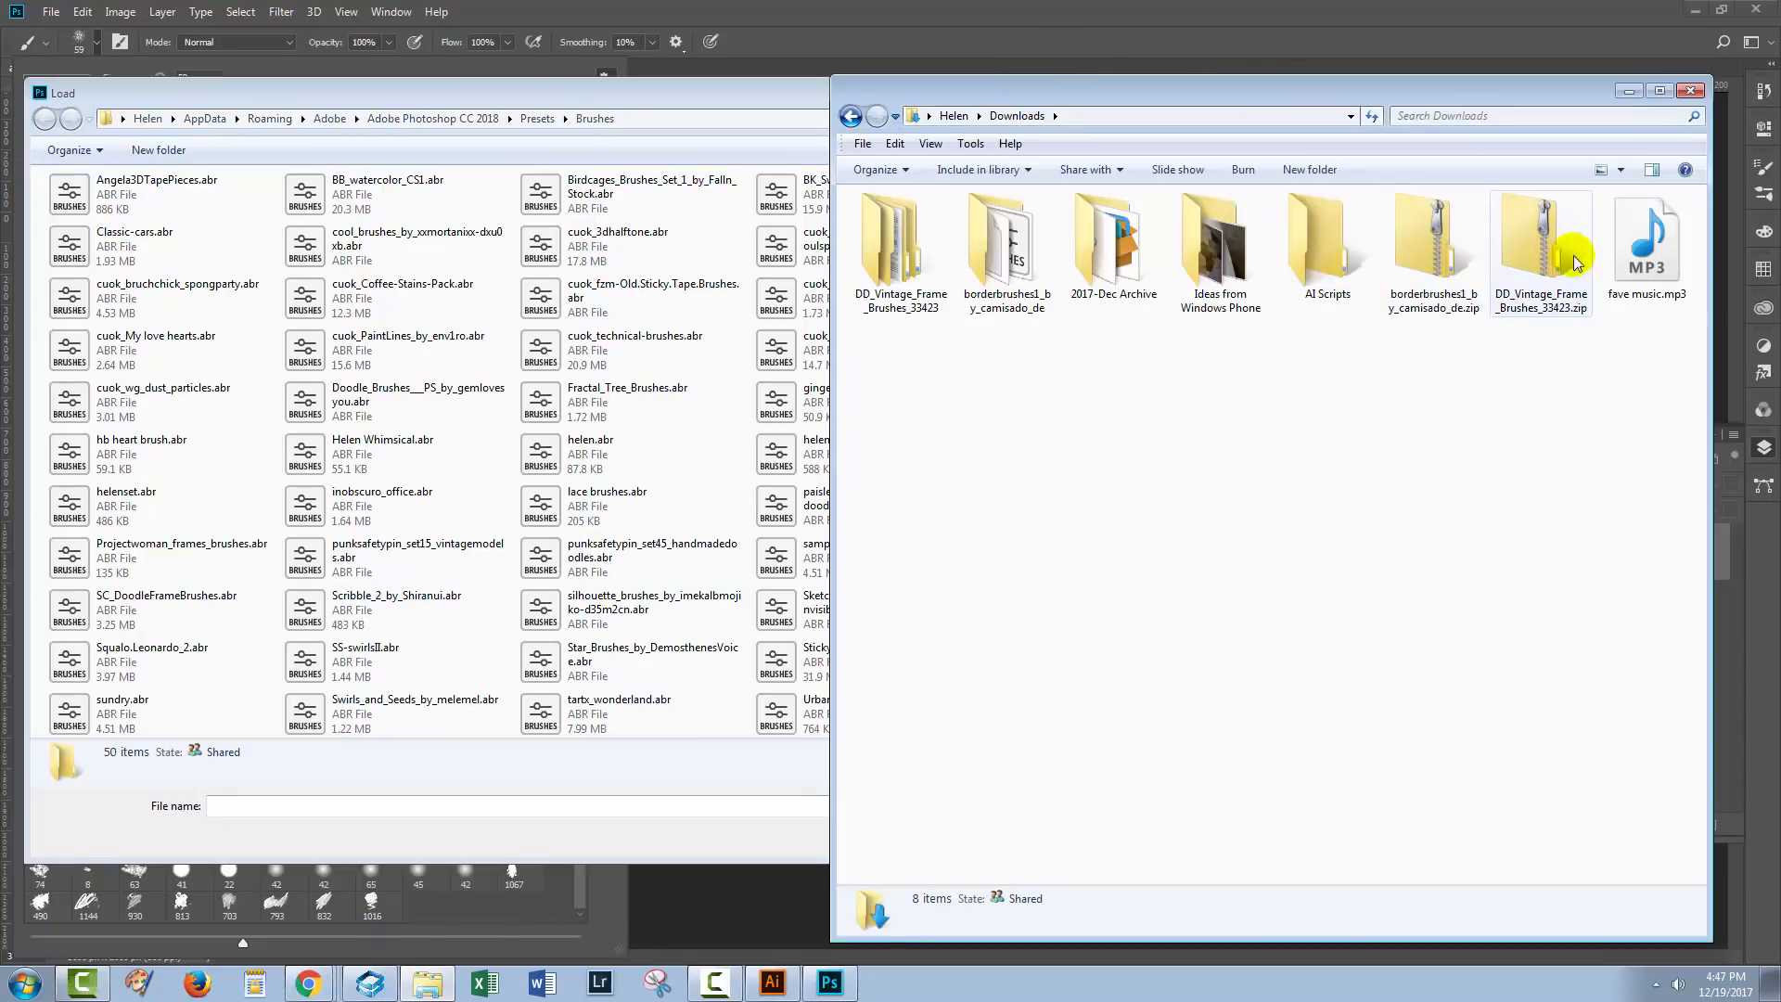
pyautogui.moveTo(1542, 244)
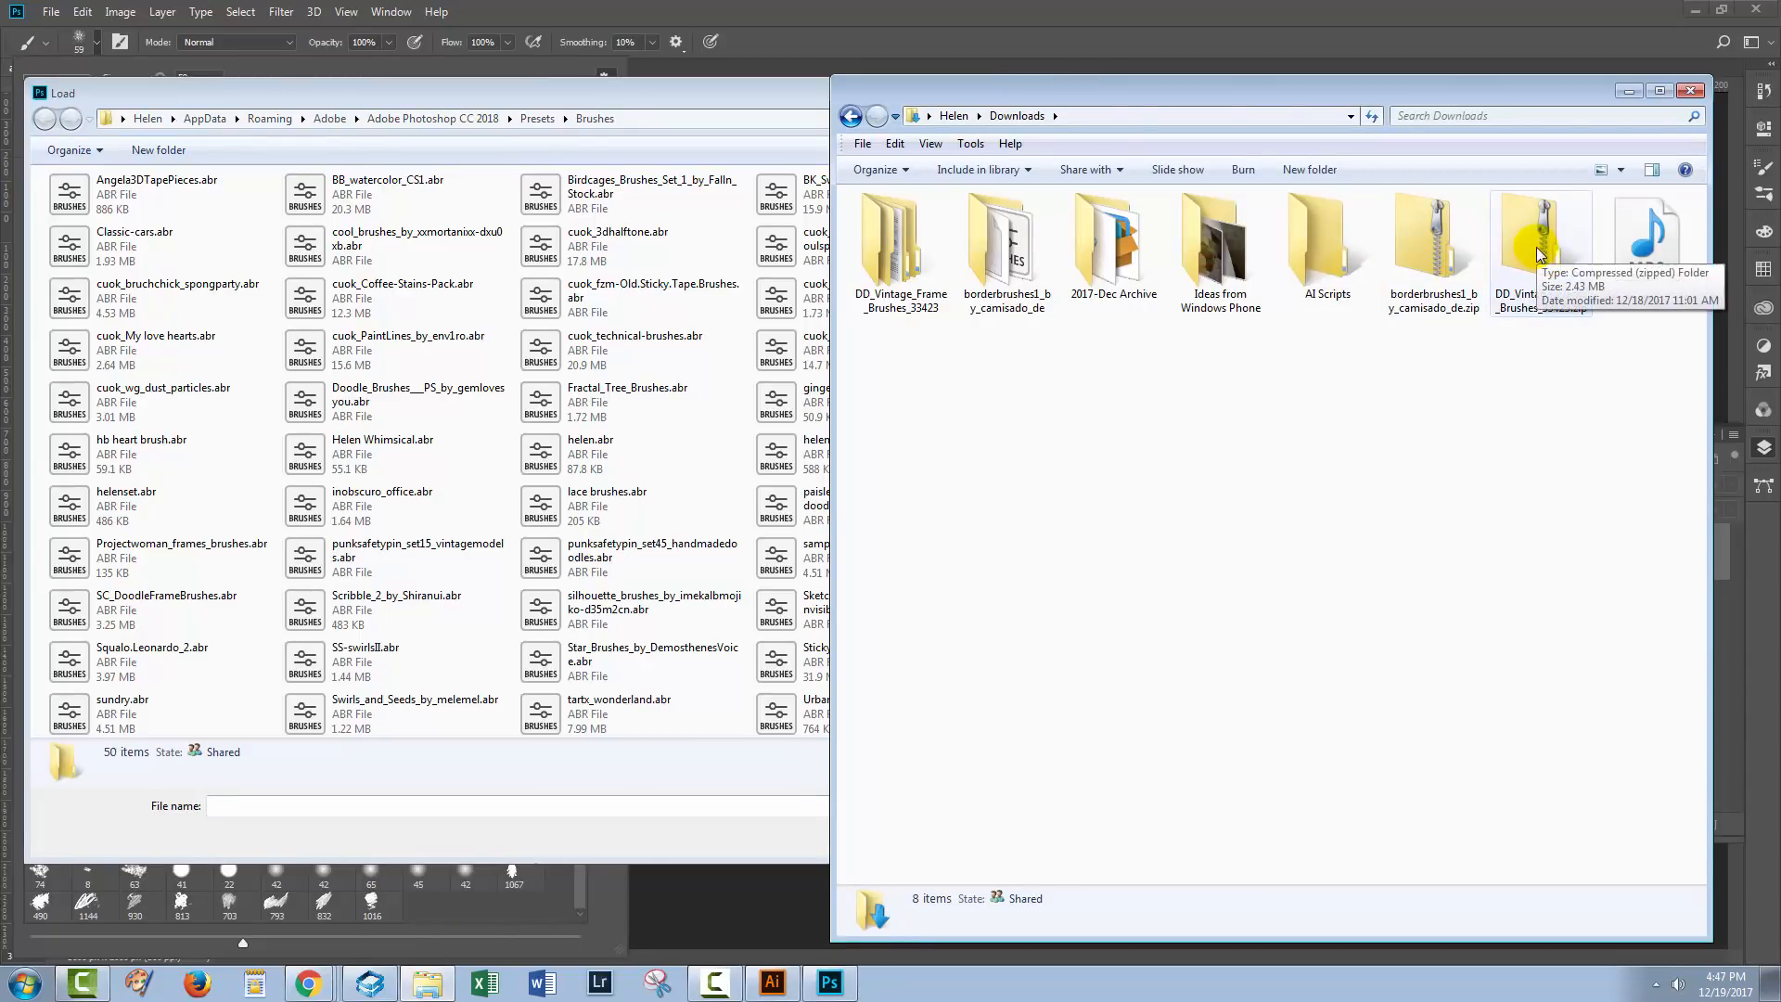
pyautogui.doubleClick(901, 239)
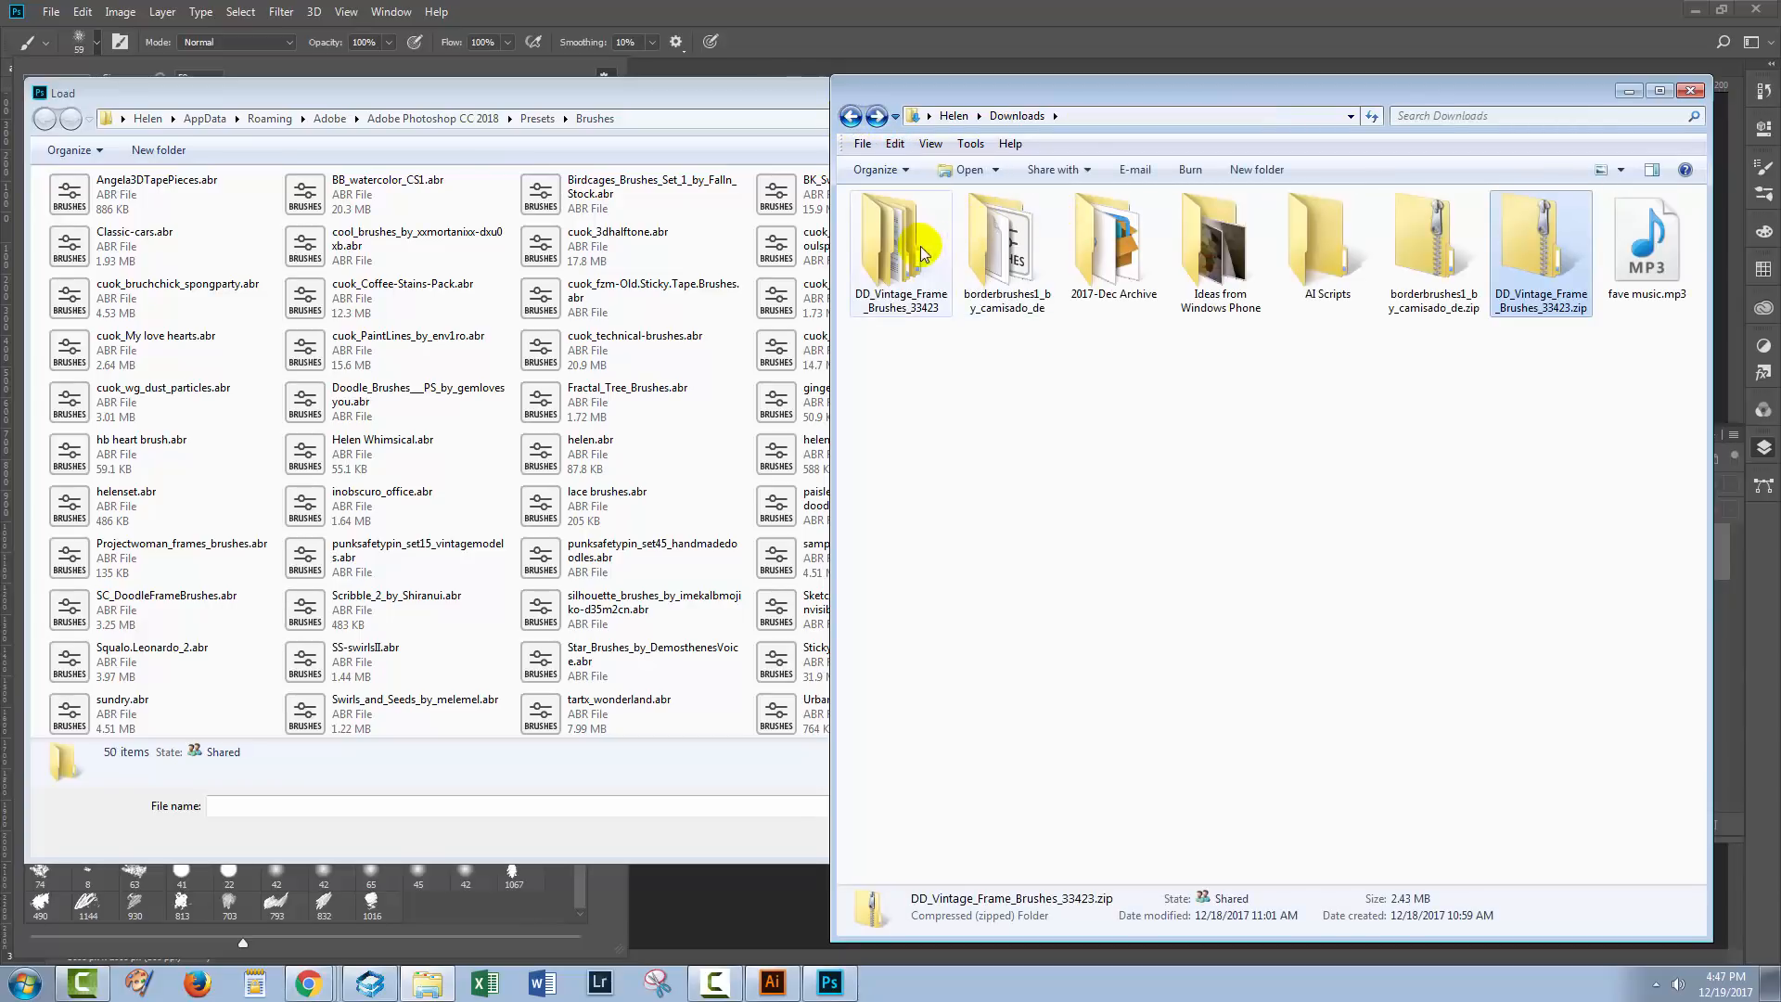
pyautogui.doubleClick(900, 238)
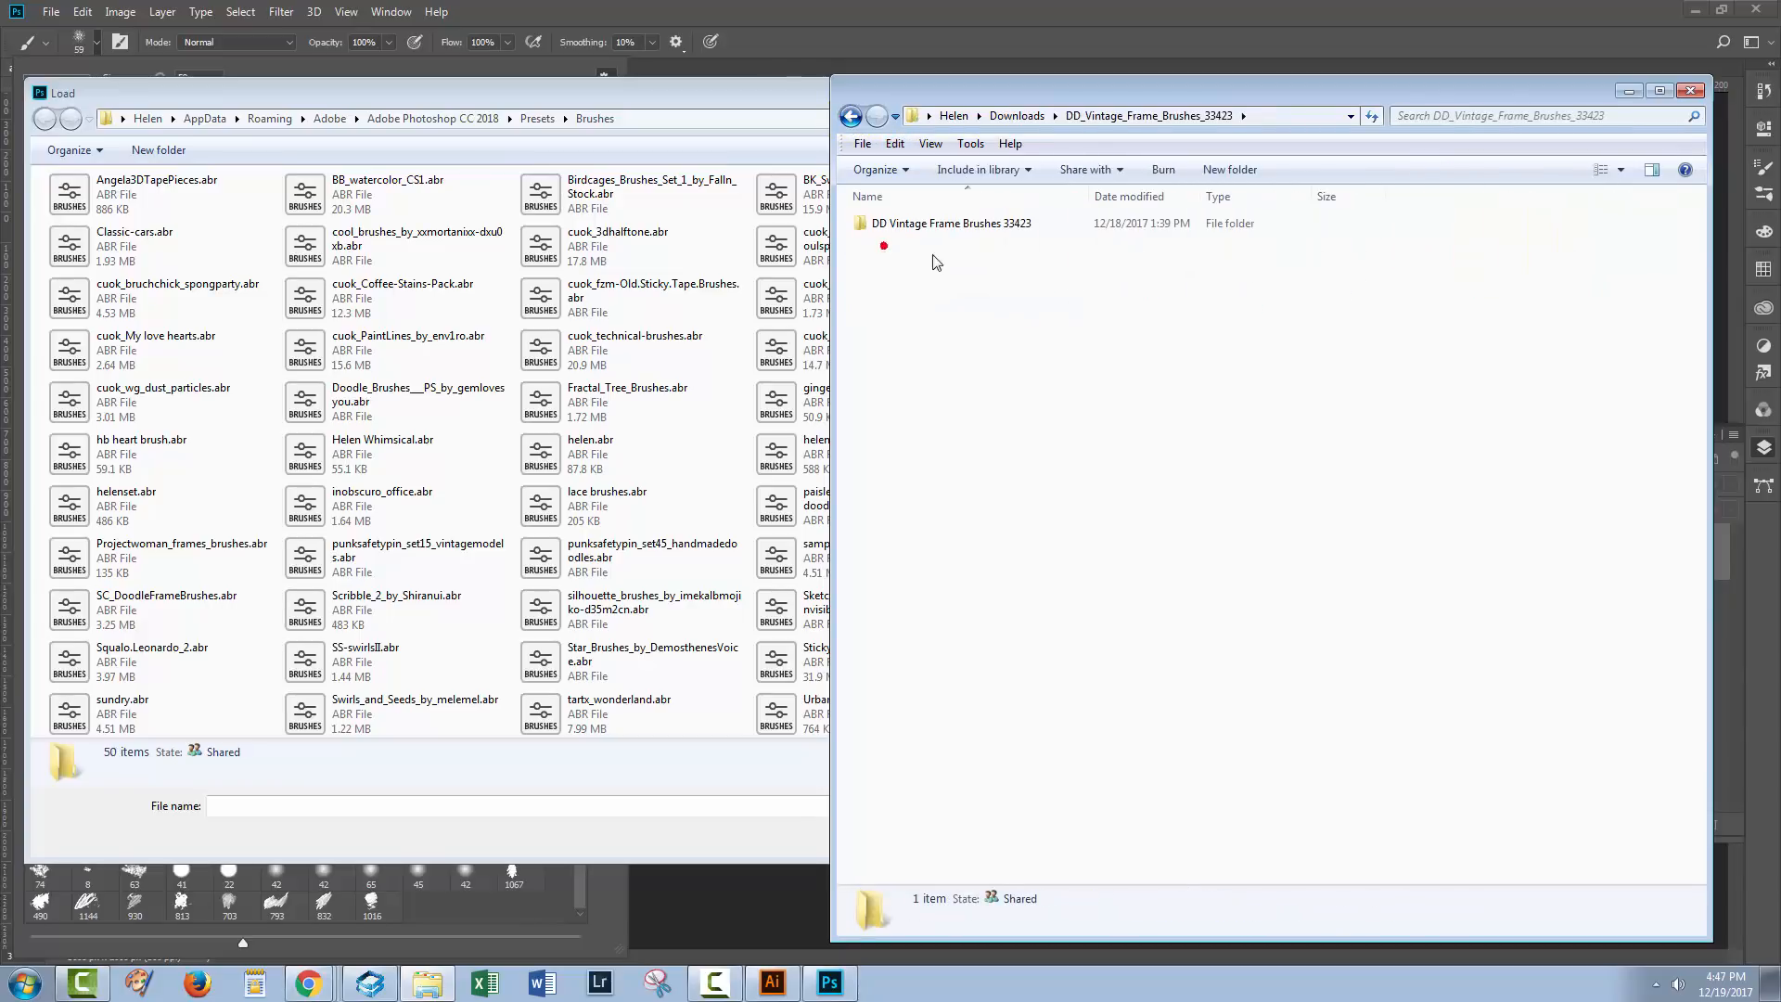
pyautogui.doubleClick(951, 223)
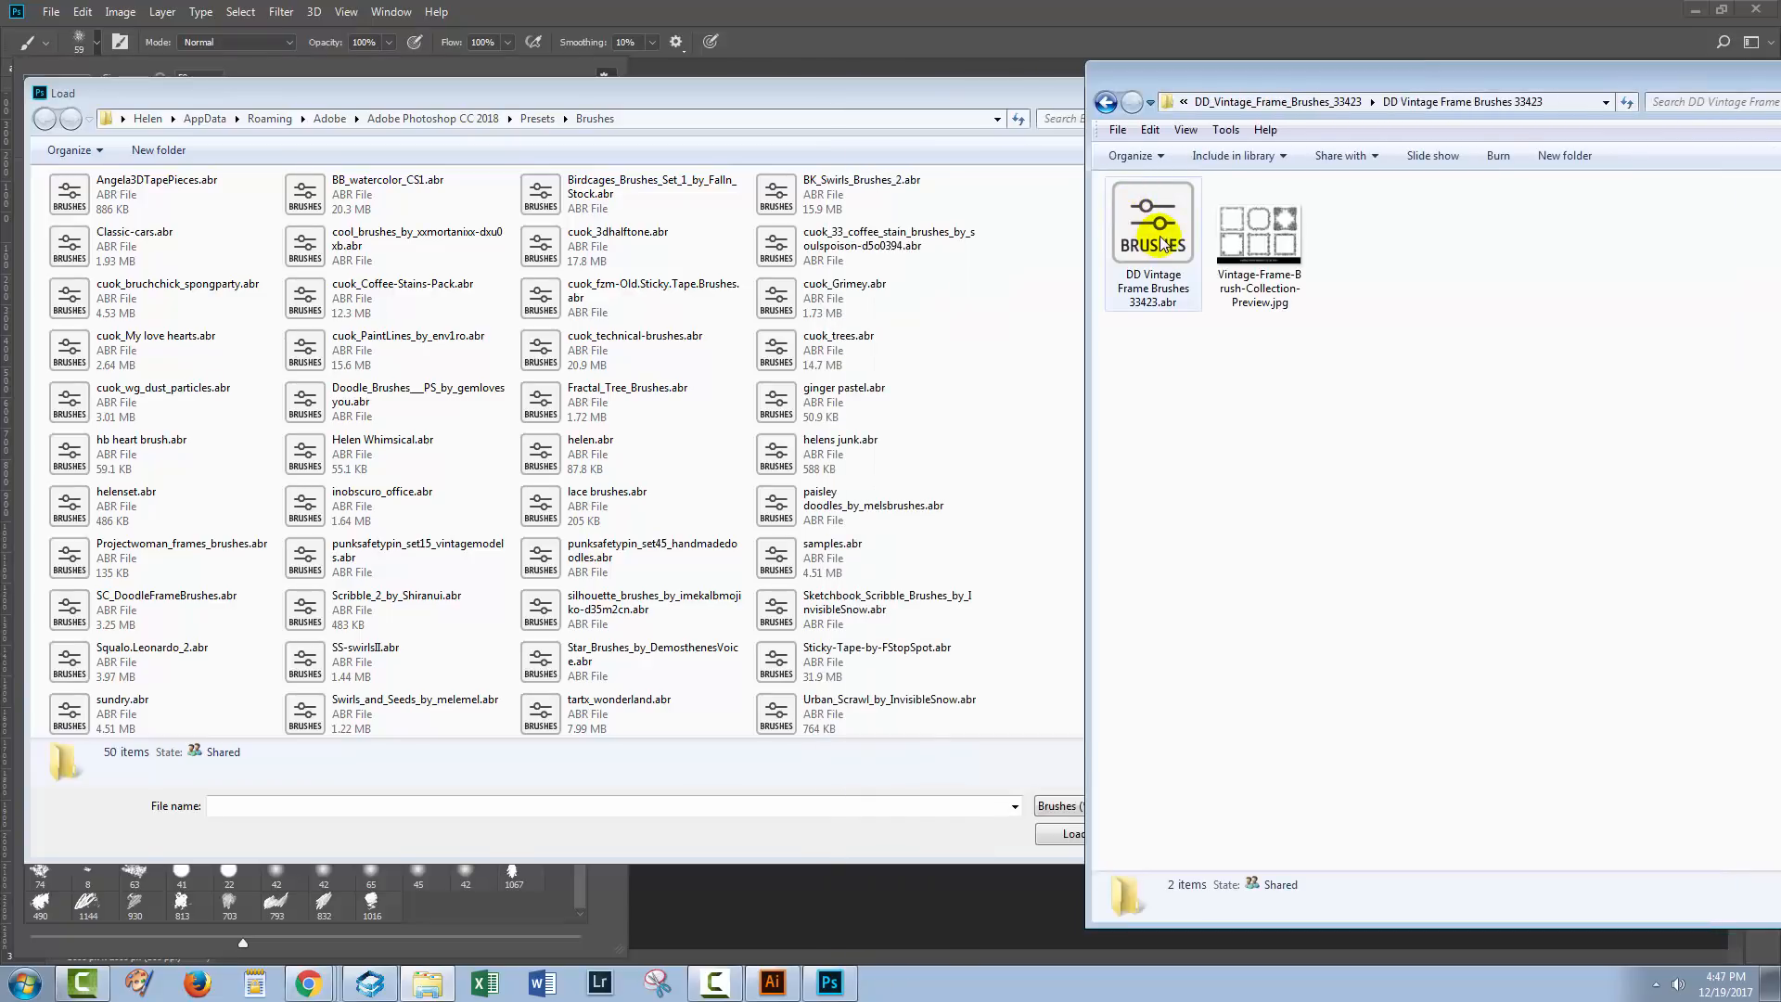
pyautogui.click(1151, 227)
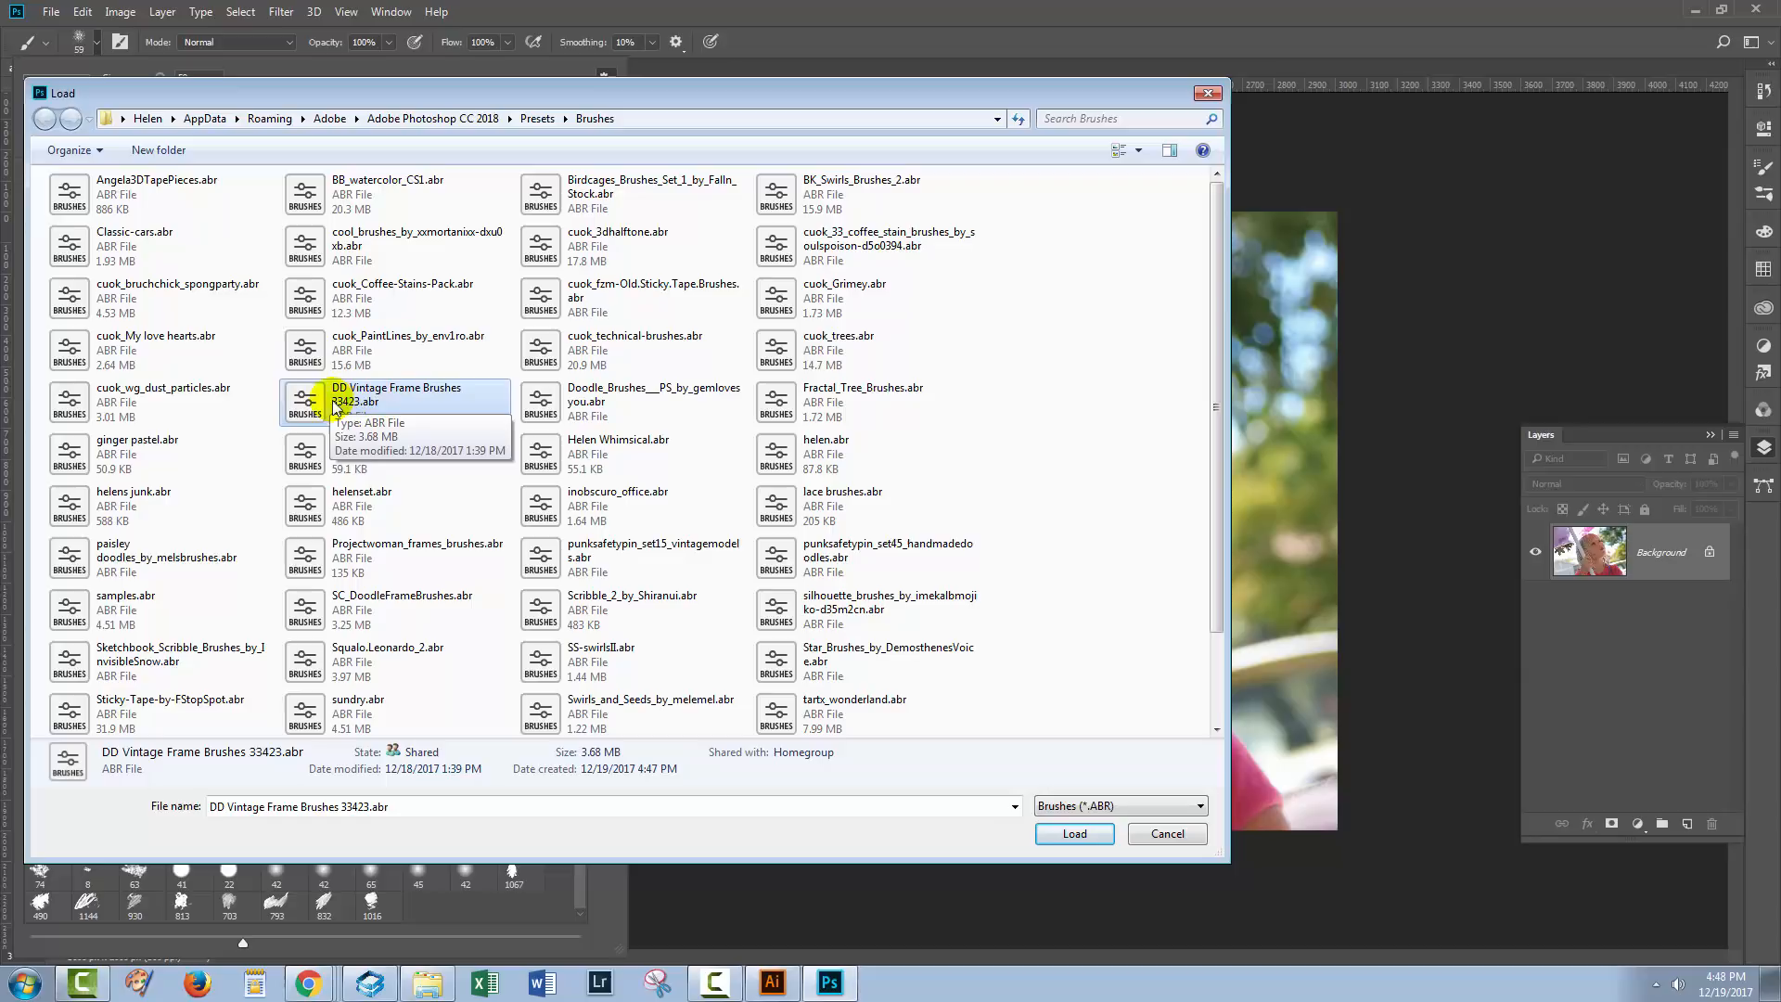
pyautogui.moveTo(358, 409)
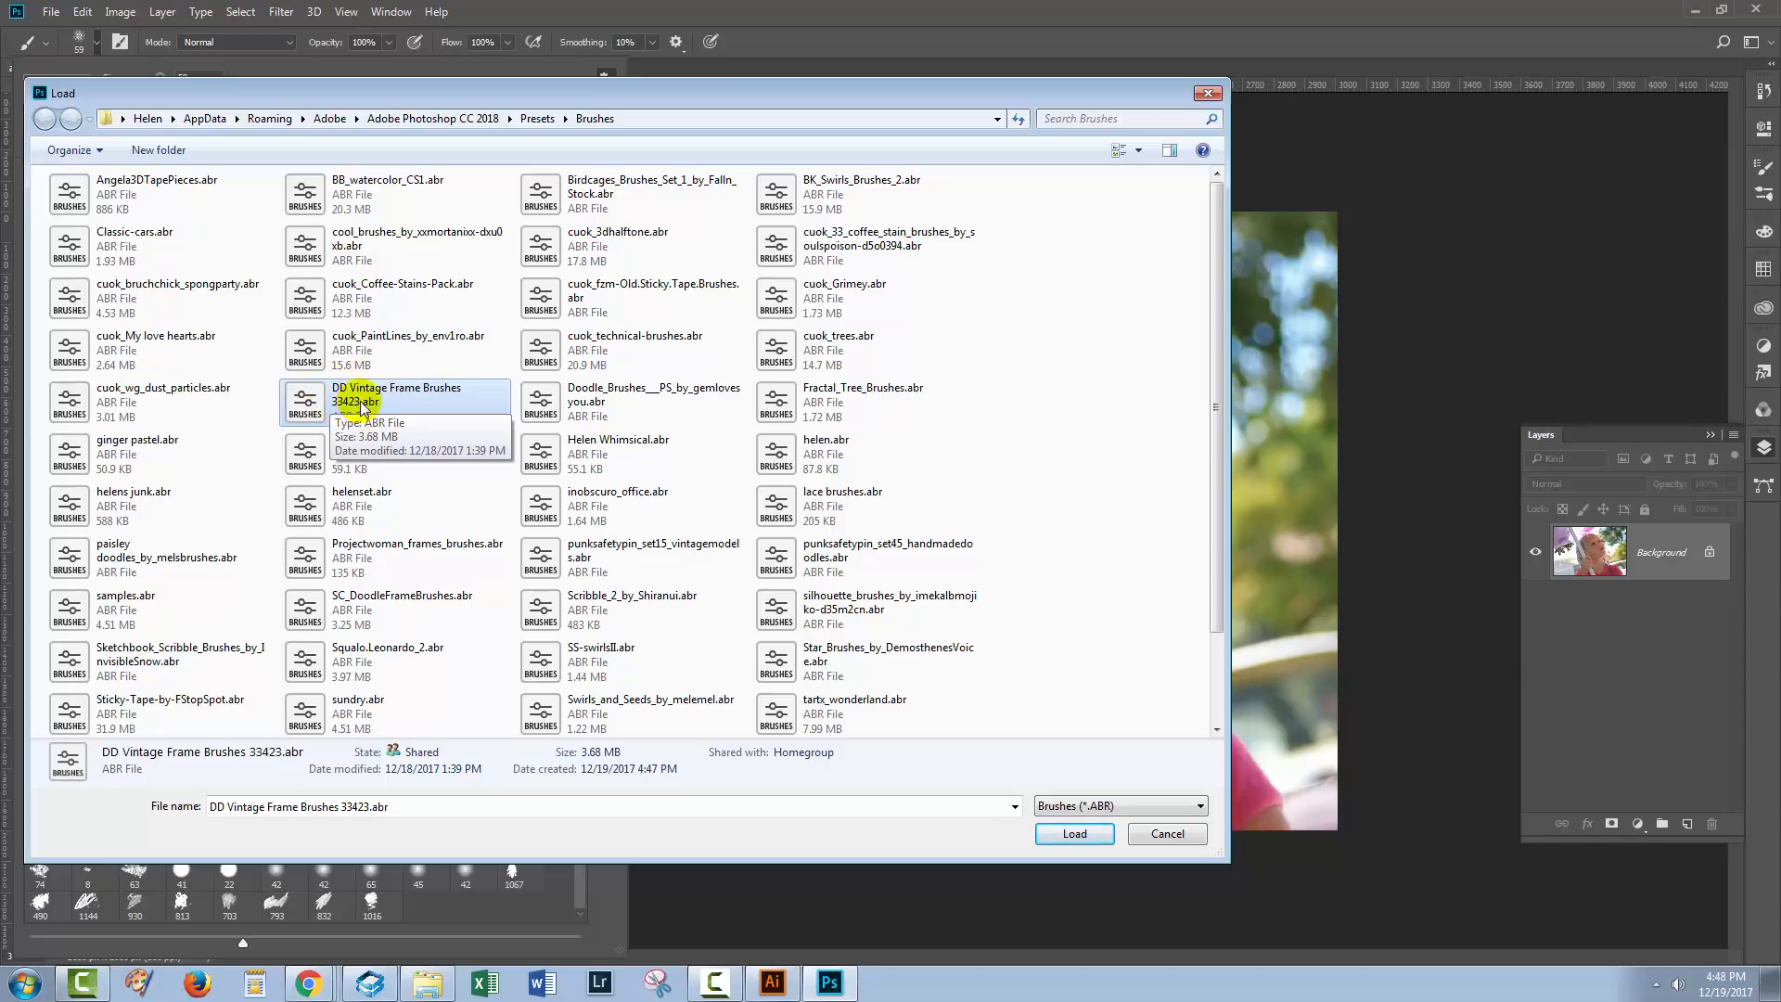
pyautogui.moveTo(340, 398)
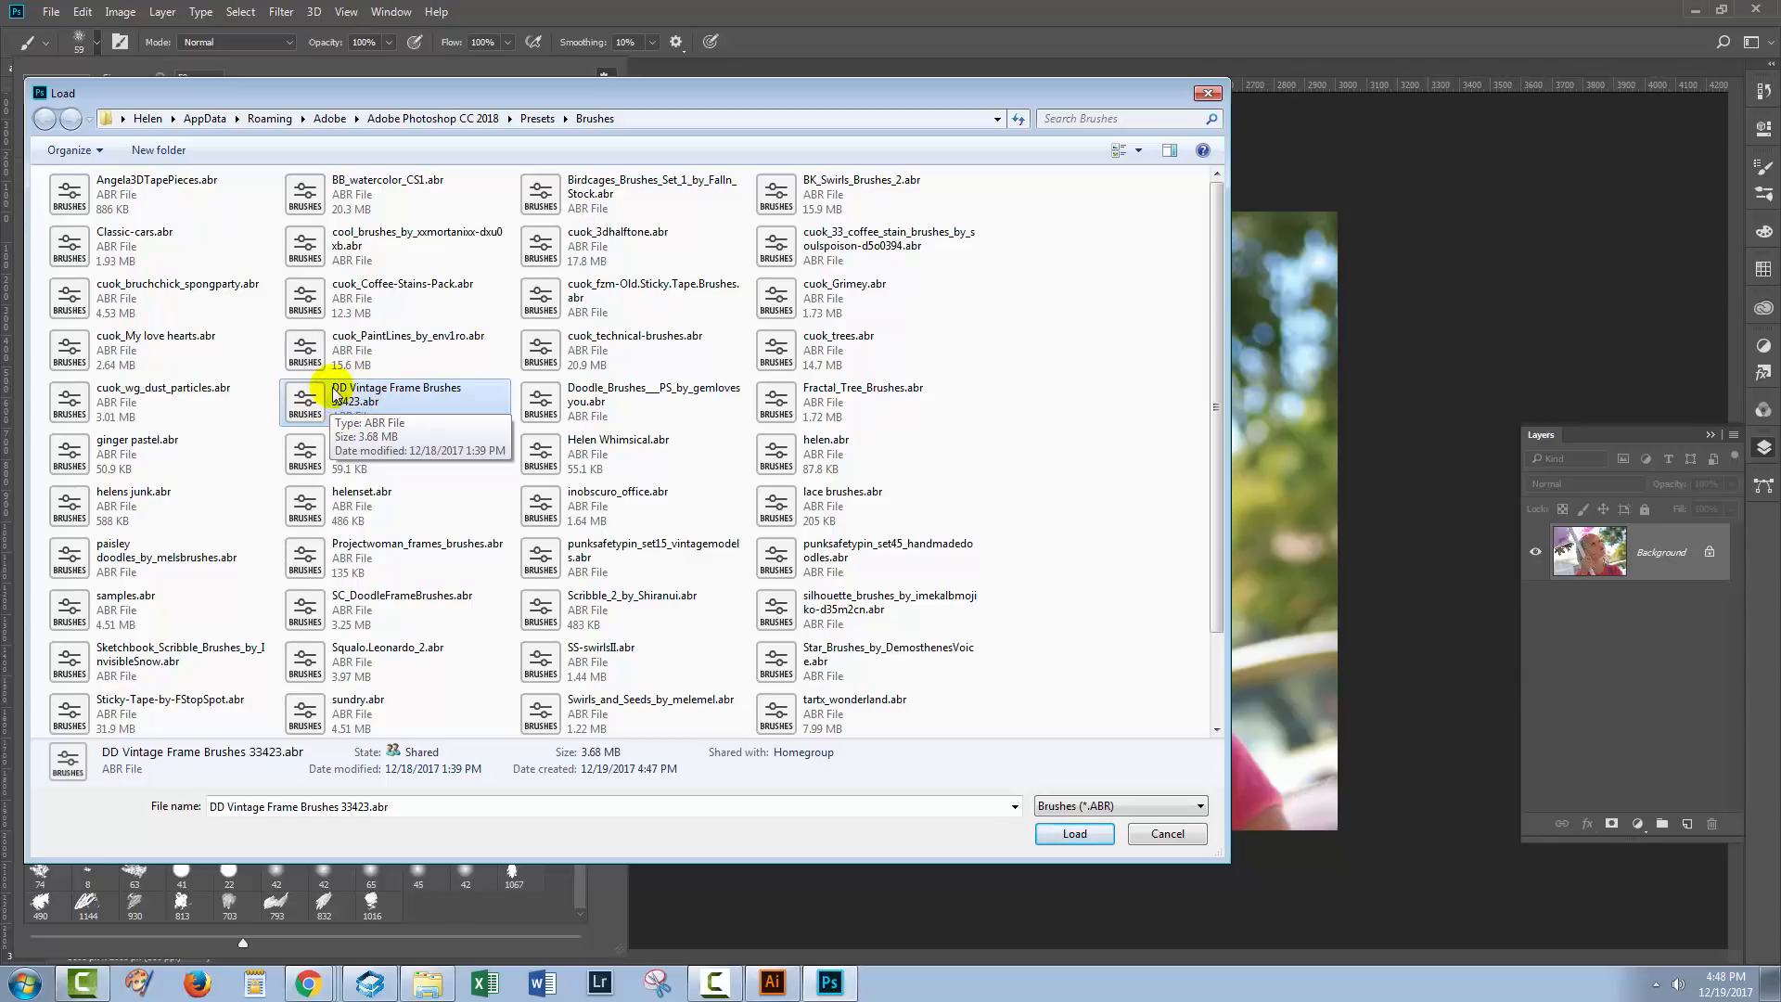
pyautogui.moveTo(318, 403)
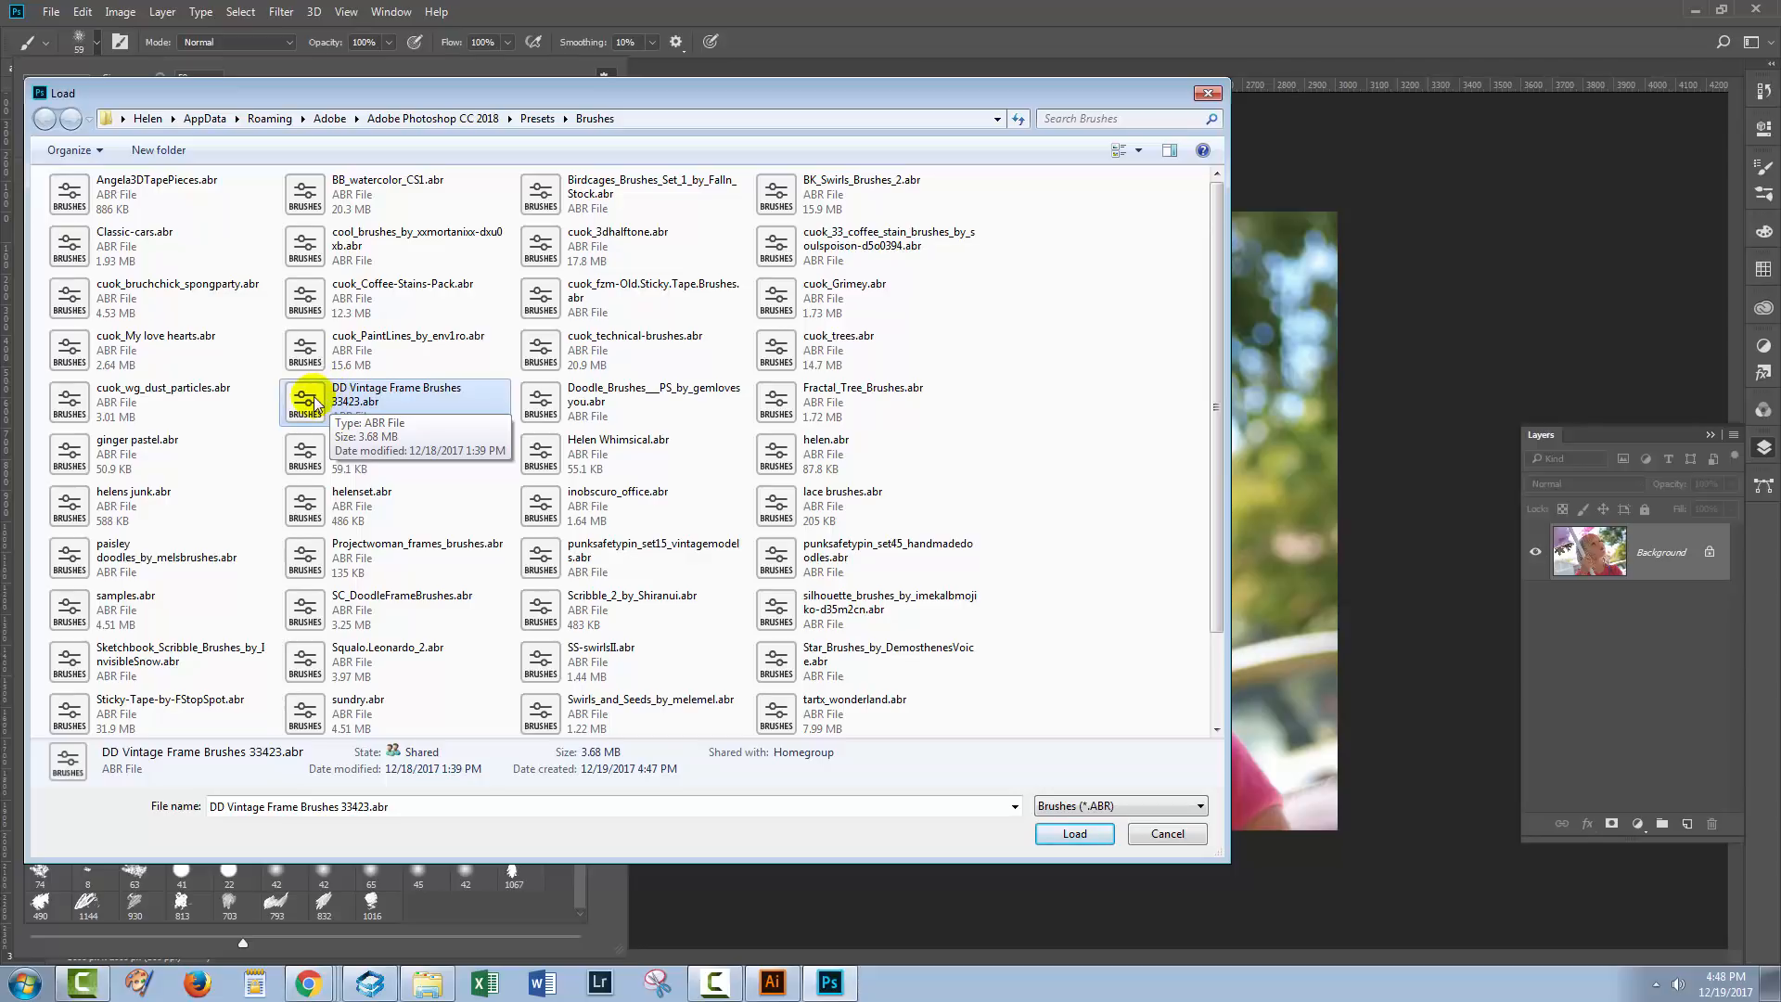
pyautogui.moveTo(352, 406)
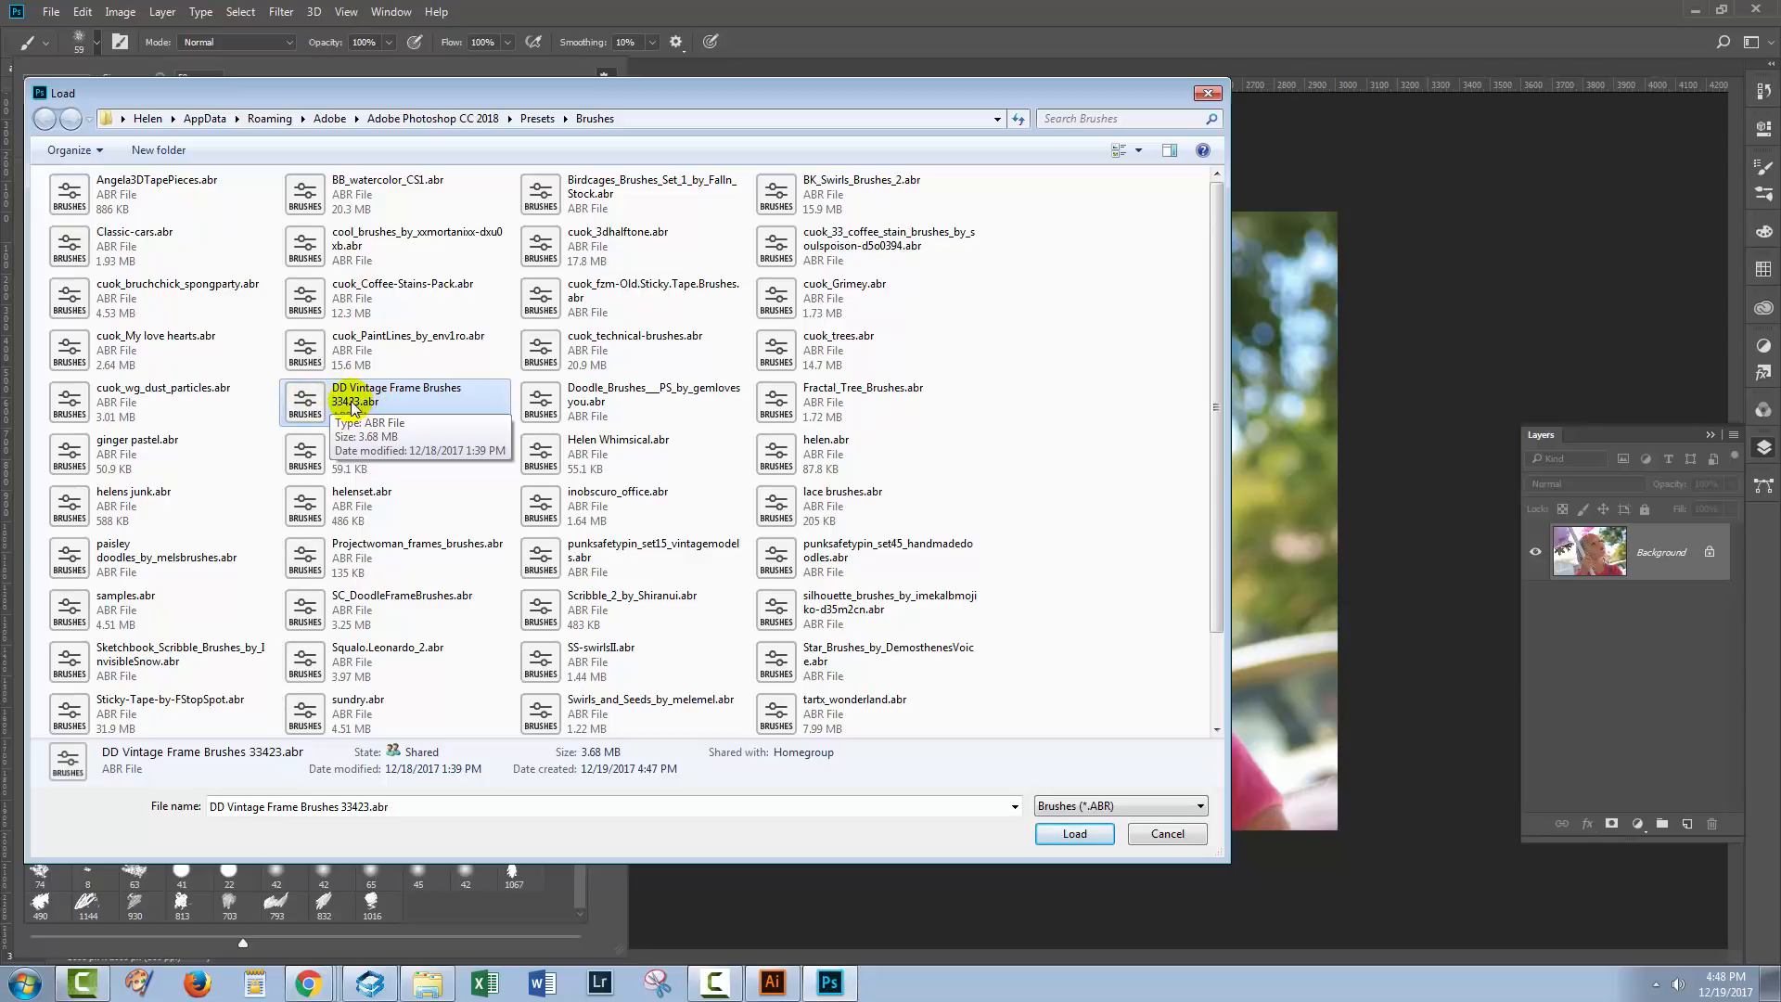
pyautogui.moveTo(349, 411)
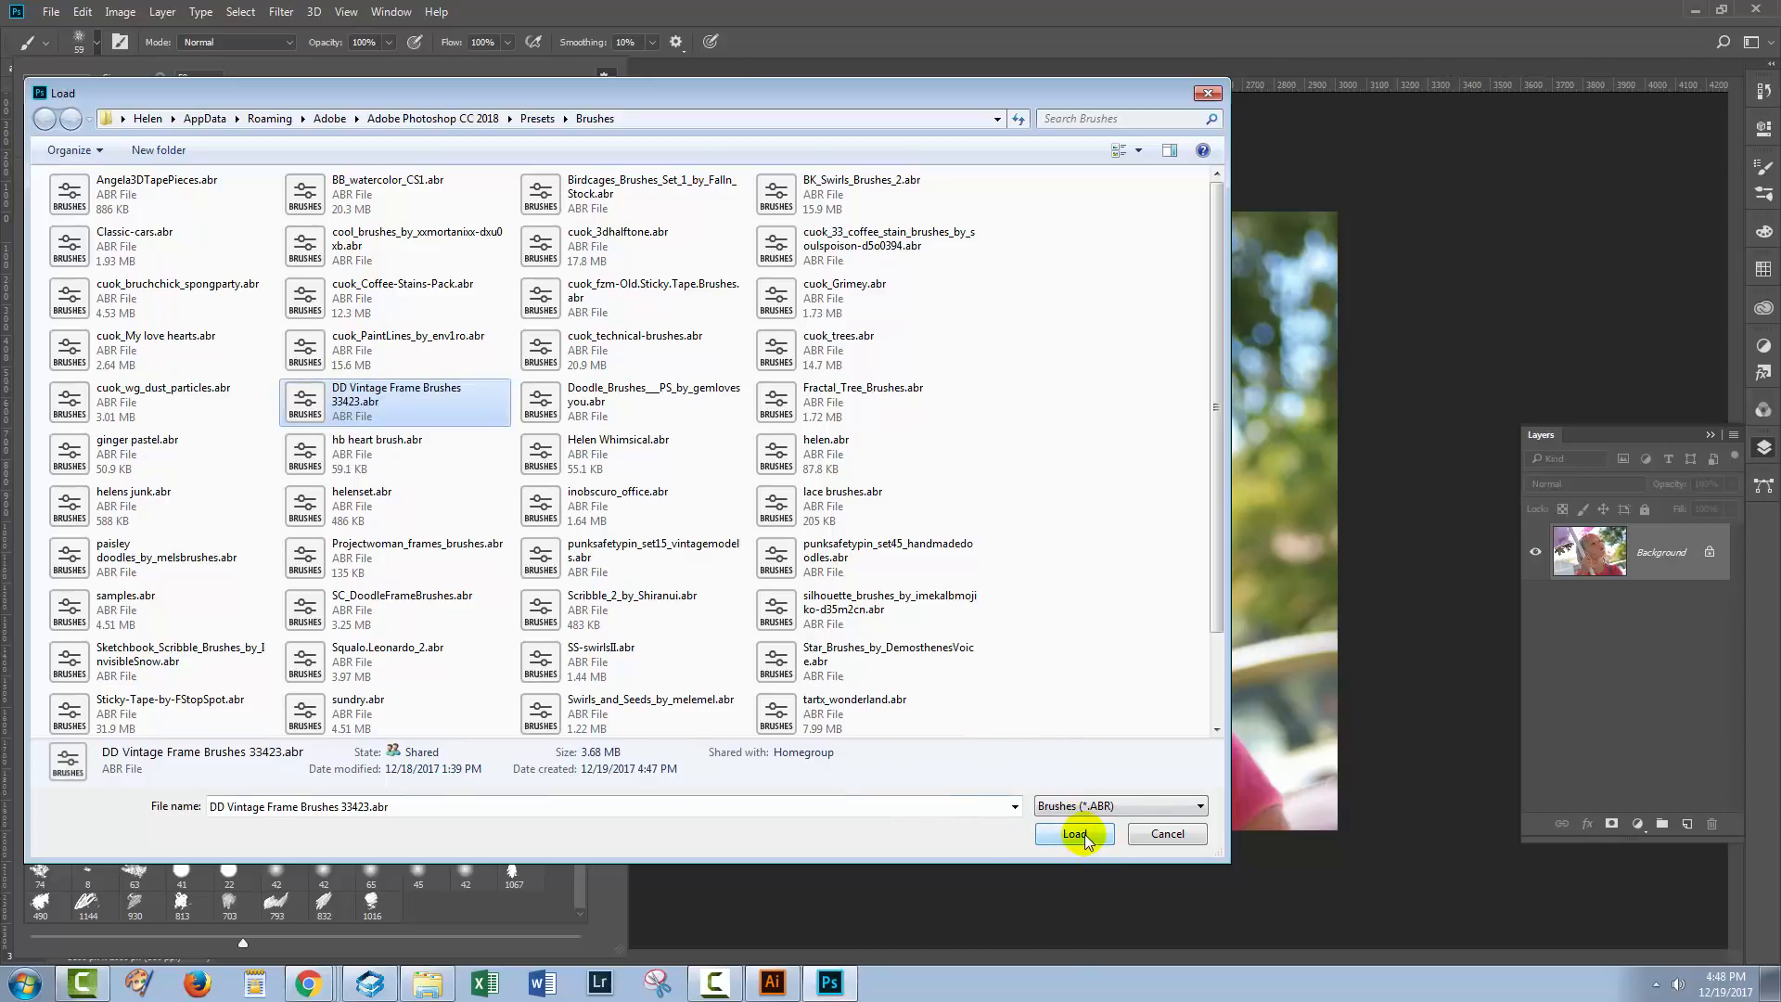
# - Load the DD Vintage Frame Brushes 33423 set and pick its second frame brush
pyautogui.click(1073, 834)
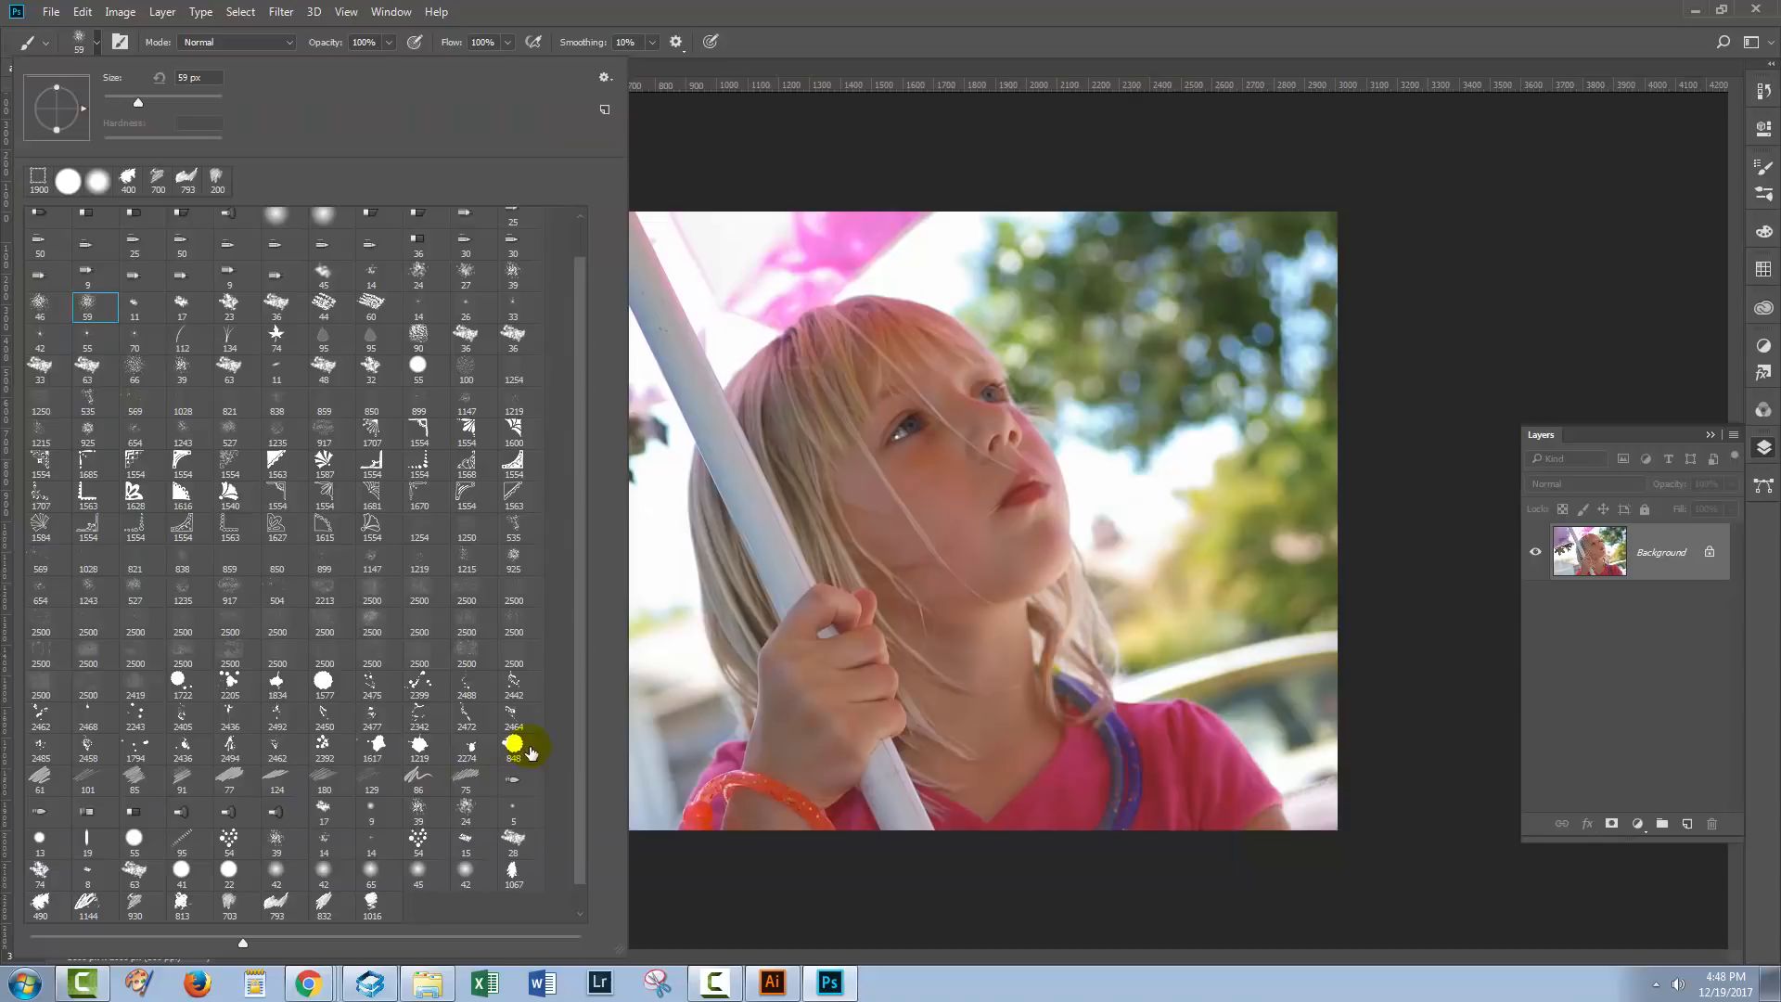
pyautogui.scroll(-3)
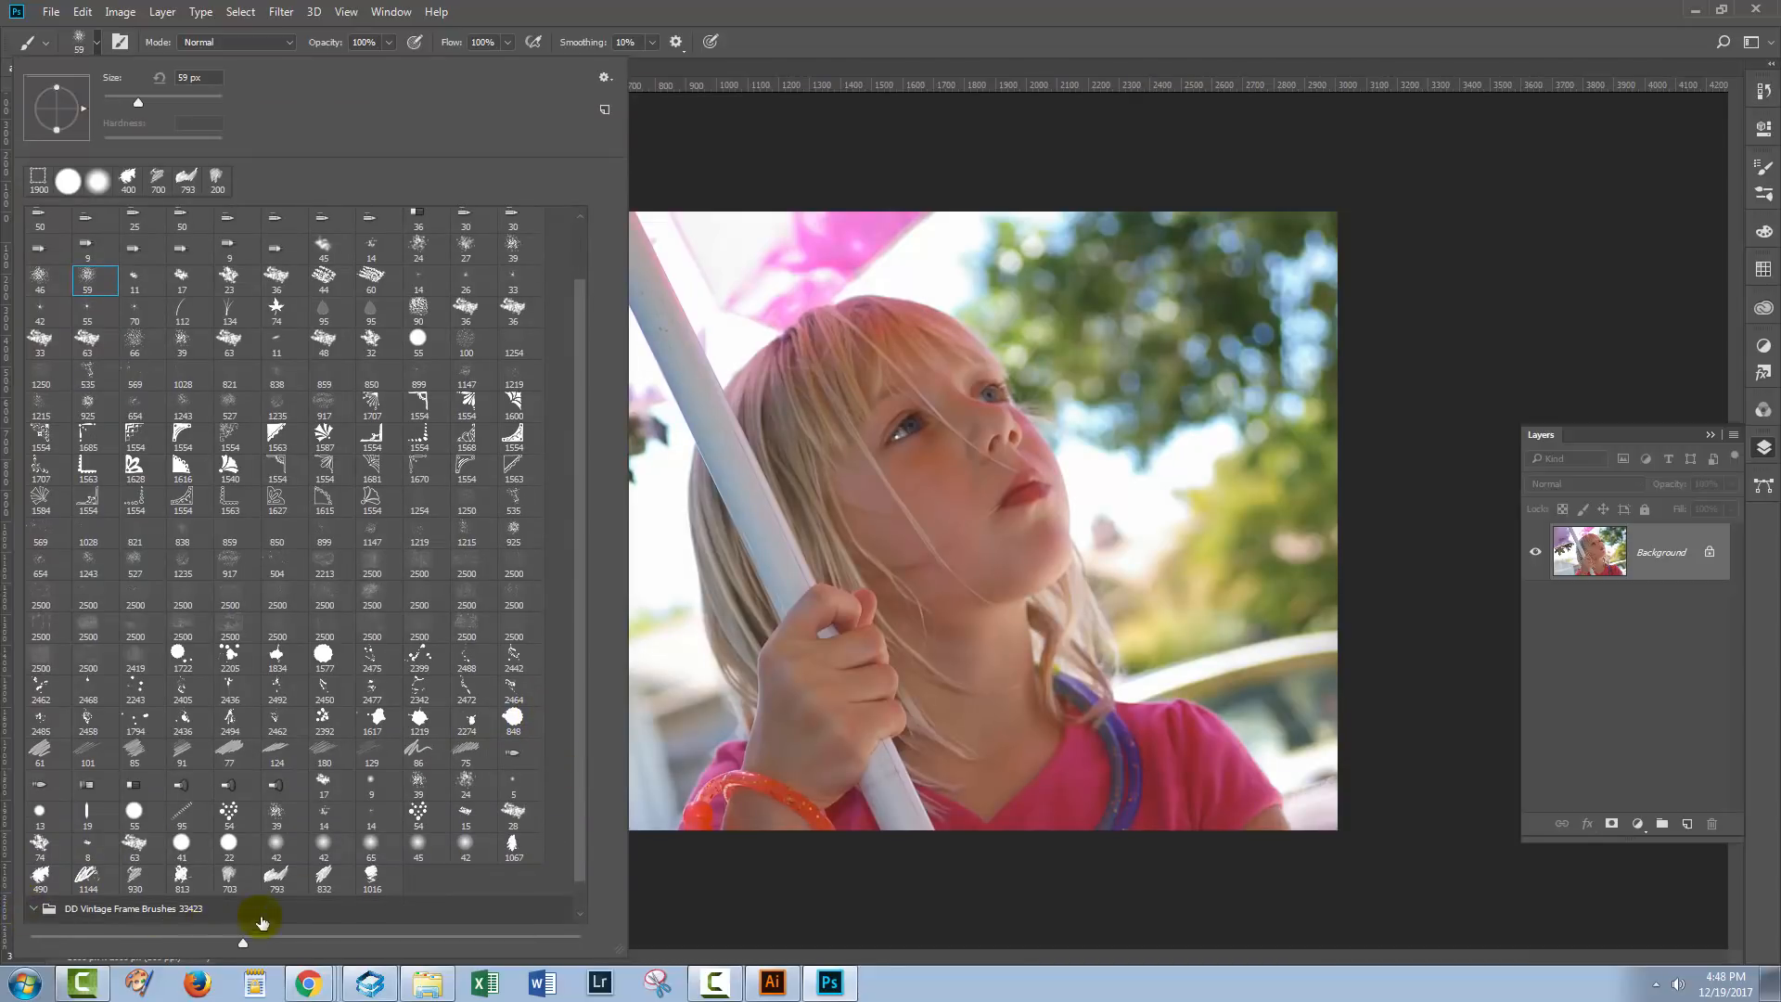
pyautogui.scroll(-3)
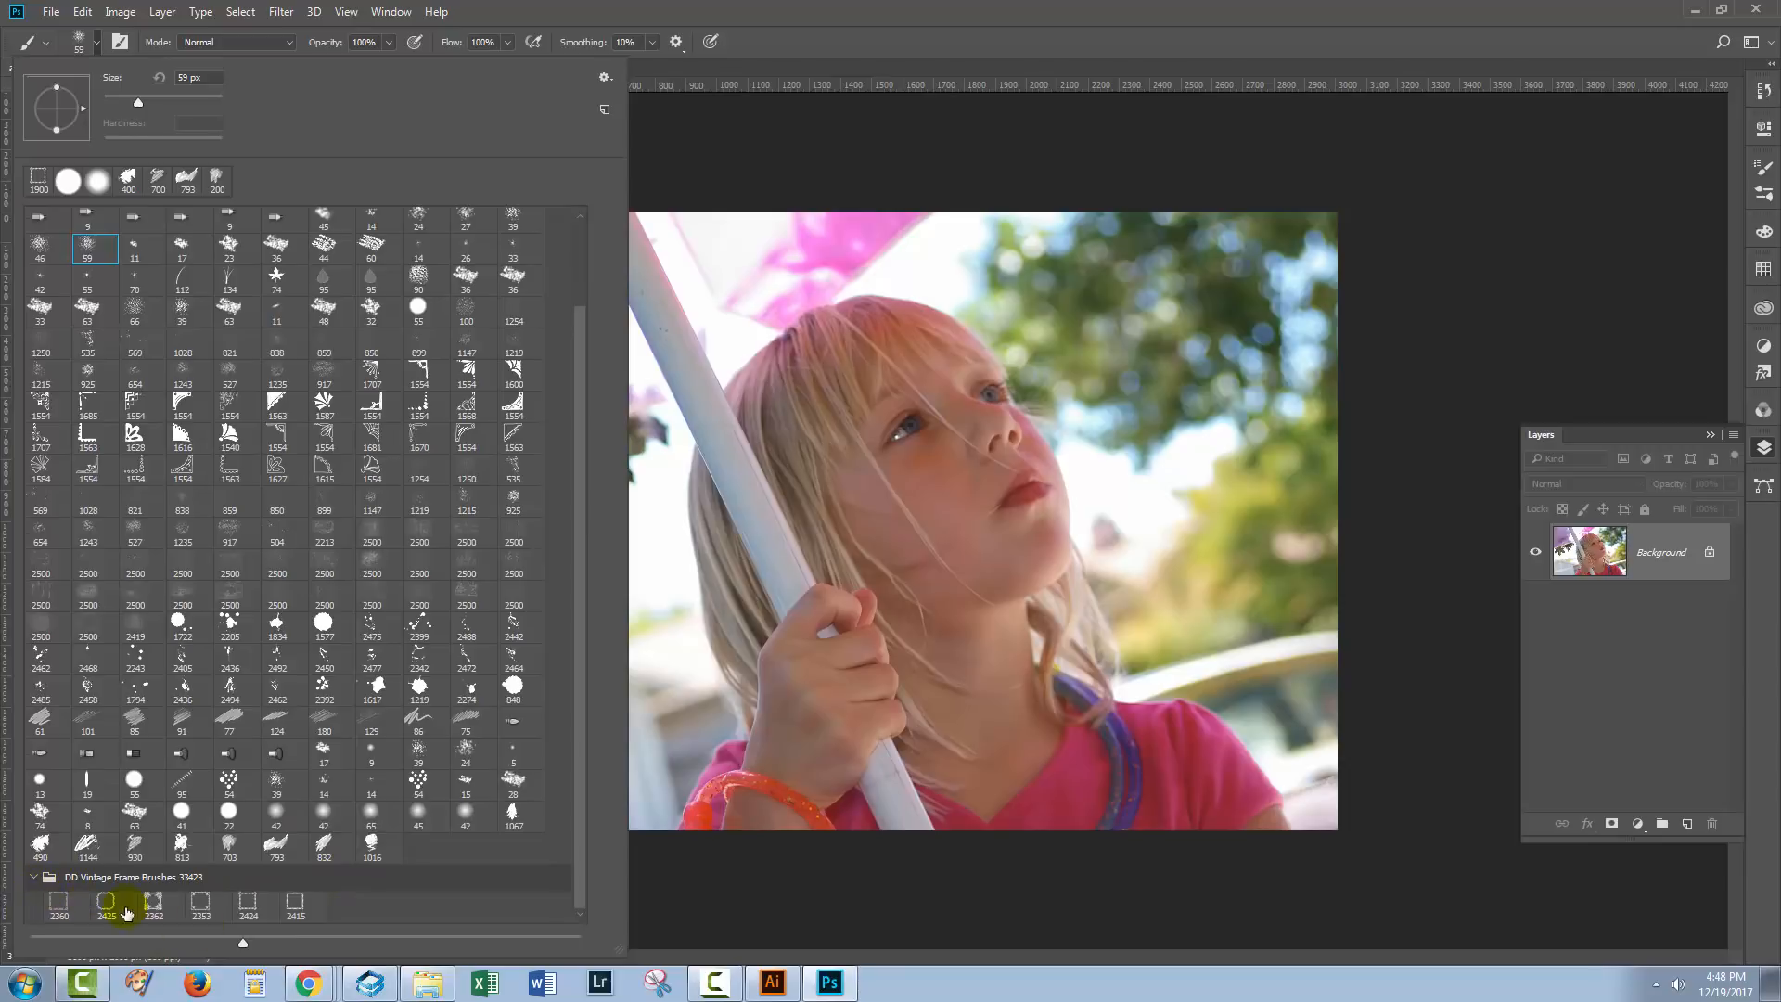
pyautogui.click(106, 902)
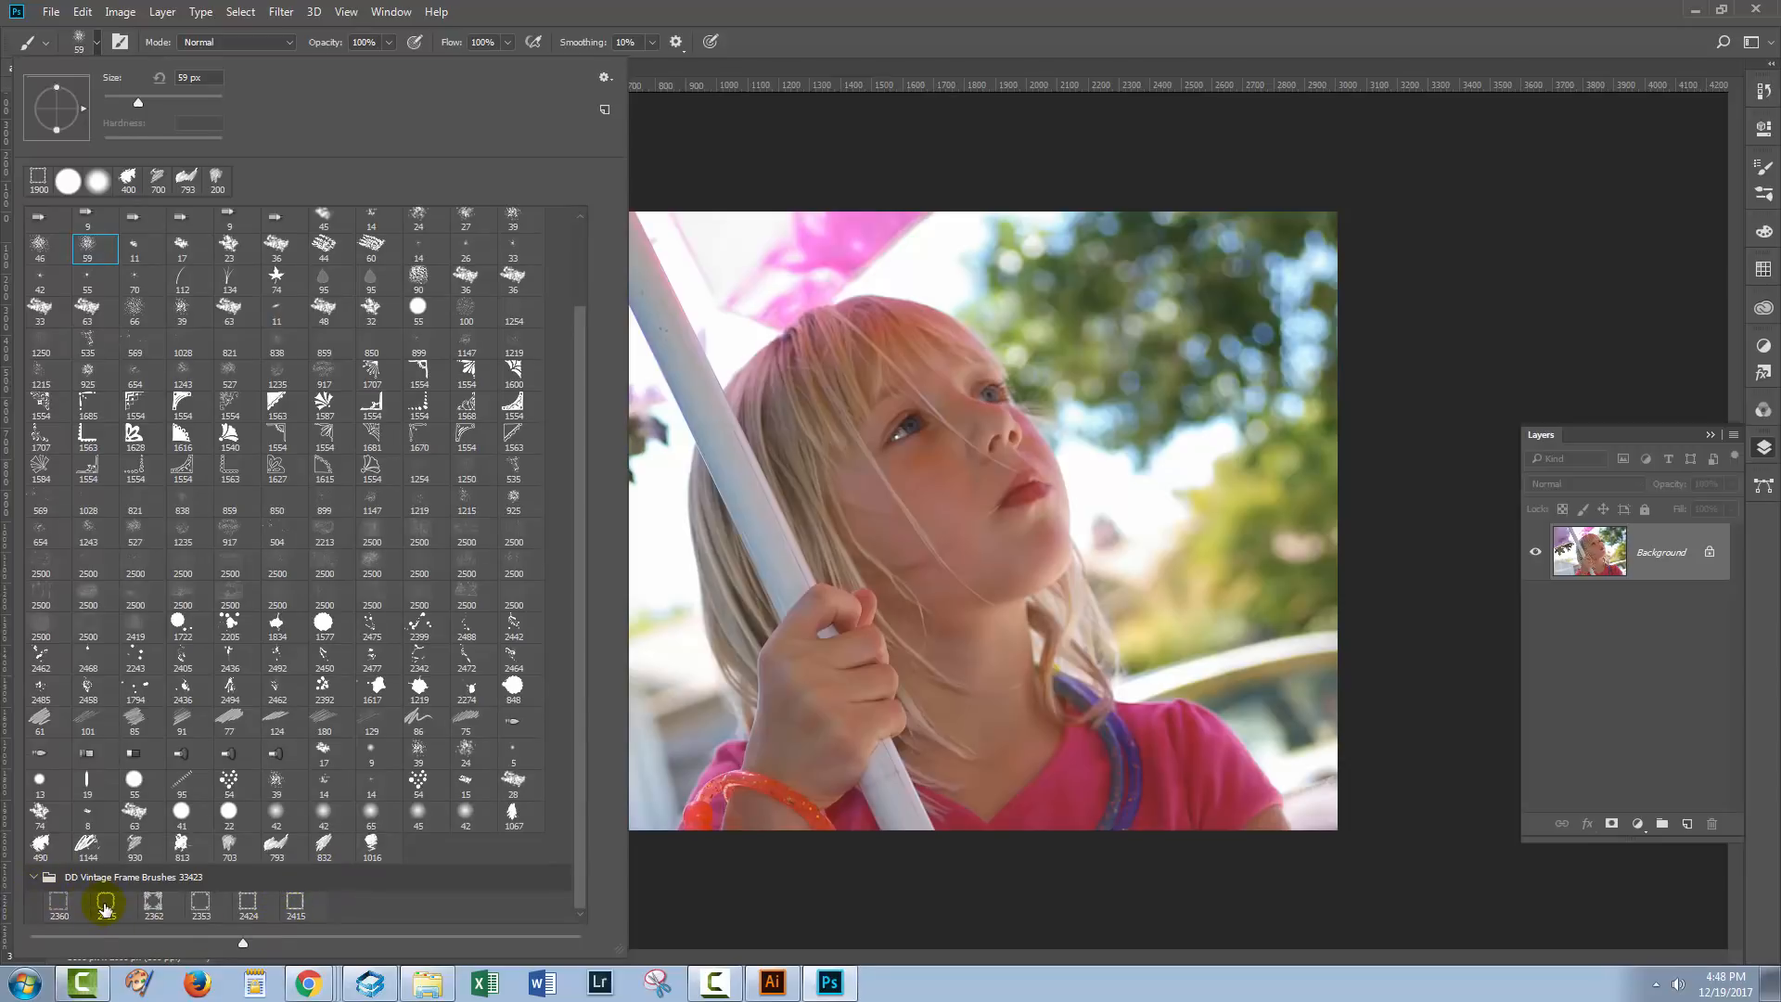
pyautogui.moveTo(106, 903)
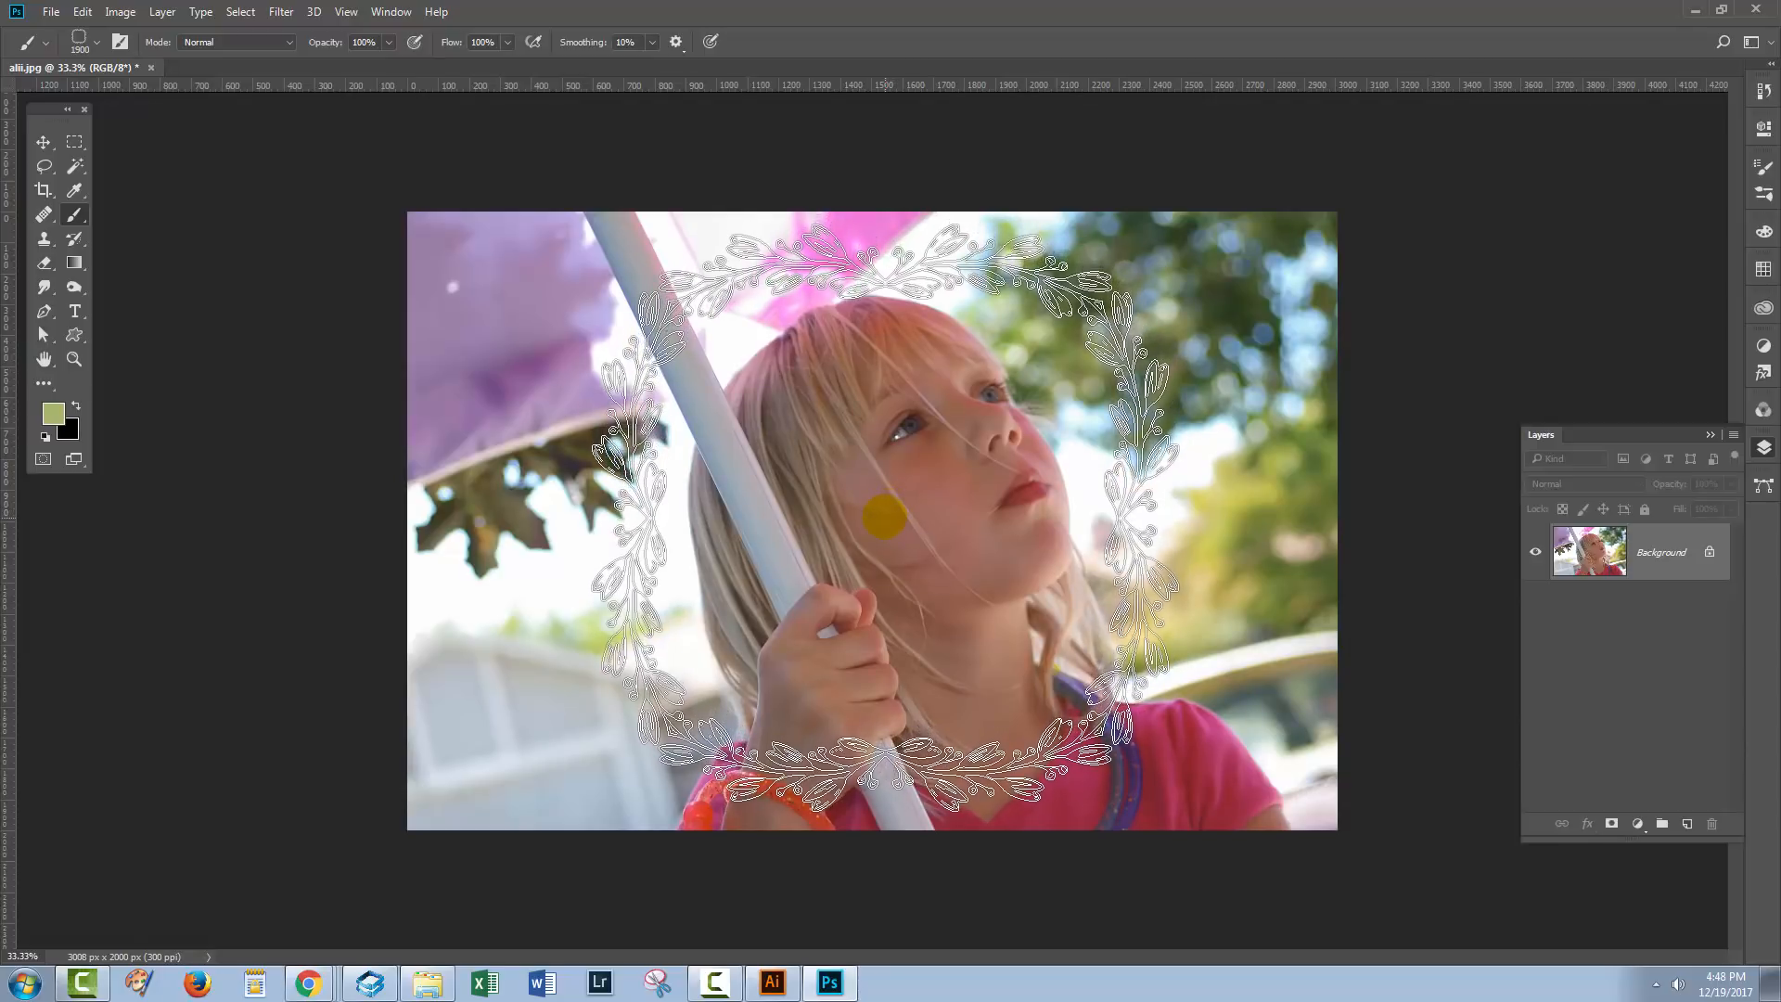
# - Undo the last action while stamping the white frame on the new layer
pyautogui.press('ctrl+z')
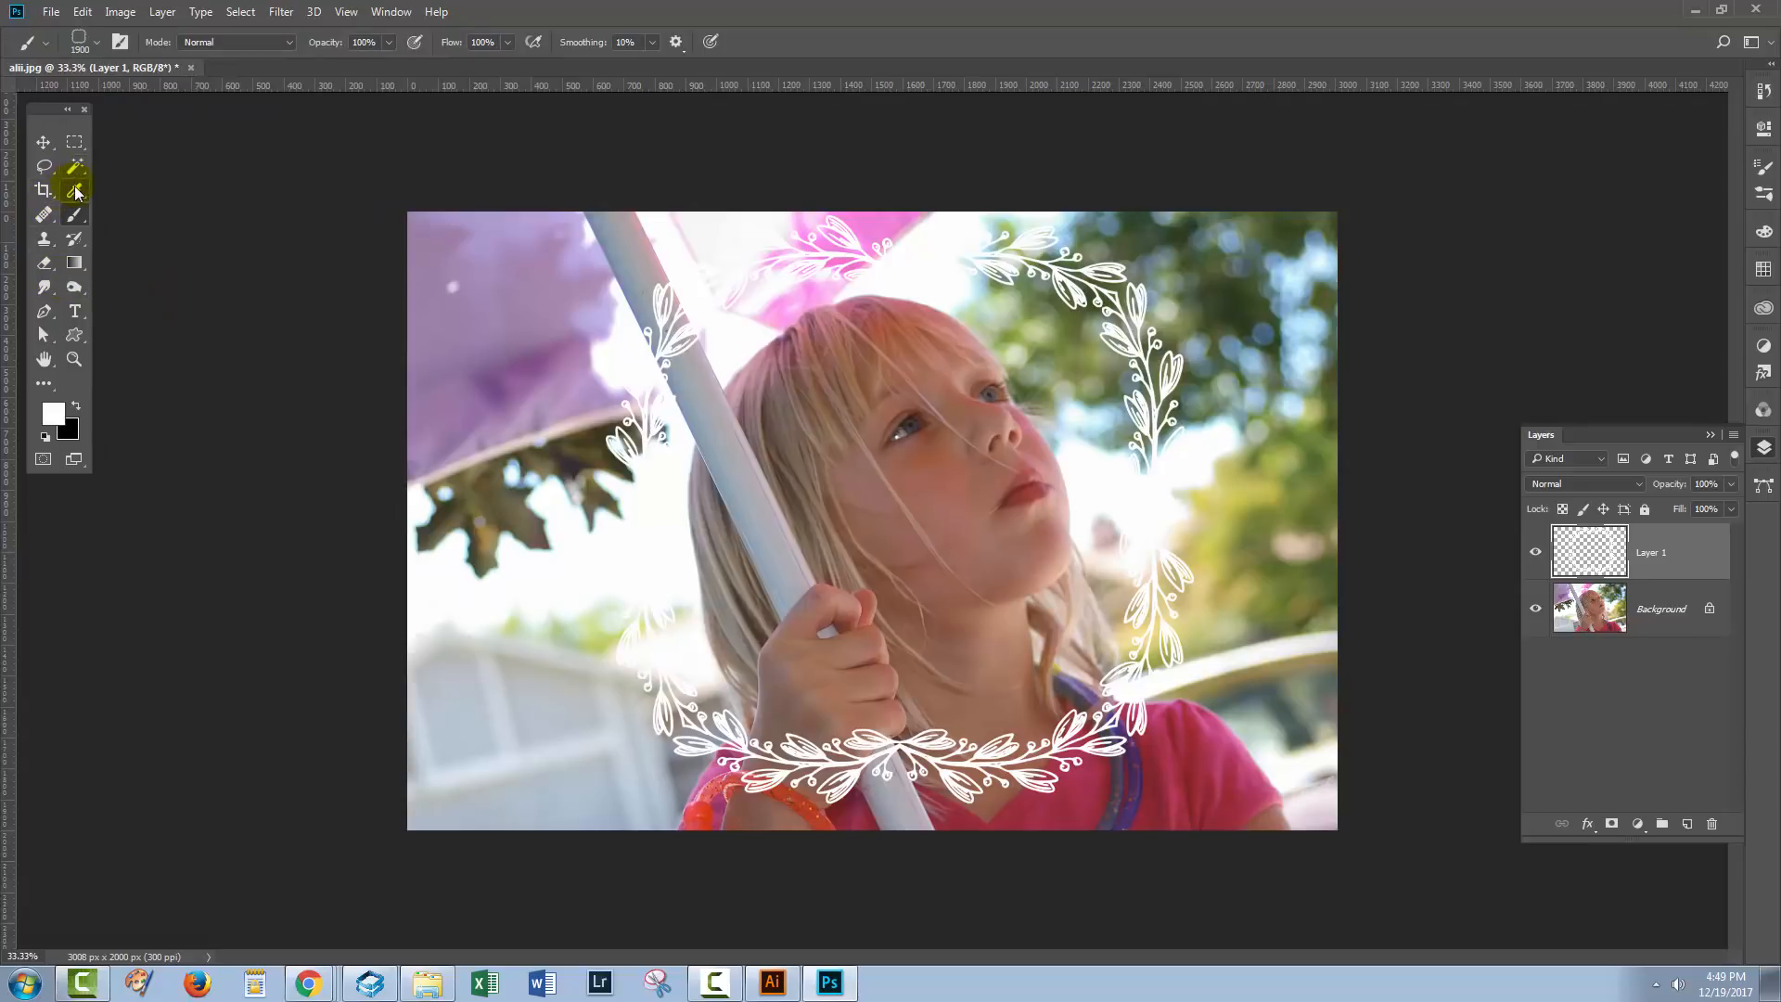
# - Pick the Magic Wand and convert the locked Background layer into Layer 0
pyautogui.click(75, 189)
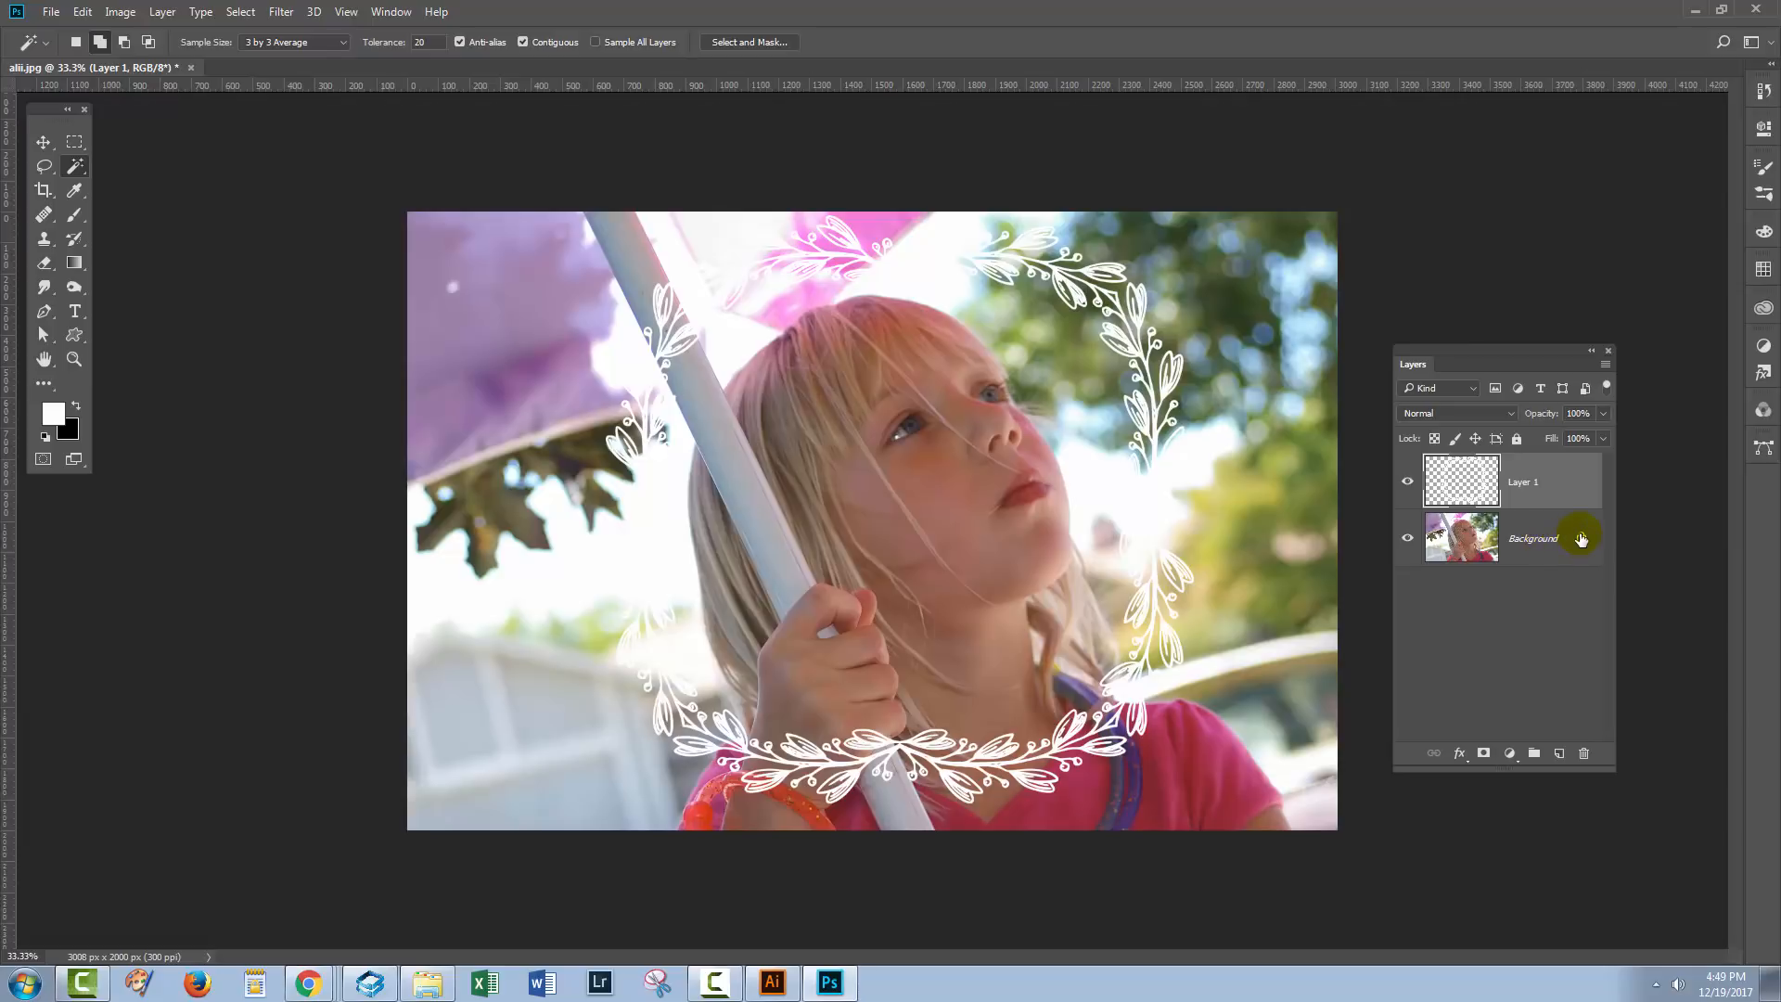
pyautogui.doubleClick(1533, 537)
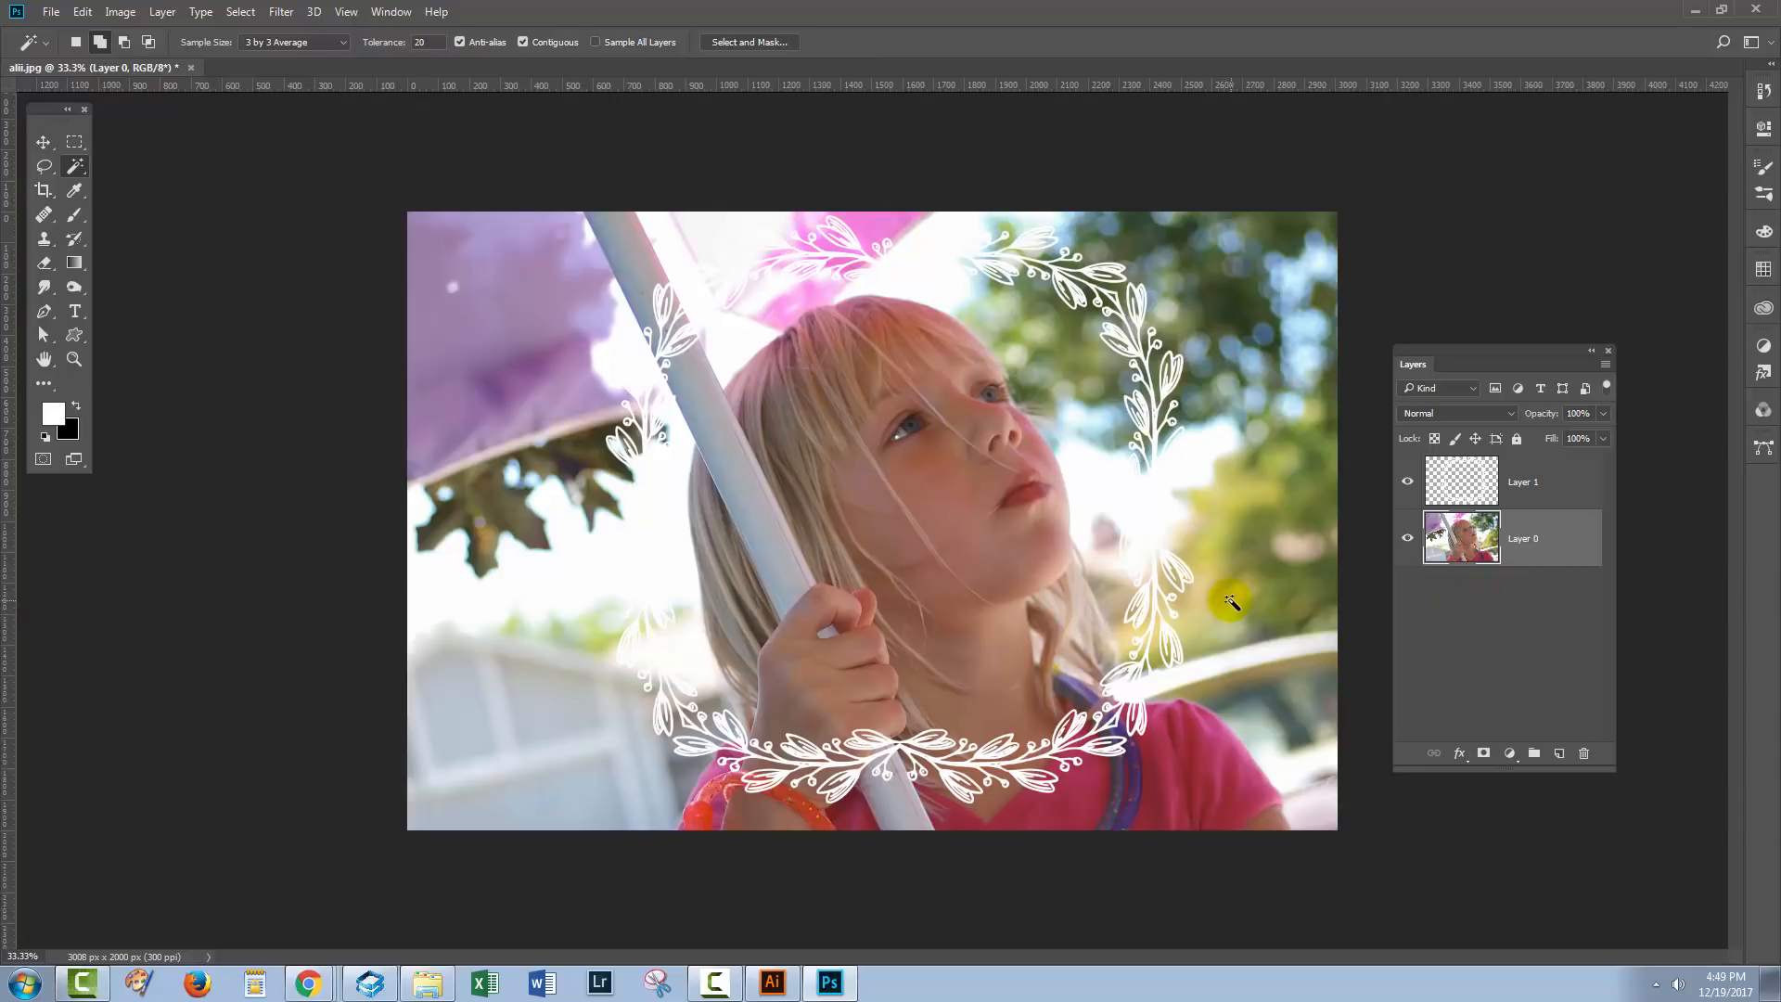
pyautogui.moveTo(1227, 735)
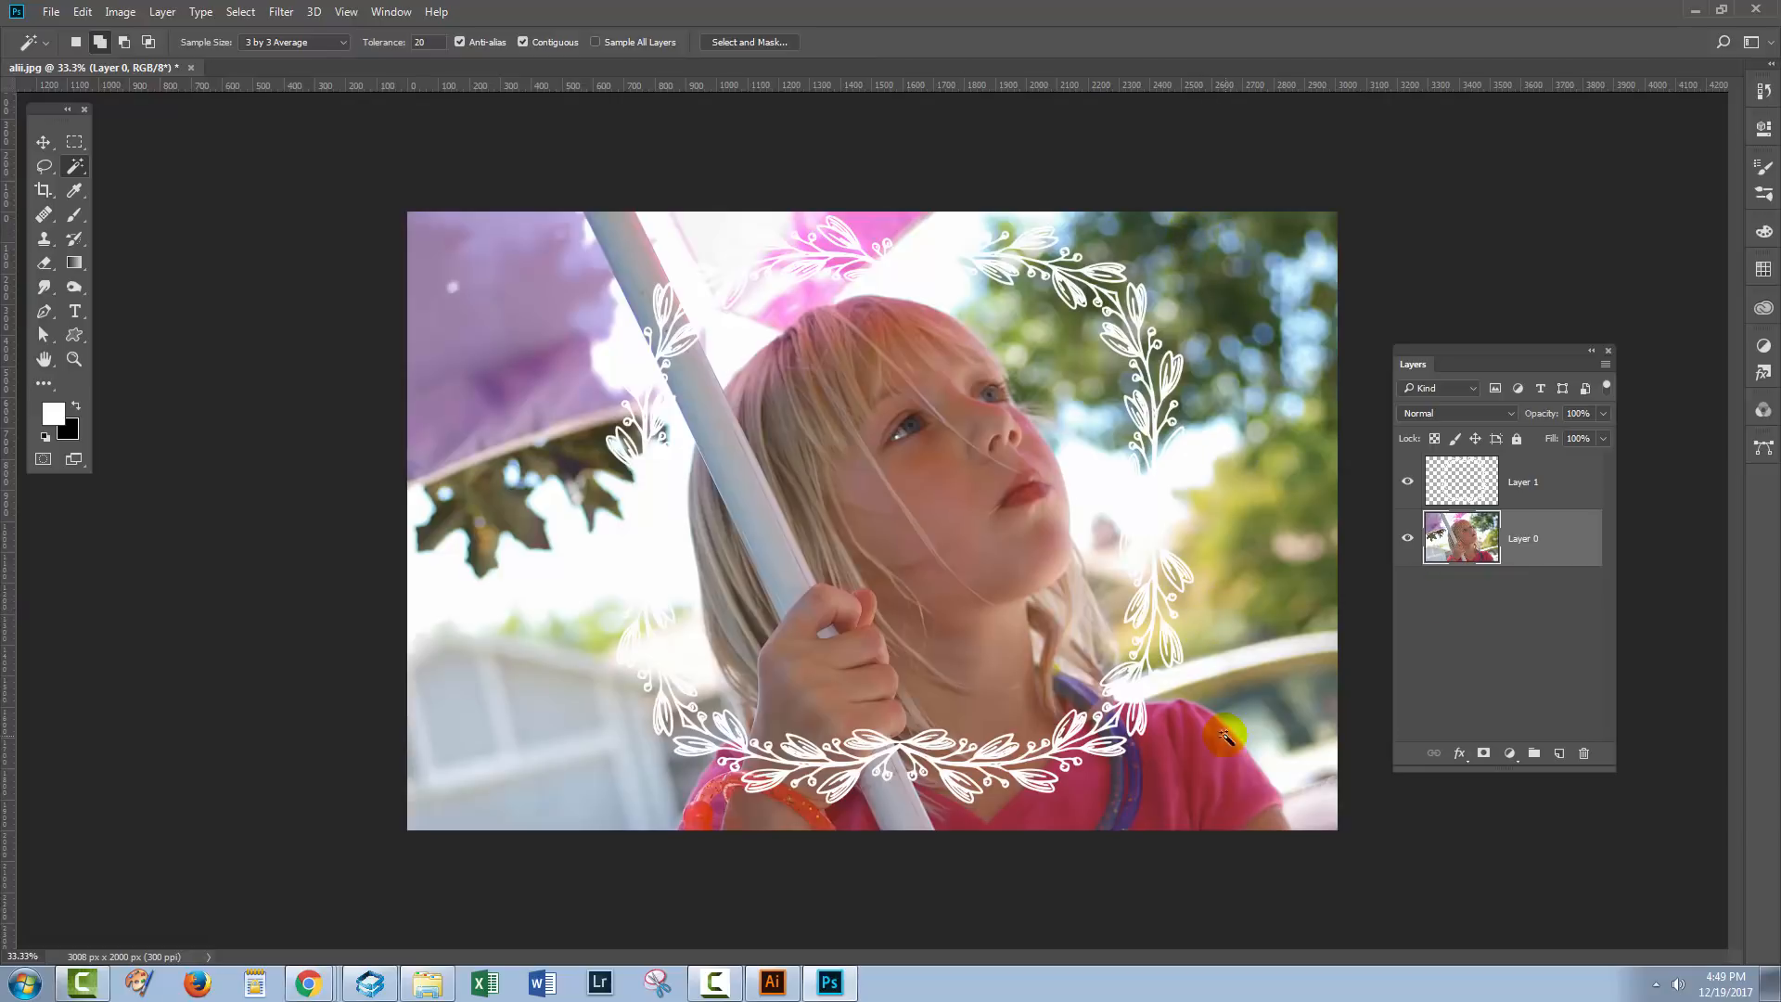
pyautogui.moveTo(607, 233)
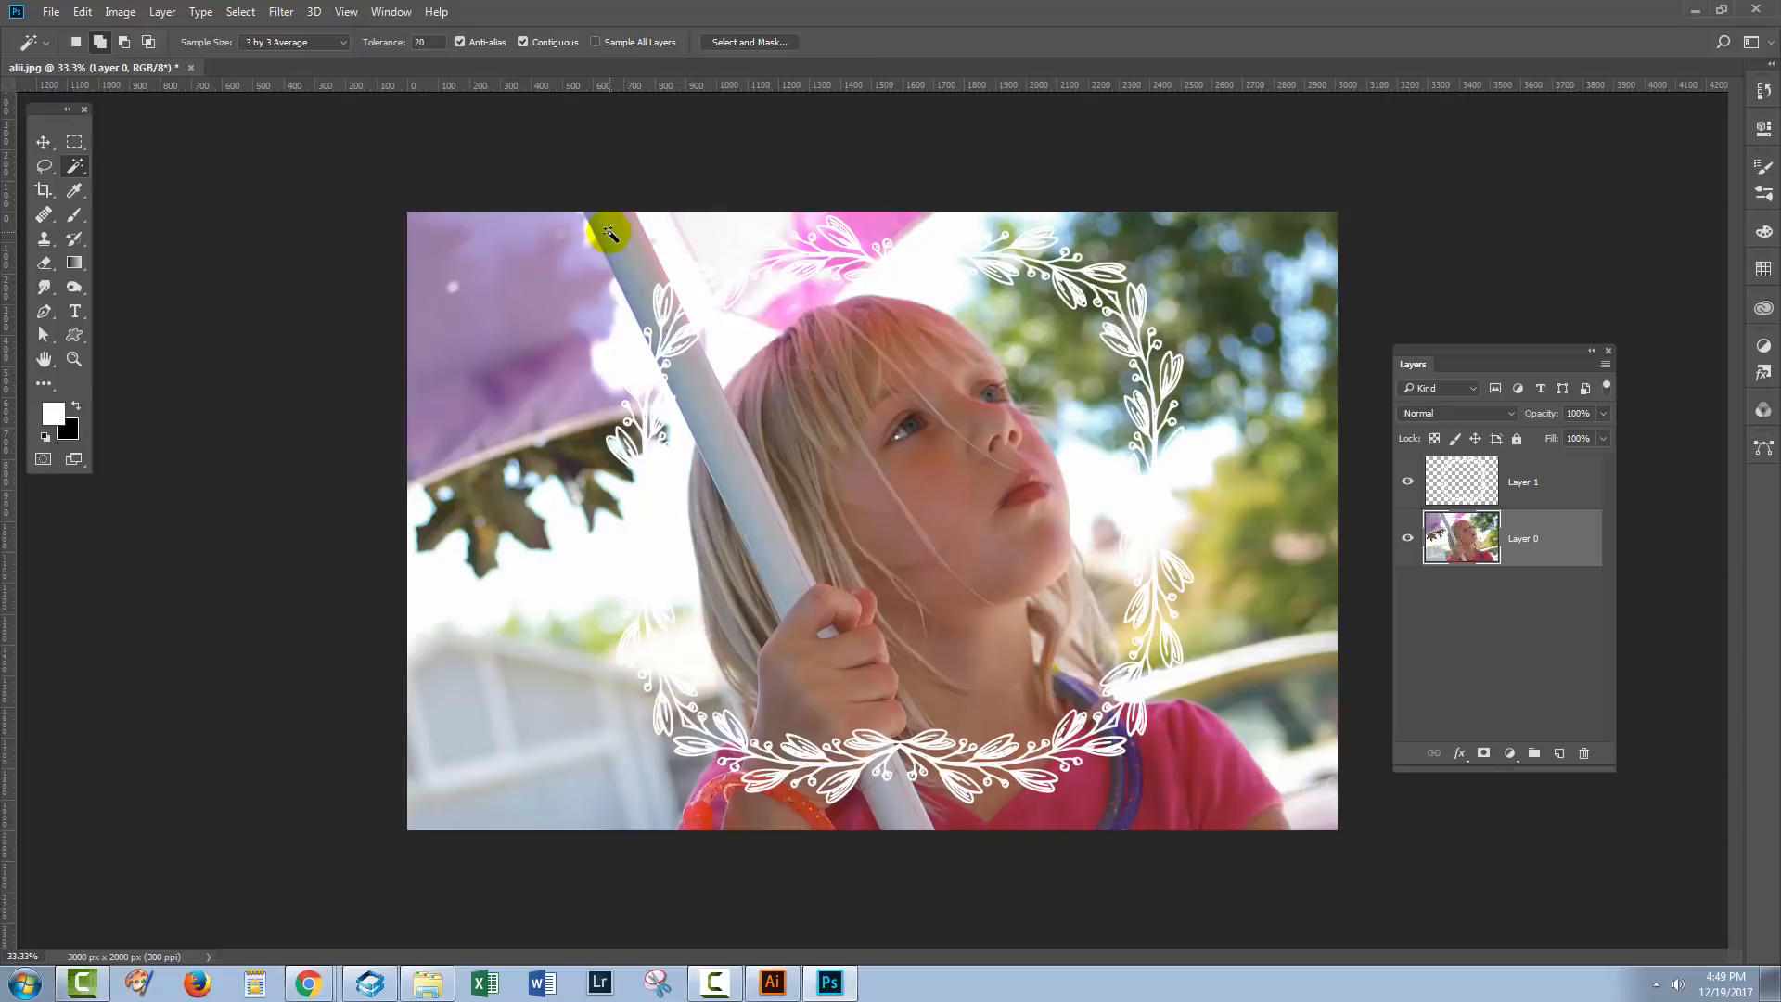
pyautogui.moveTo(1066, 495)
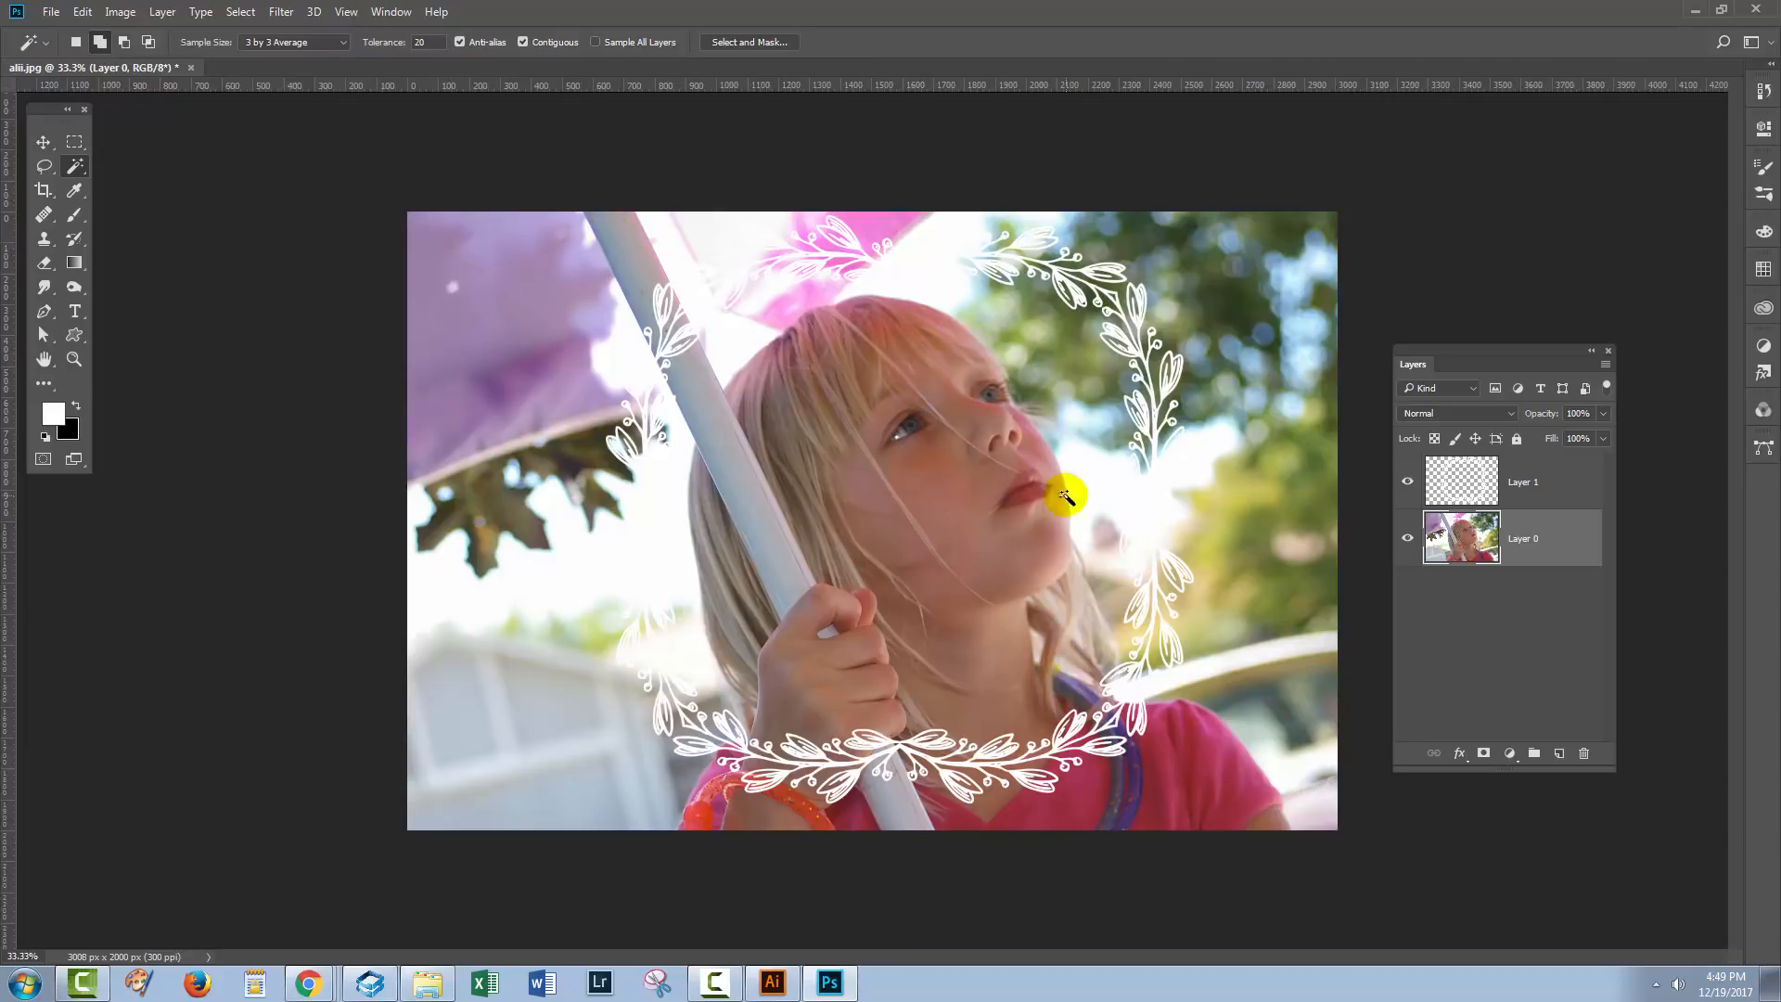
pyautogui.moveTo(1066, 253)
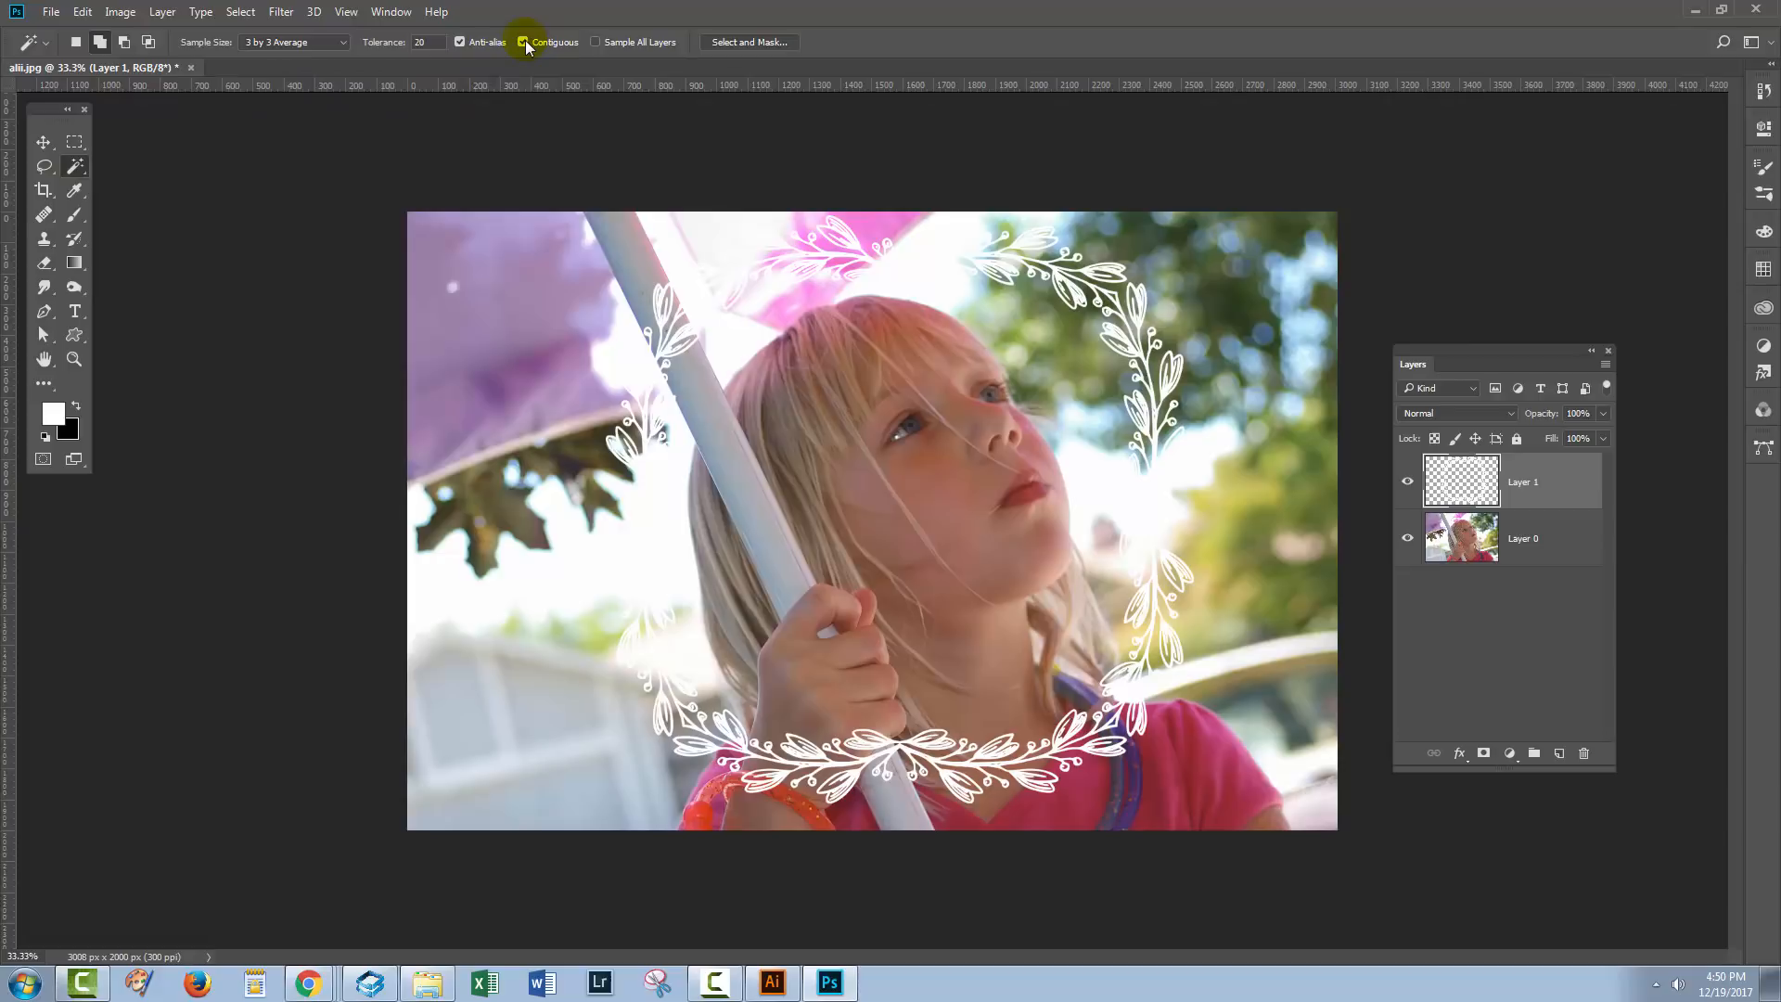
# - Adjust a Magic Wand option, then delete Layer 0's photo outside the white frame
pyautogui.click(523, 42)
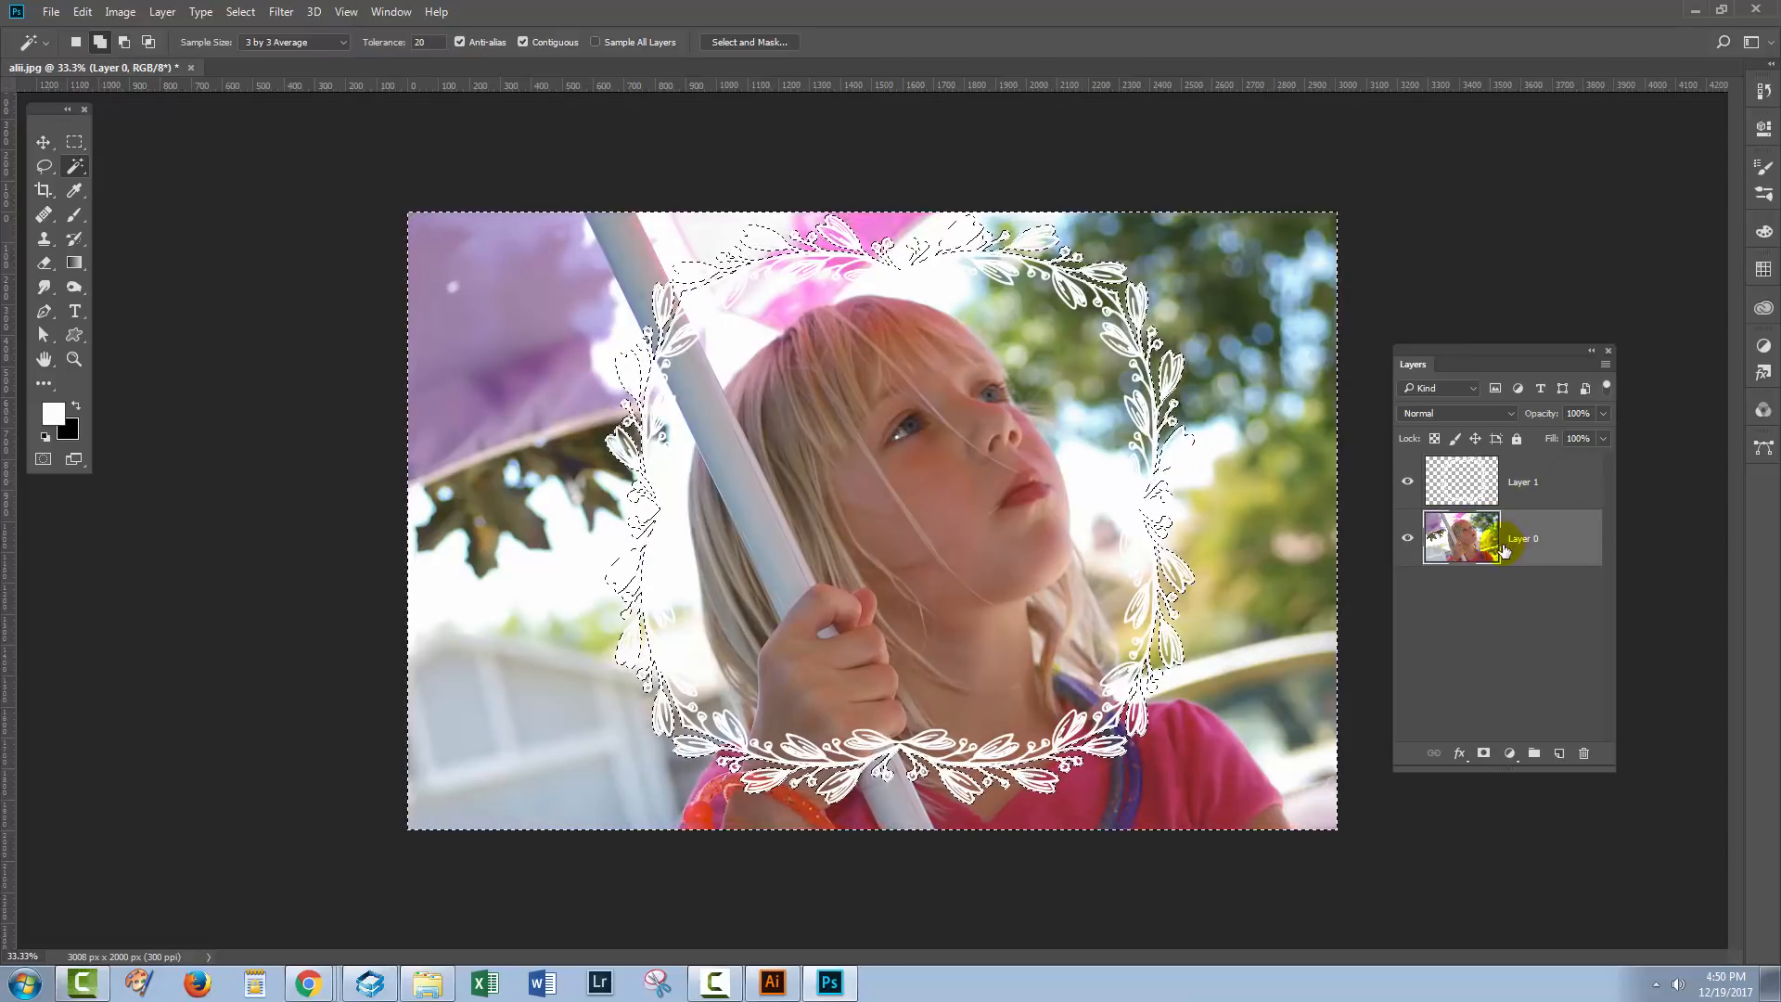
pyautogui.press('Delete')
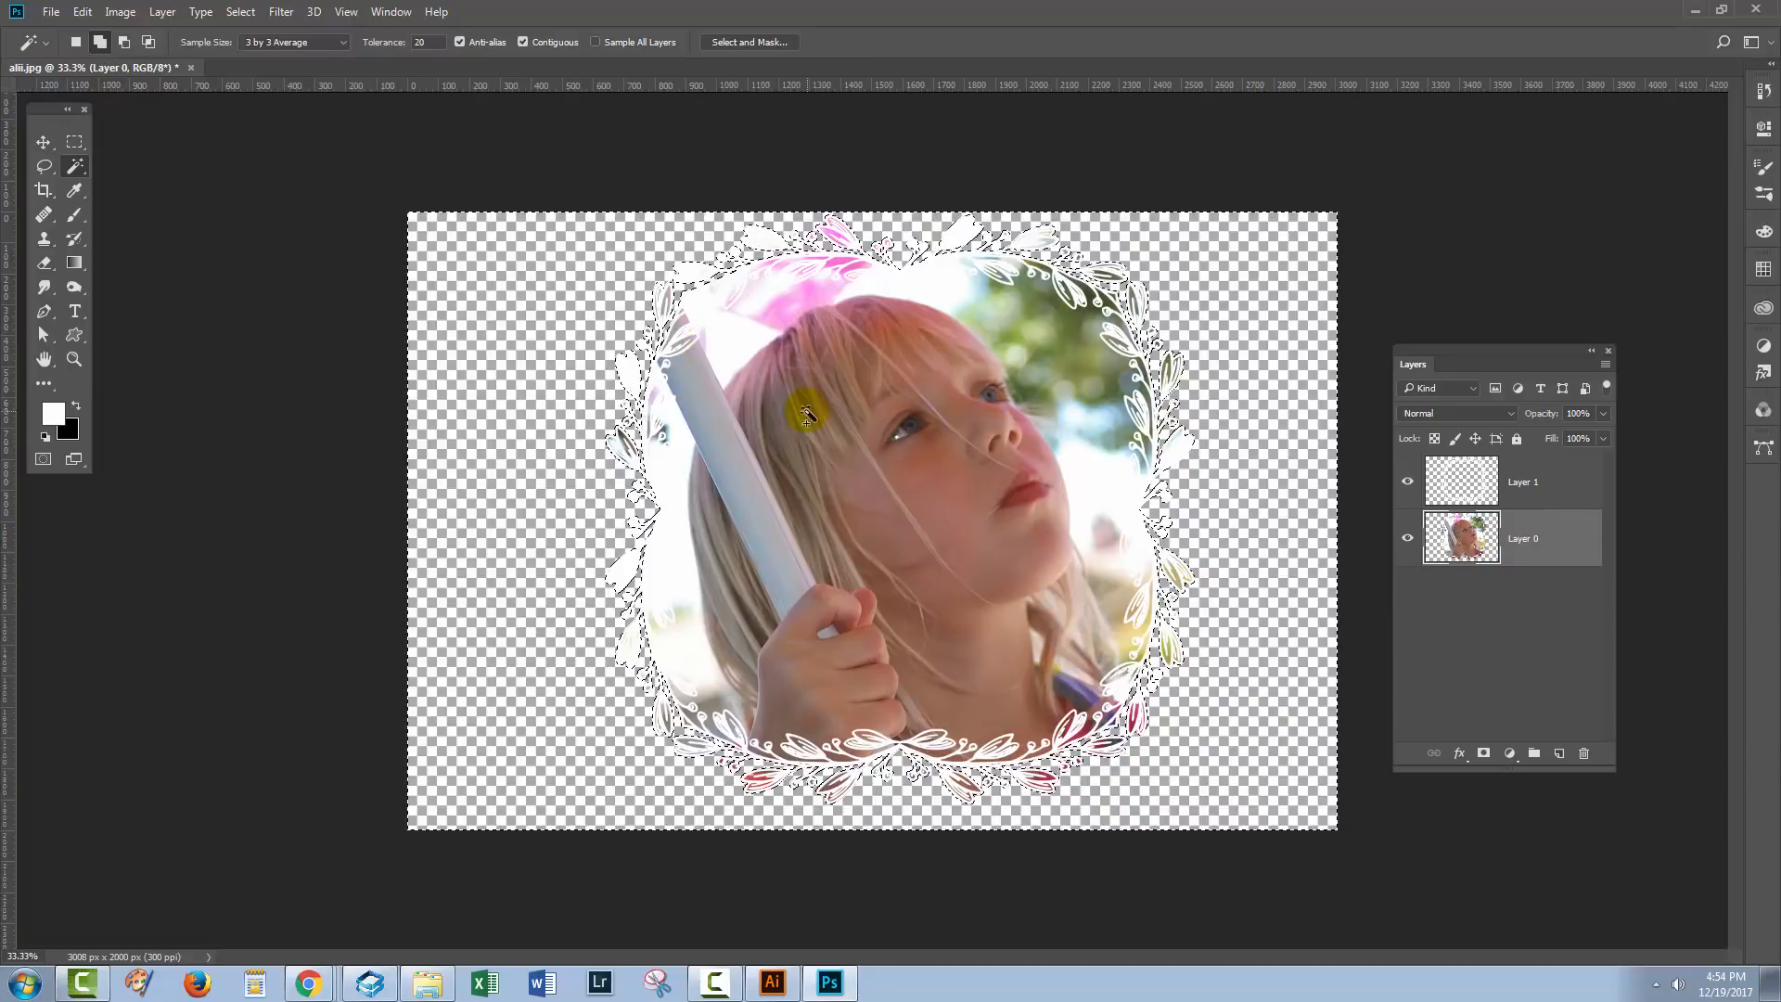
# - Deselect, add Layer 2, and sample the foliage's sage green as foreground colour
pyautogui.click(240, 11)
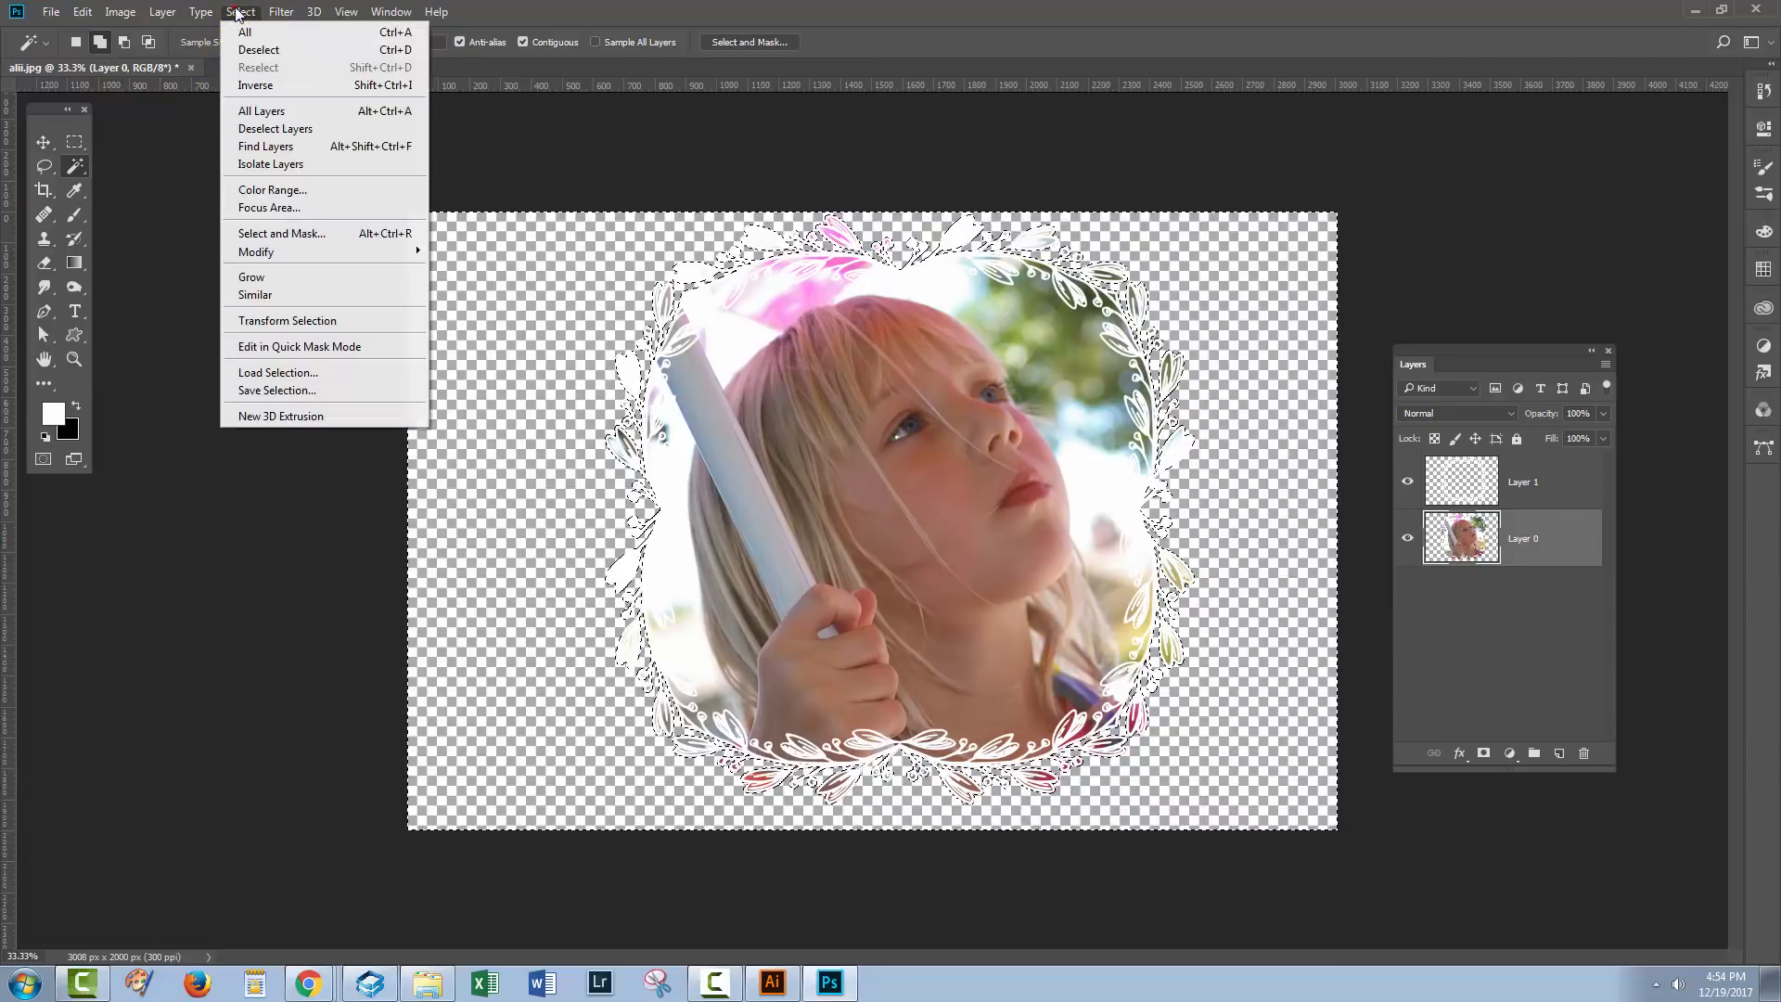
pyautogui.moveTo(258, 50)
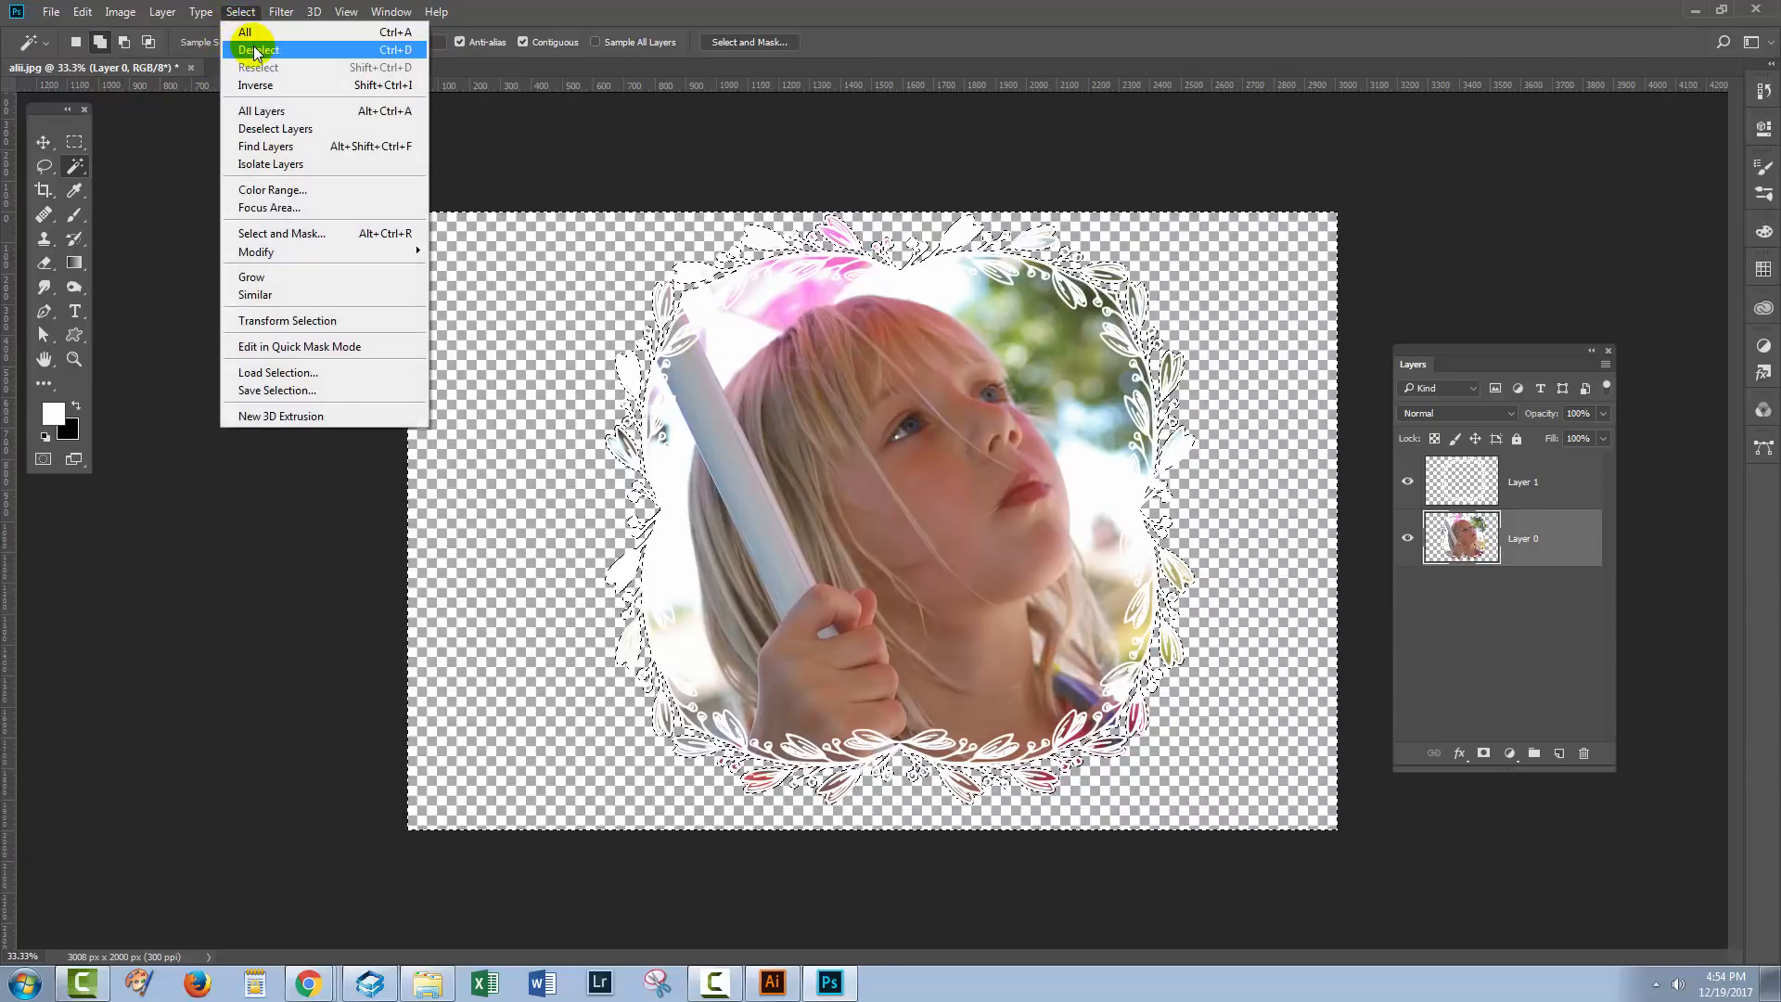
pyautogui.click(257, 49)
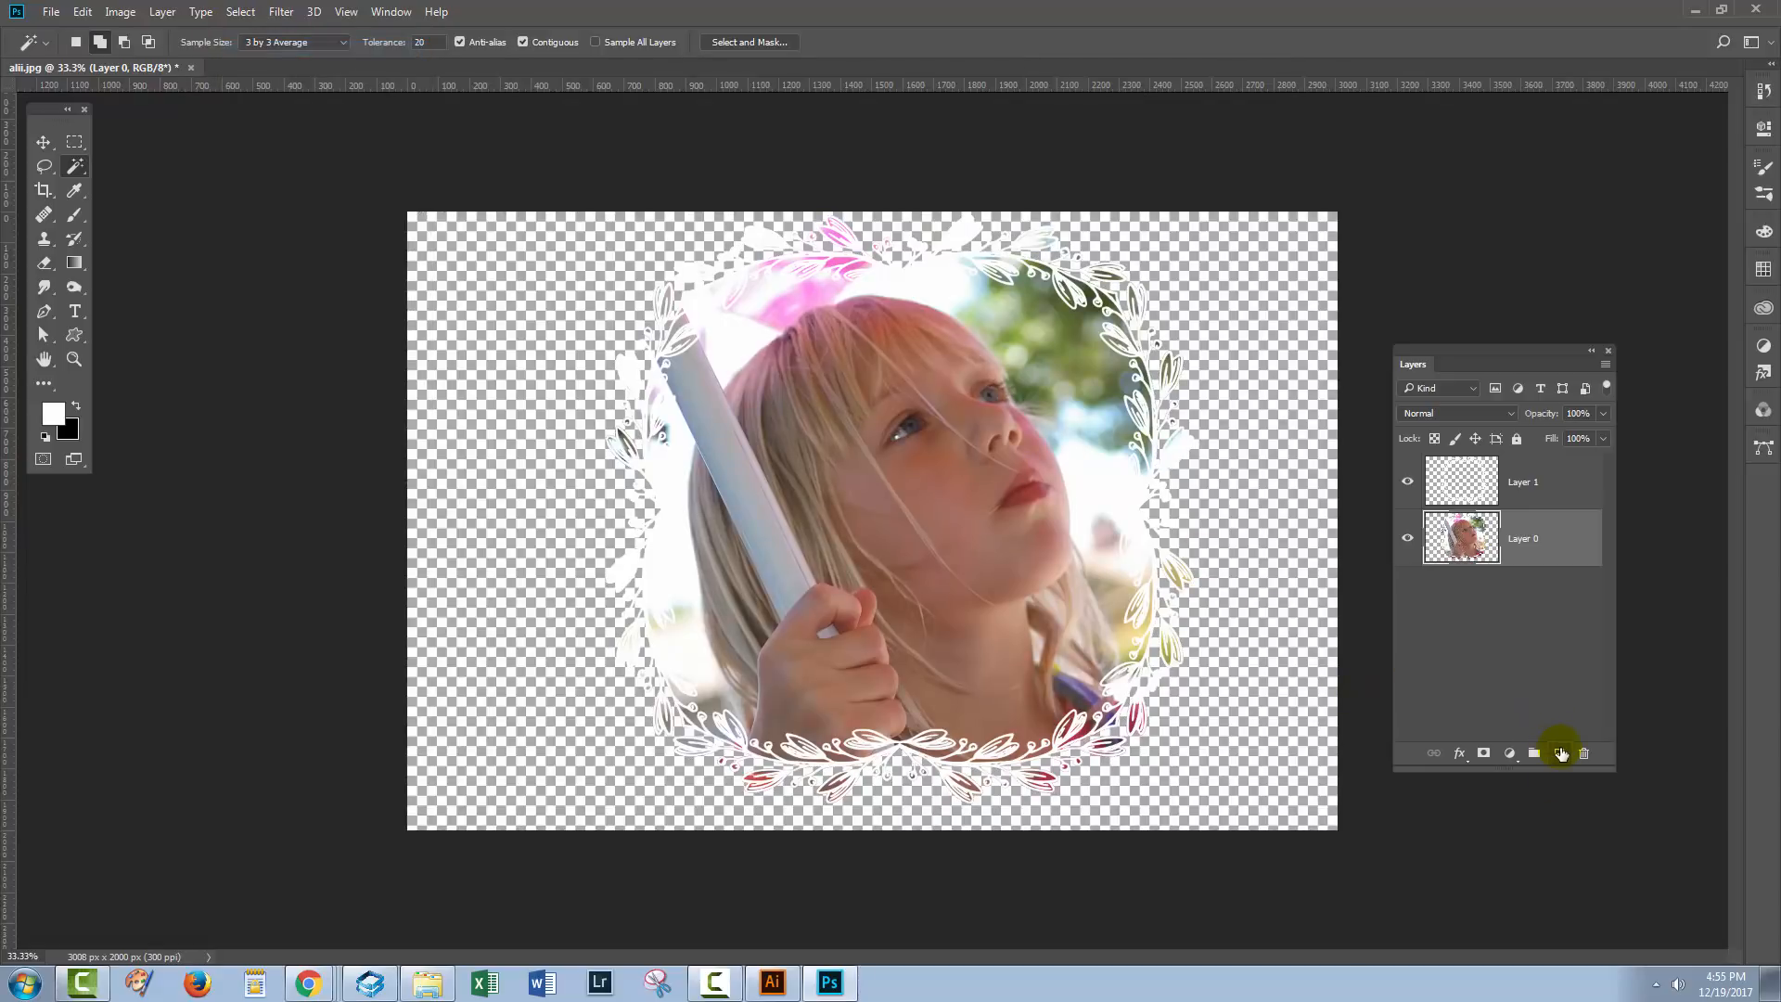
pyautogui.click(1559, 754)
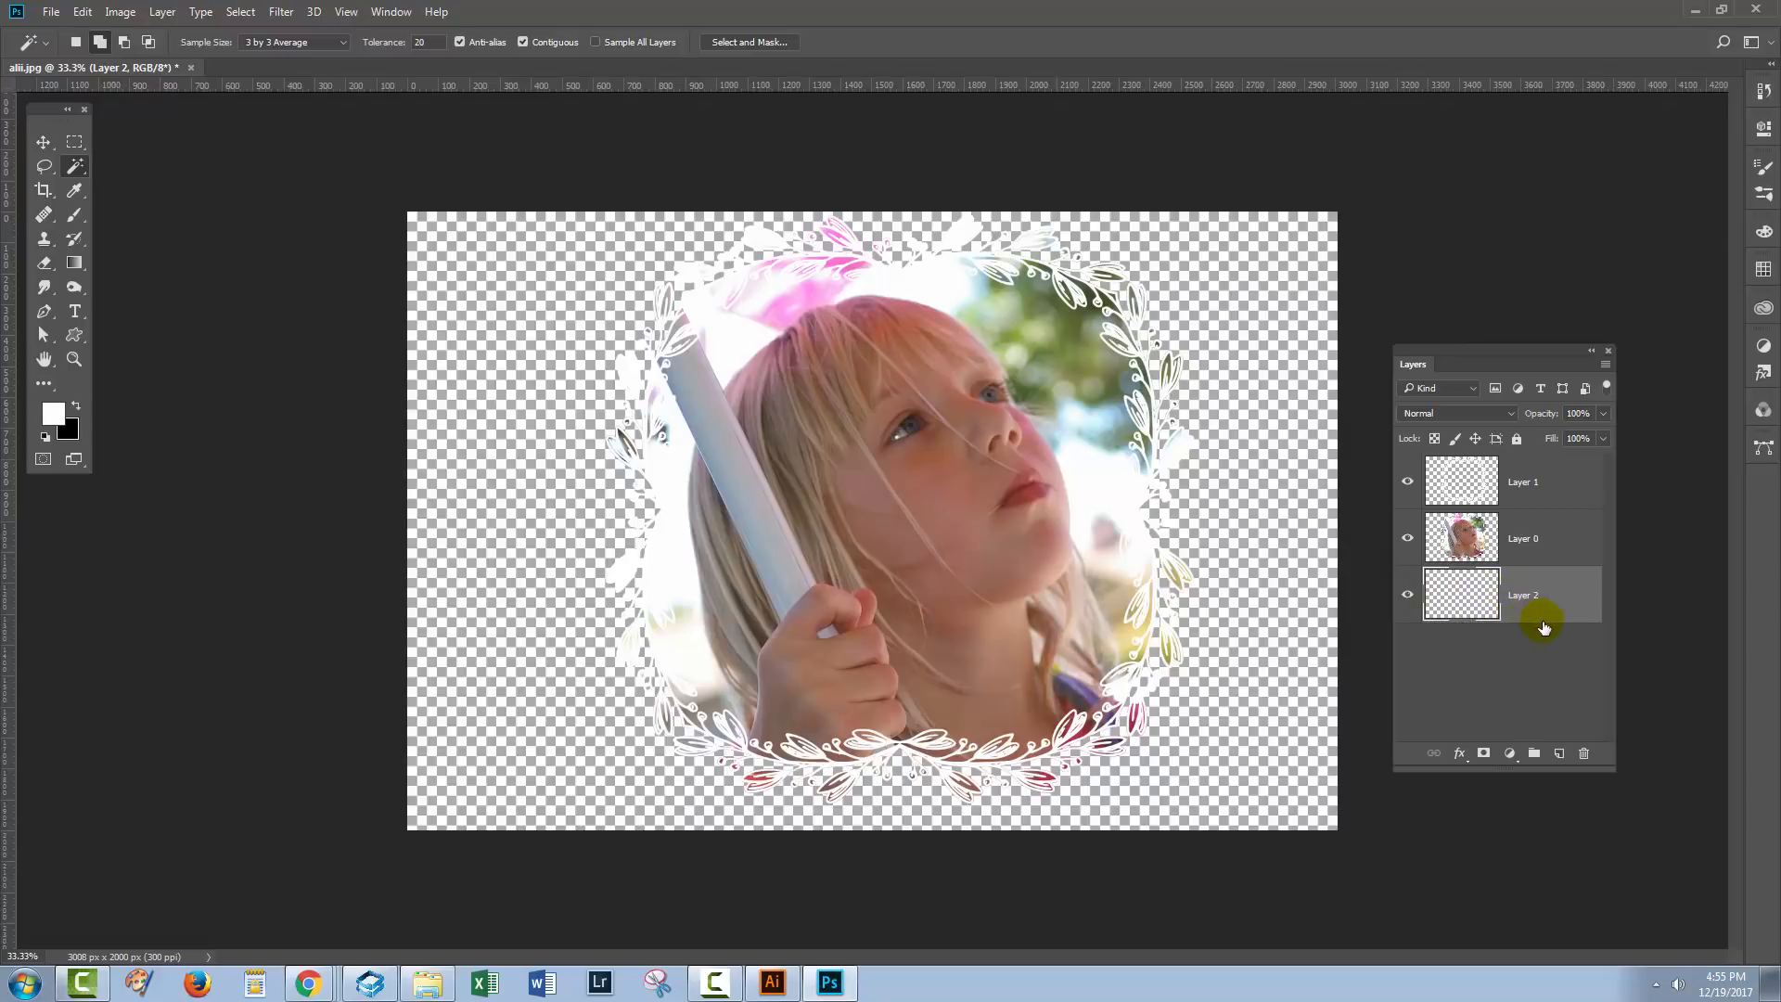
pyautogui.moveTo(1554, 653)
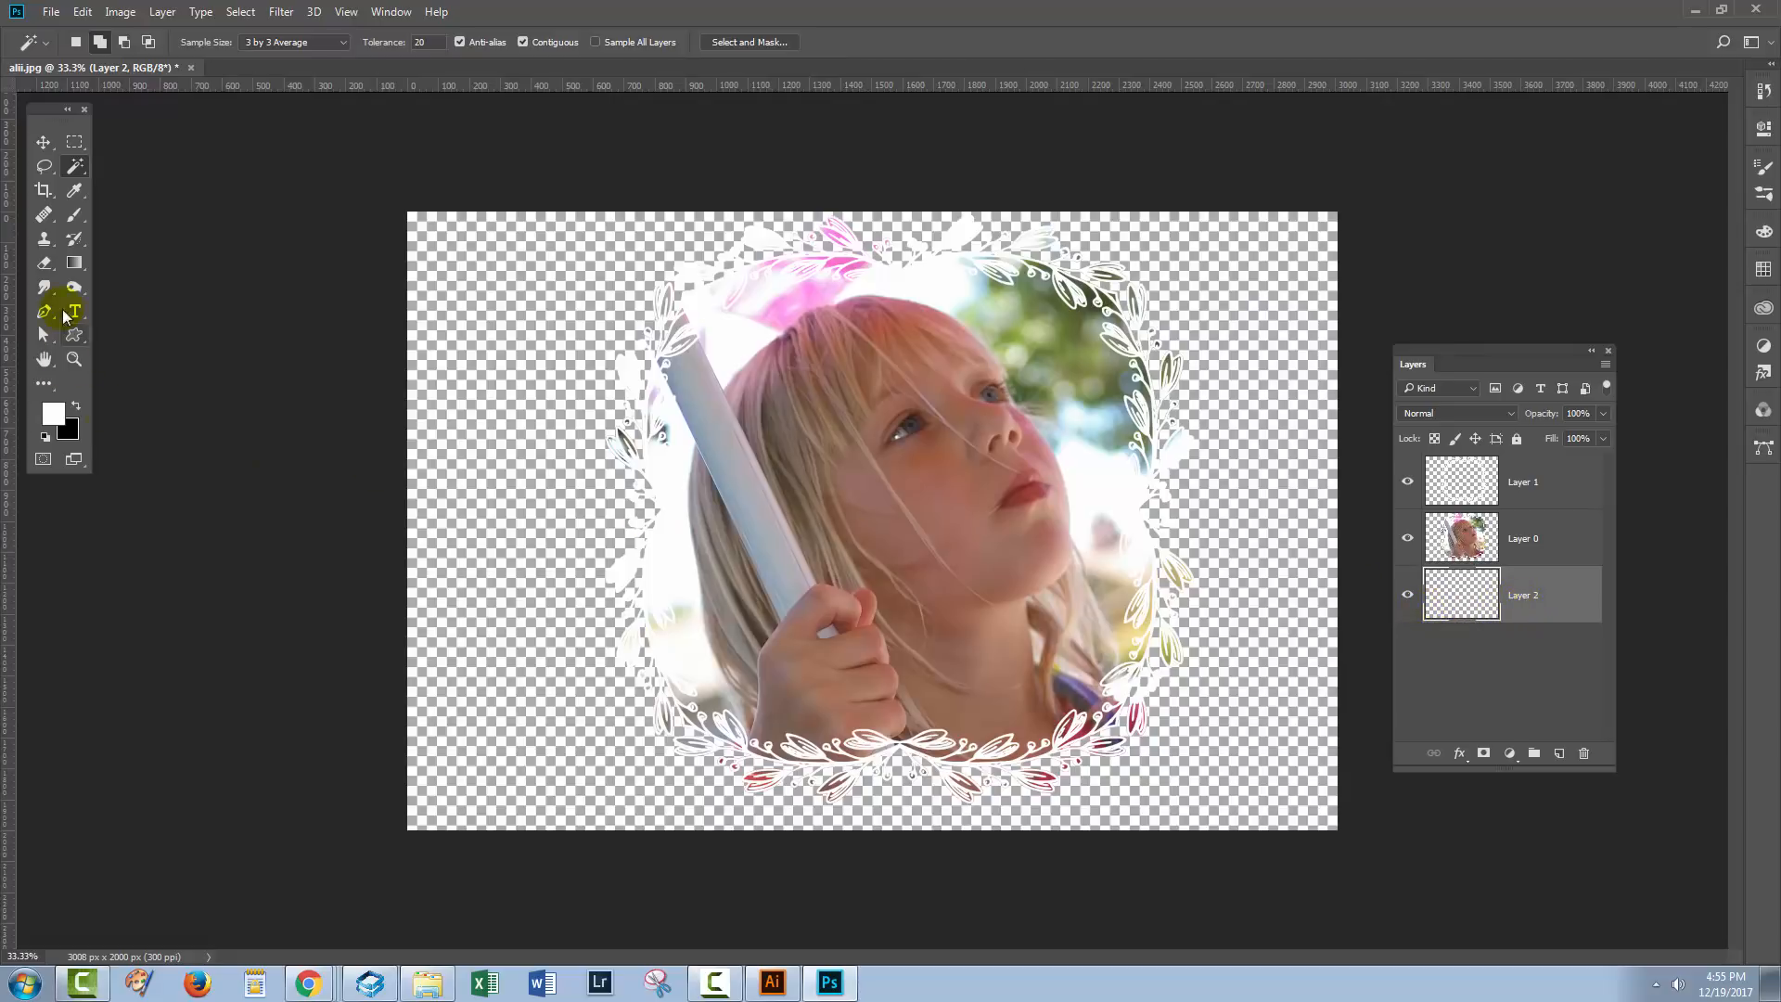
pyautogui.click(75, 190)
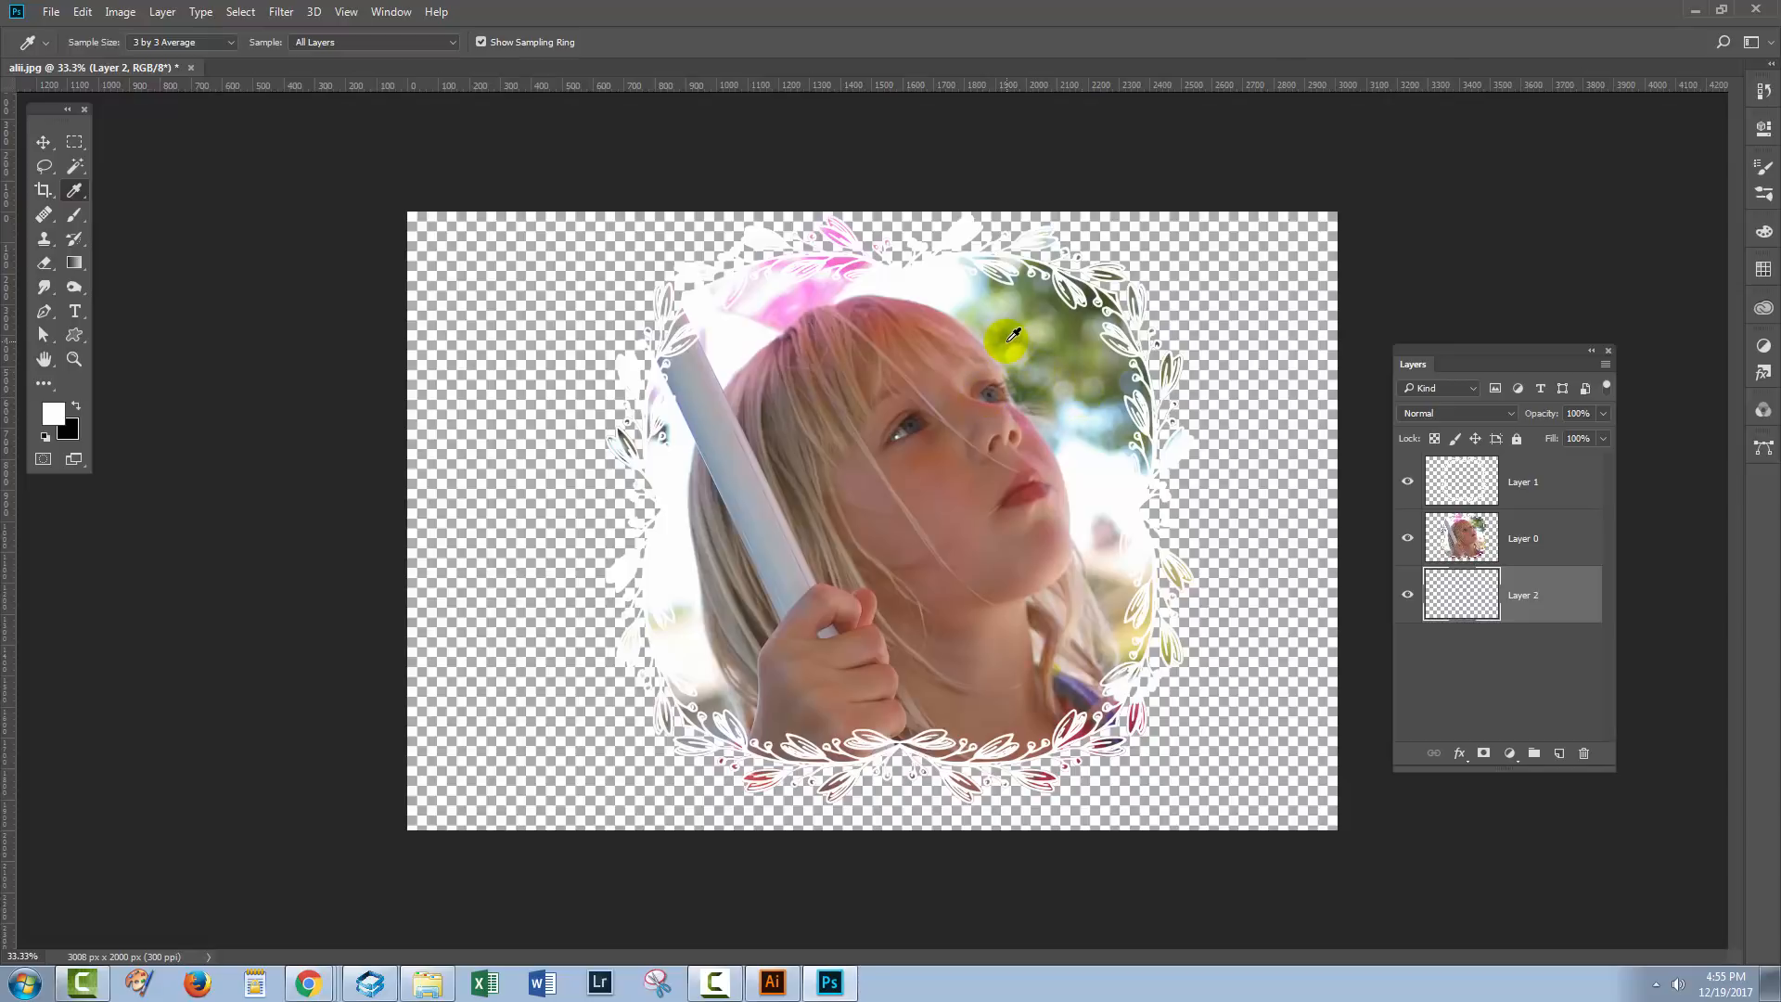
pyautogui.click(1008, 338)
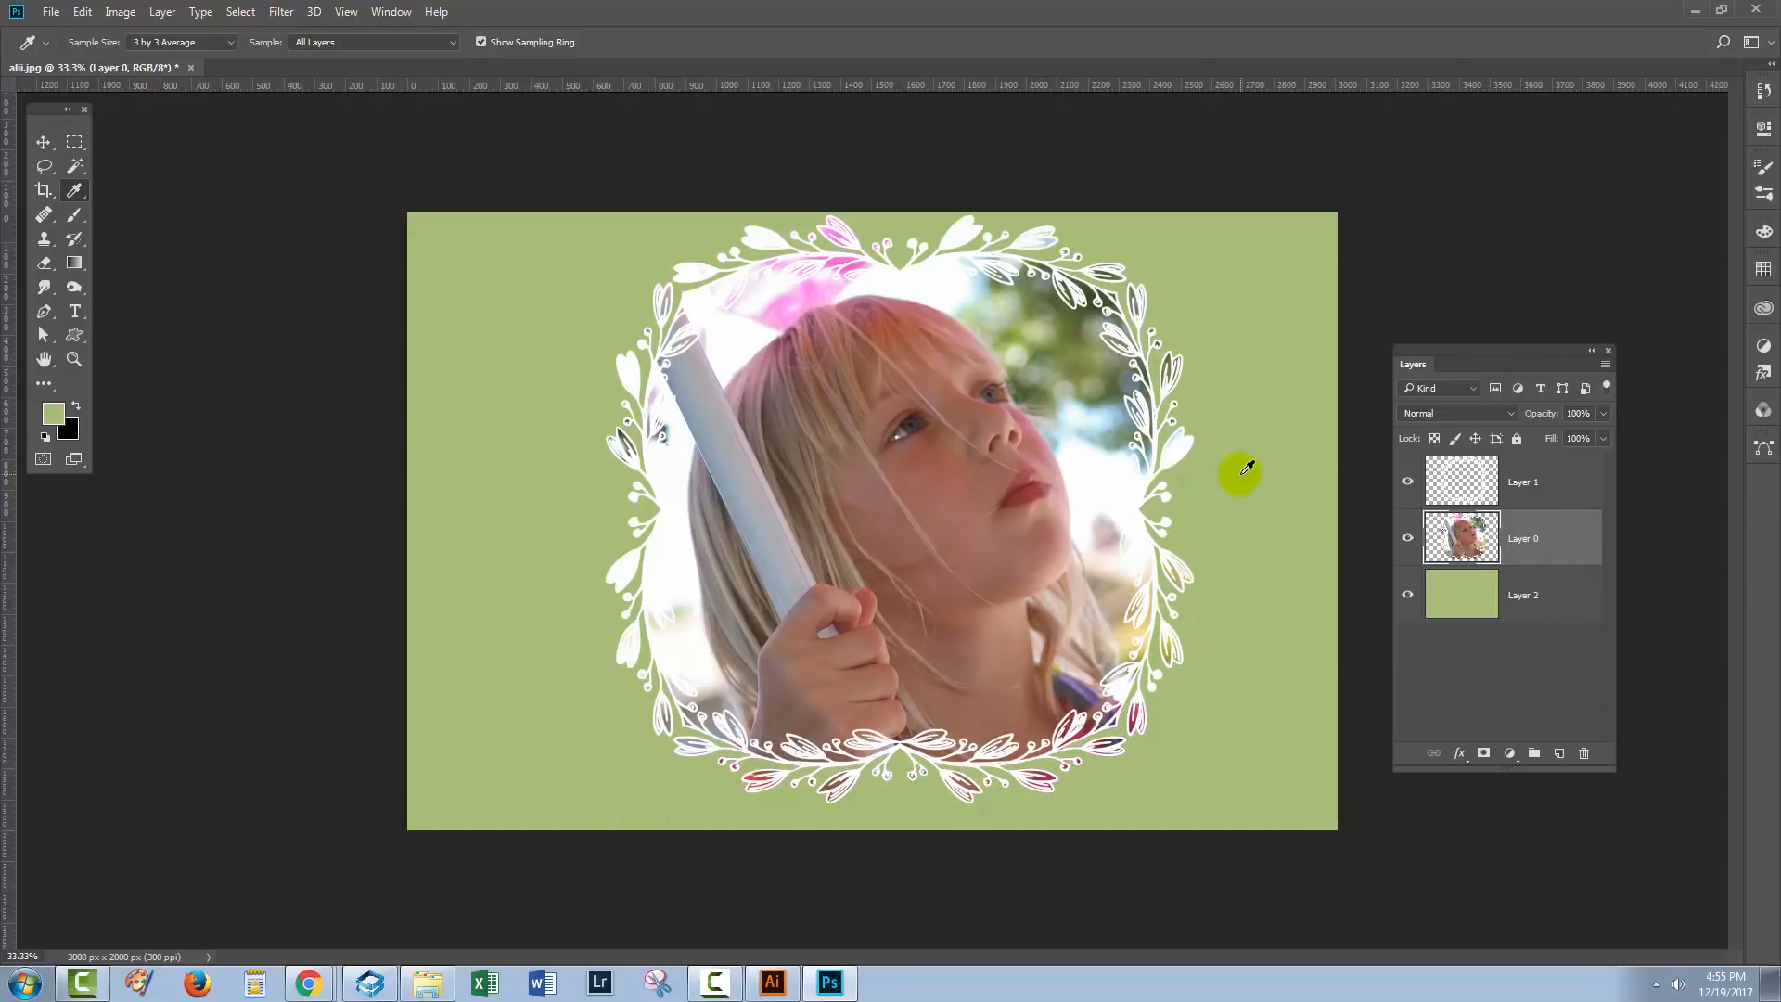
pyautogui.moveTo(1157, 391)
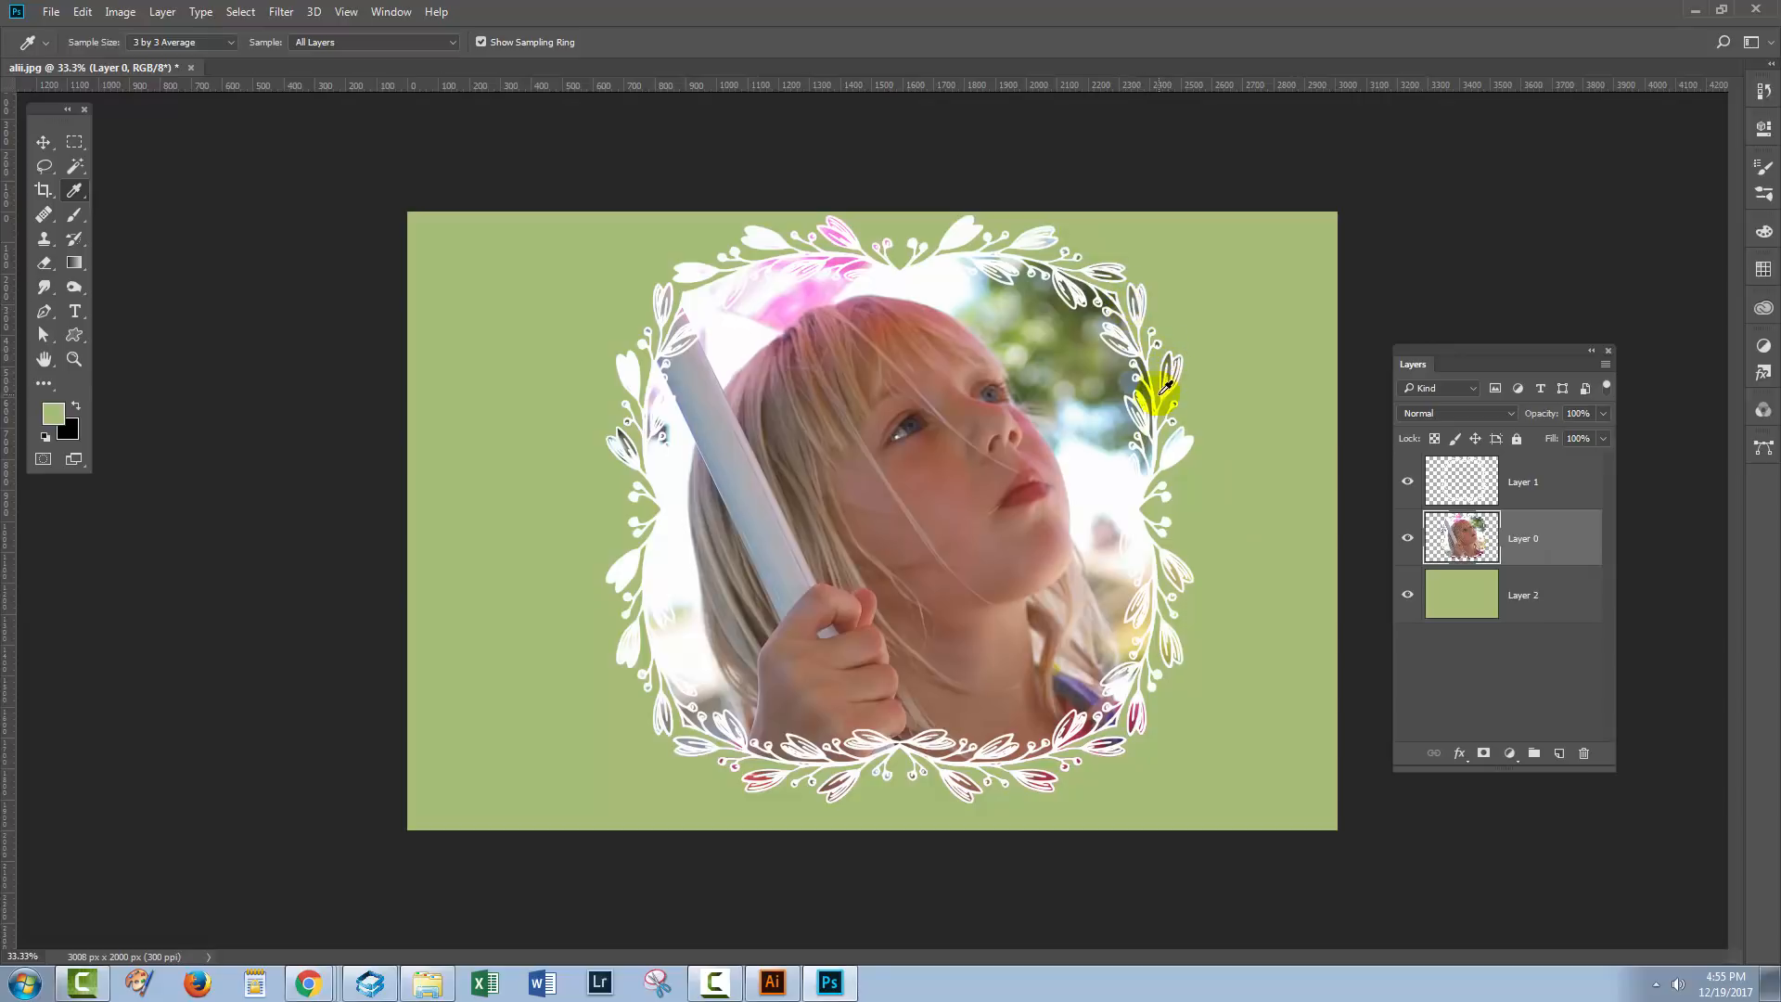
pyautogui.moveTo(975, 252)
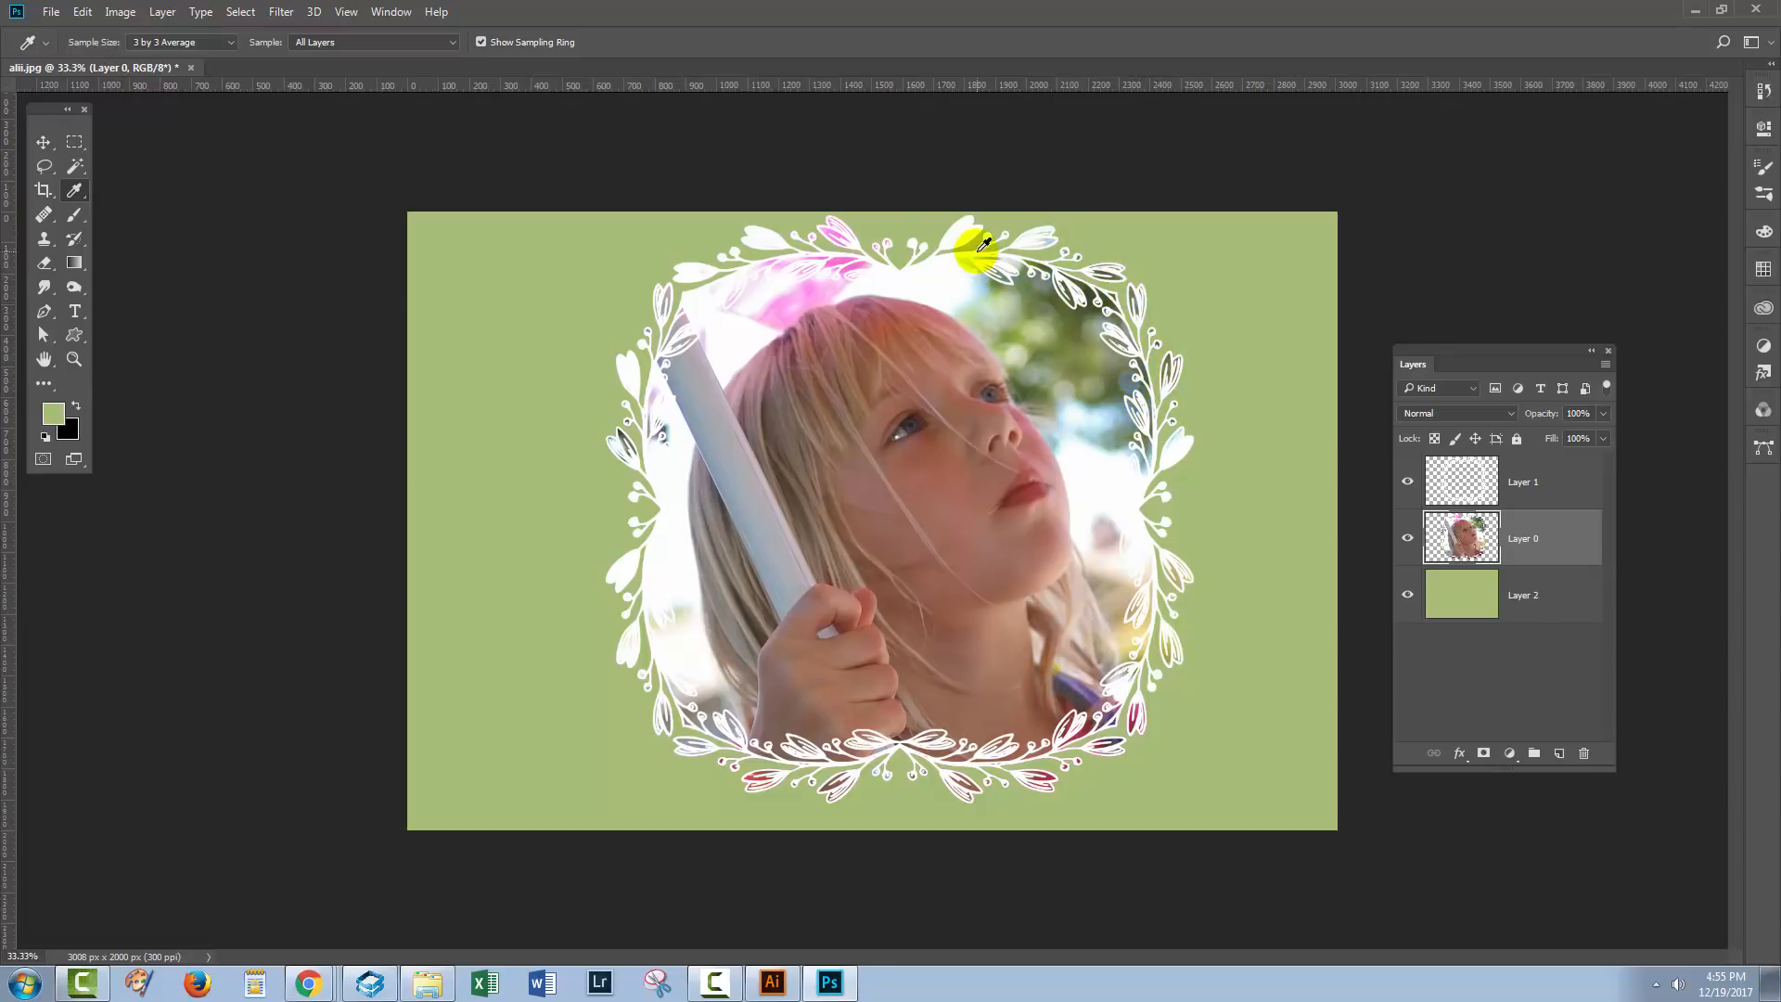
pyautogui.moveTo(648, 386)
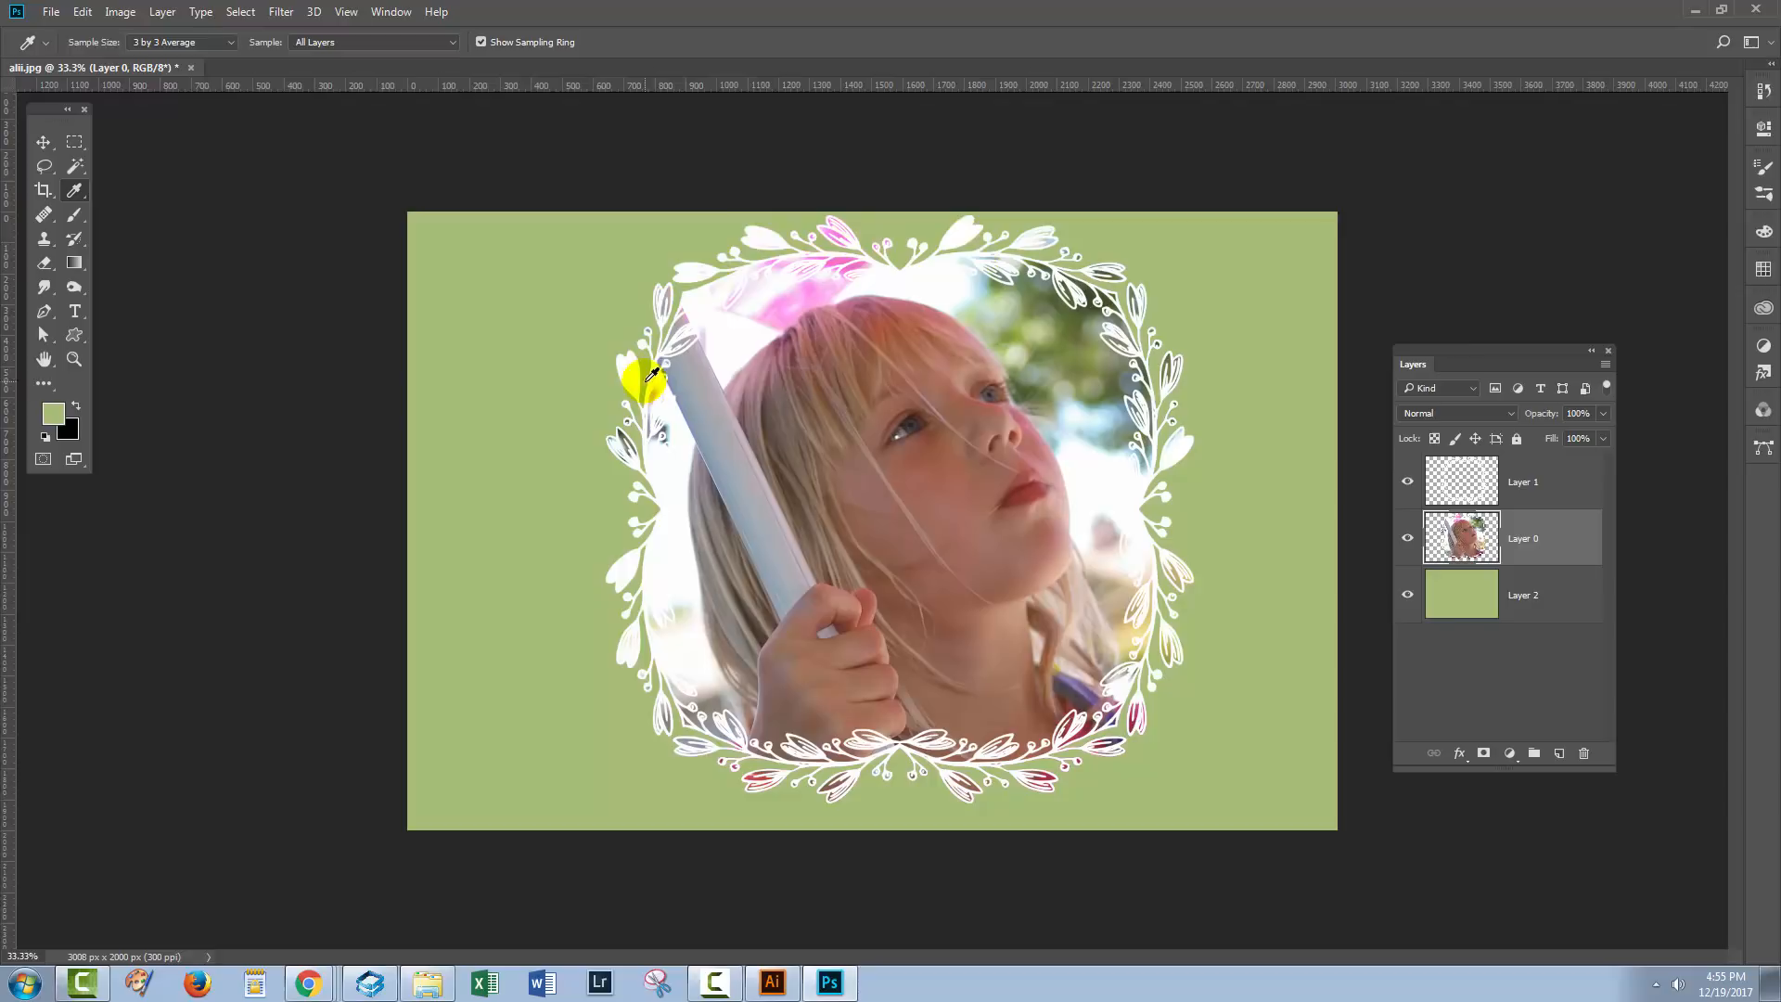
pyautogui.moveTo(691, 759)
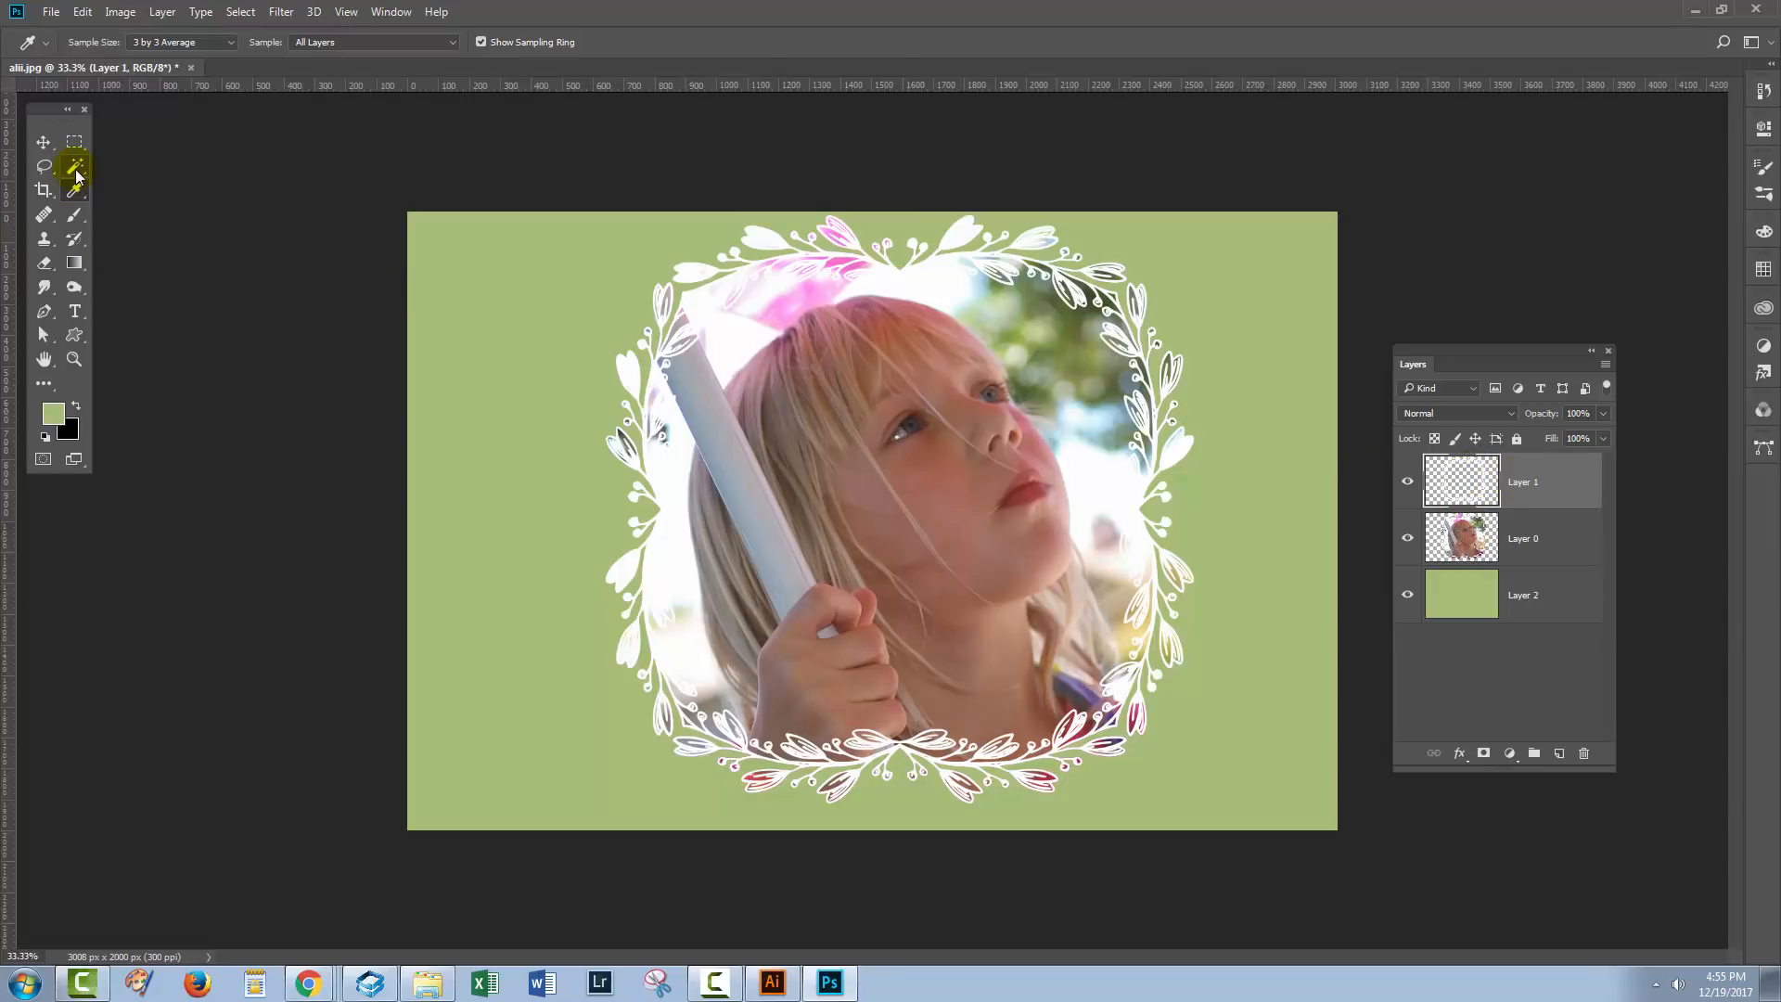
# - With Magic Wand Contiguous unchecked, click the white frame to select all its leafy shapes
pyautogui.click(74, 167)
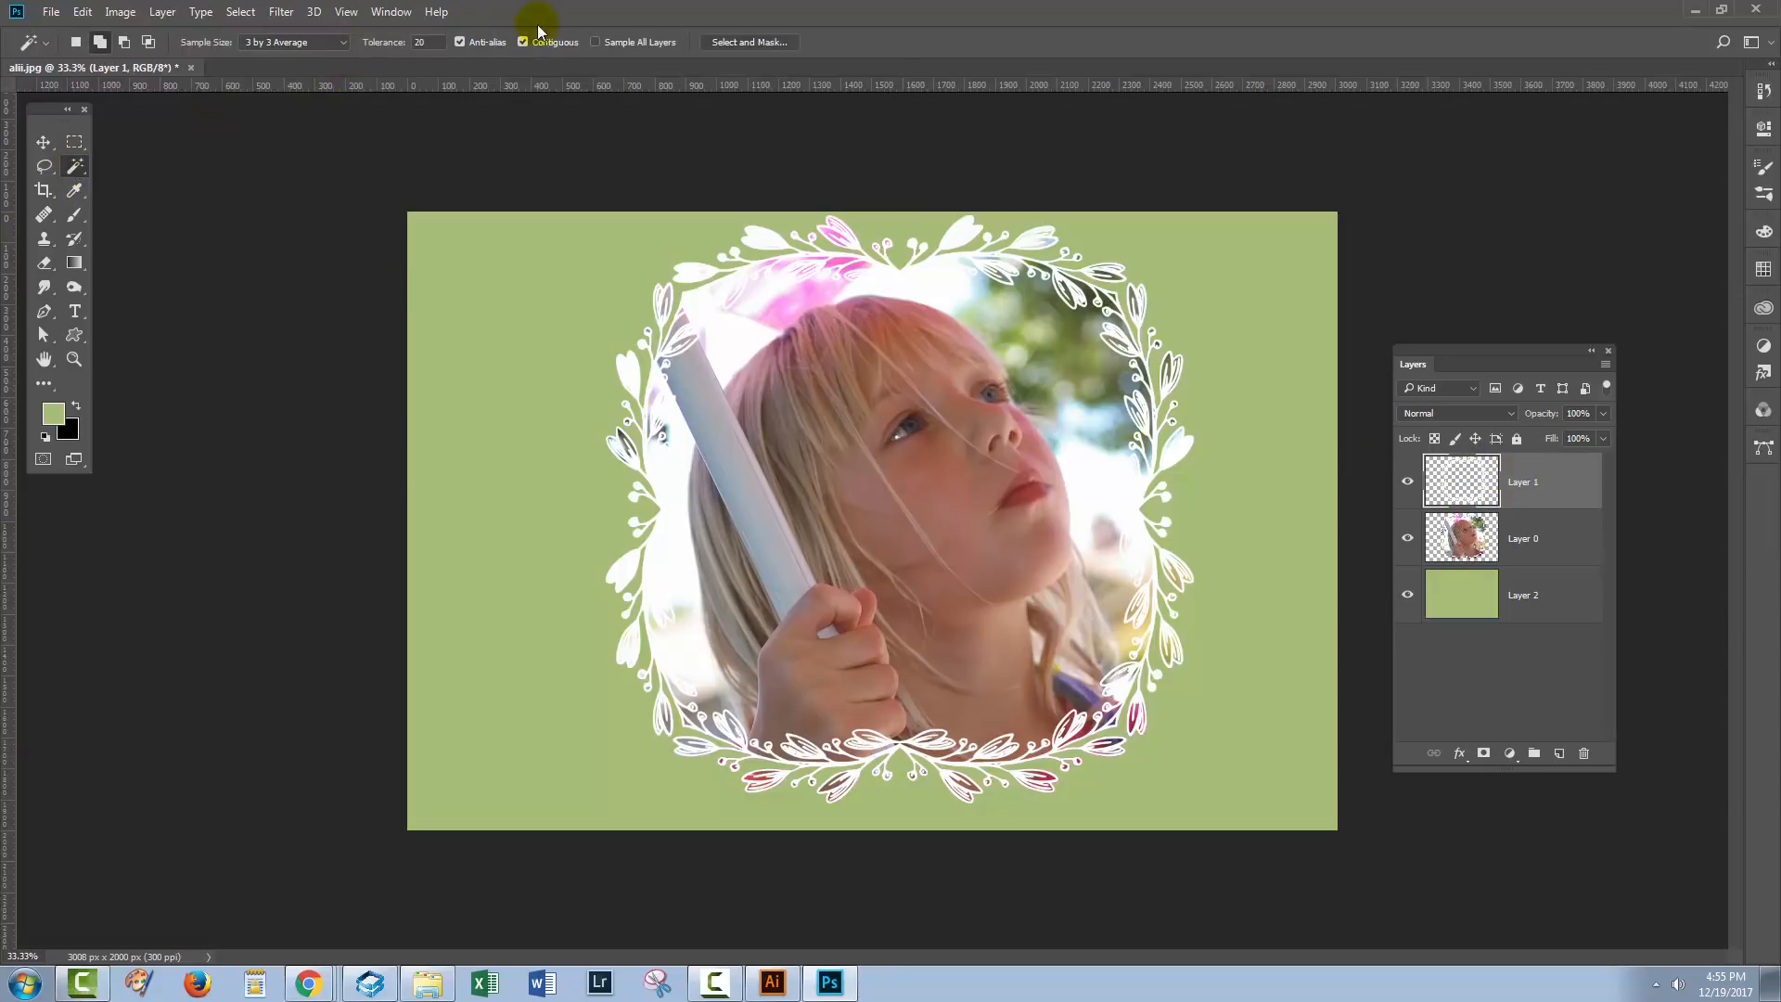
pyautogui.click(522, 41)
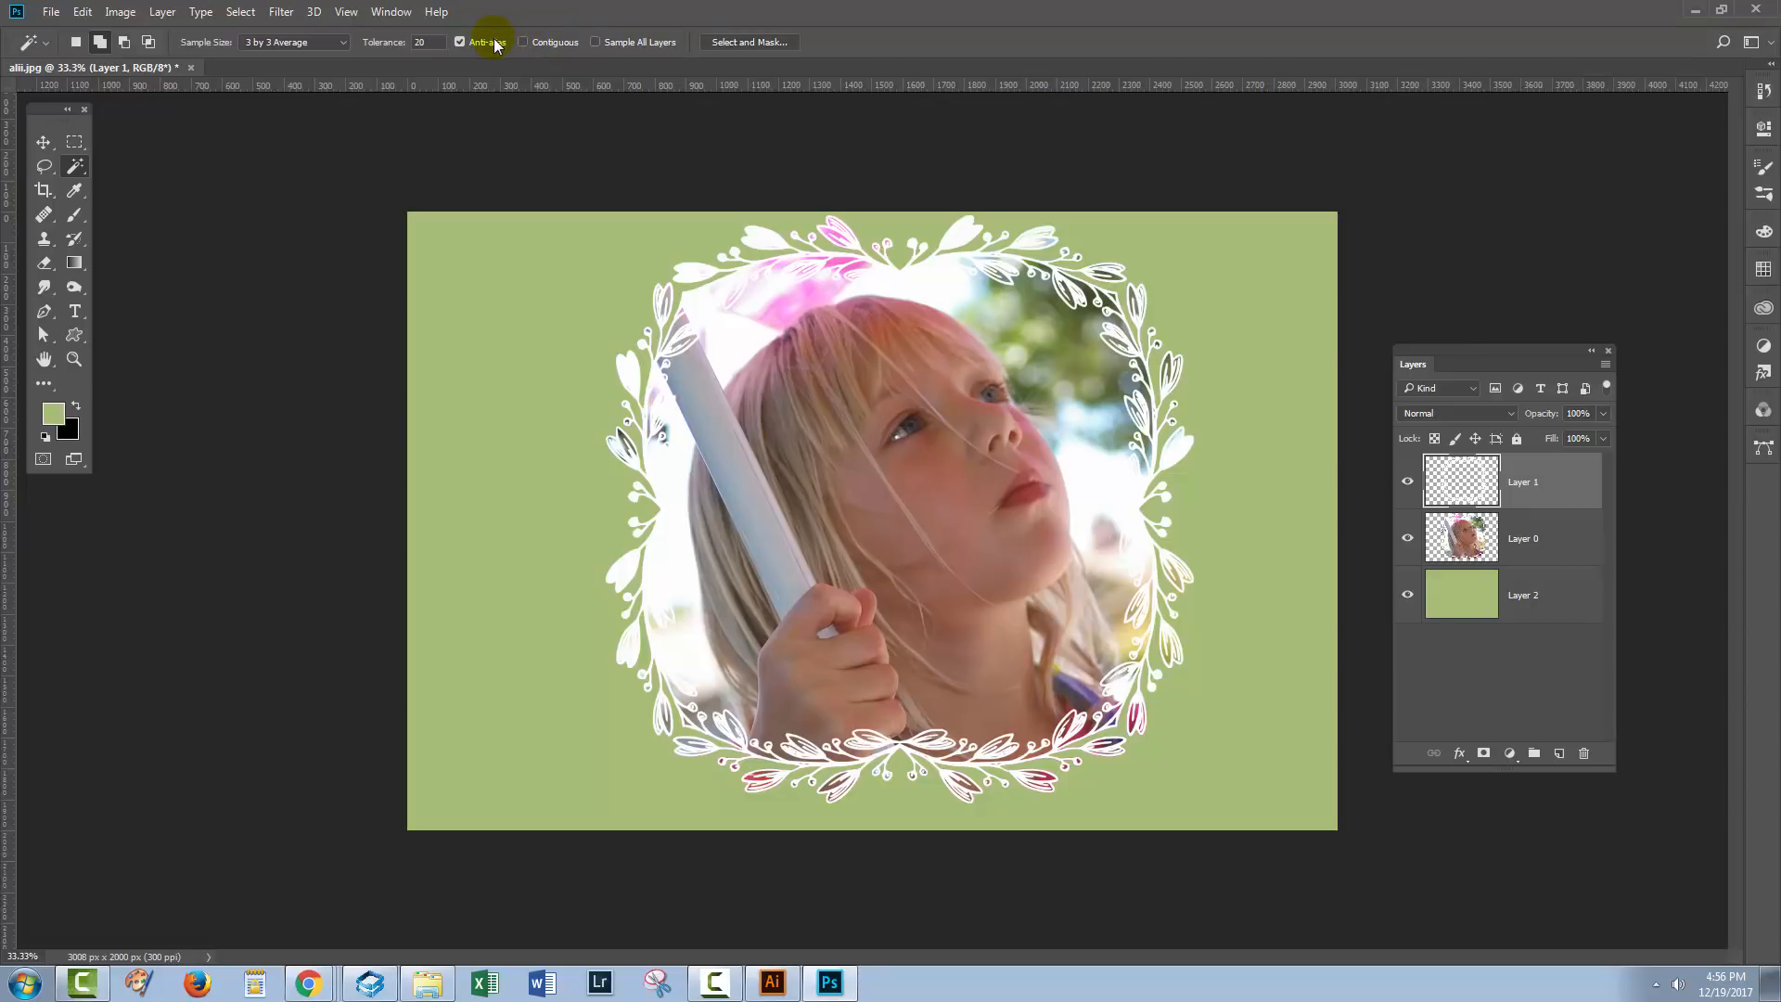
pyautogui.moveTo(540, 66)
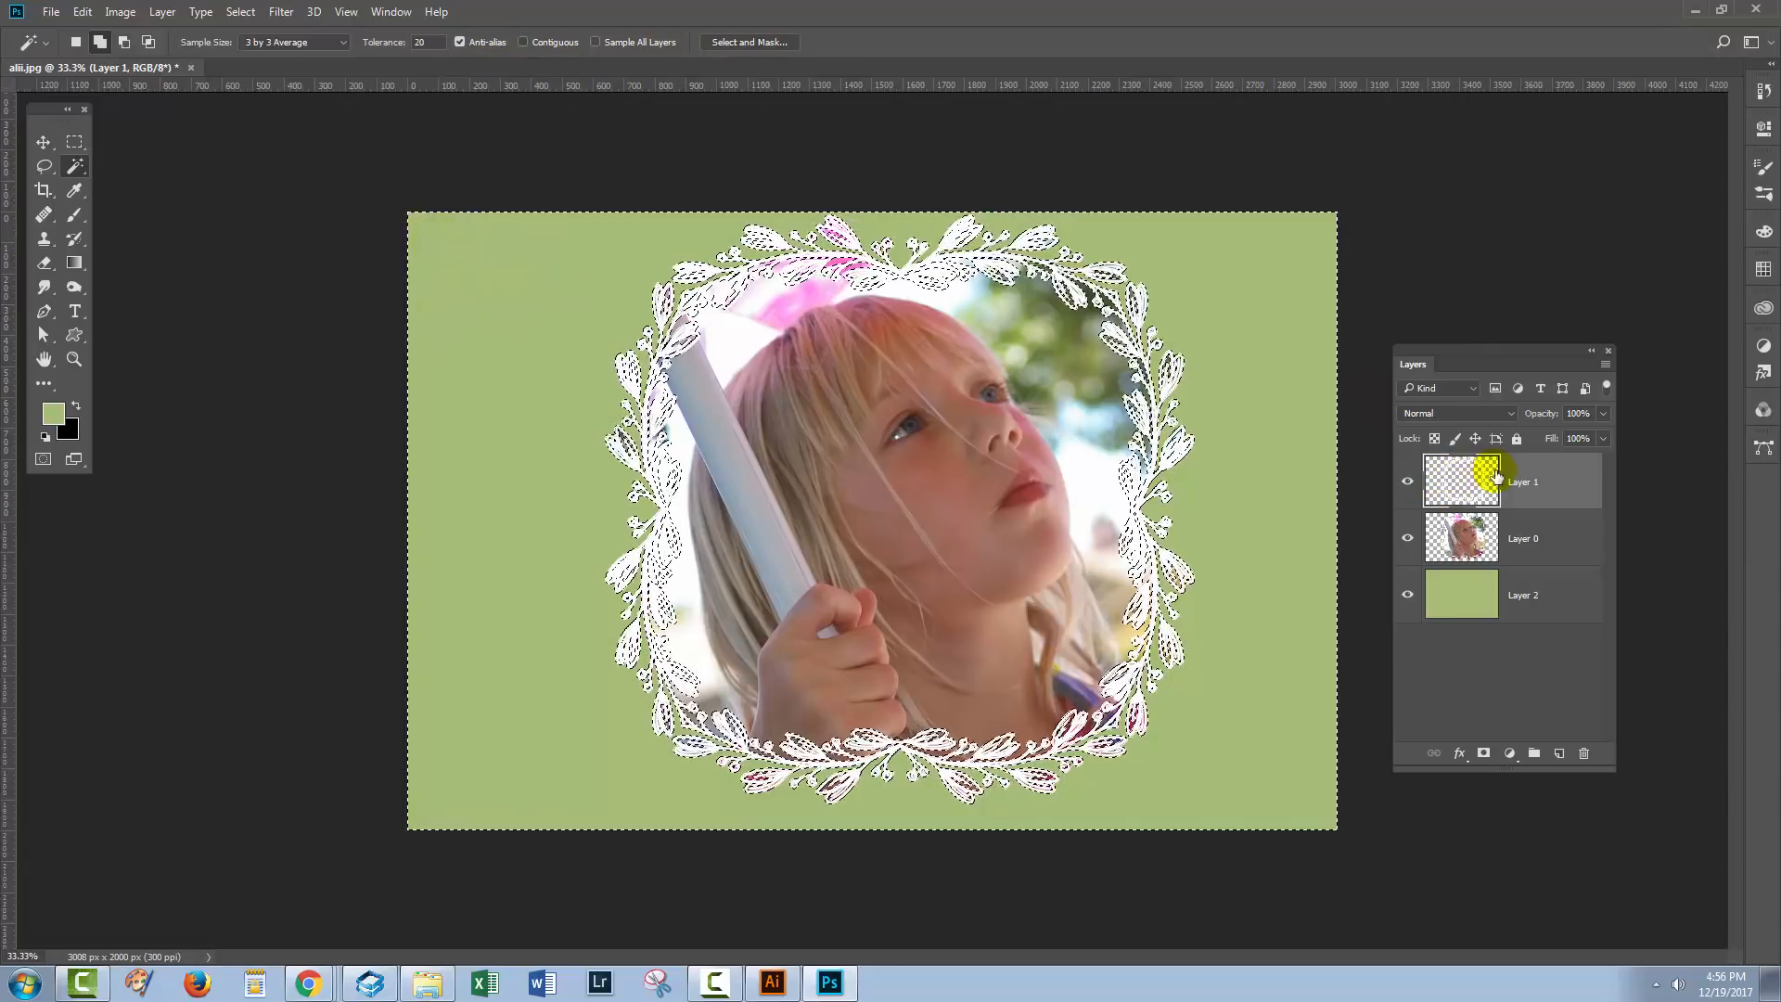
pyautogui.click(1068, 579)
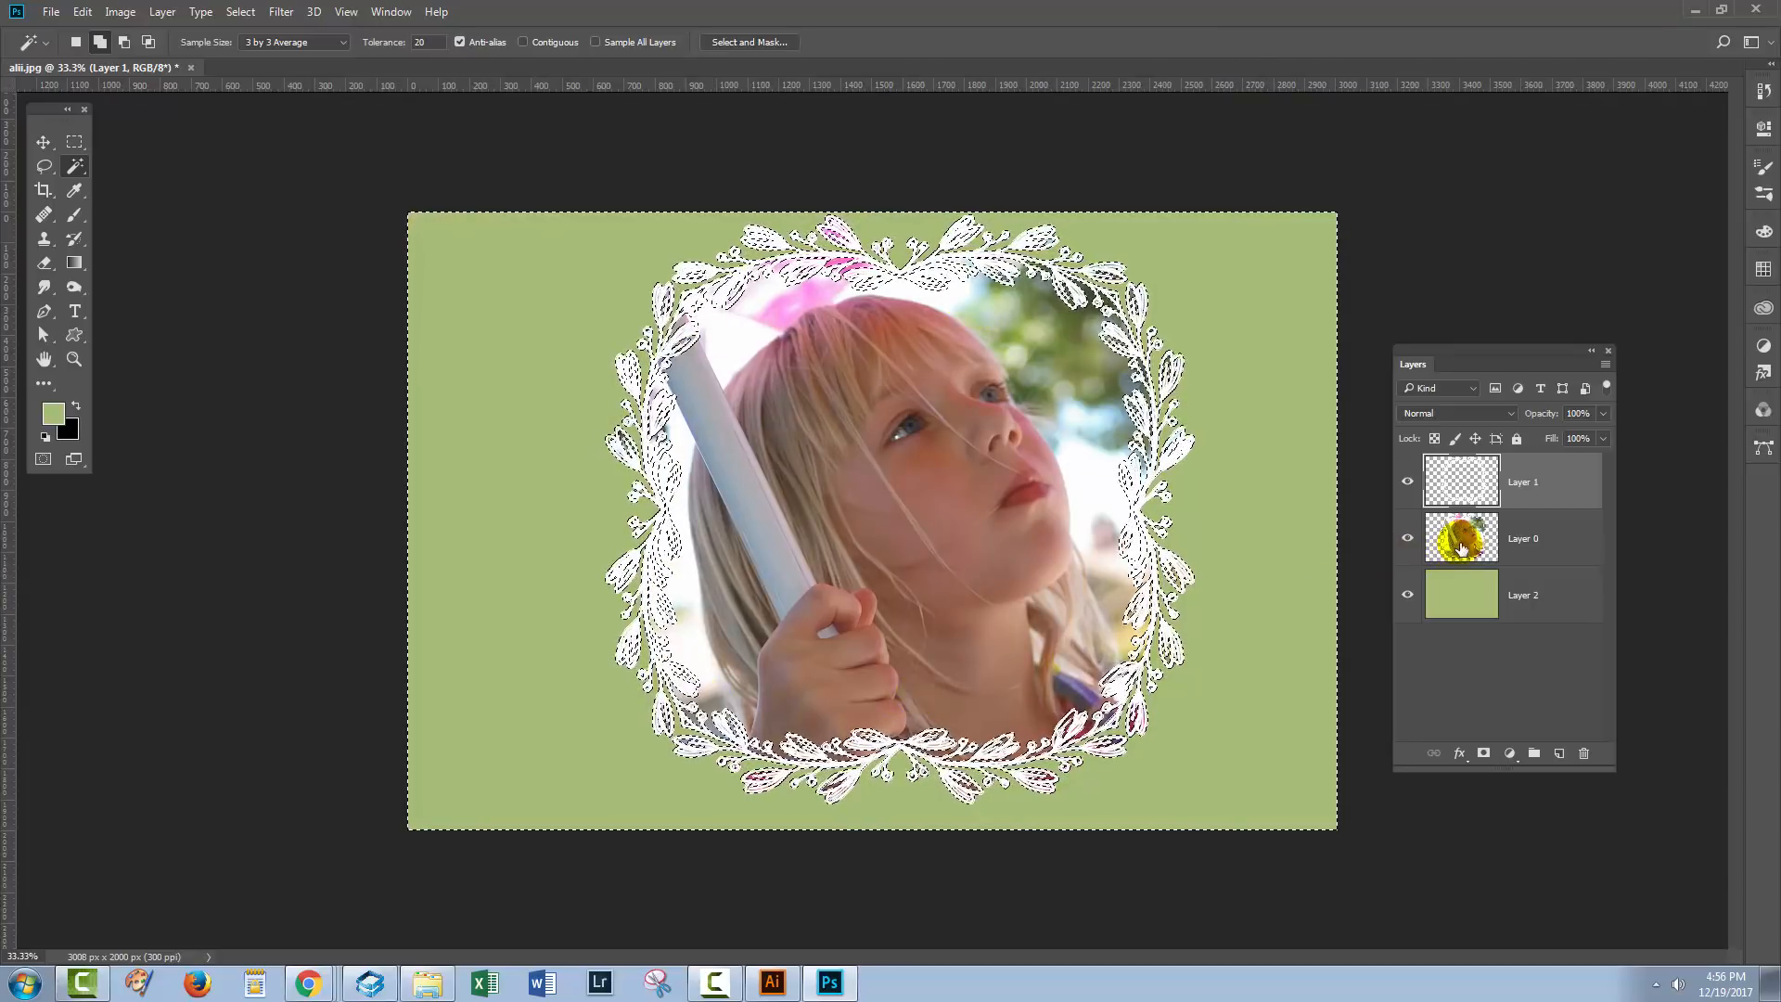
pyautogui.click(727, 375)
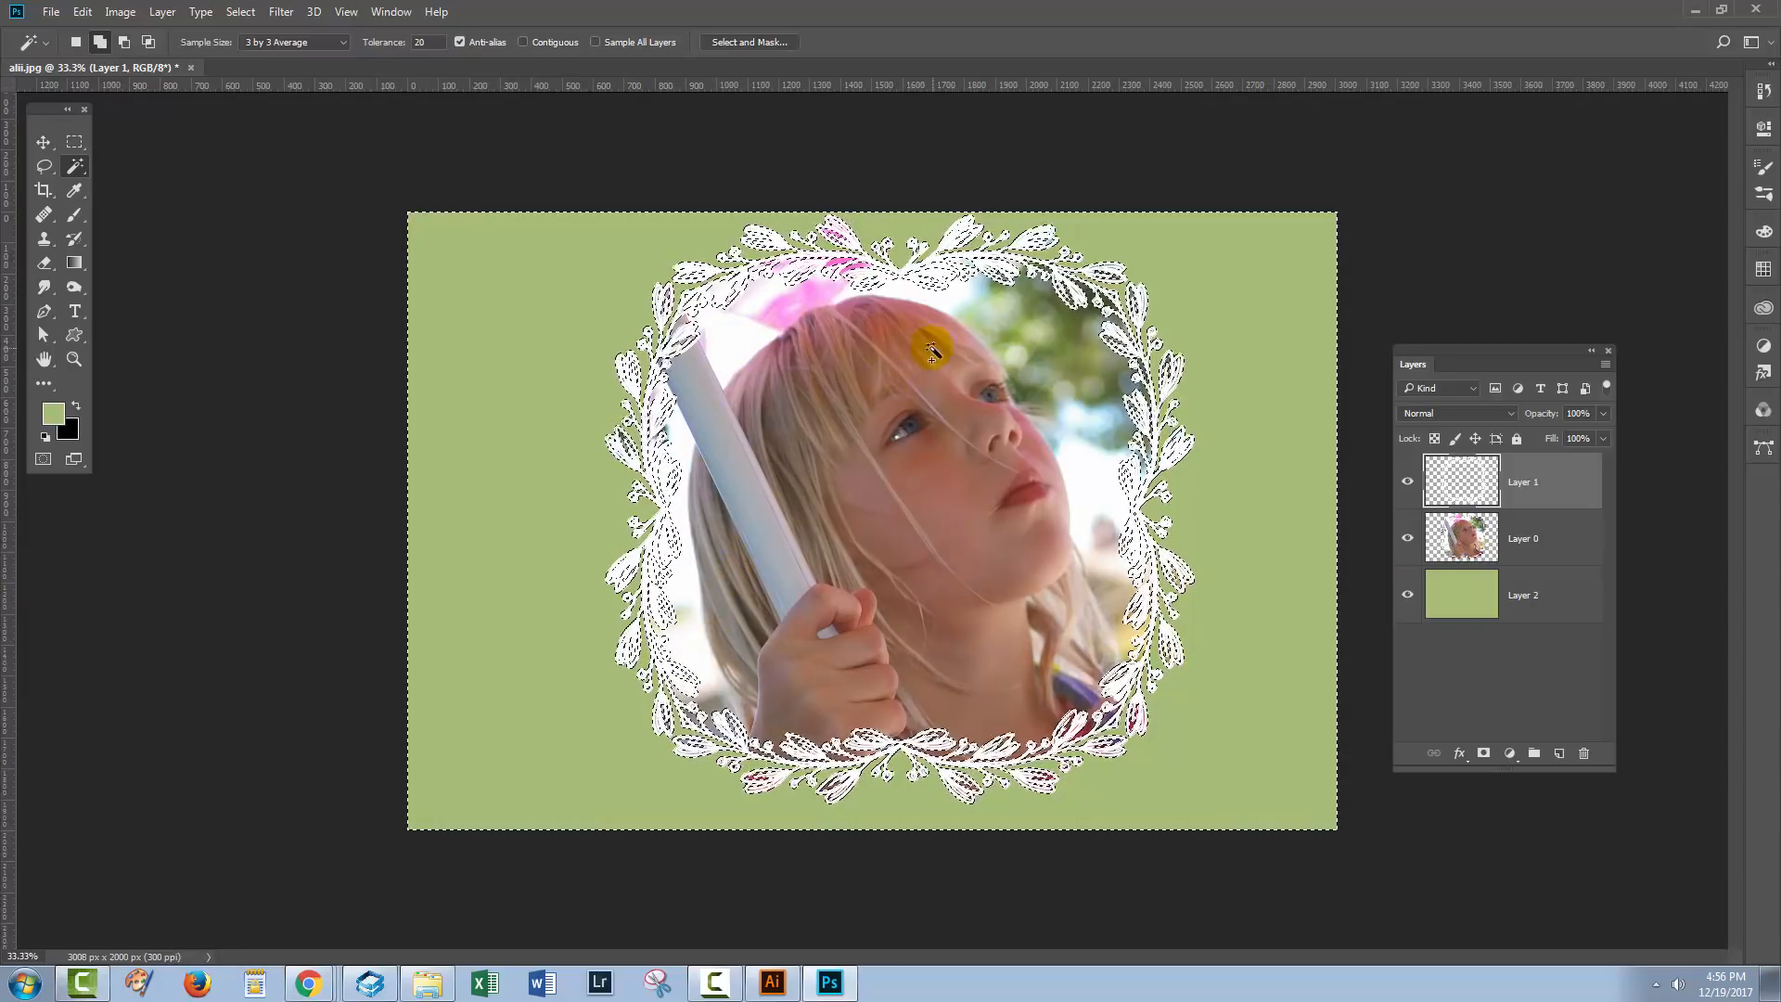
pyautogui.click(1003, 565)
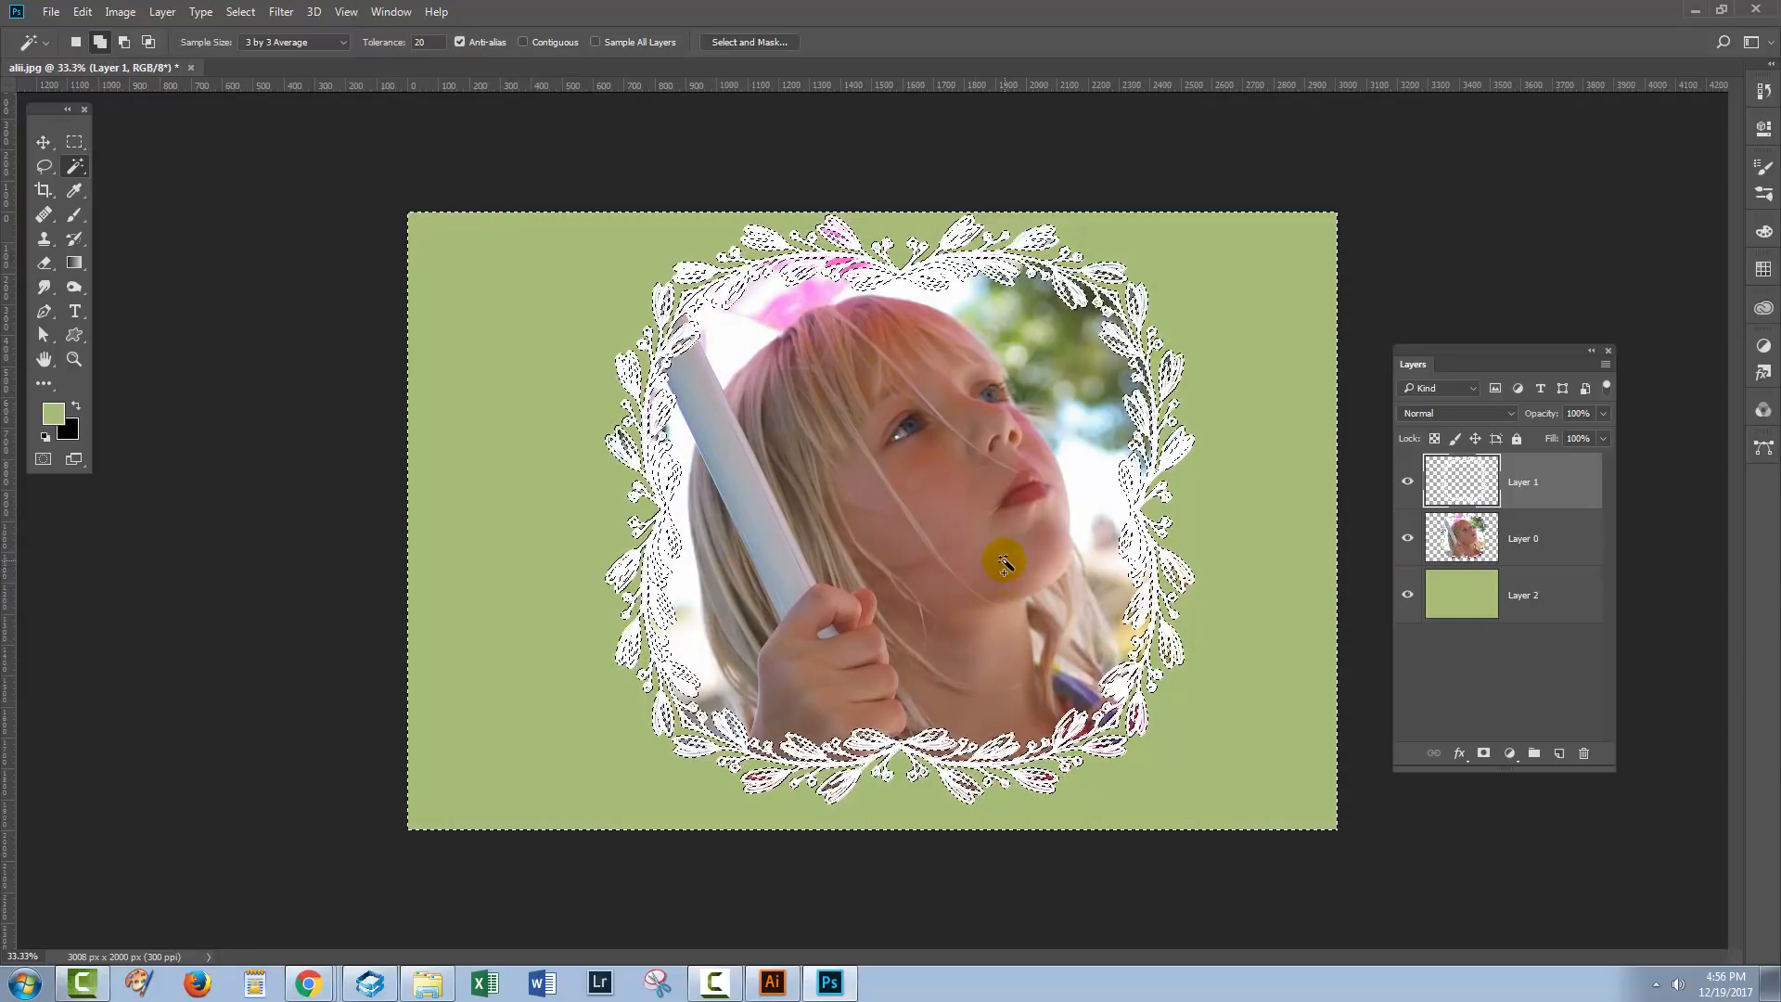
pyautogui.click(1004, 562)
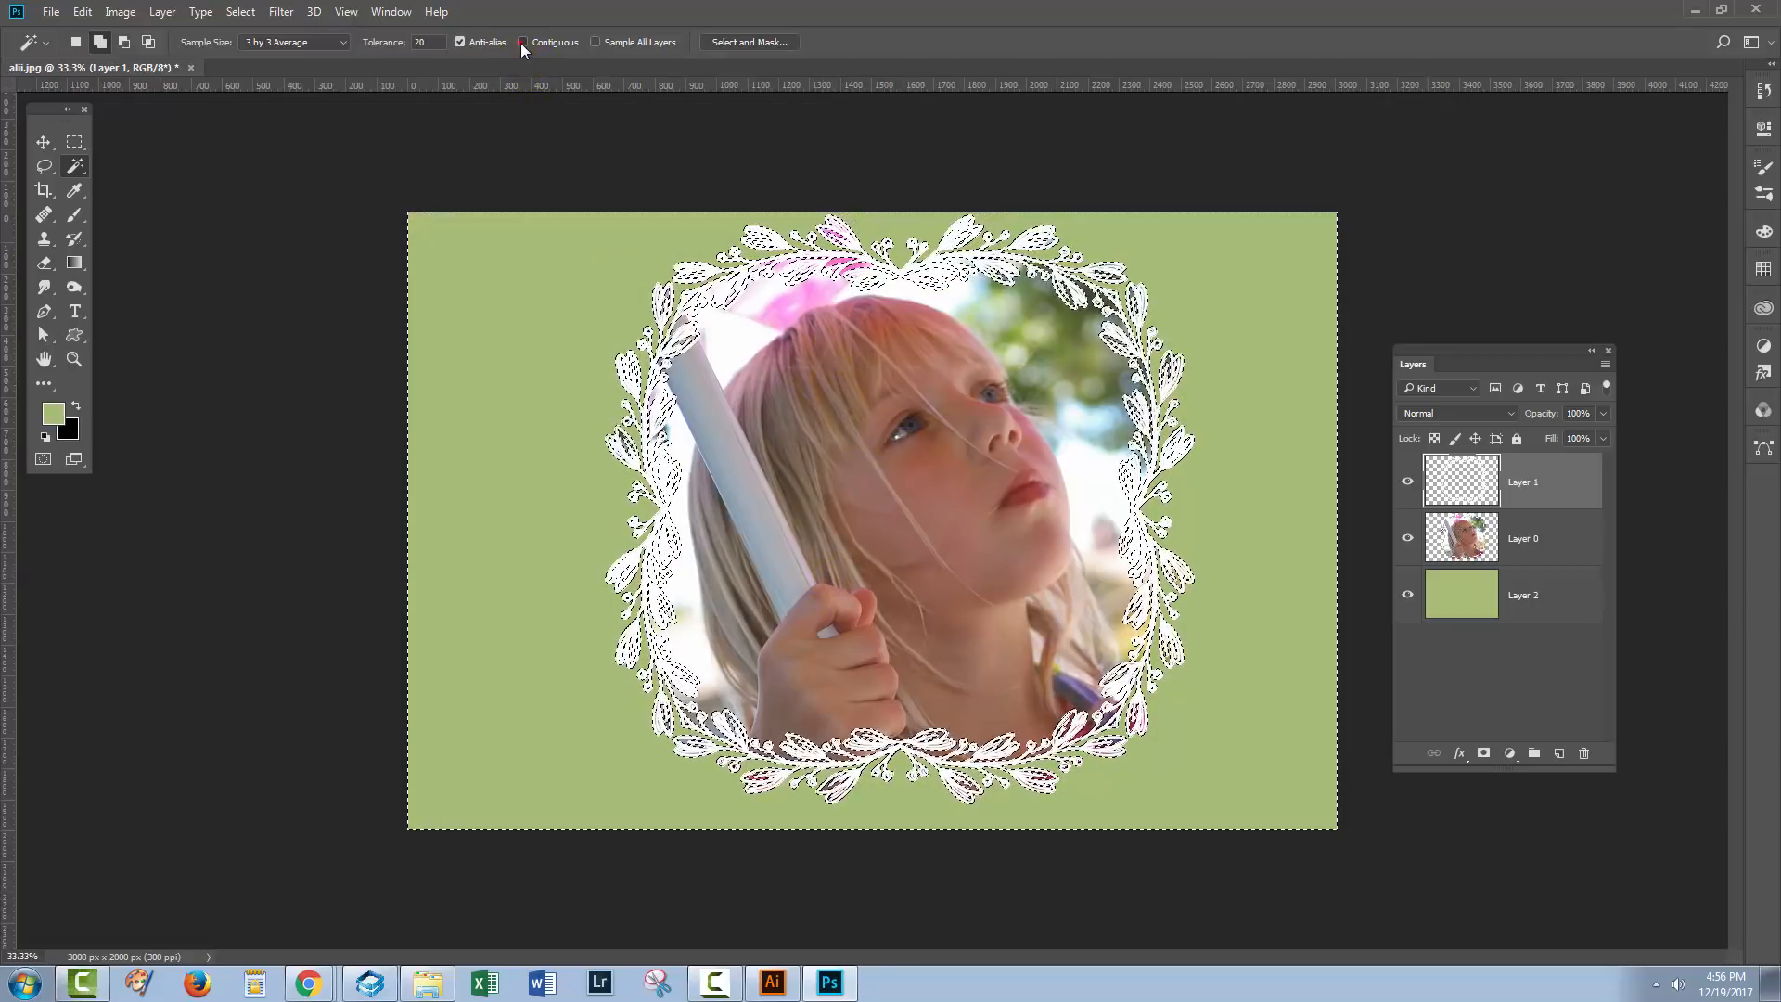
# - Re-enable the Contiguous selection option and make Layer 0 the working layer
pyautogui.click(767, 259)
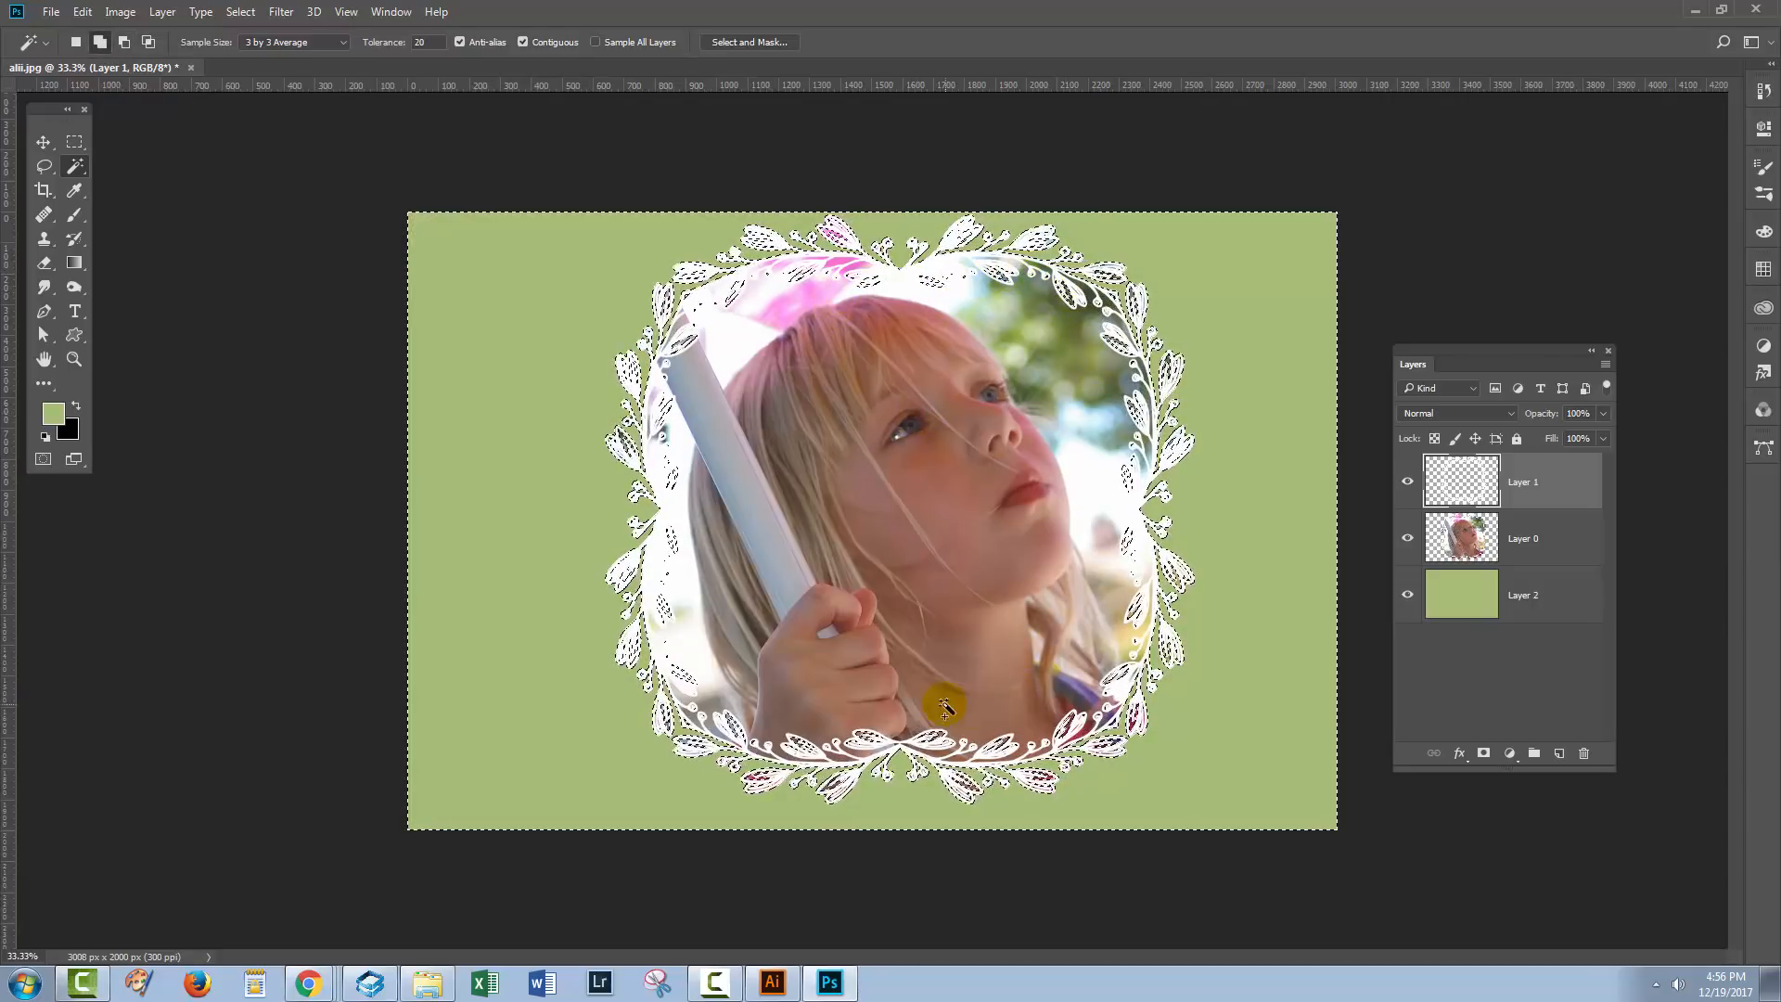
pyautogui.click(944, 709)
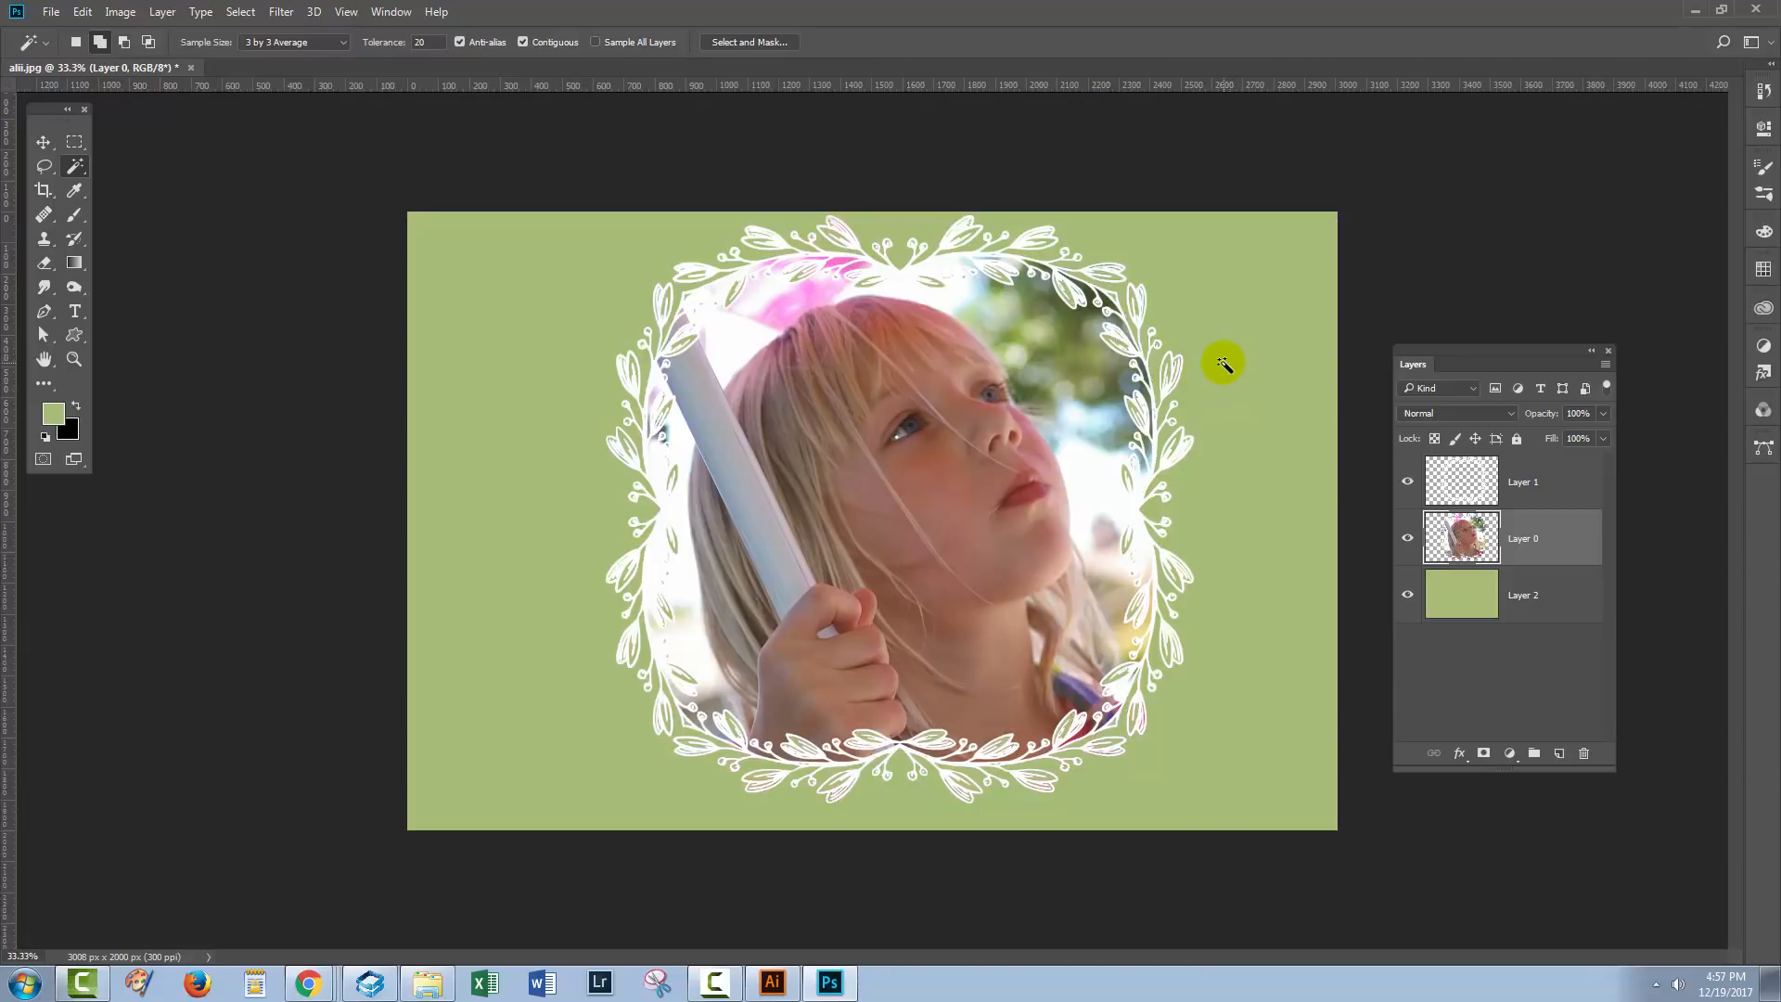
pyautogui.moveTo(642, 375)
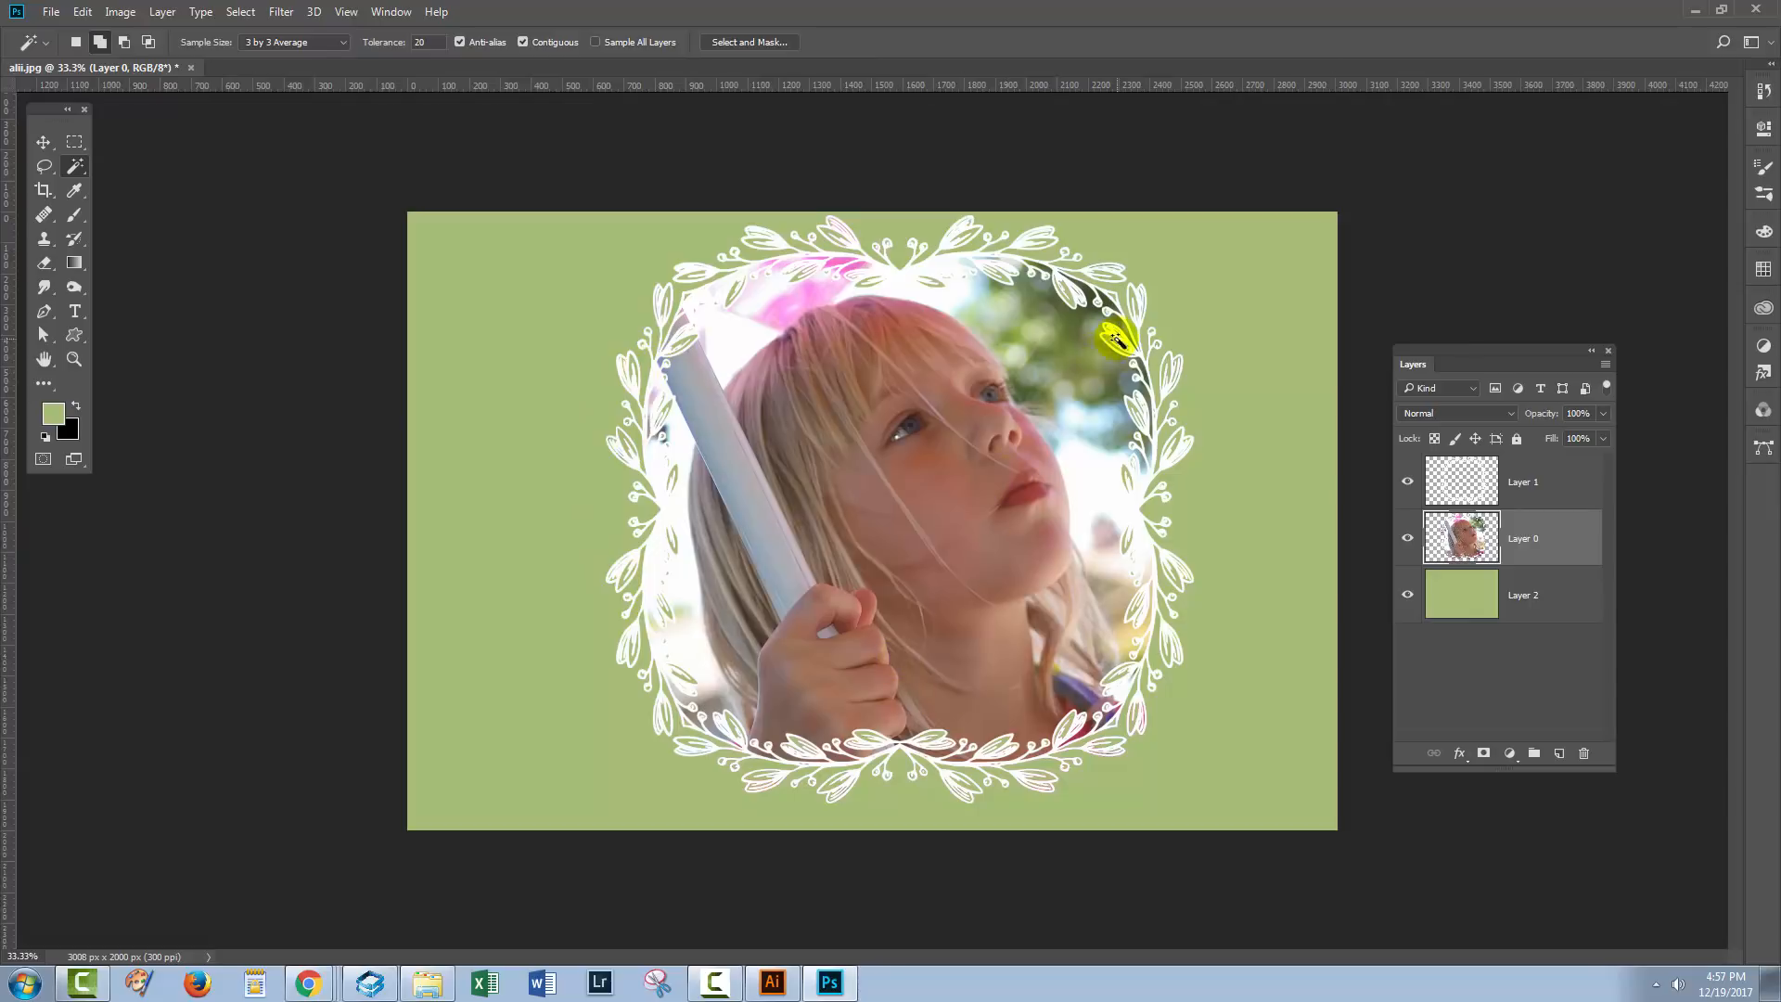
pyautogui.moveTo(1159, 380)
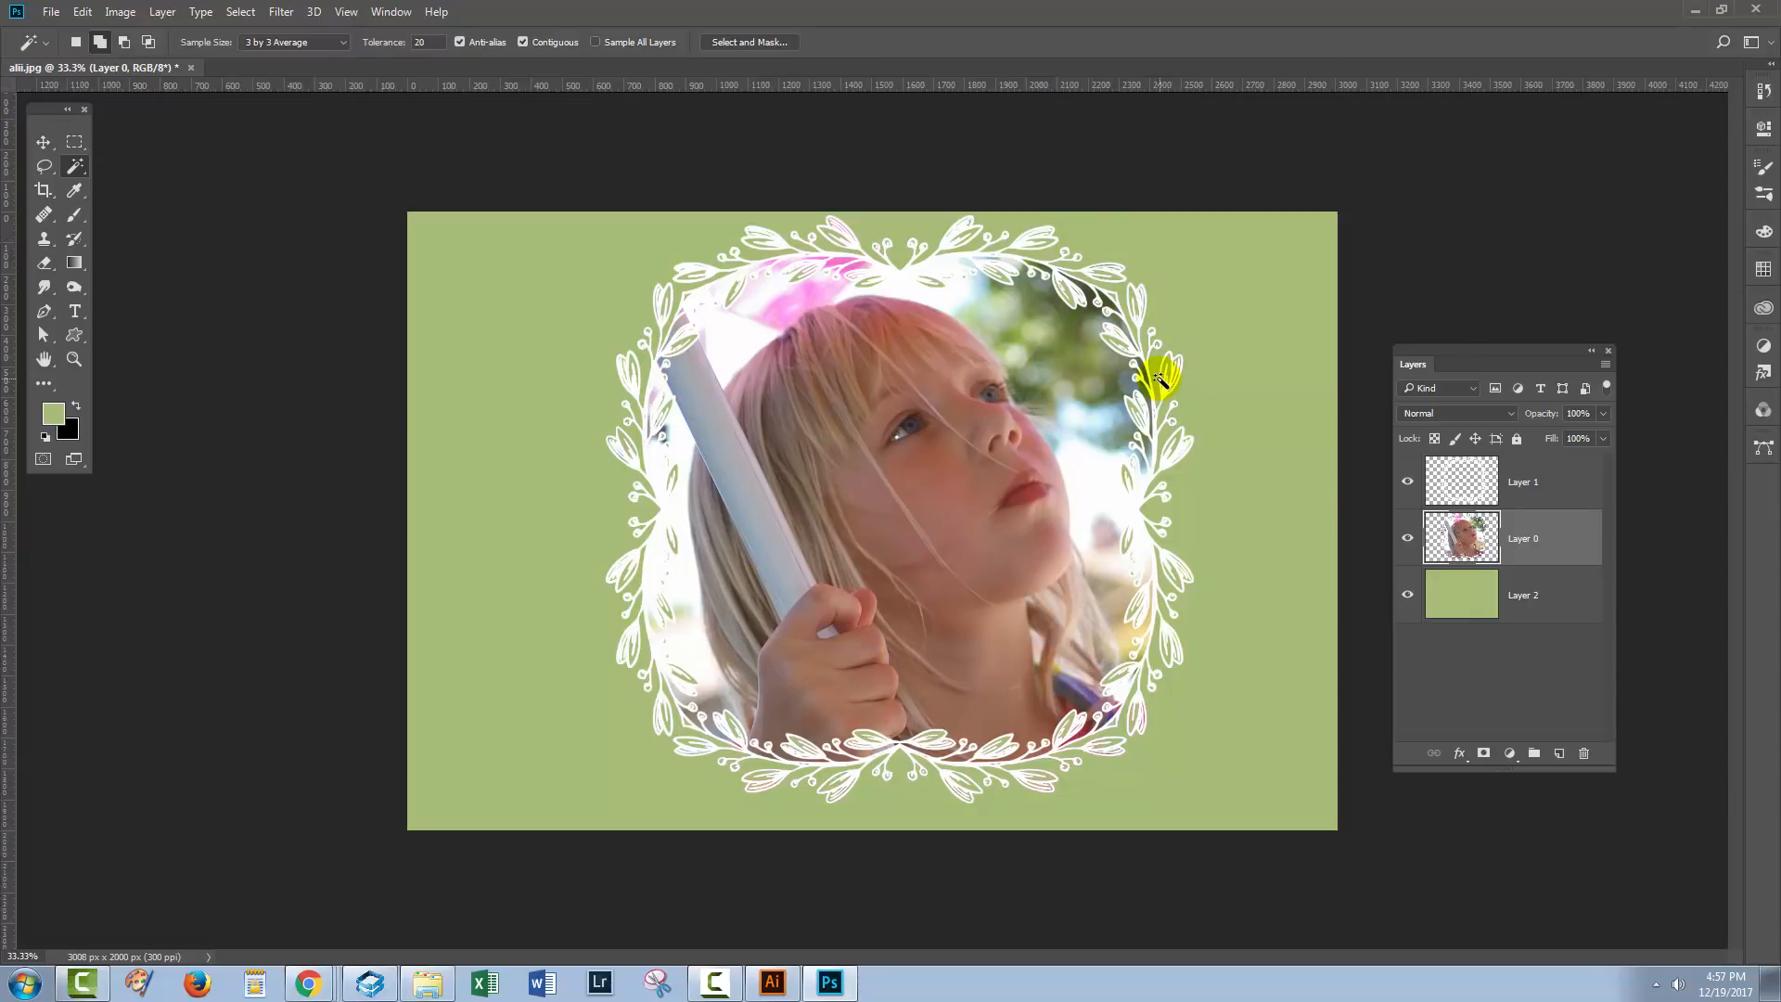
pyautogui.moveTo(1266, 563)
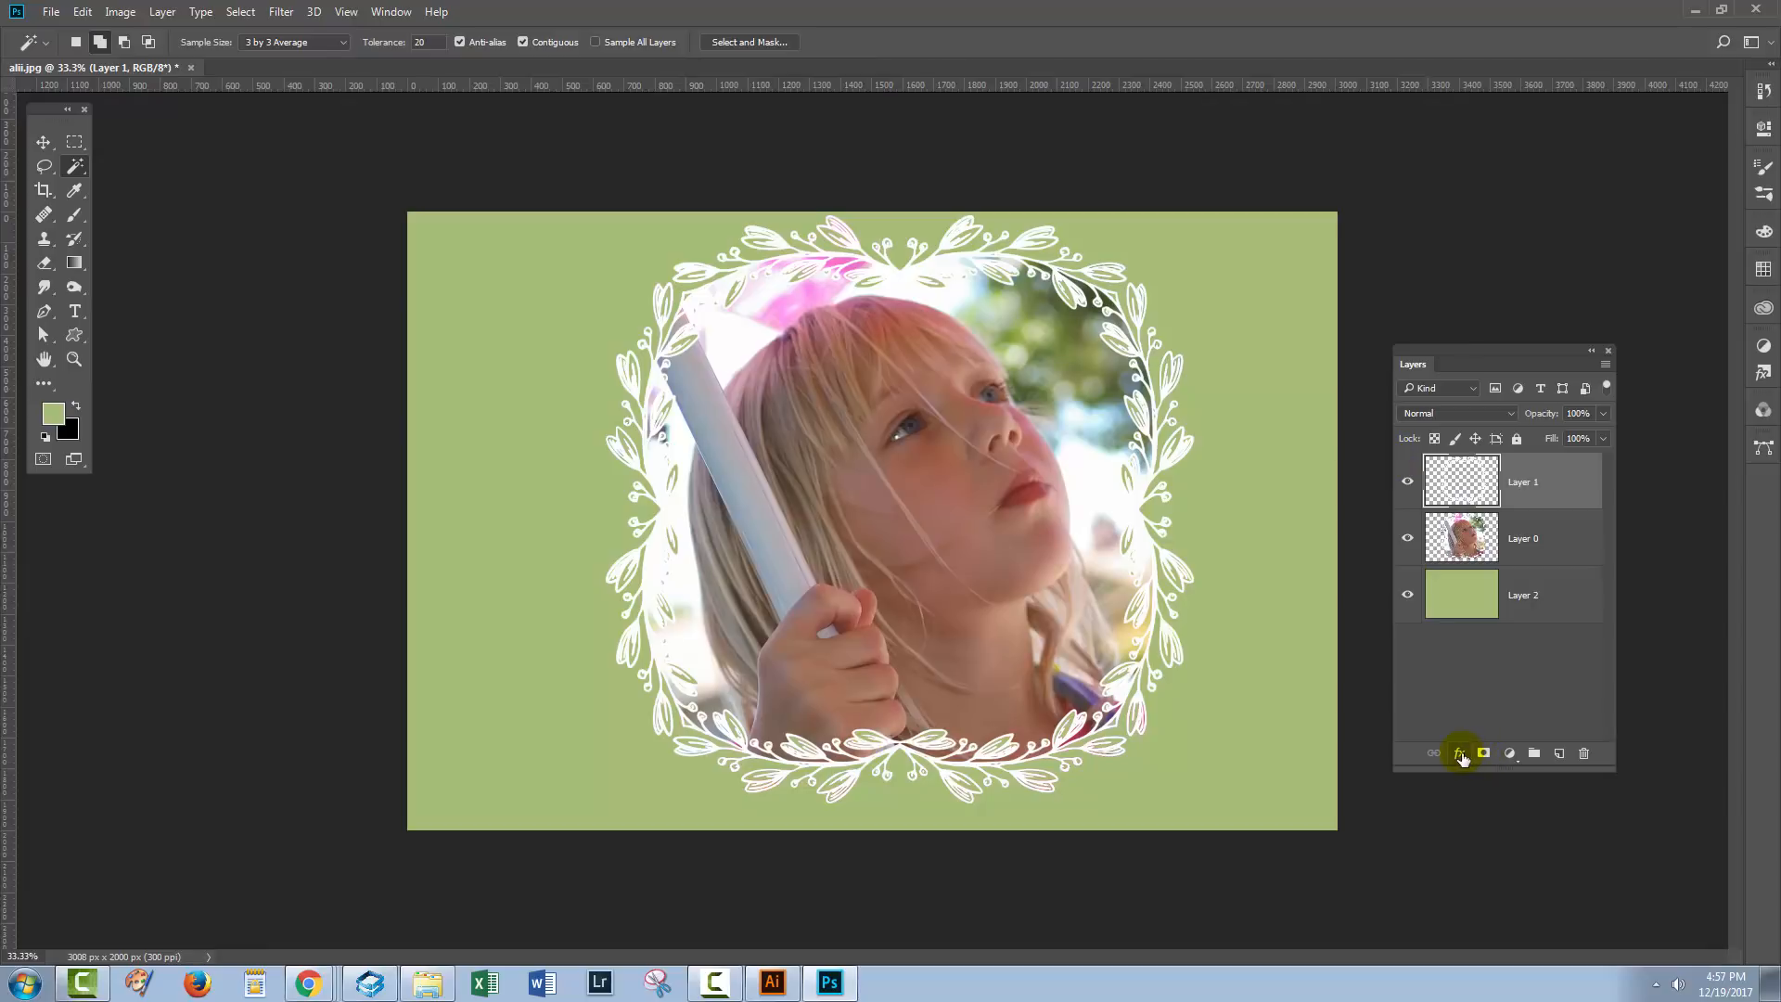
# - Add a dark green drop shadow to Layer 1: opacity 32%, distance 10, spread 2, size 10
pyautogui.click(1462, 753)
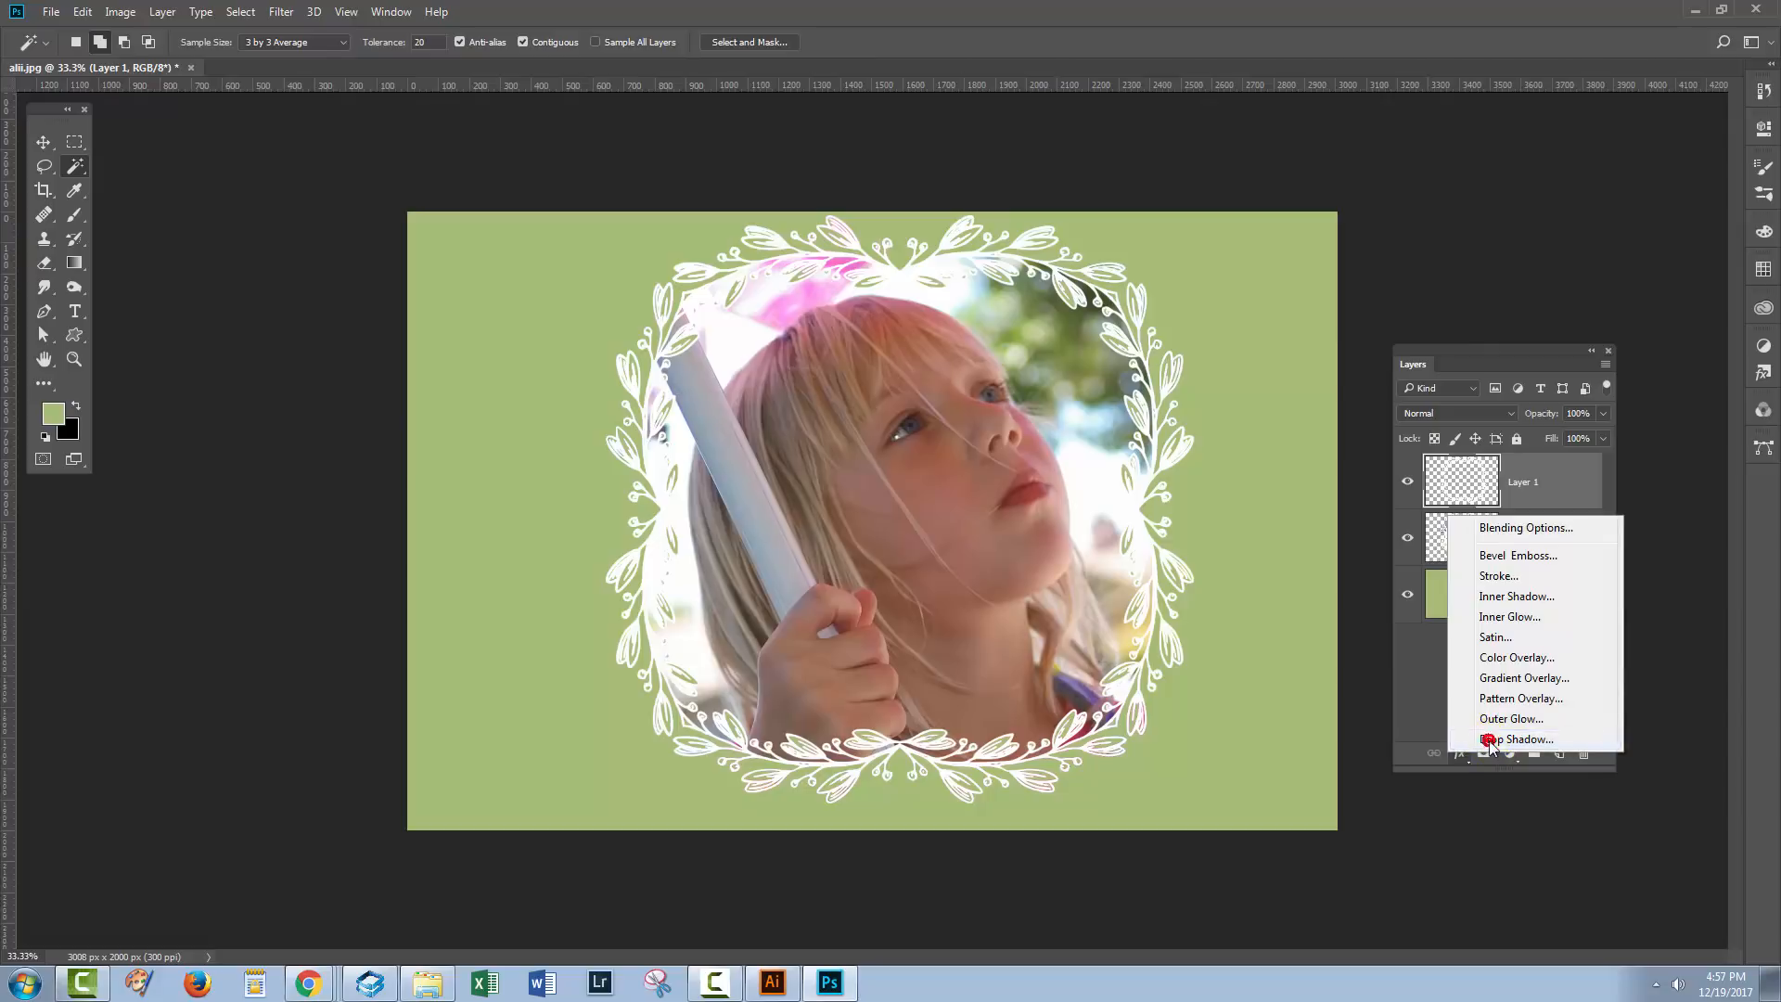
pyautogui.click(1517, 740)
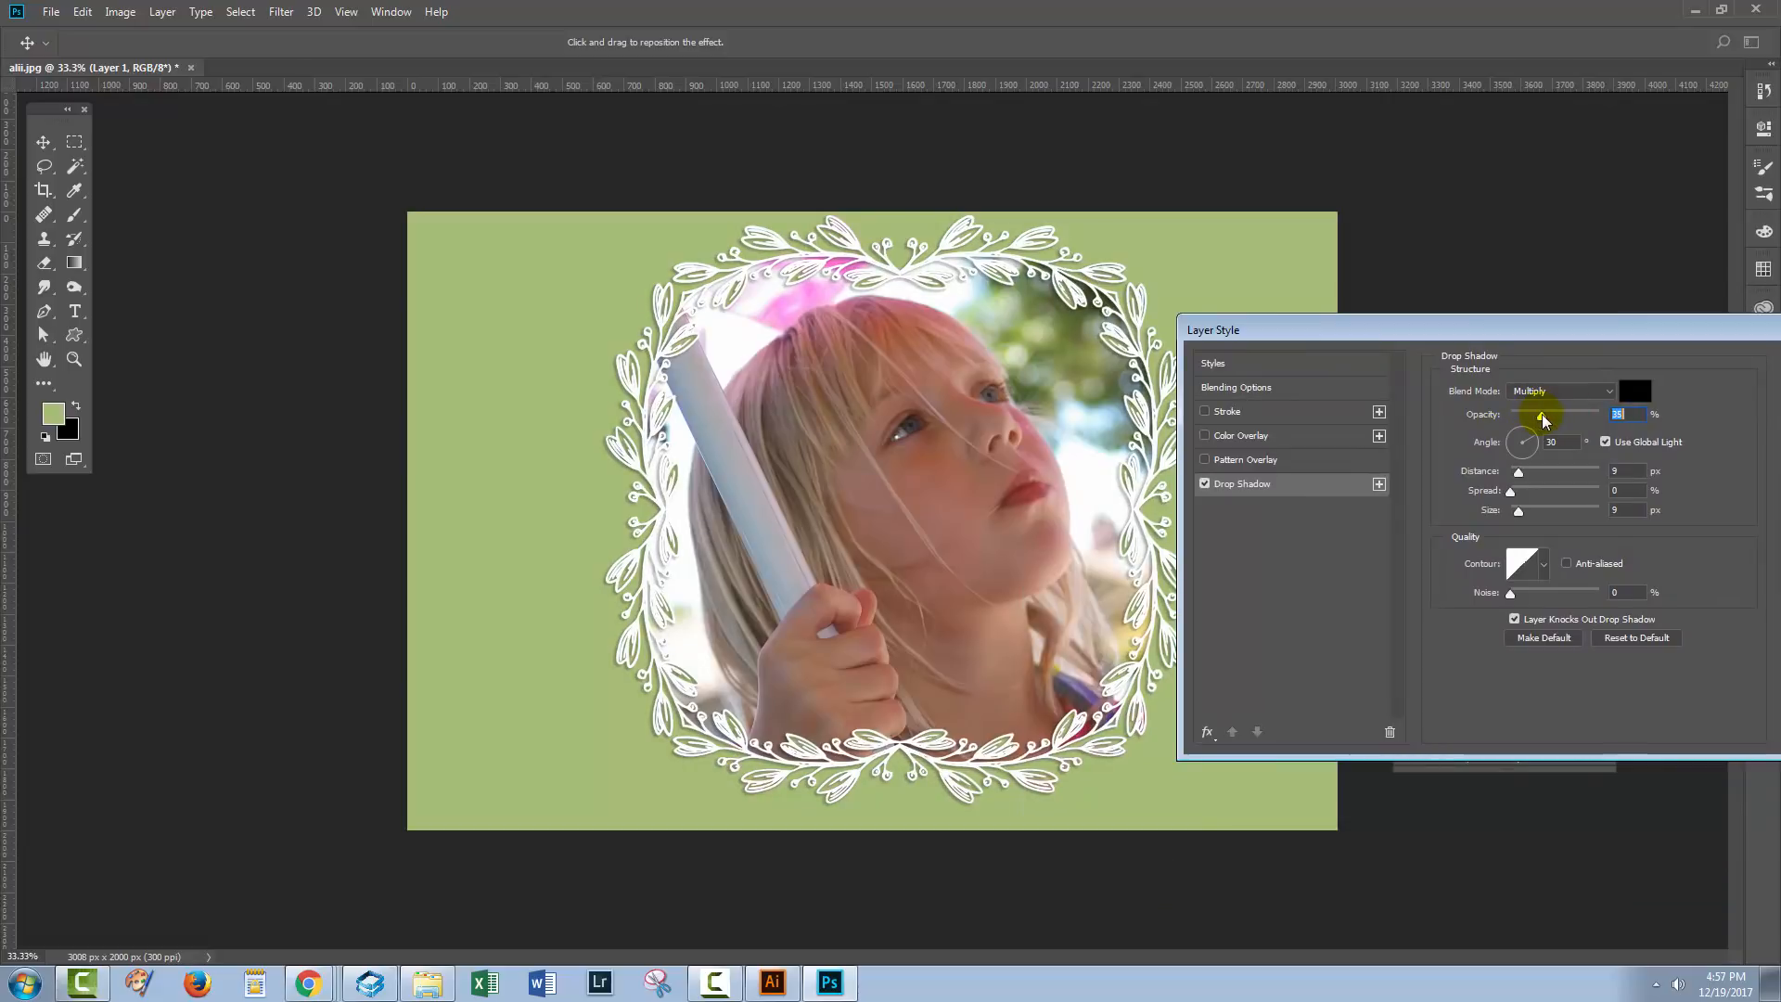
pyautogui.click(1635, 389)
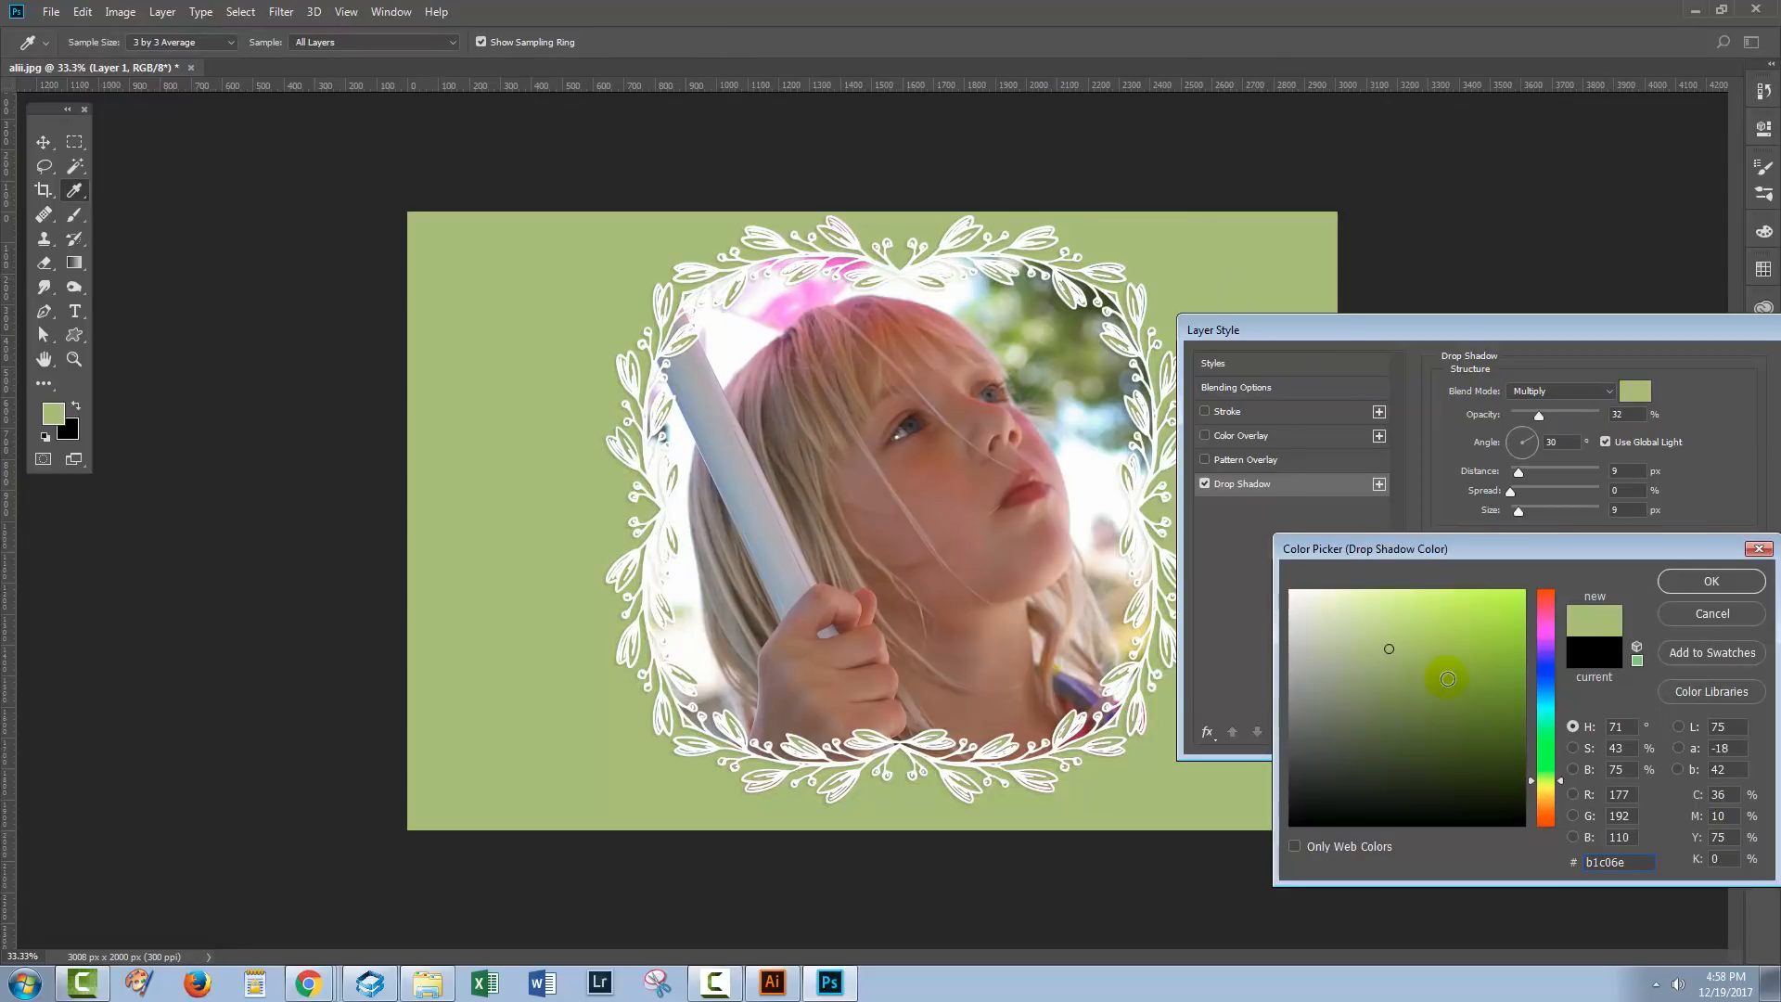
pyautogui.click(1388, 647)
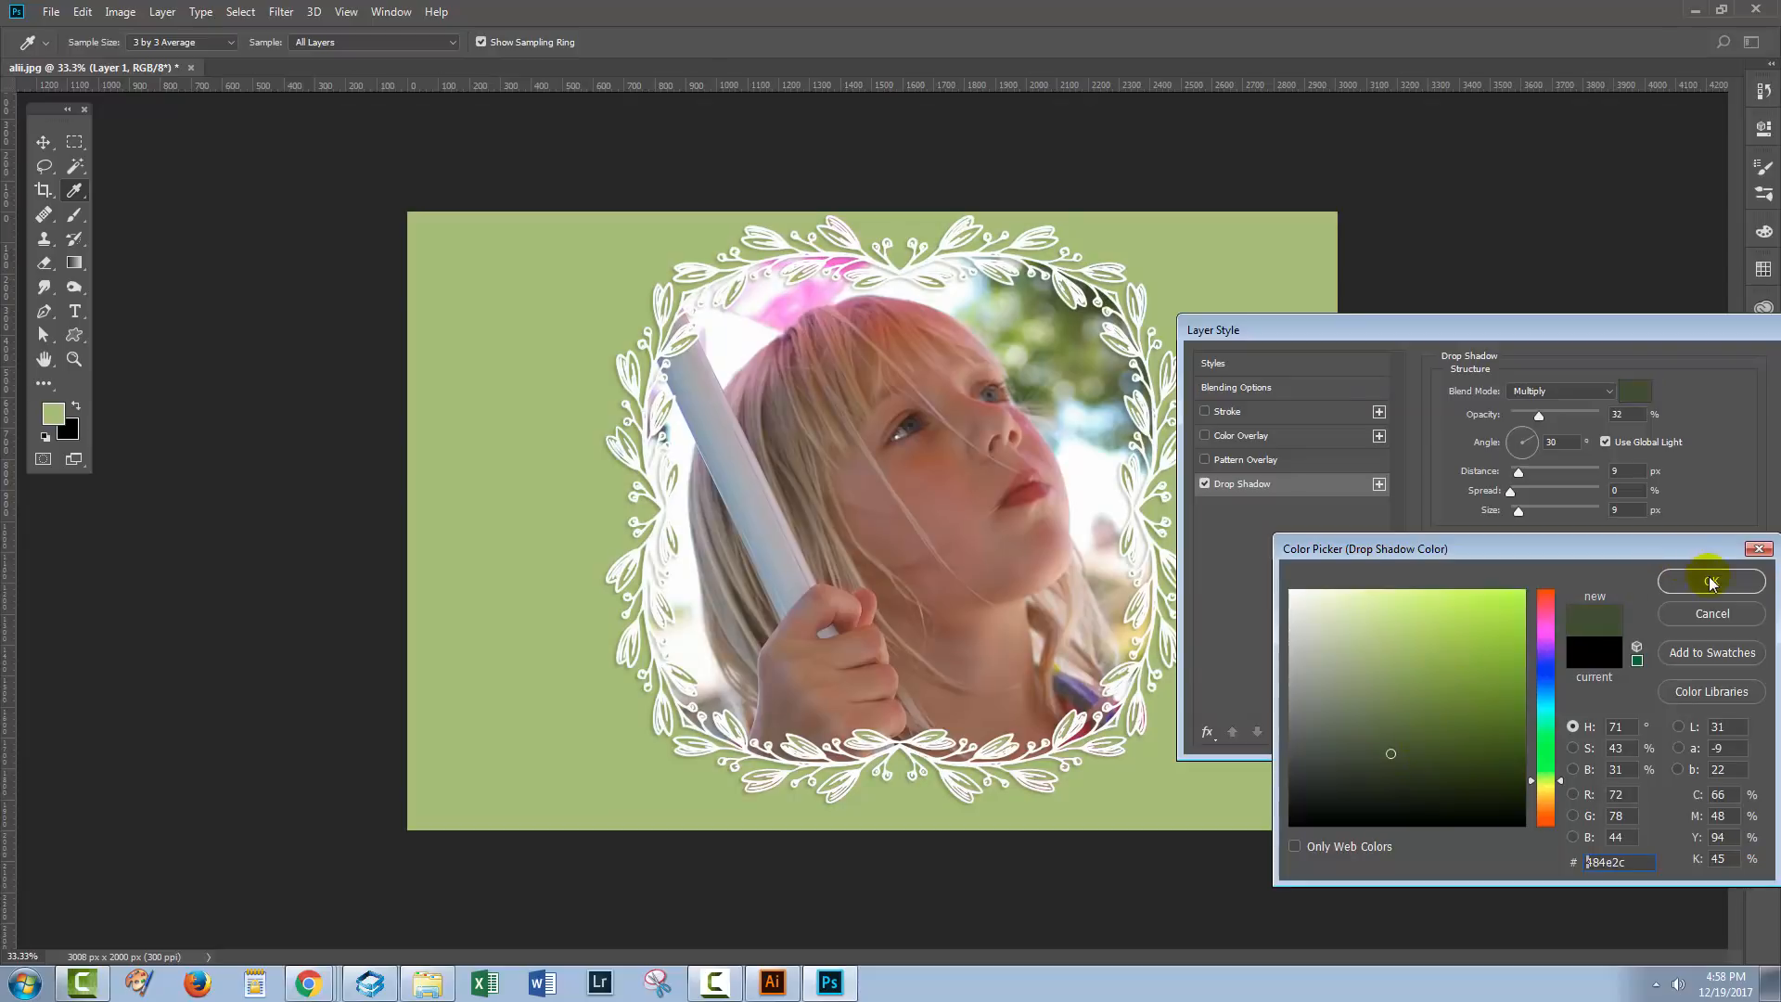
pyautogui.click(1710, 581)
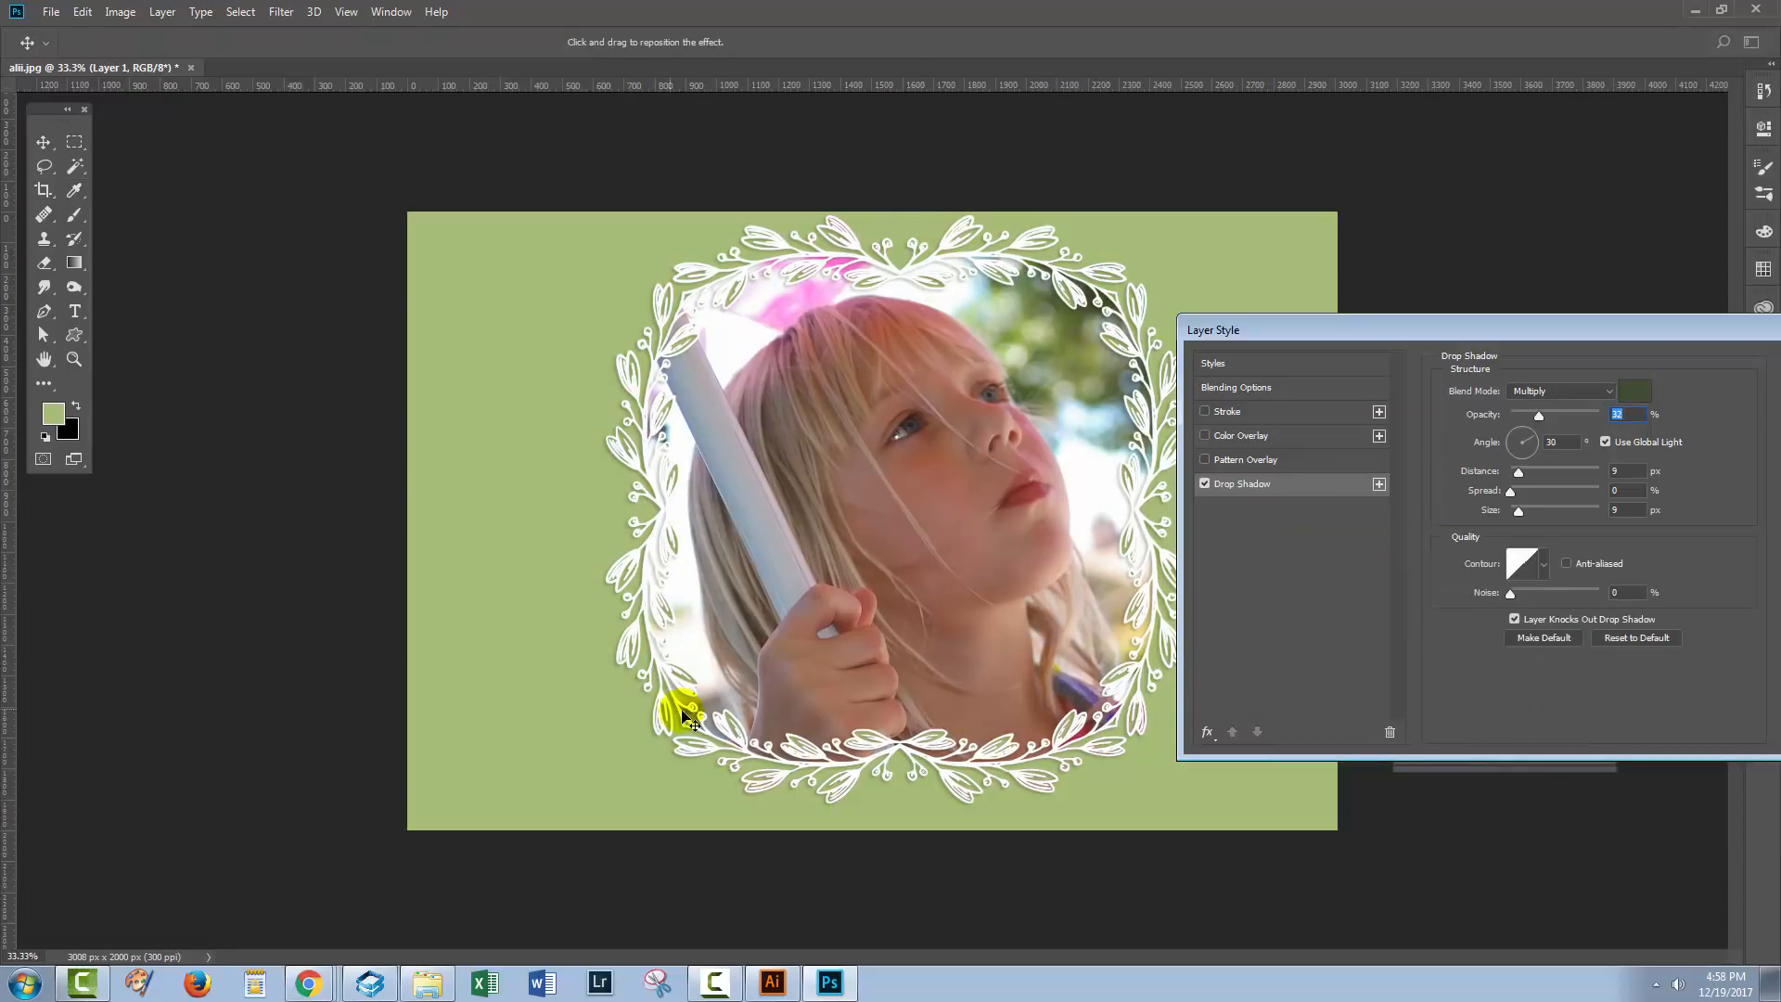
pyautogui.moveTo(1519, 475)
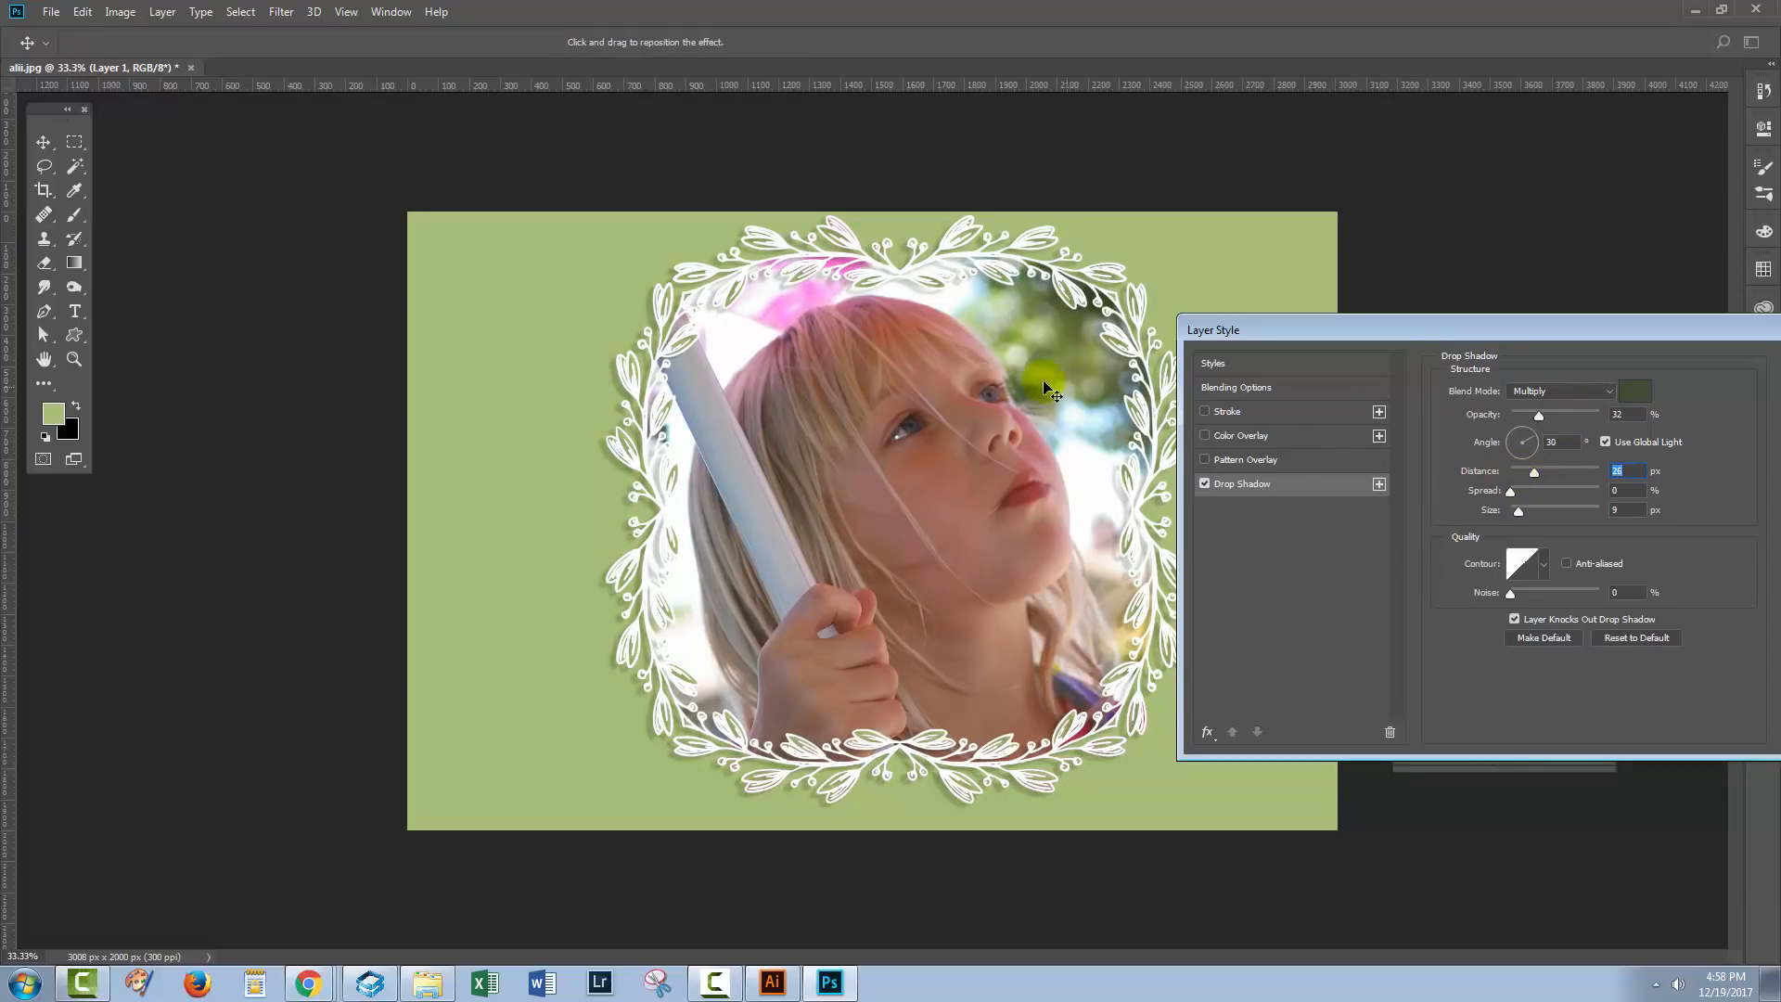
pyautogui.moveTo(1458, 522)
pyautogui.write('2')
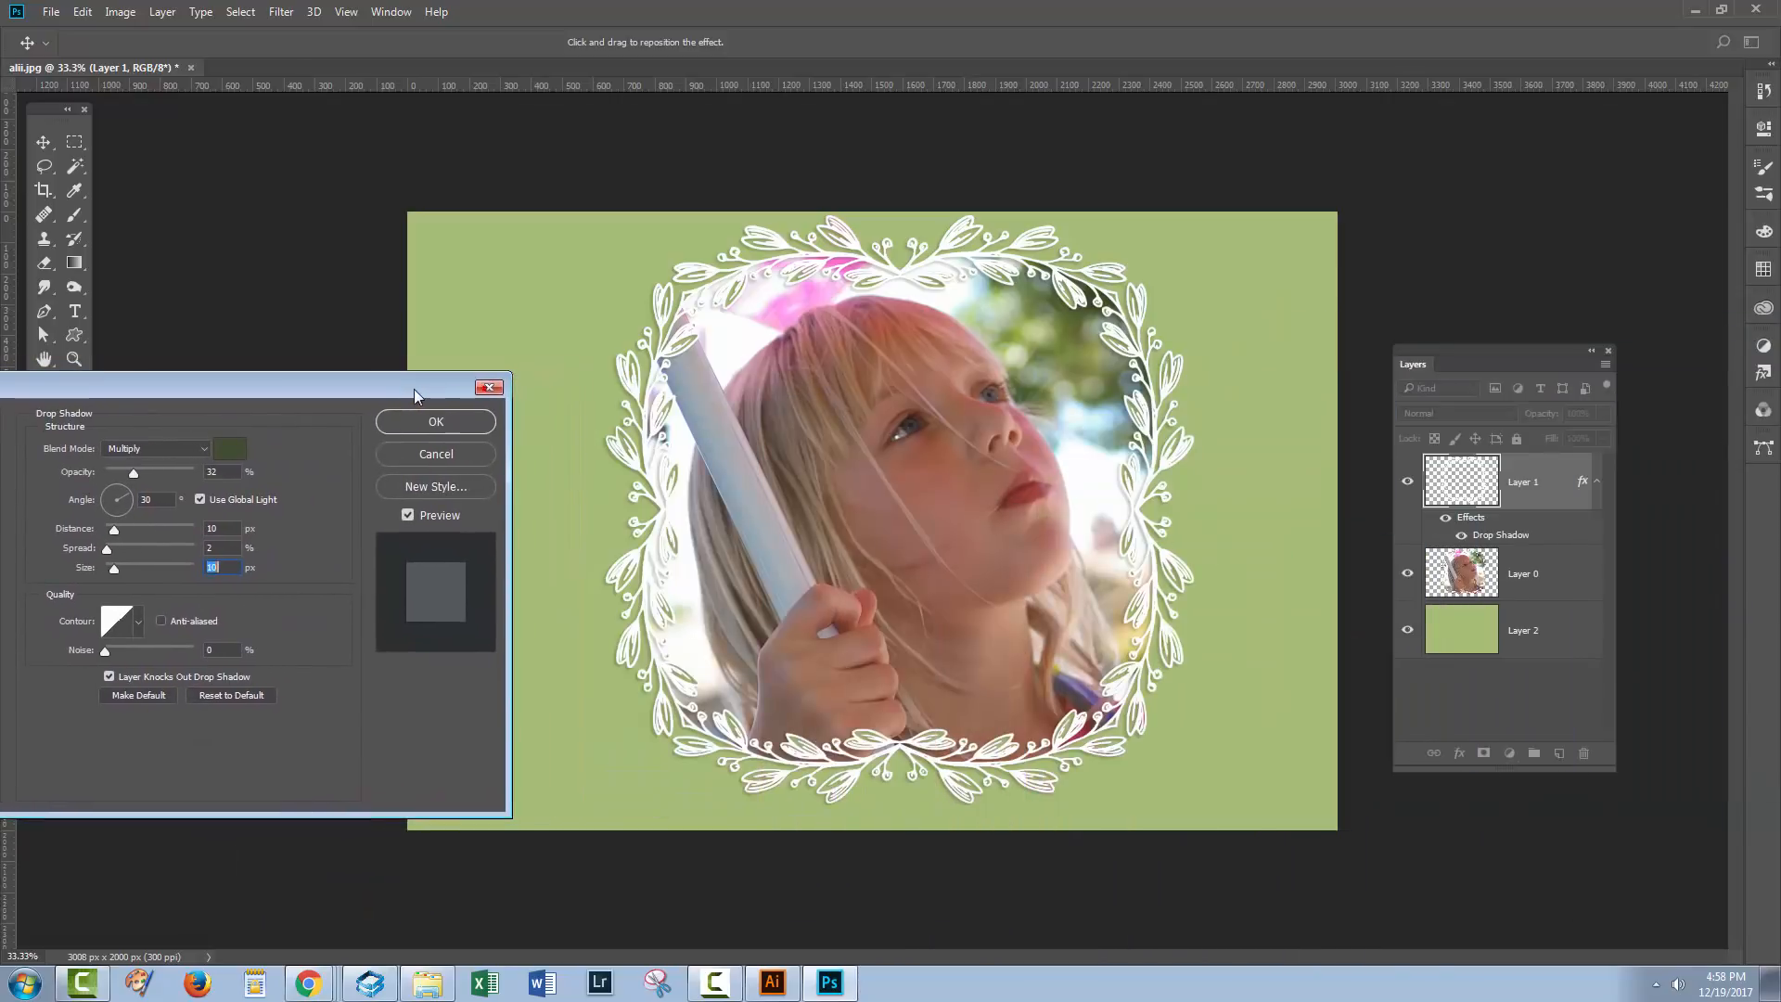
pyautogui.click(409, 515)
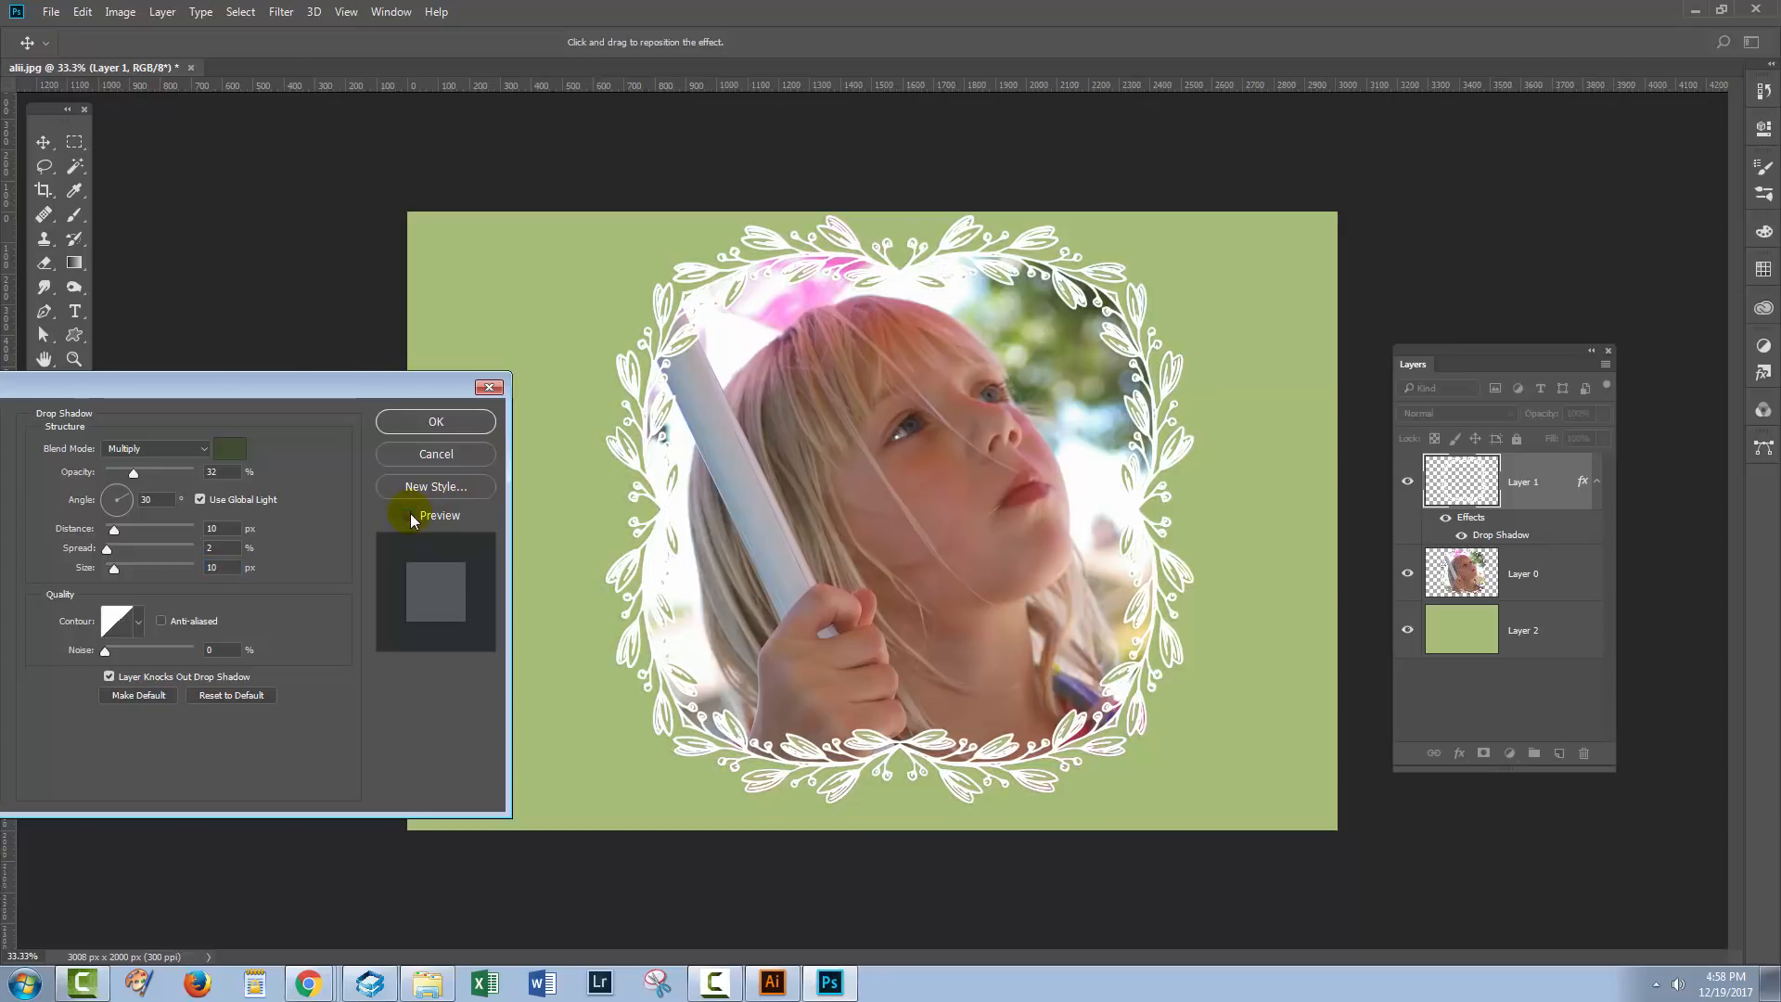
pyautogui.click(408, 515)
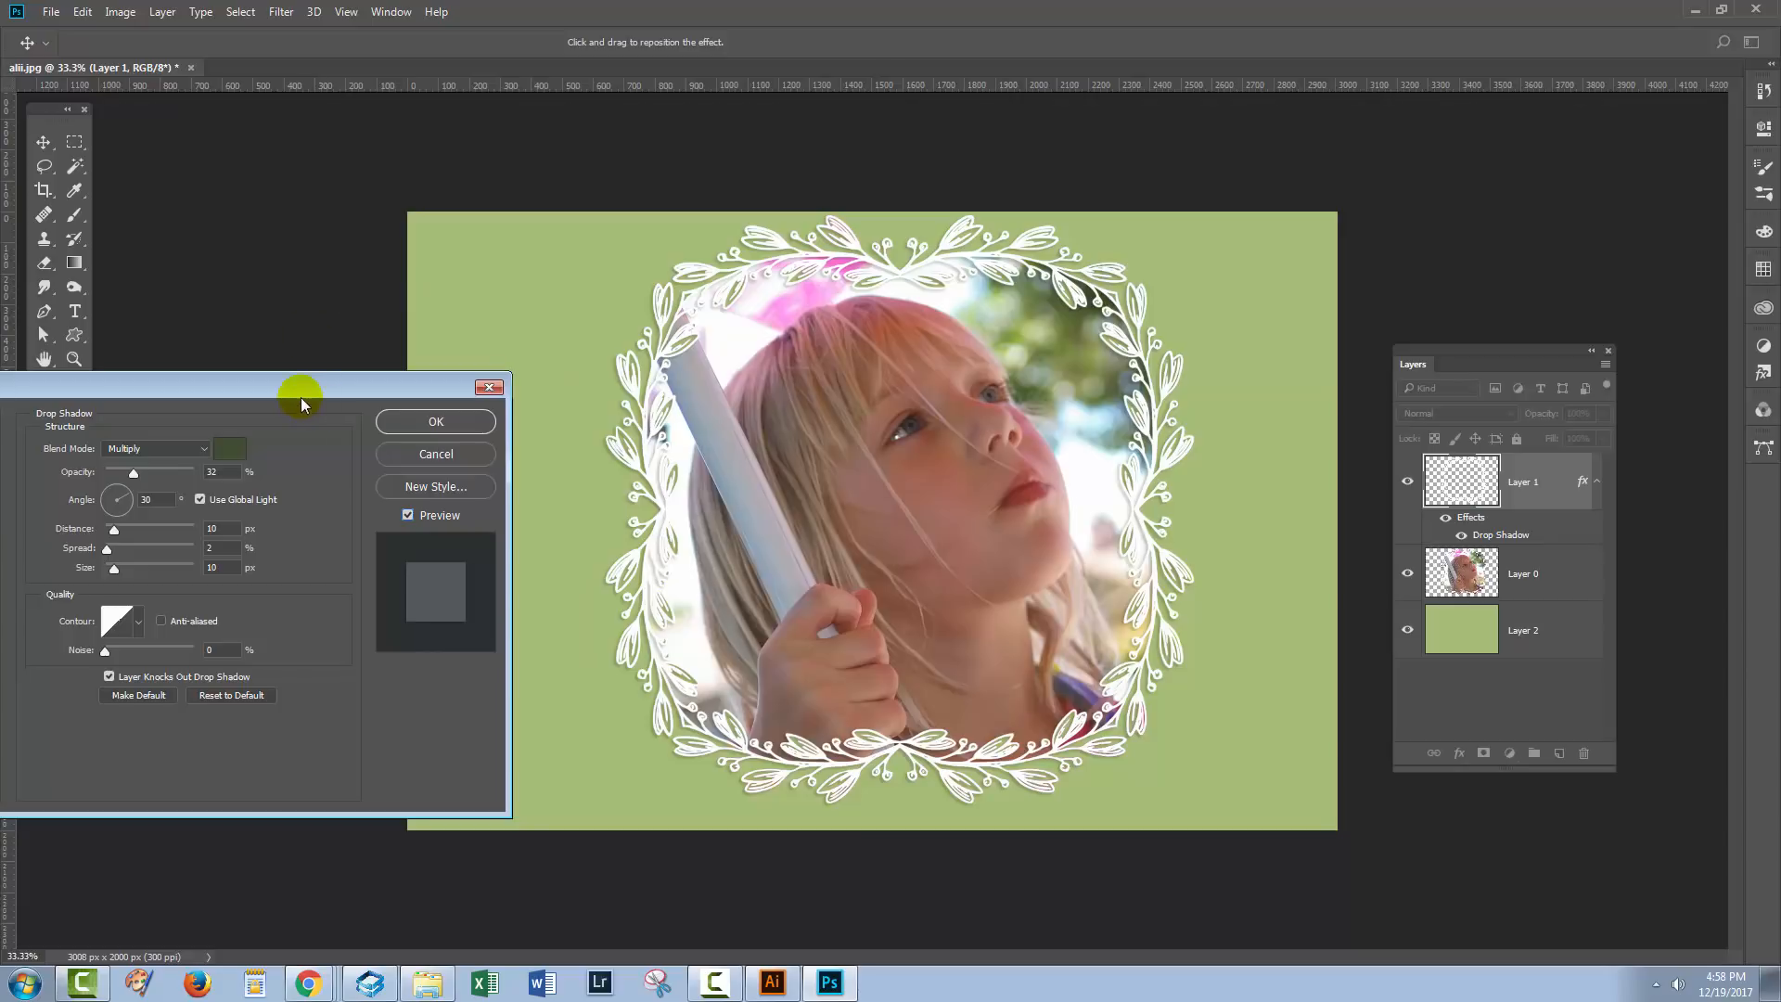
pyautogui.click(435, 421)
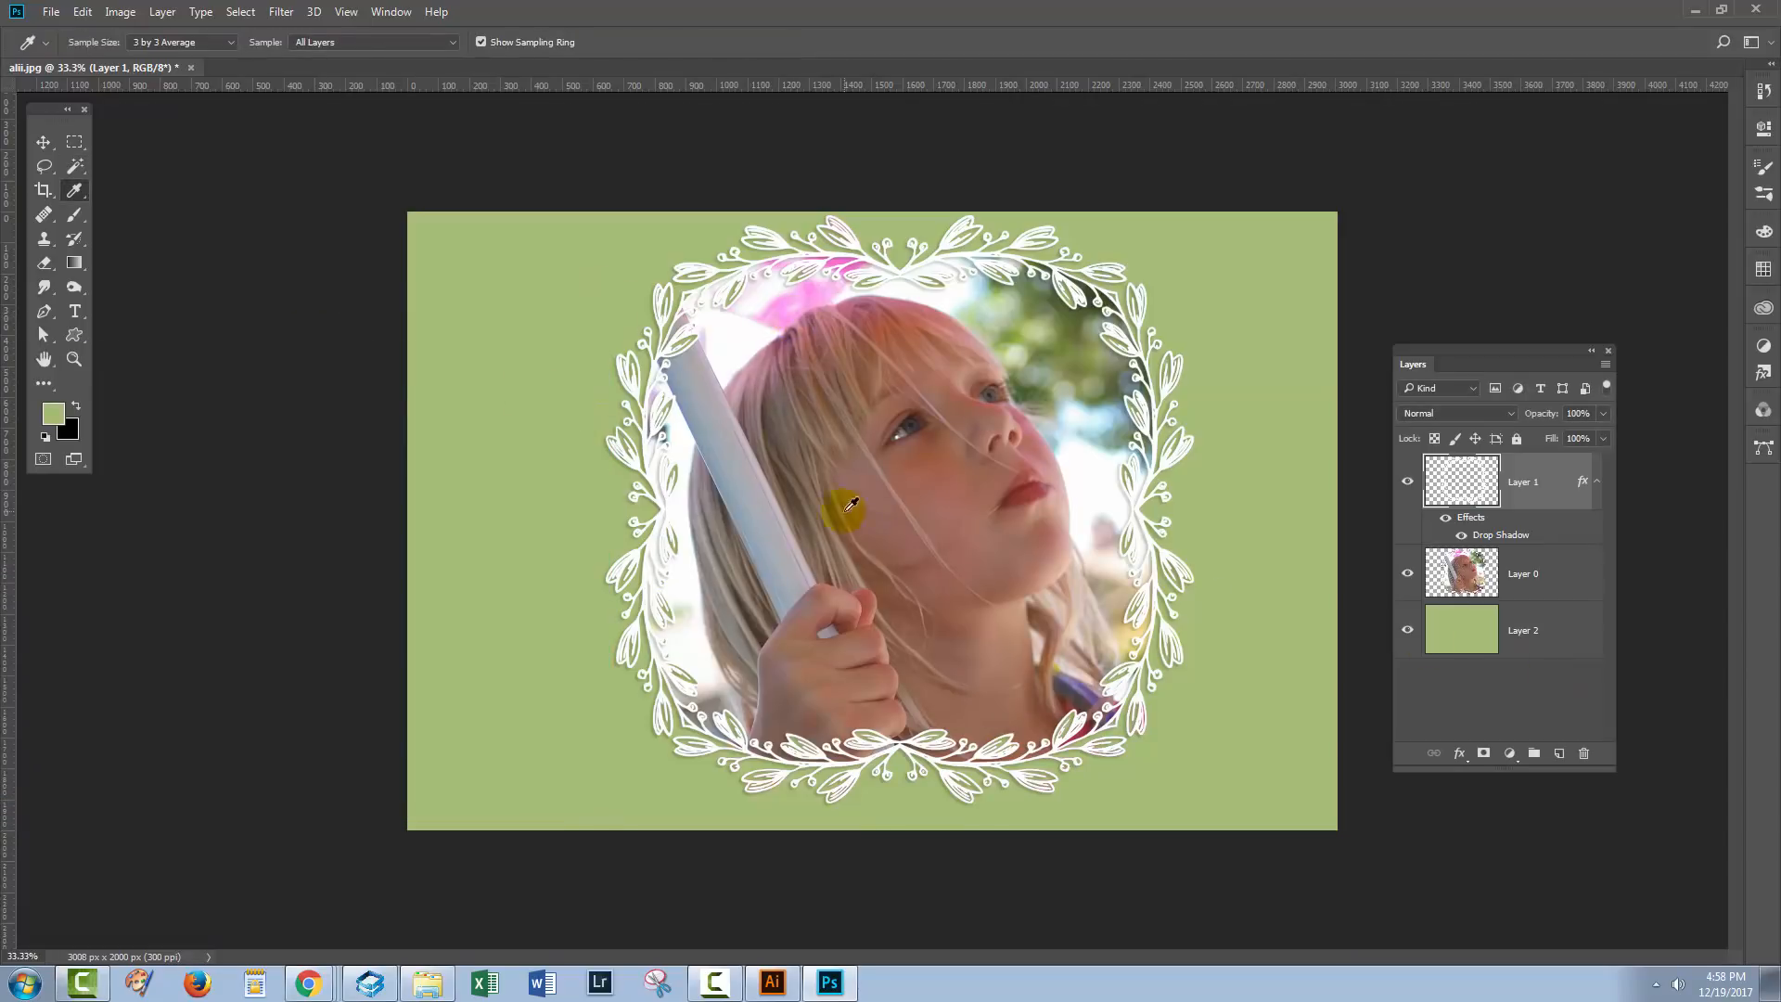
# - Crop the canvas to a near-square tightly around the floral frame, then bring up the tree photo
pyautogui.click(44, 190)
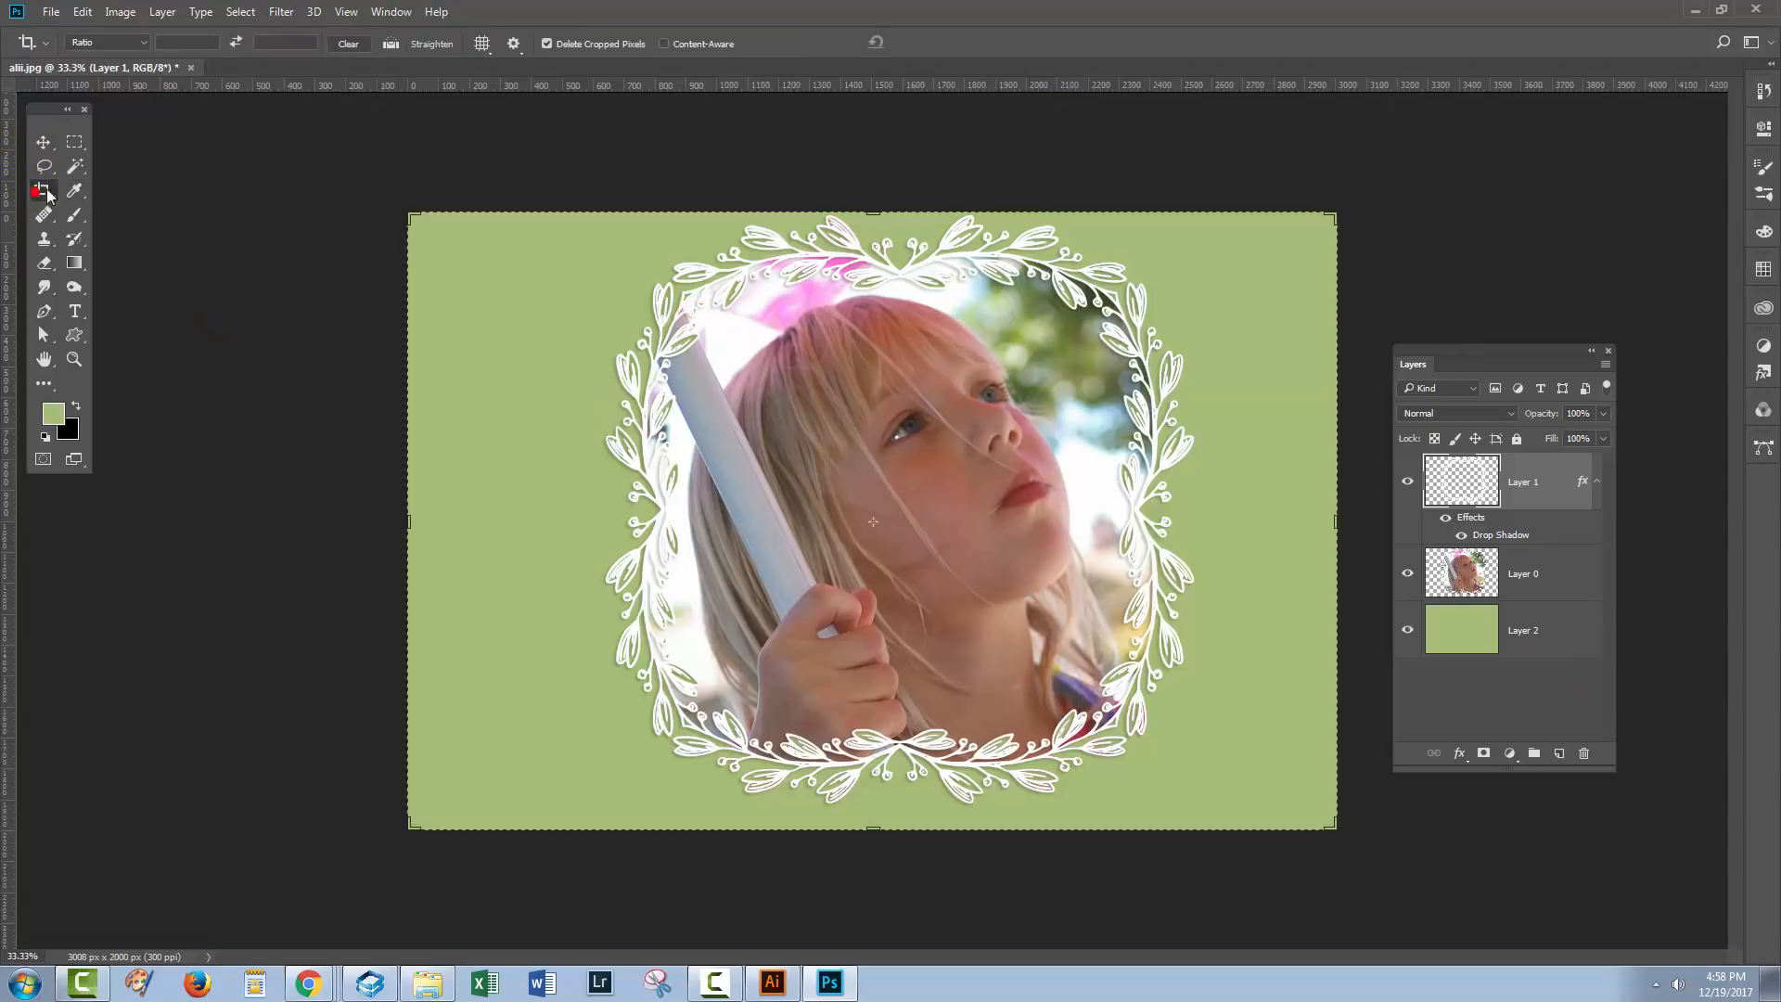
pyautogui.click(44, 189)
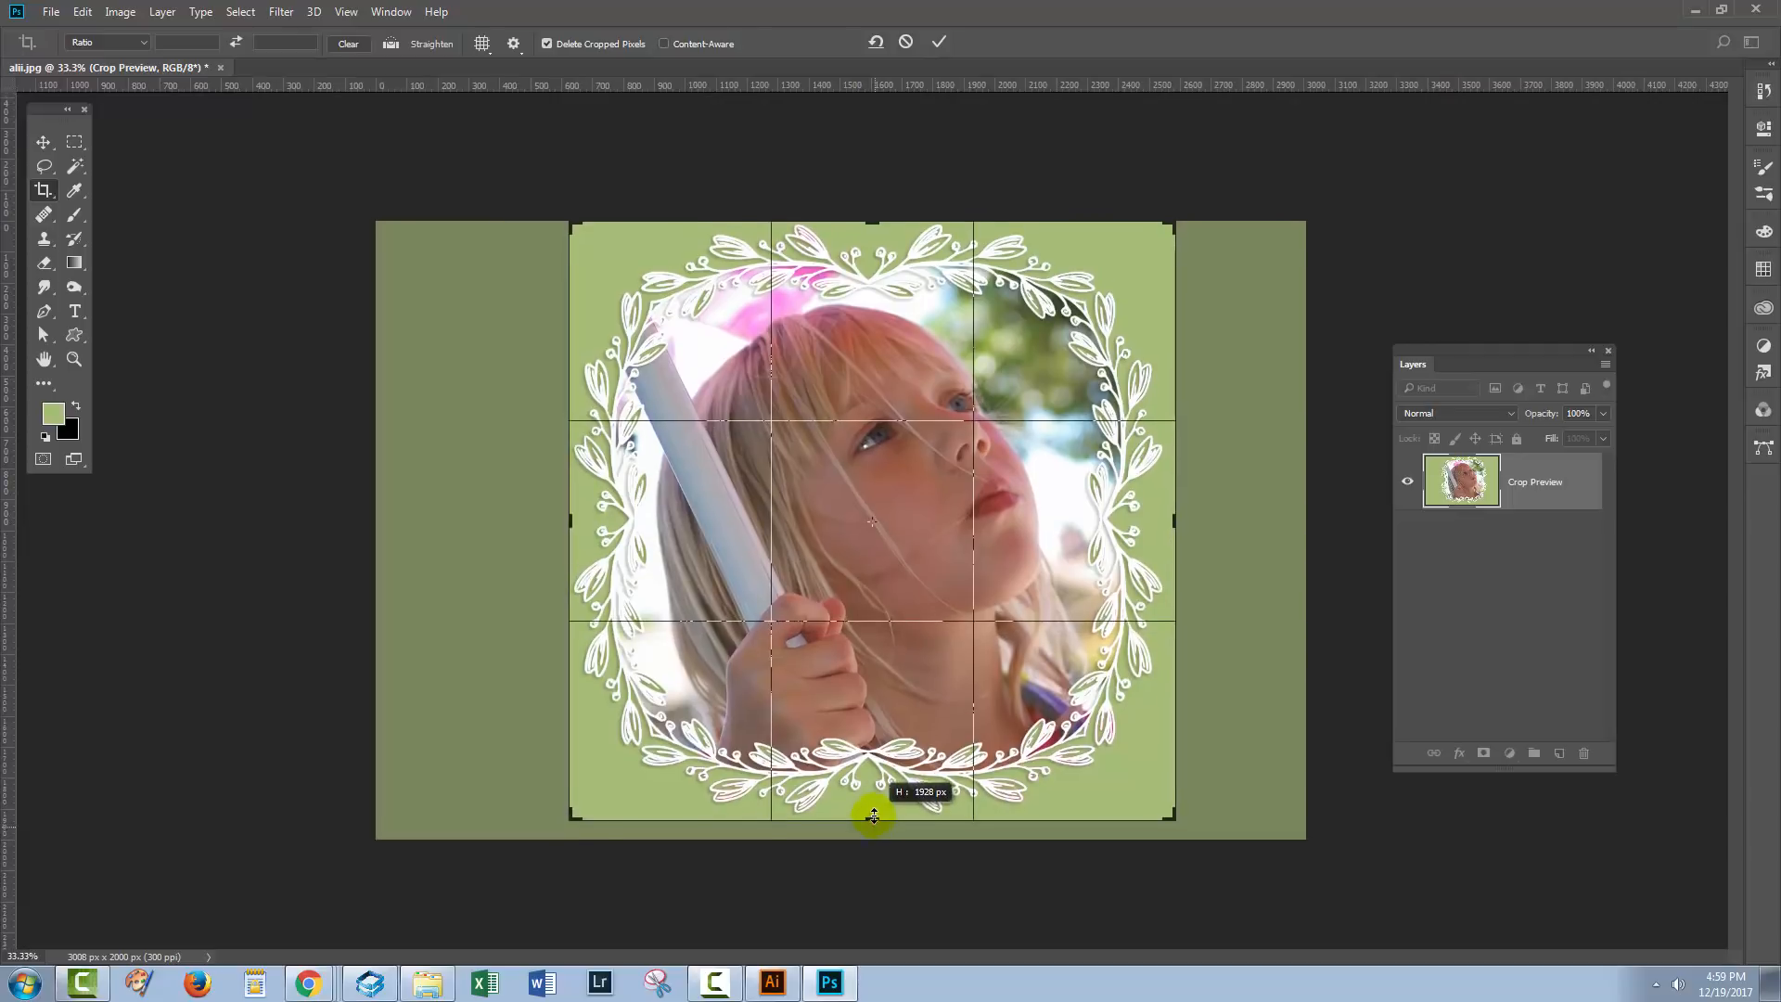
pyautogui.click(938, 41)
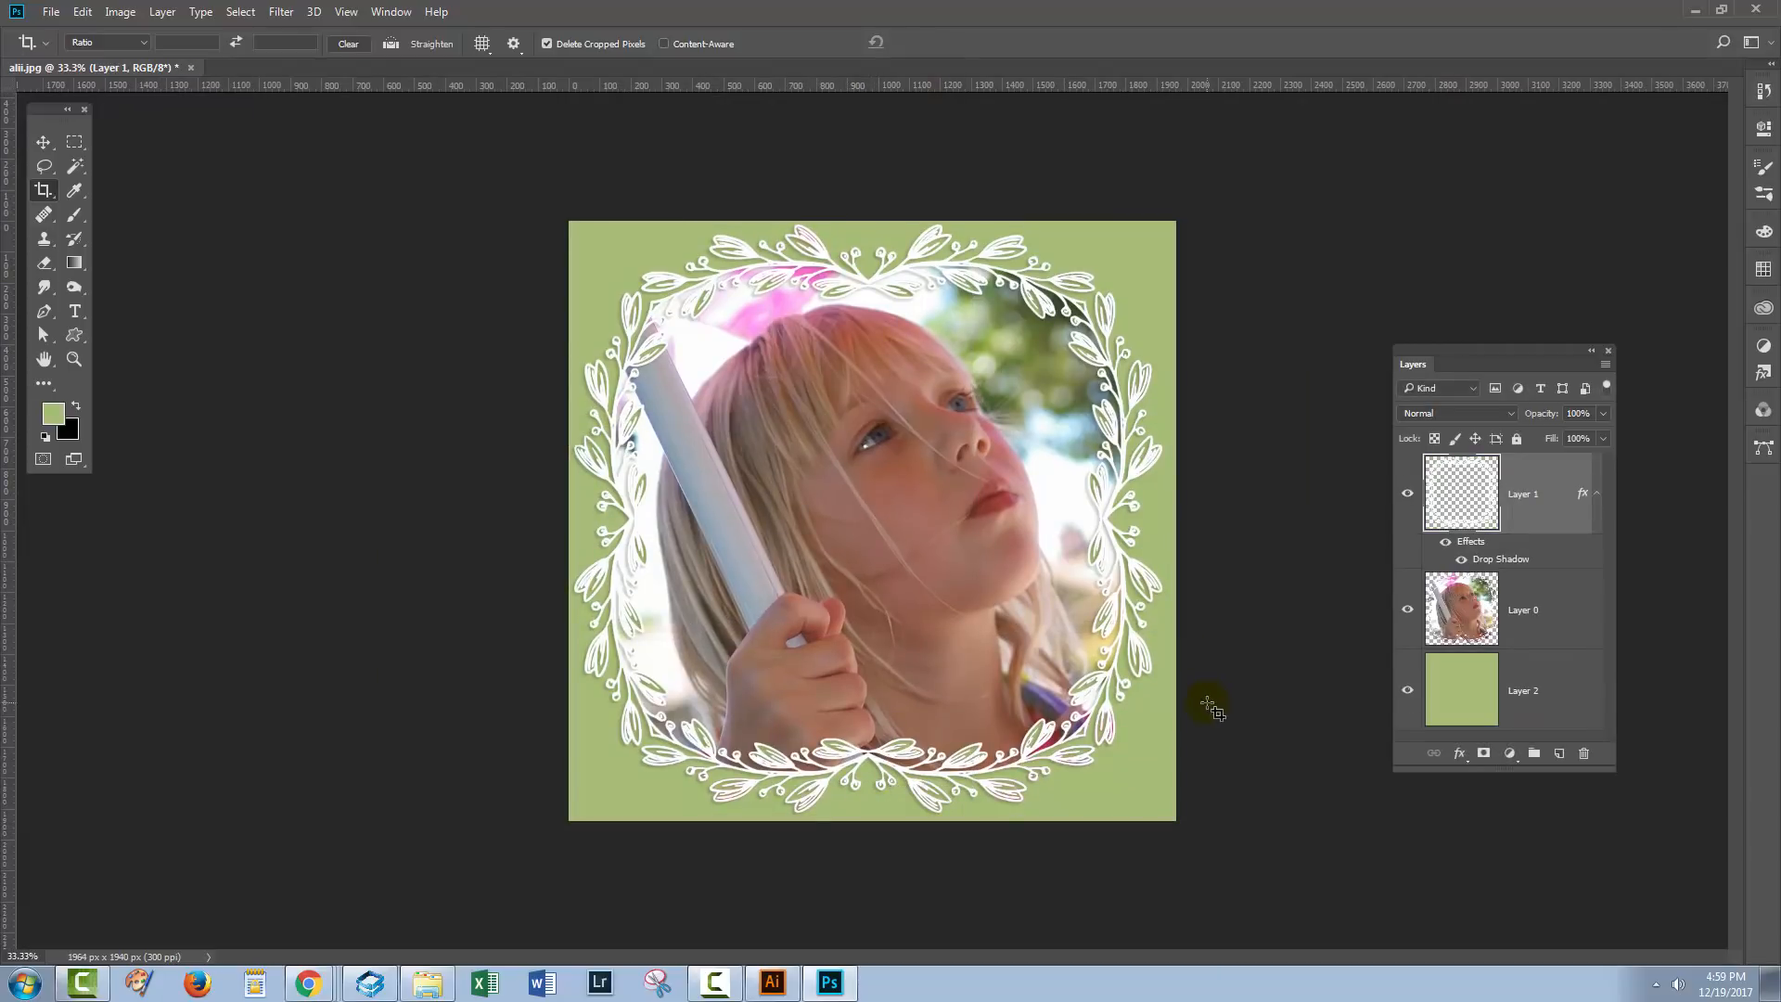
pyautogui.moveTo(1185, 723)
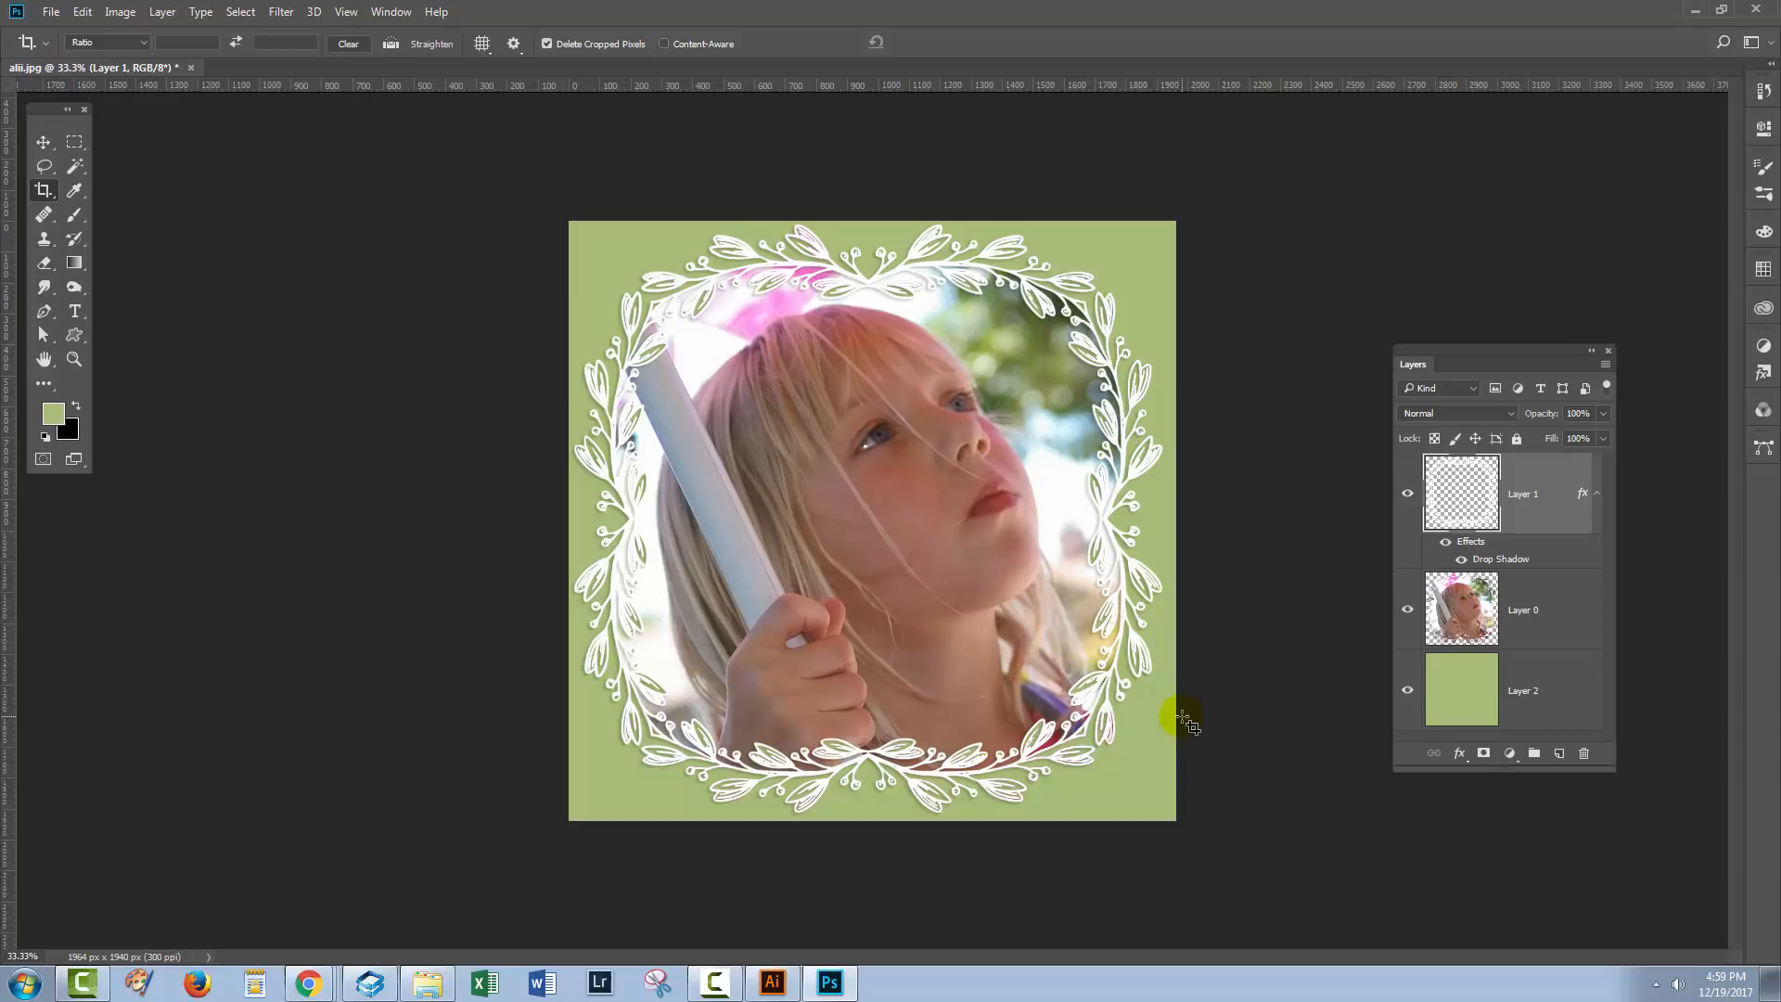
pyautogui.moveTo(1097, 852)
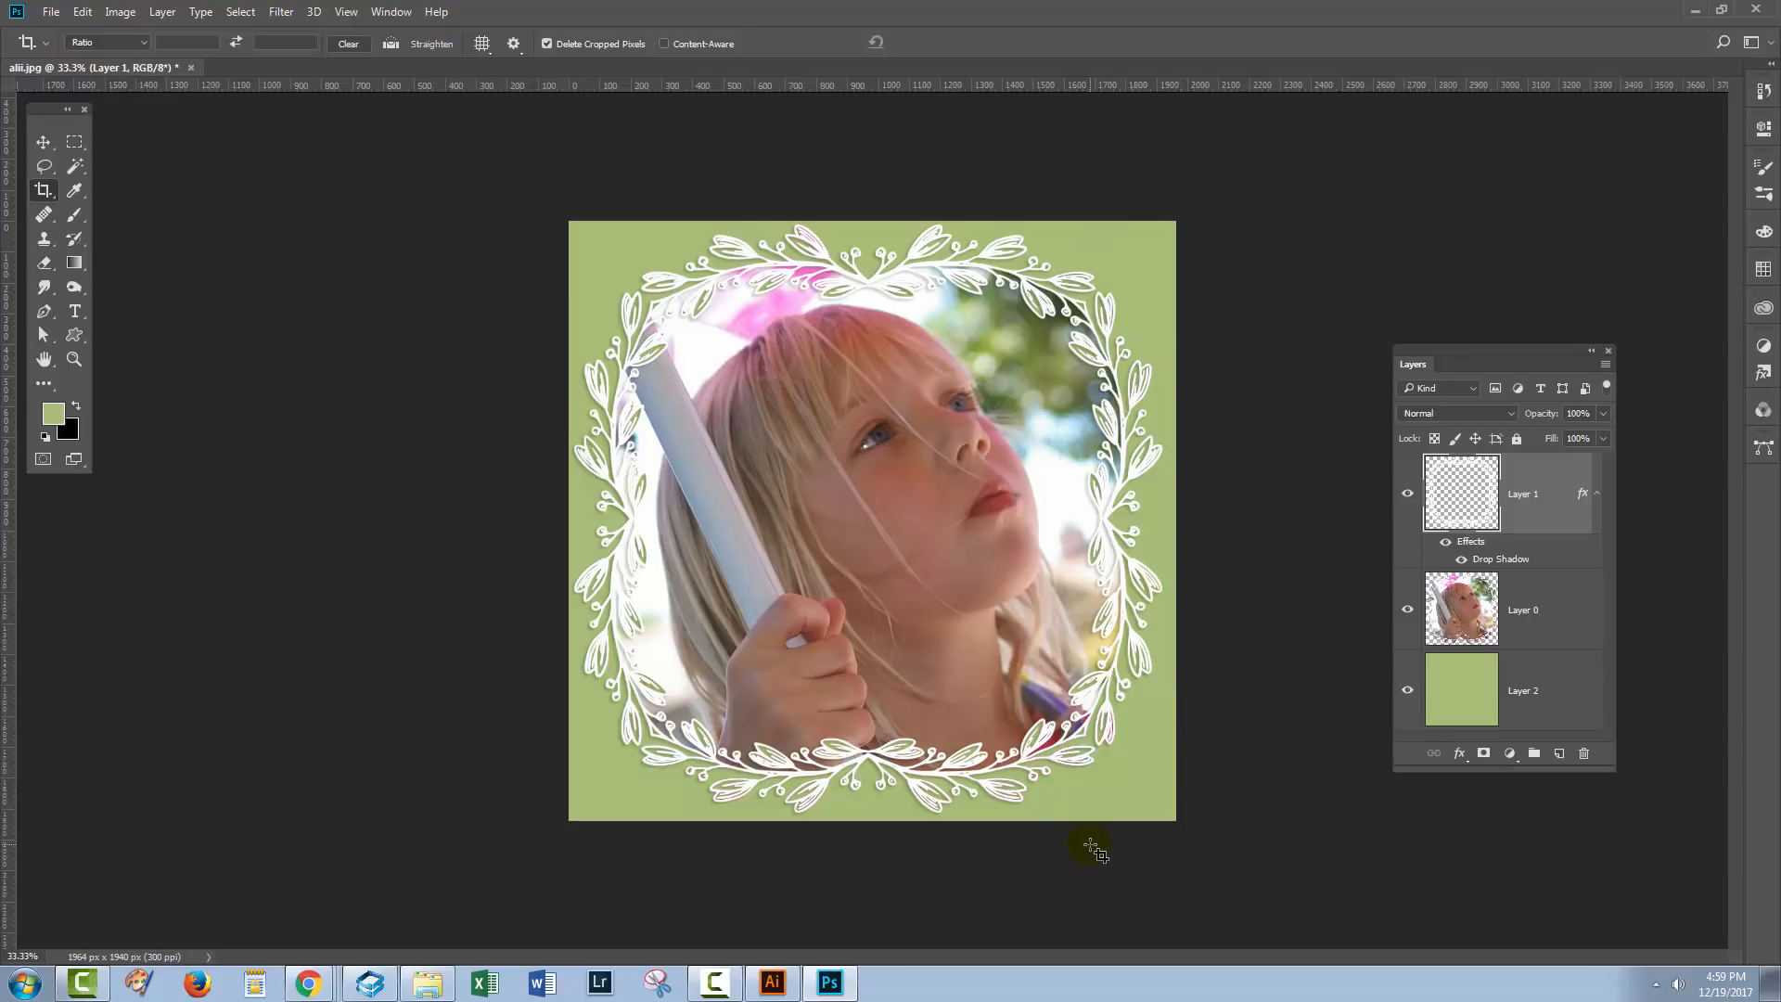
pyautogui.click(273, 67)
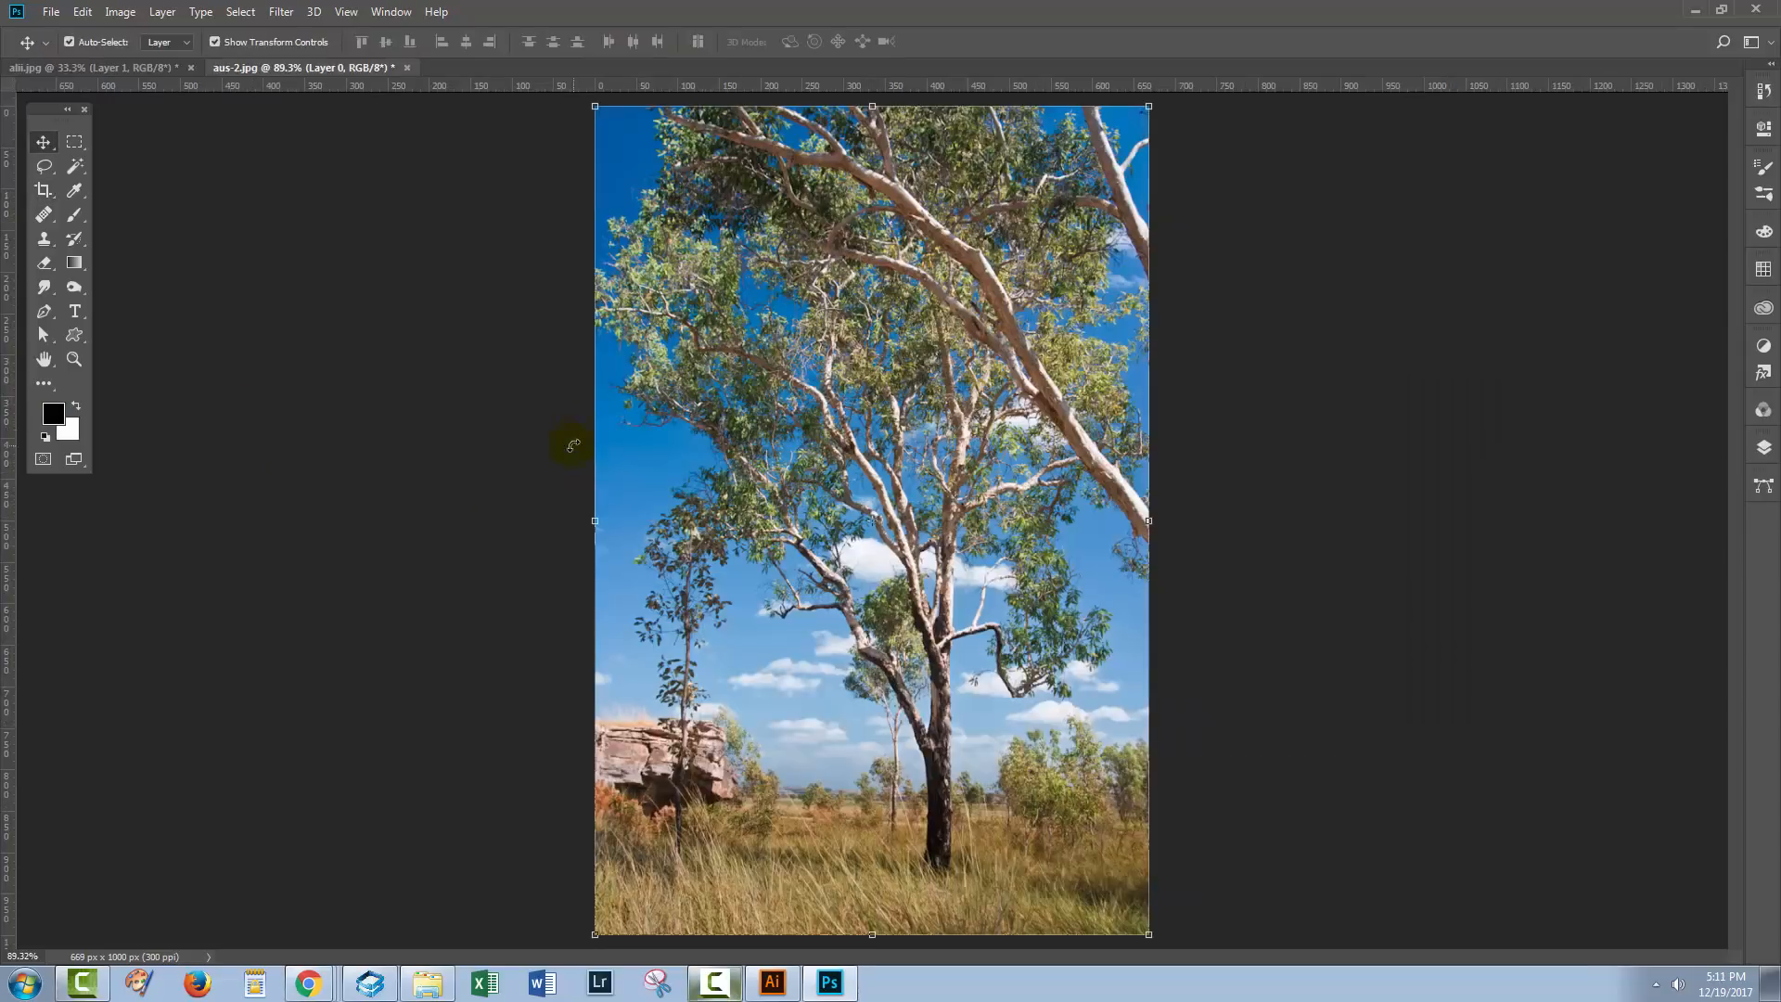
pyautogui.moveTo(469, 487)
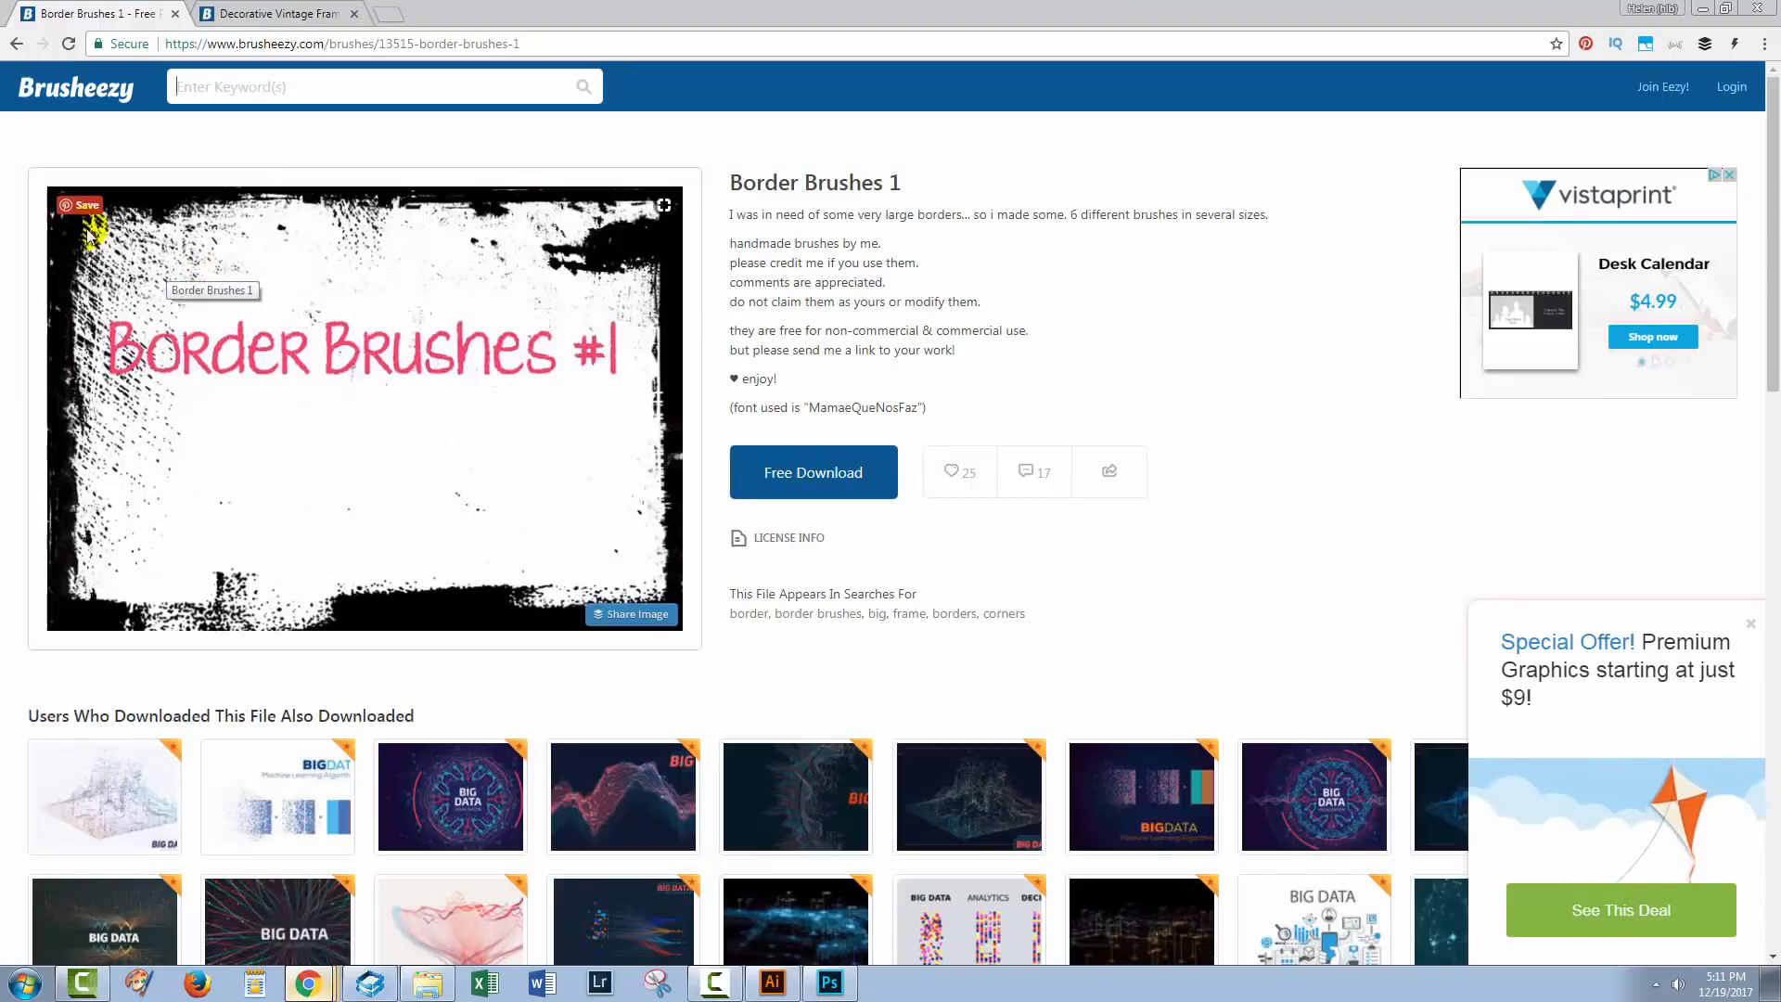
pyautogui.moveTo(159, 65)
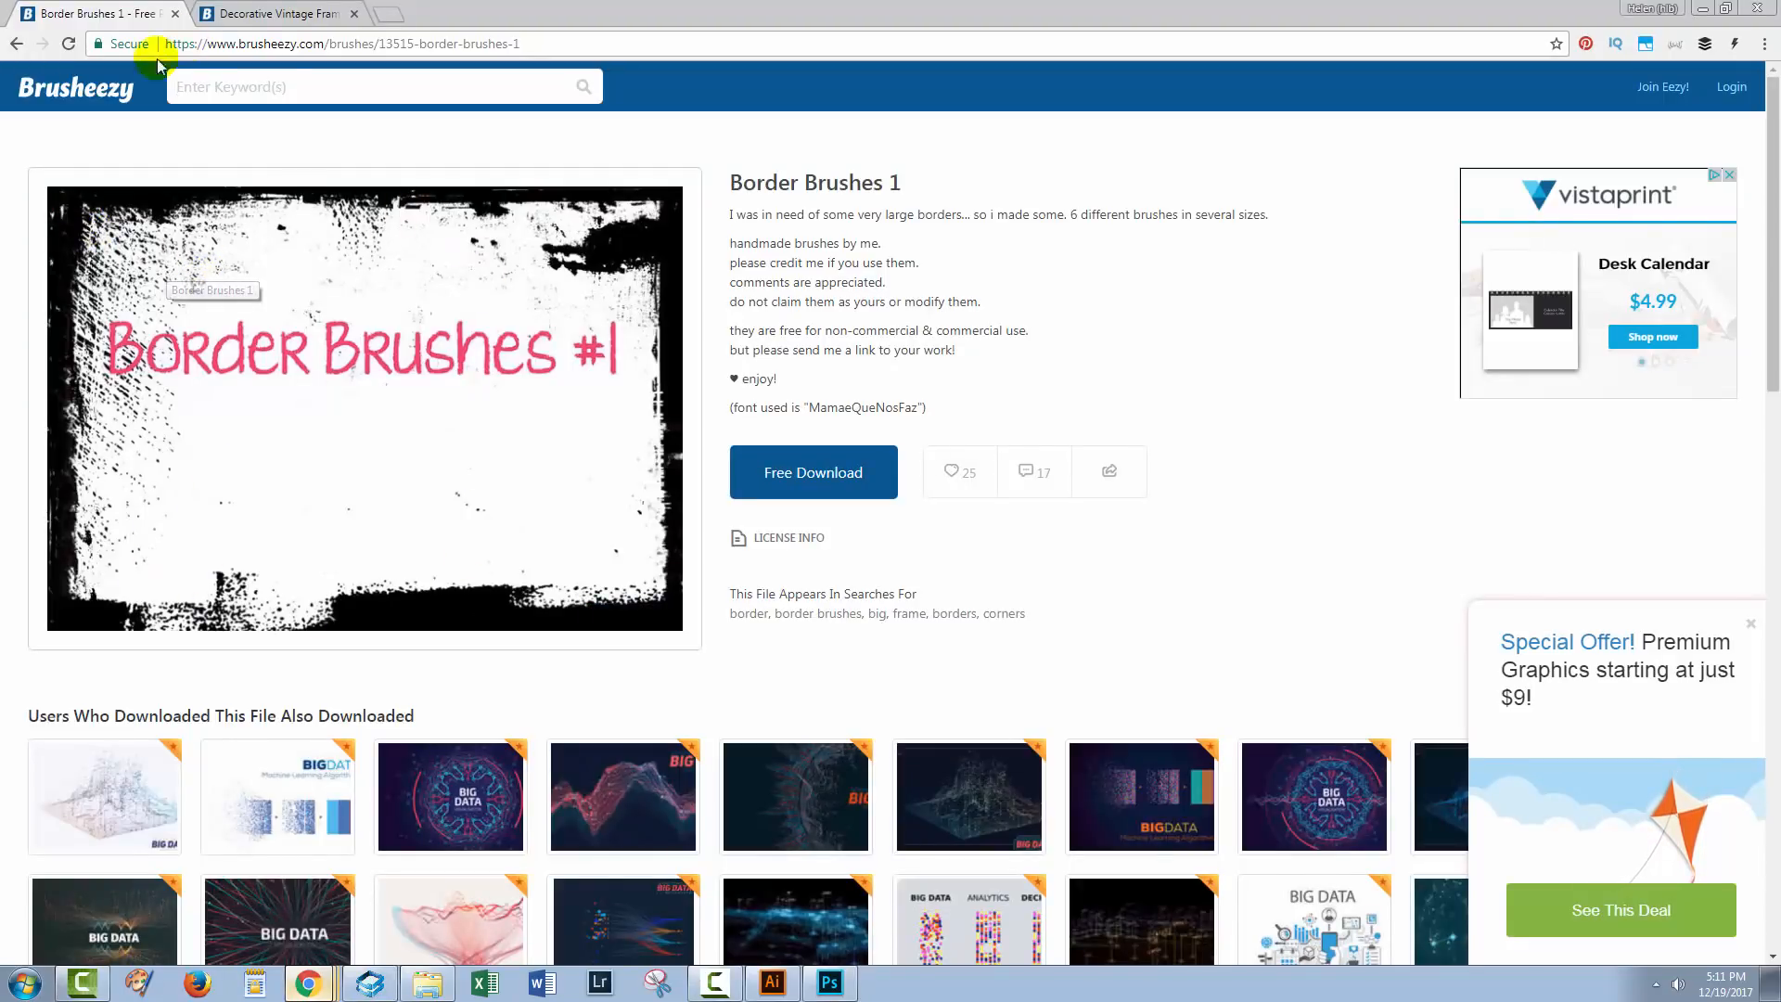
pyautogui.moveTo(346, 188)
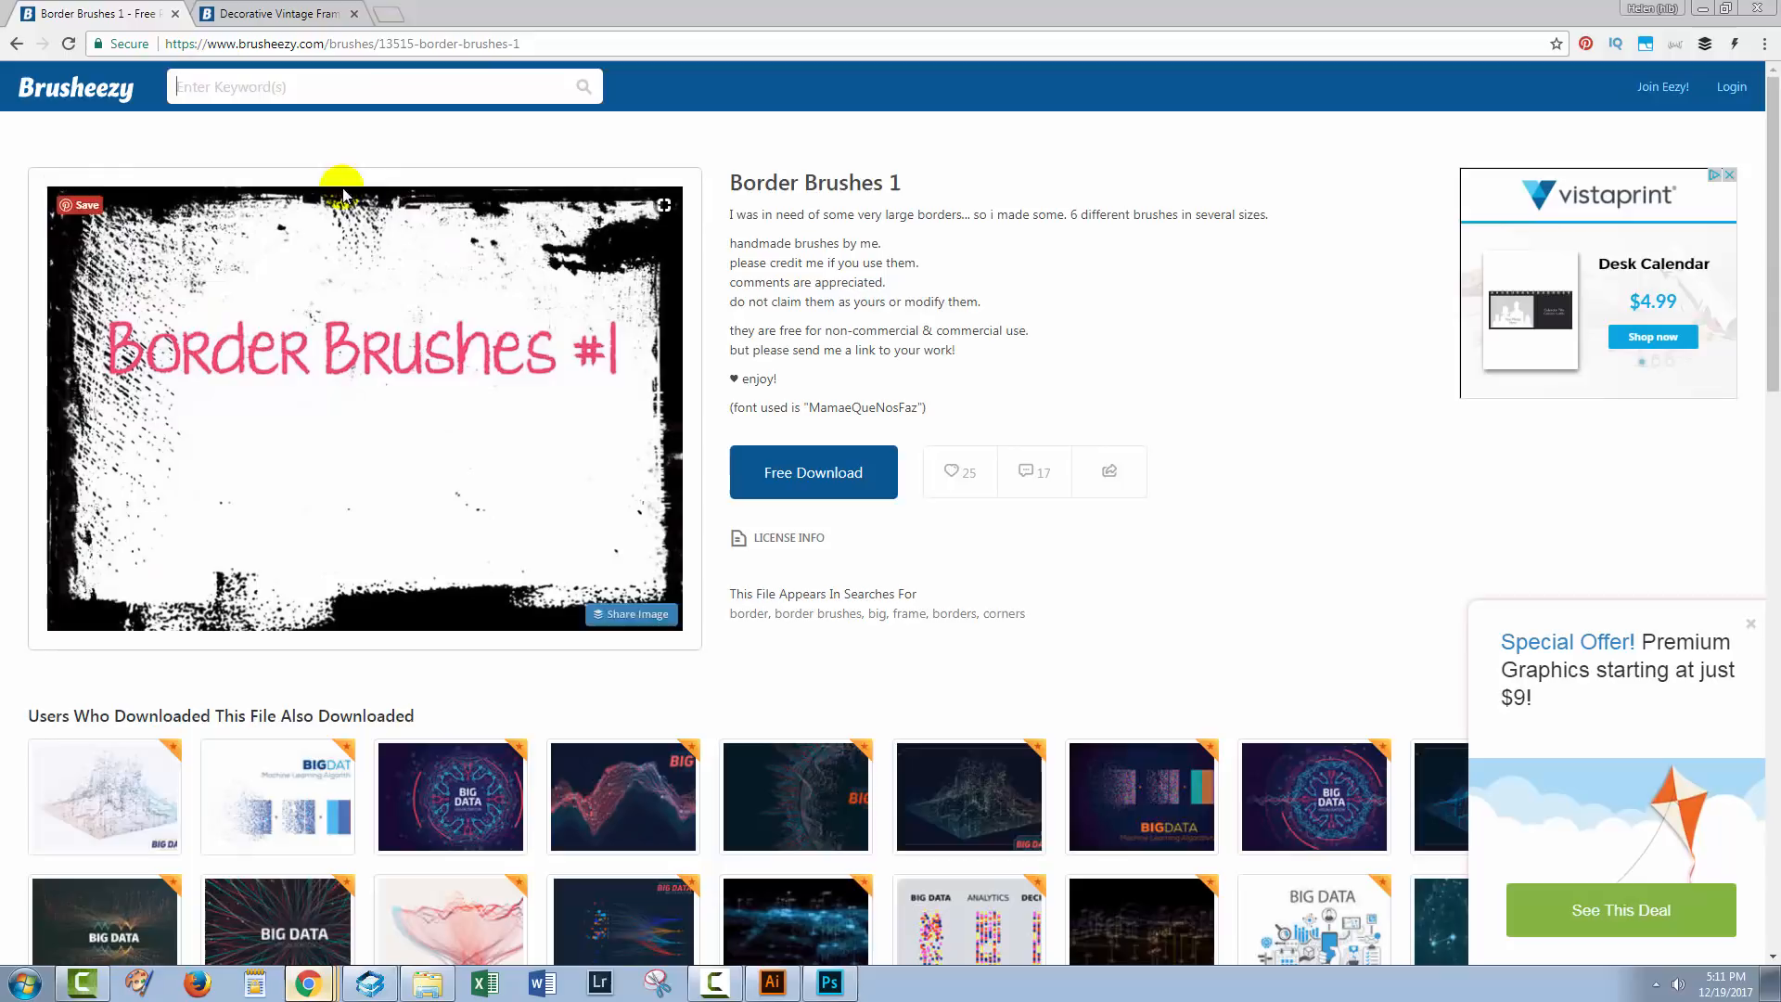
pyautogui.moveTo(39, 523)
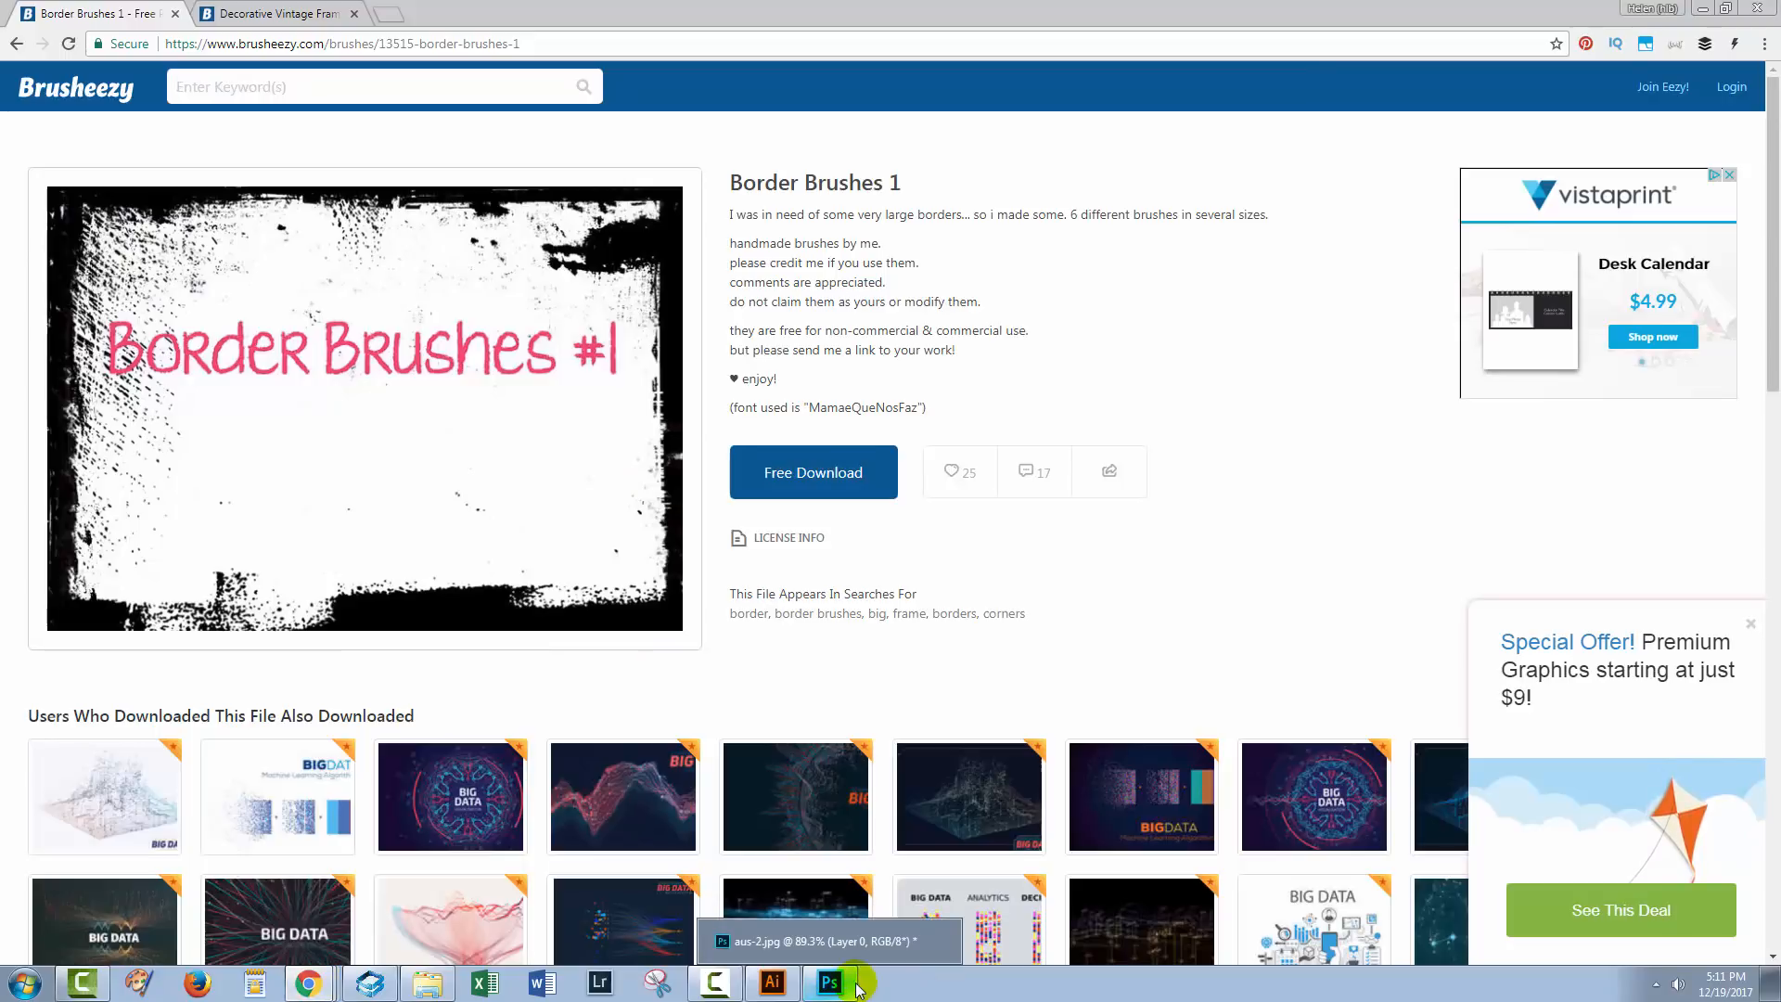
# - Leave the Border Brushes 1 page and return to aus-2.jpg in Photoshop
pyautogui.click(829, 983)
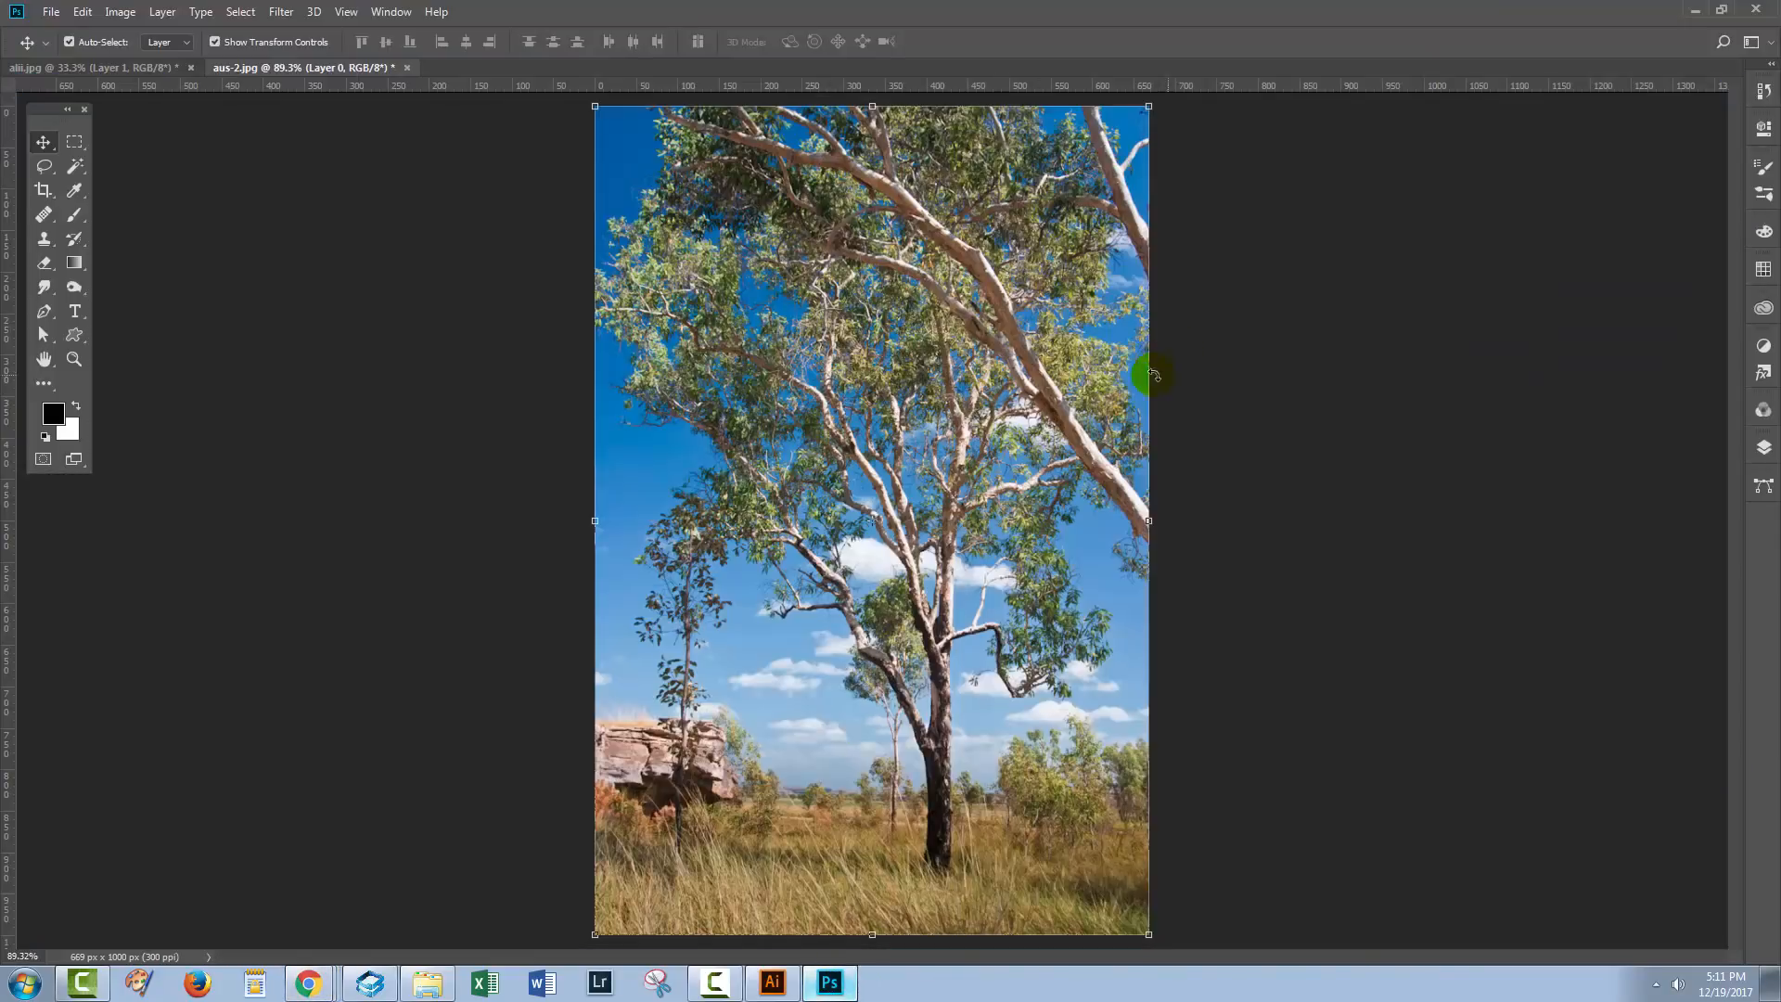
pyautogui.moveTo(74, 216)
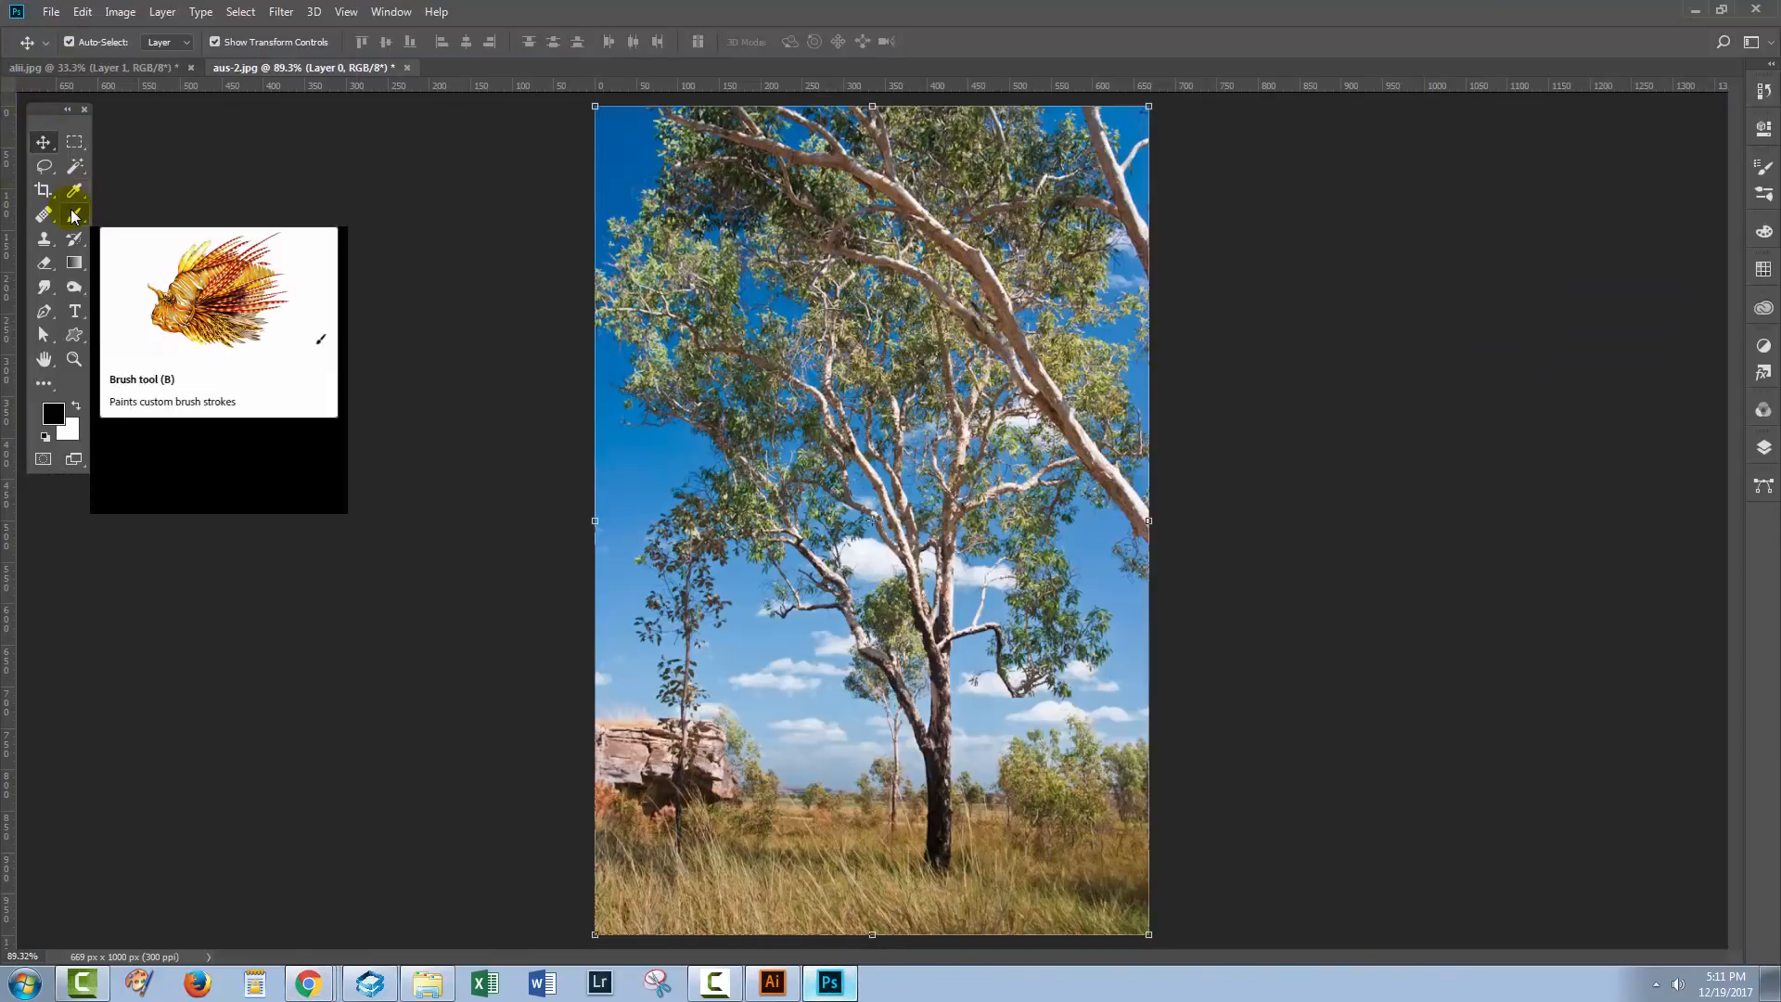
# - Select the 979 border brush and set its tip to 90° angle and 900 px size
pyautogui.click(75, 217)
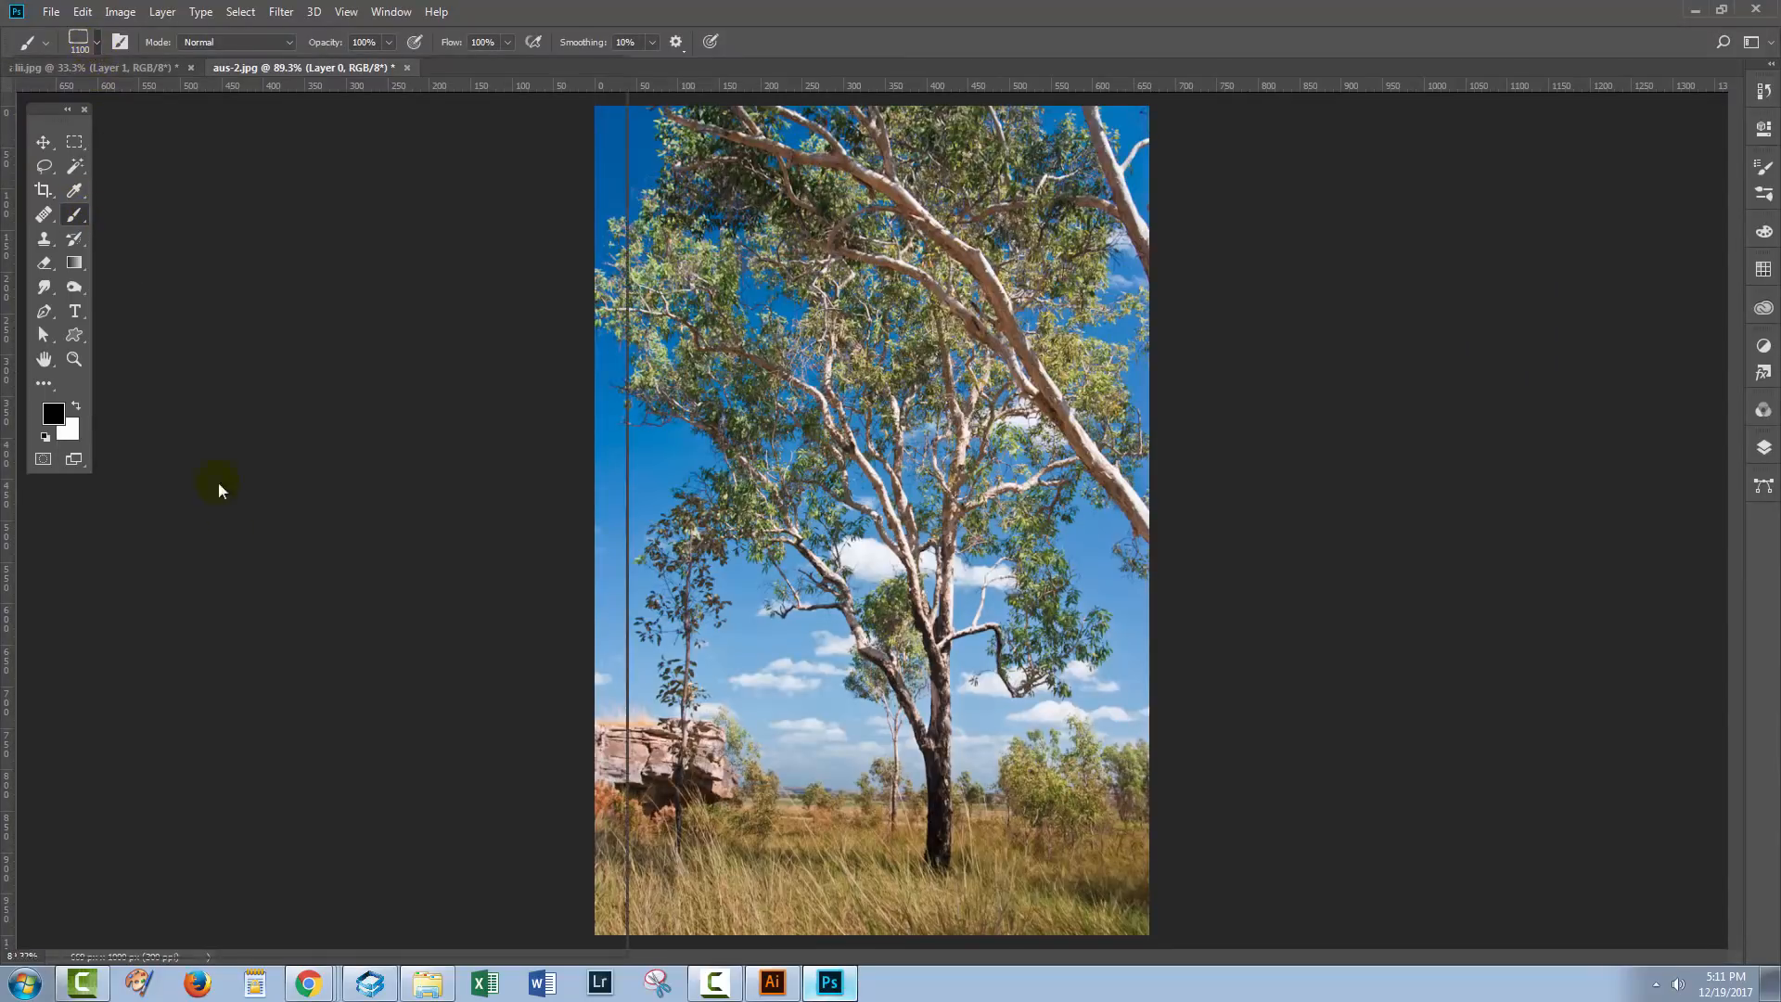
pyautogui.click(96, 42)
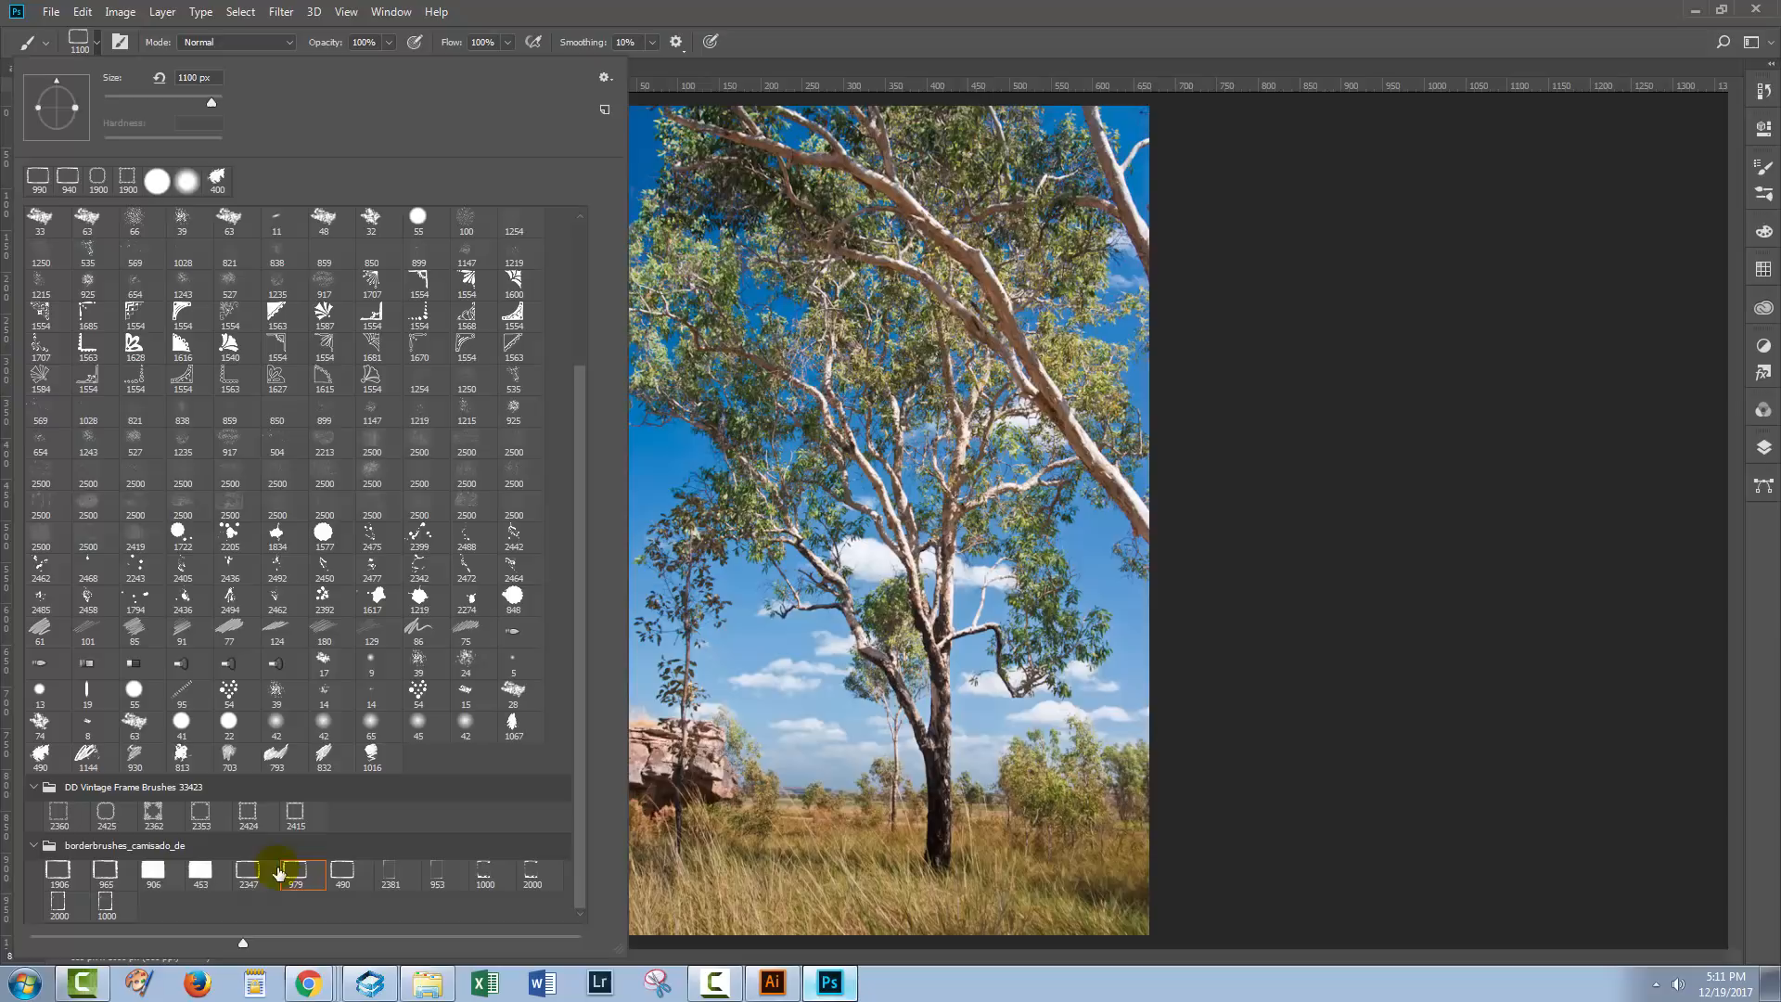
pyautogui.click(295, 872)
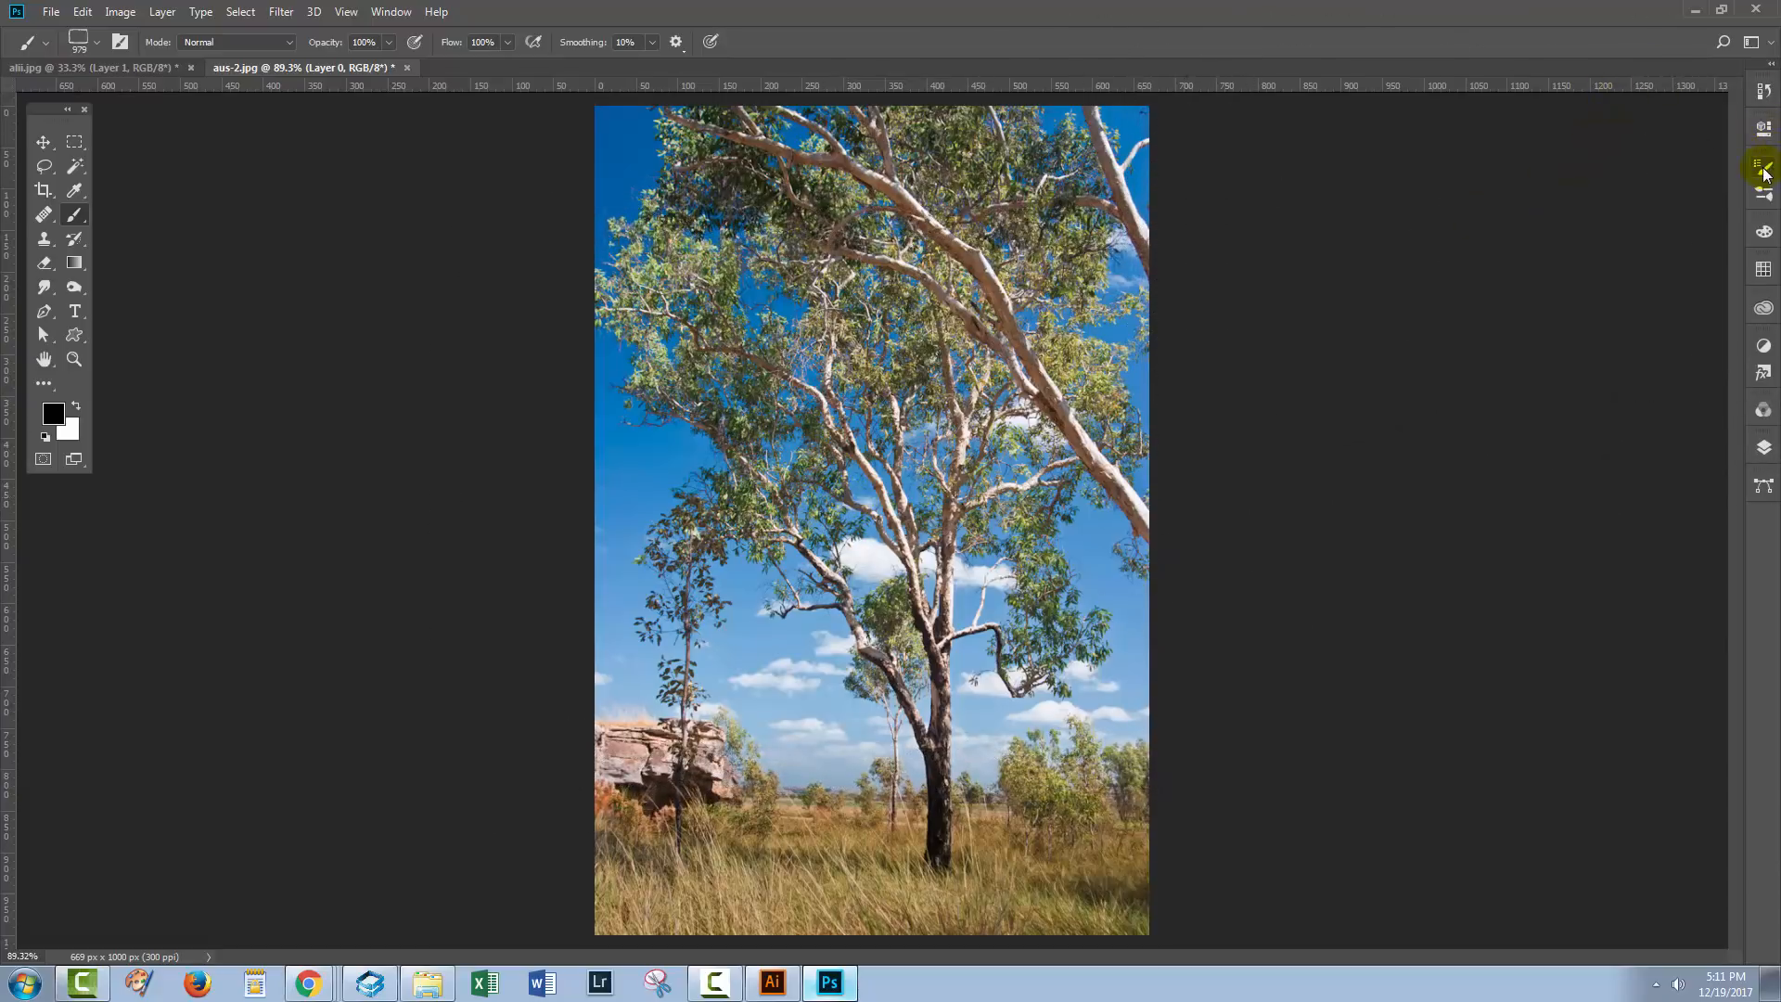
pyautogui.click(1765, 167)
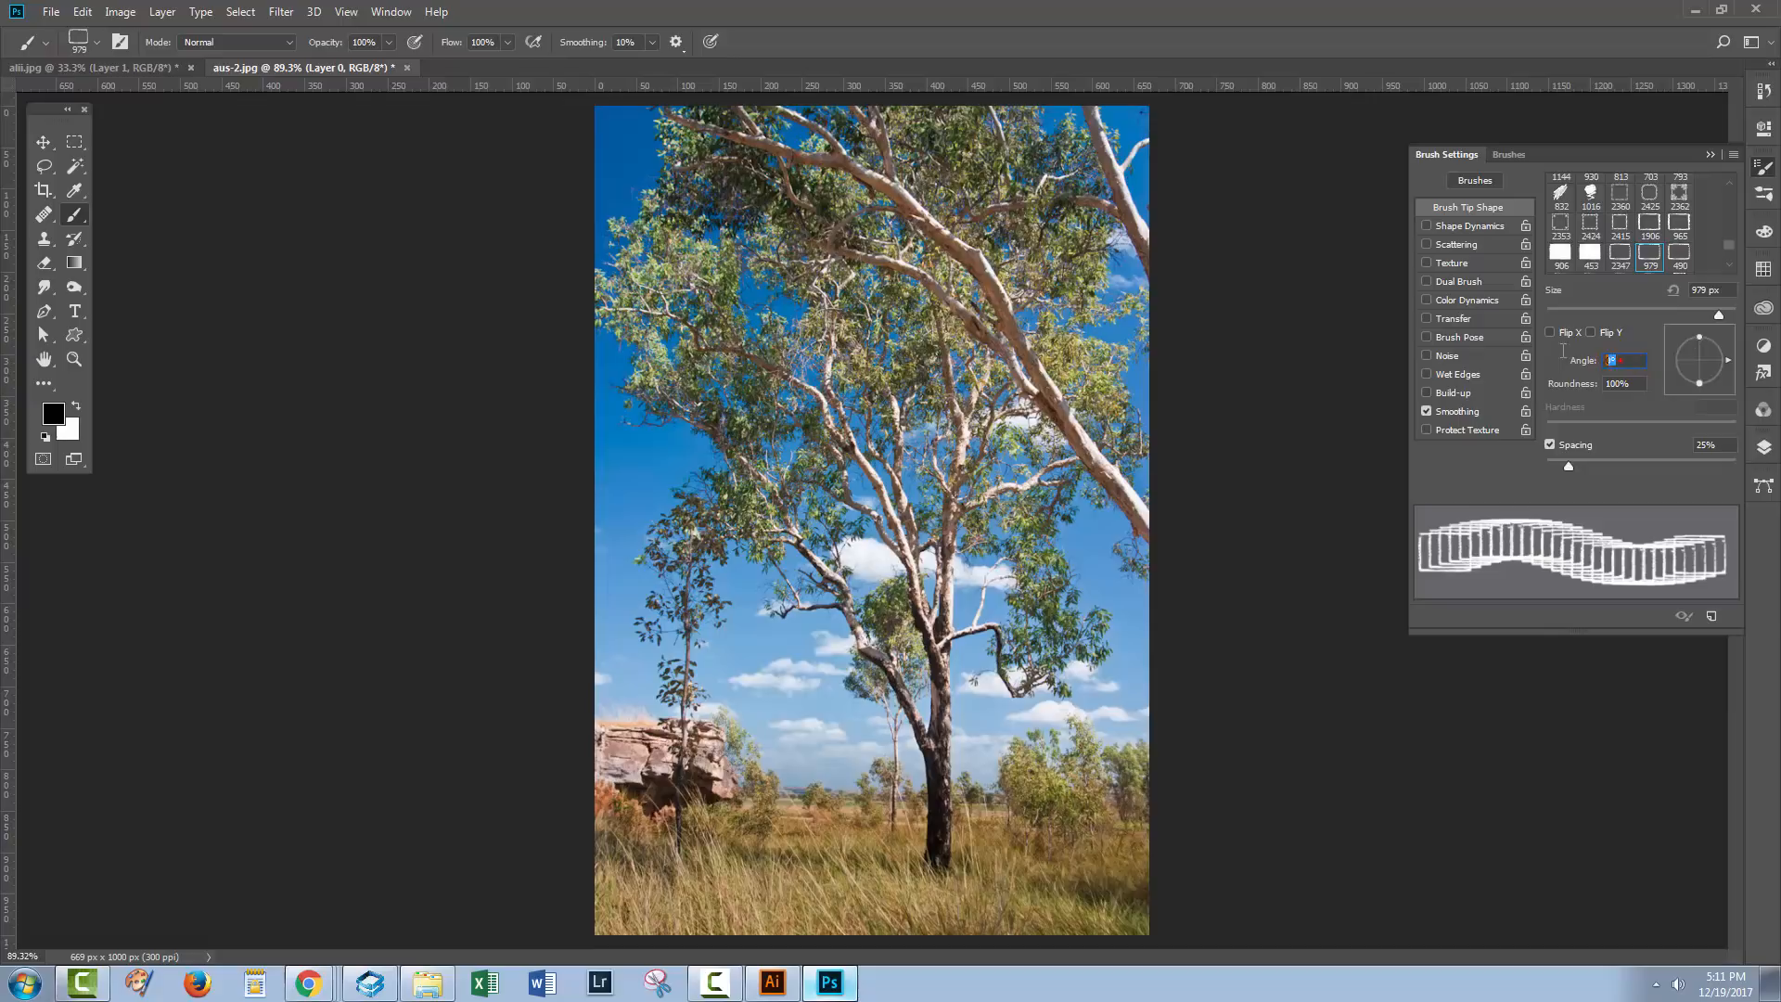
pyautogui.moveTo(1527, 336)
pyautogui.write('90')
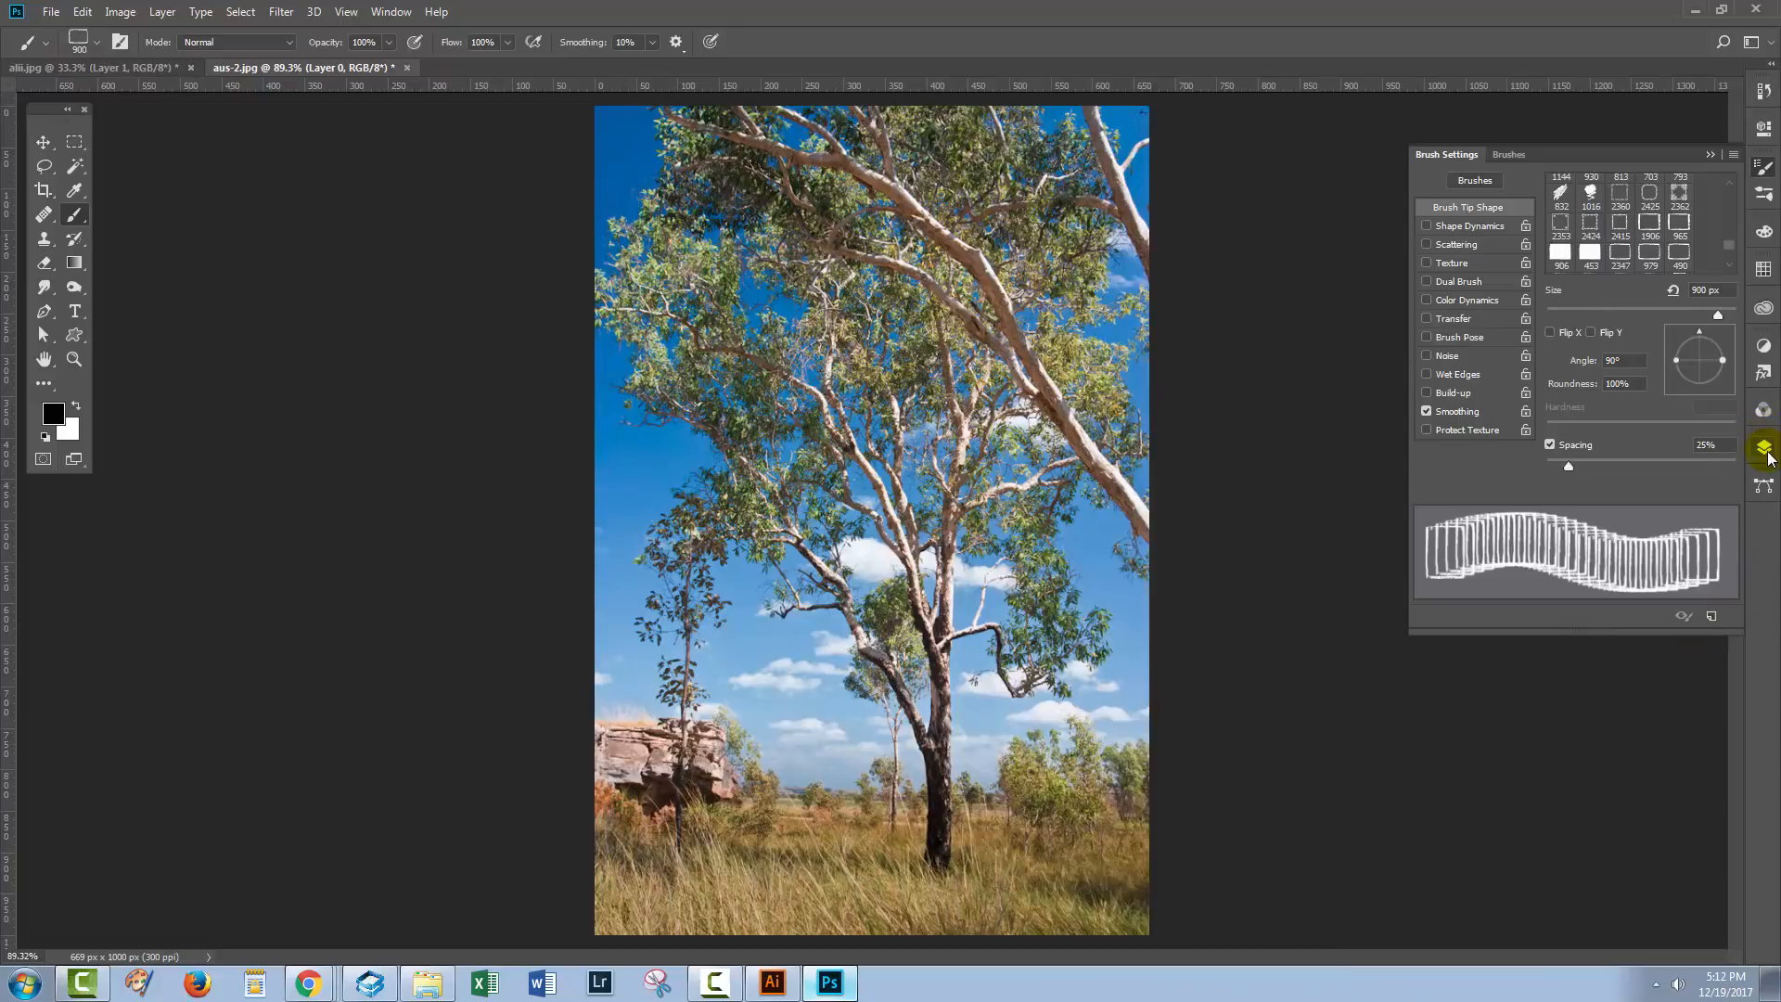
pyautogui.click(1765, 447)
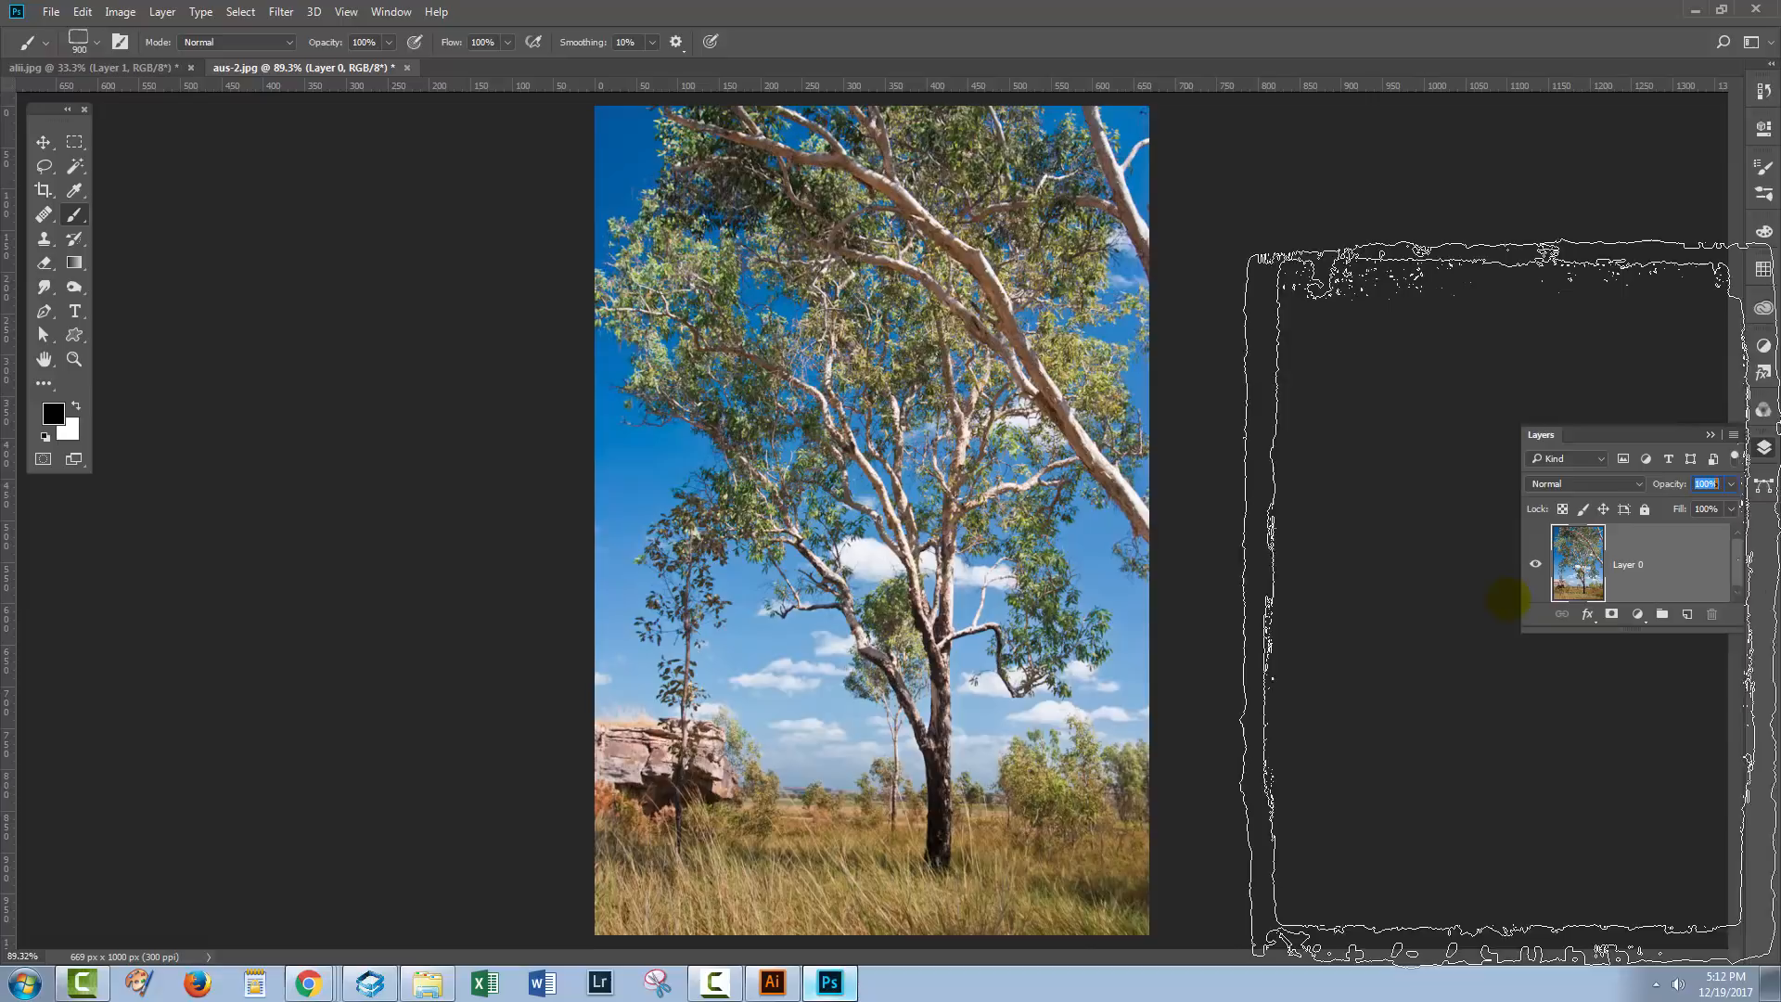
# - Stamp a black grunge border on new Layer 1, stretched to the photo's full height
pyautogui.click(1687, 613)
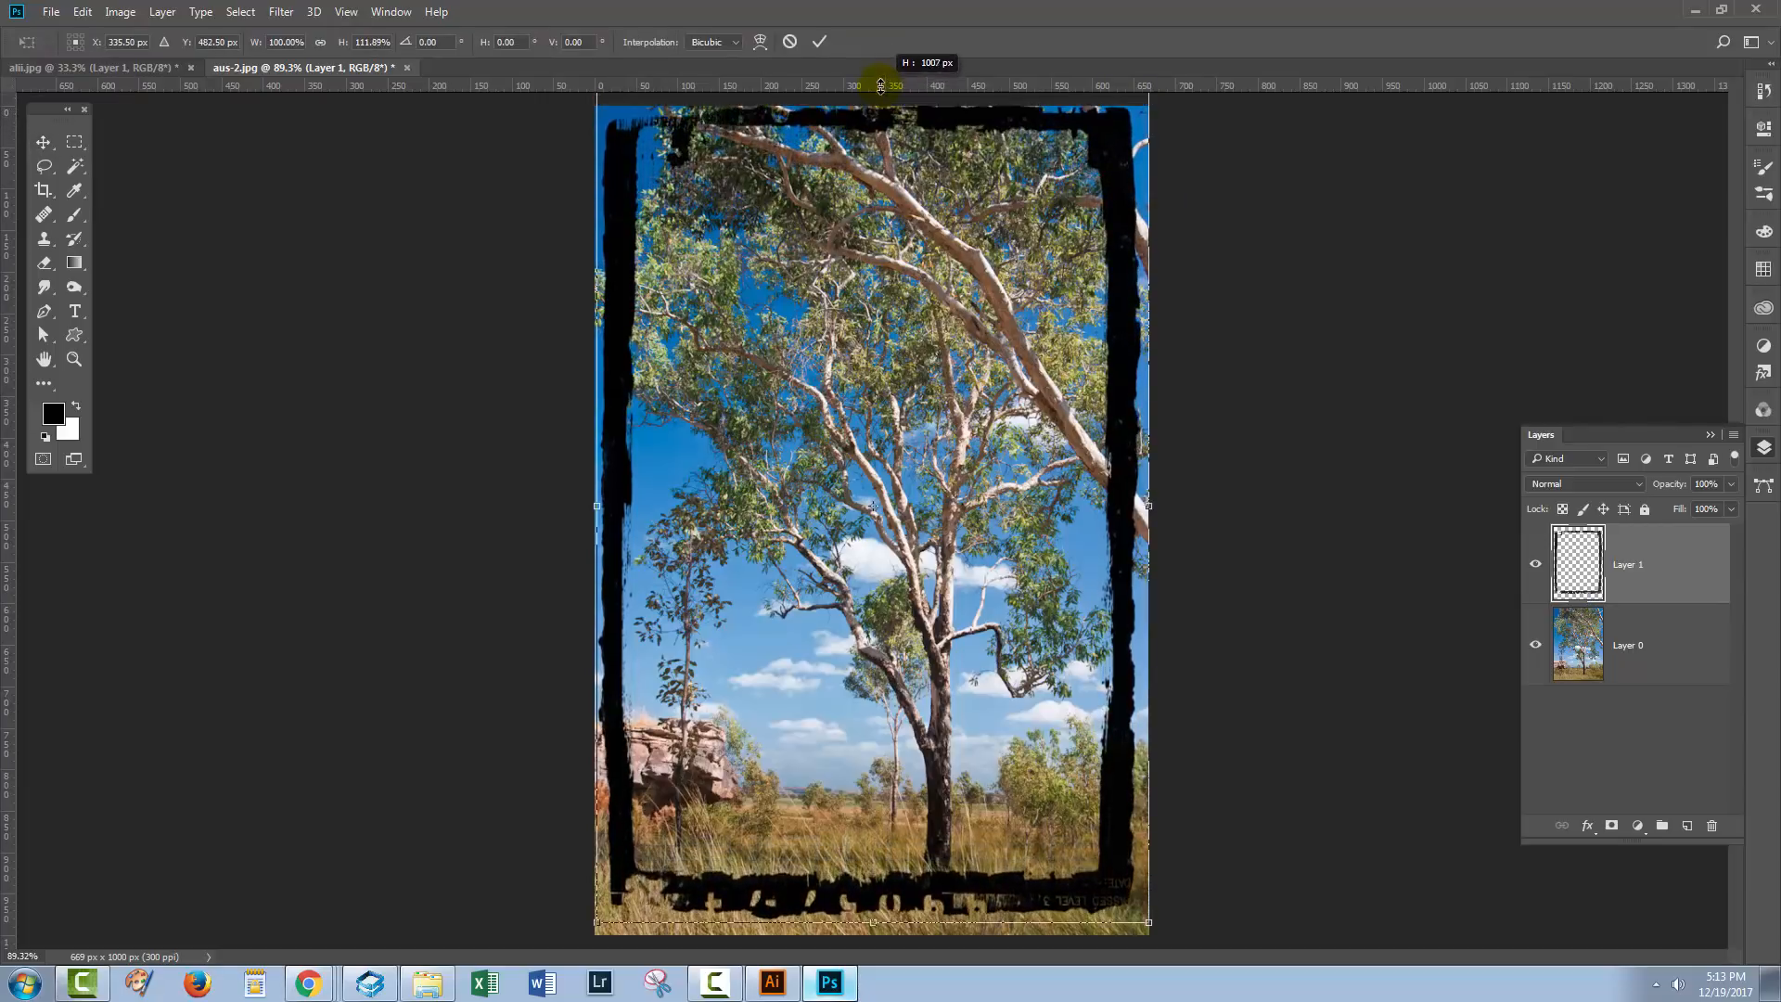
pyautogui.moveTo(871, 102); pyautogui.dragTo(871, 85)
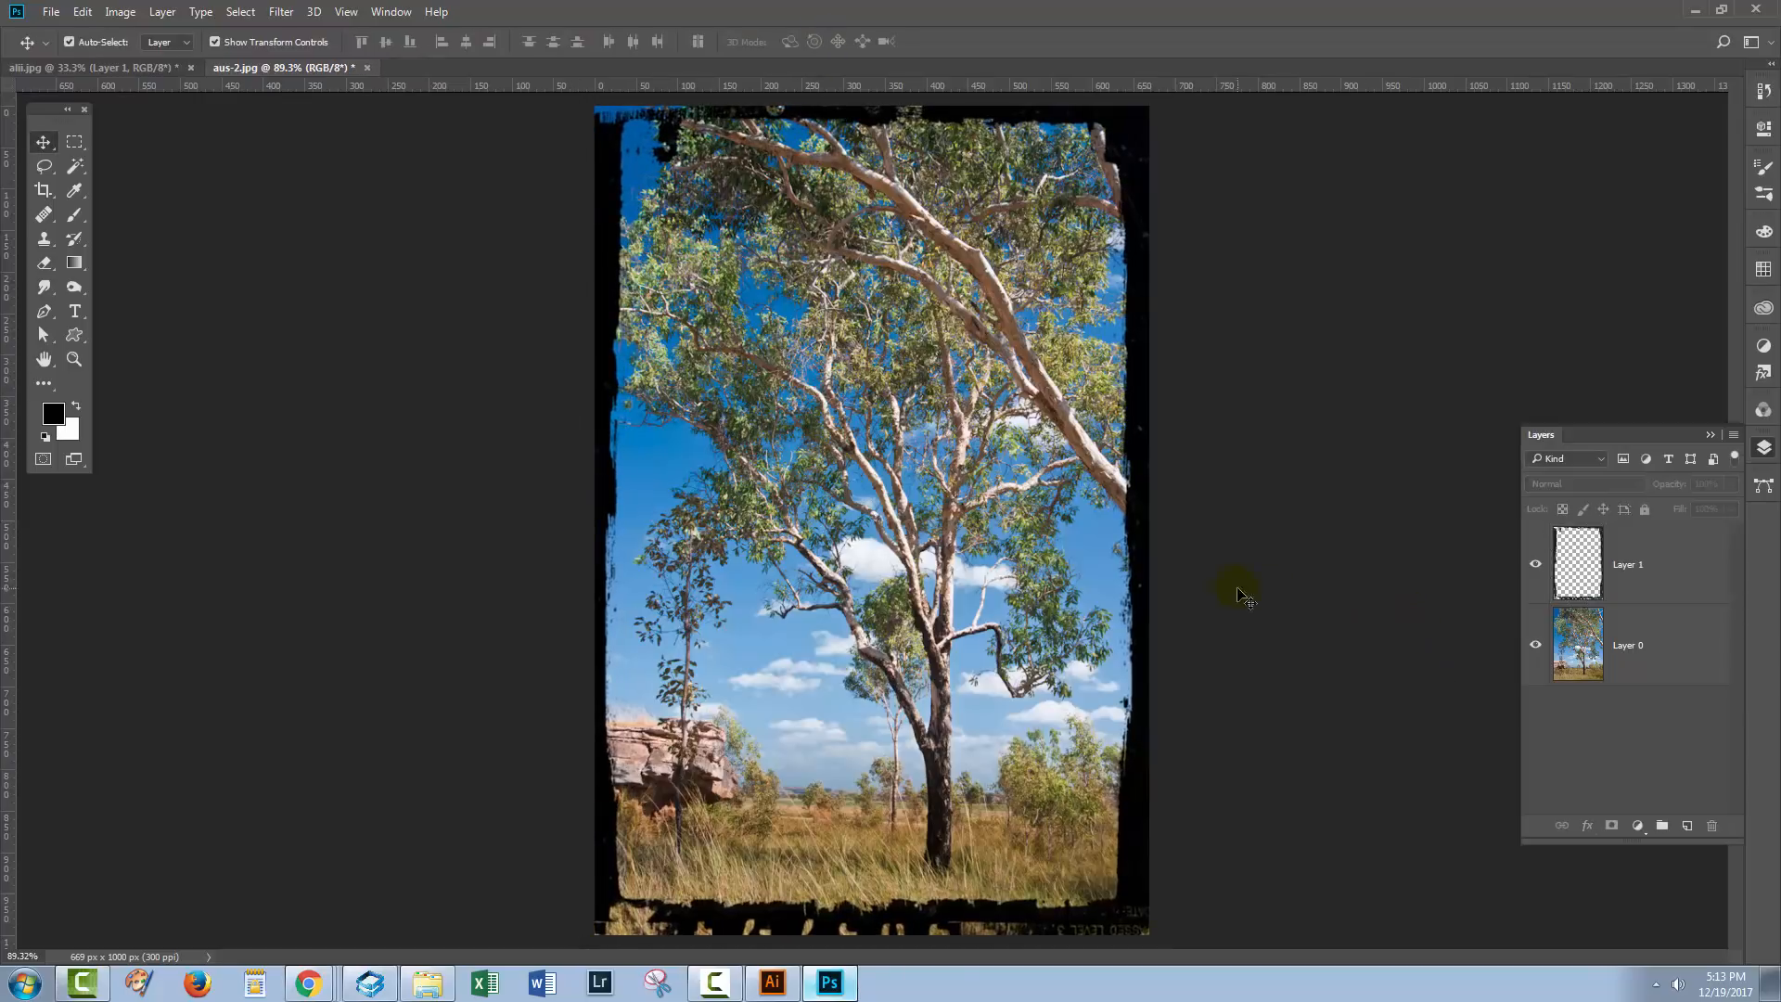
pyautogui.moveTo(850, 965)
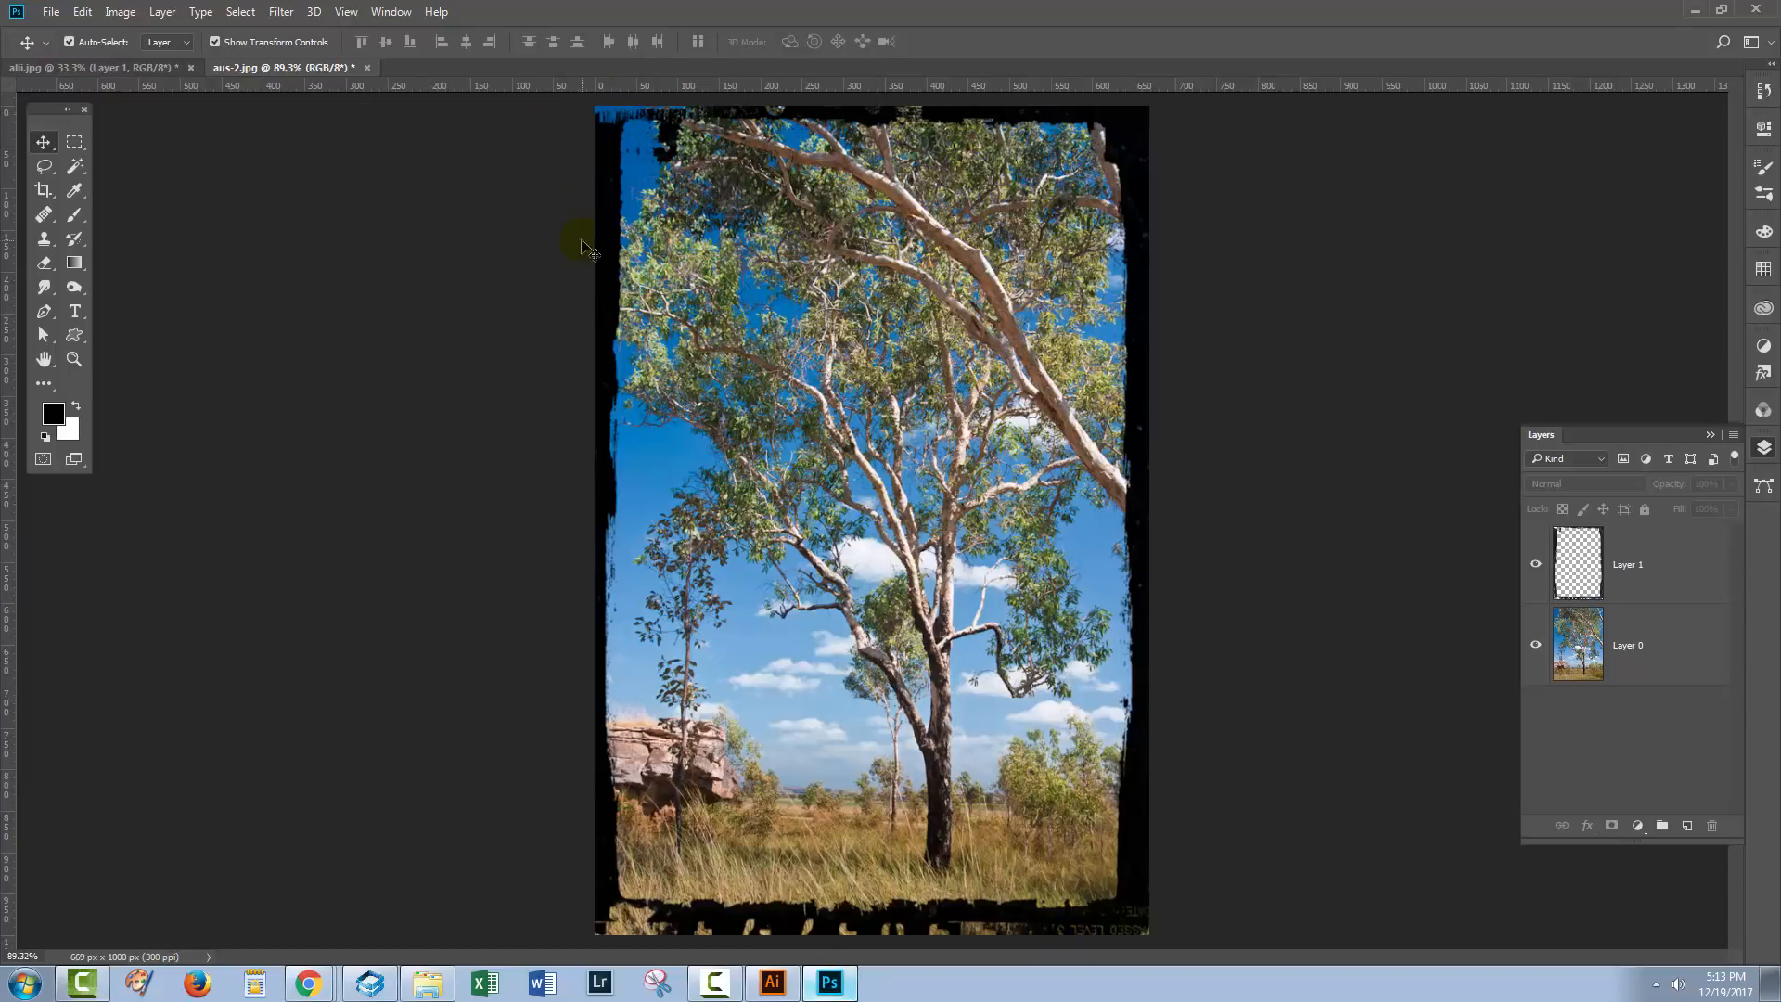
pyautogui.moveTo(1114, 895)
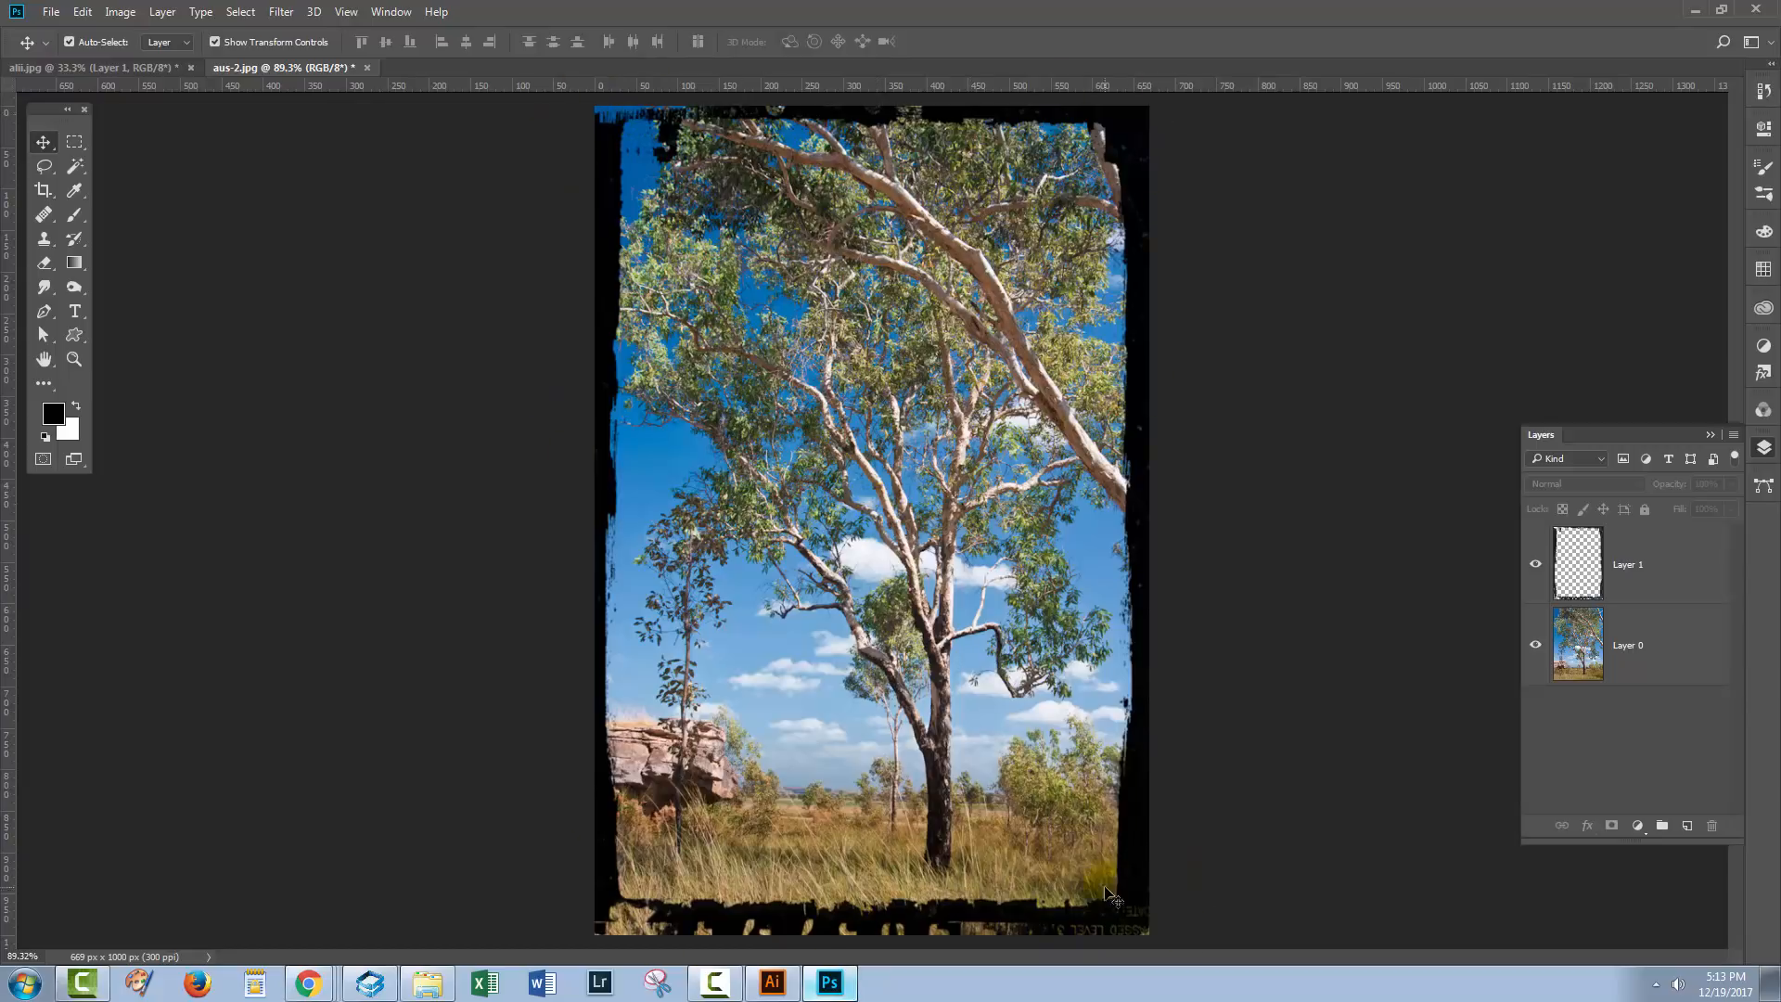
pyautogui.moveTo(1278, 659)
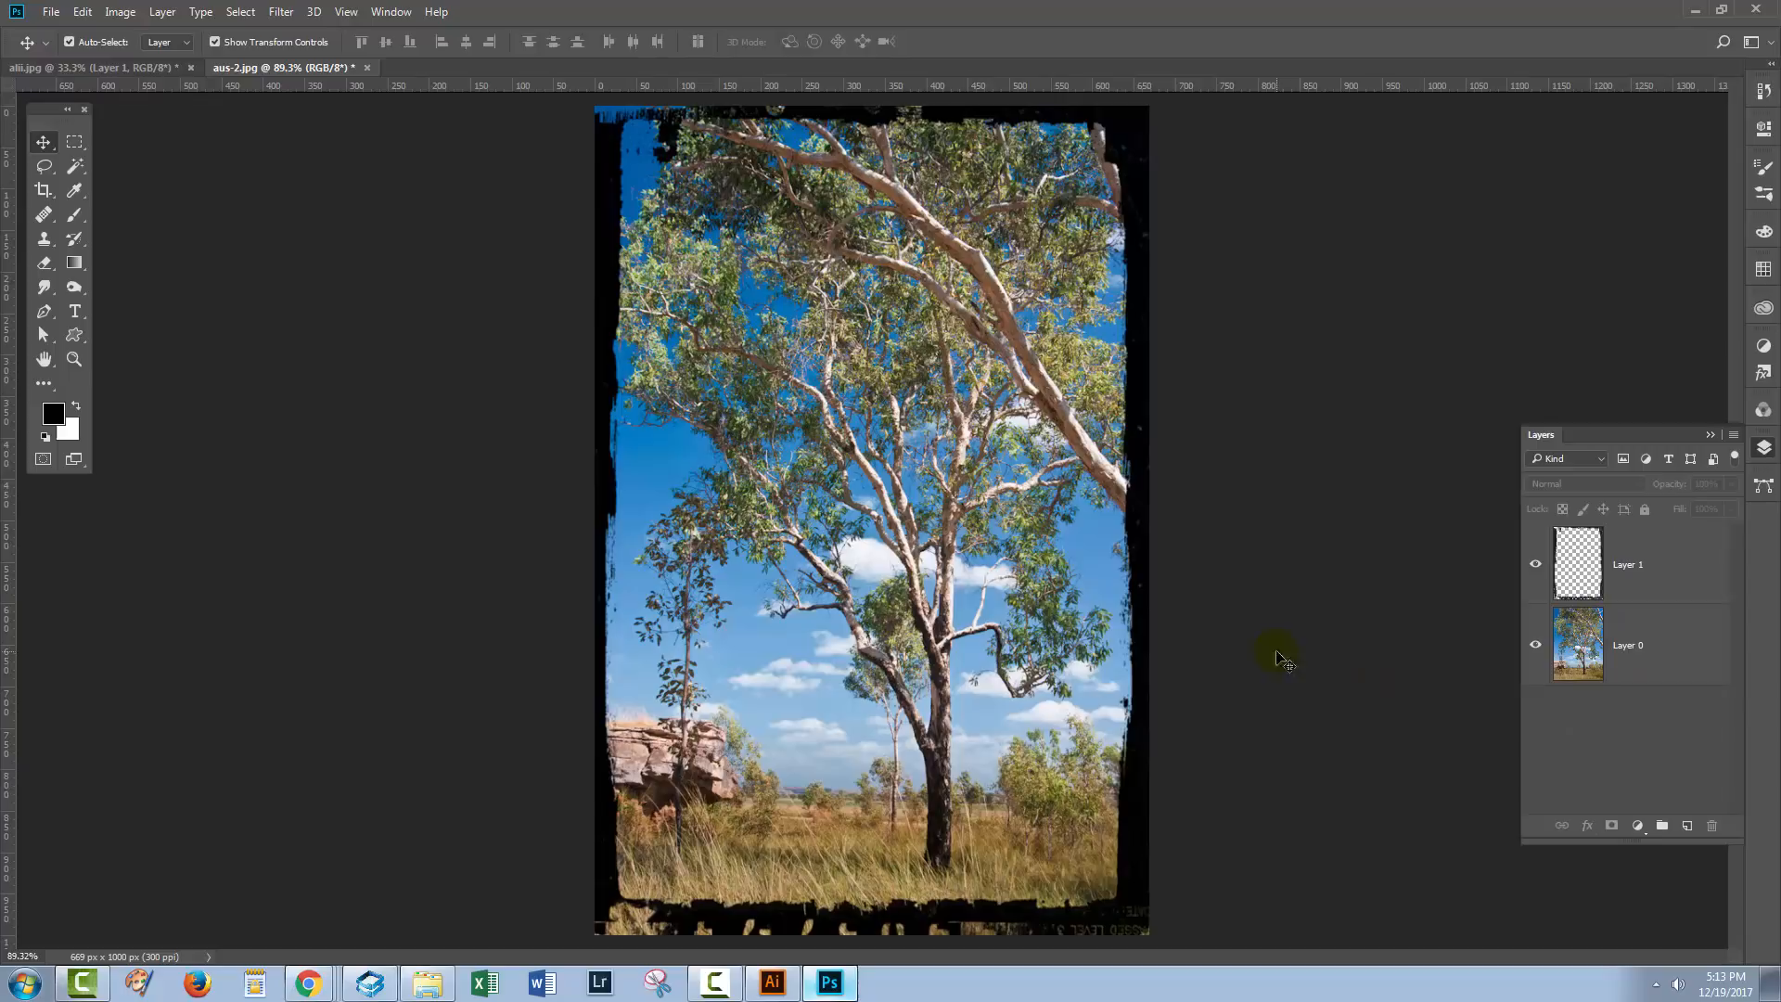
pyautogui.moveTo(1159, 606)
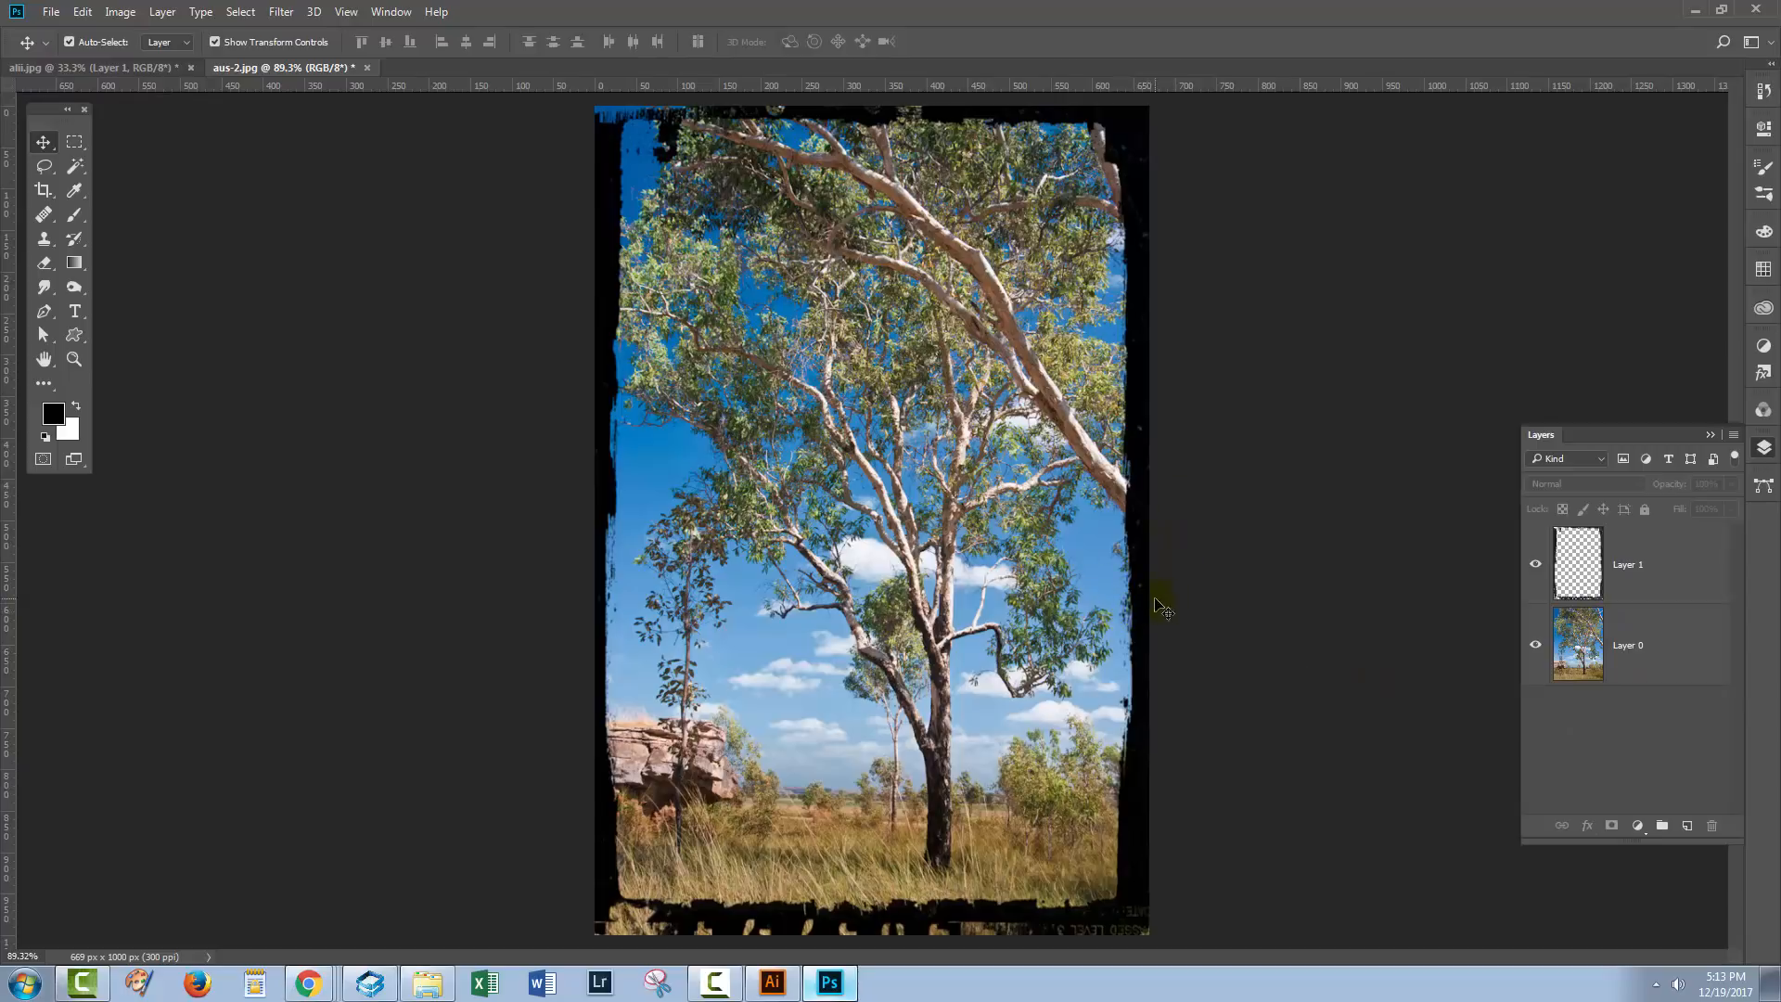
pyautogui.moveTo(1176, 553)
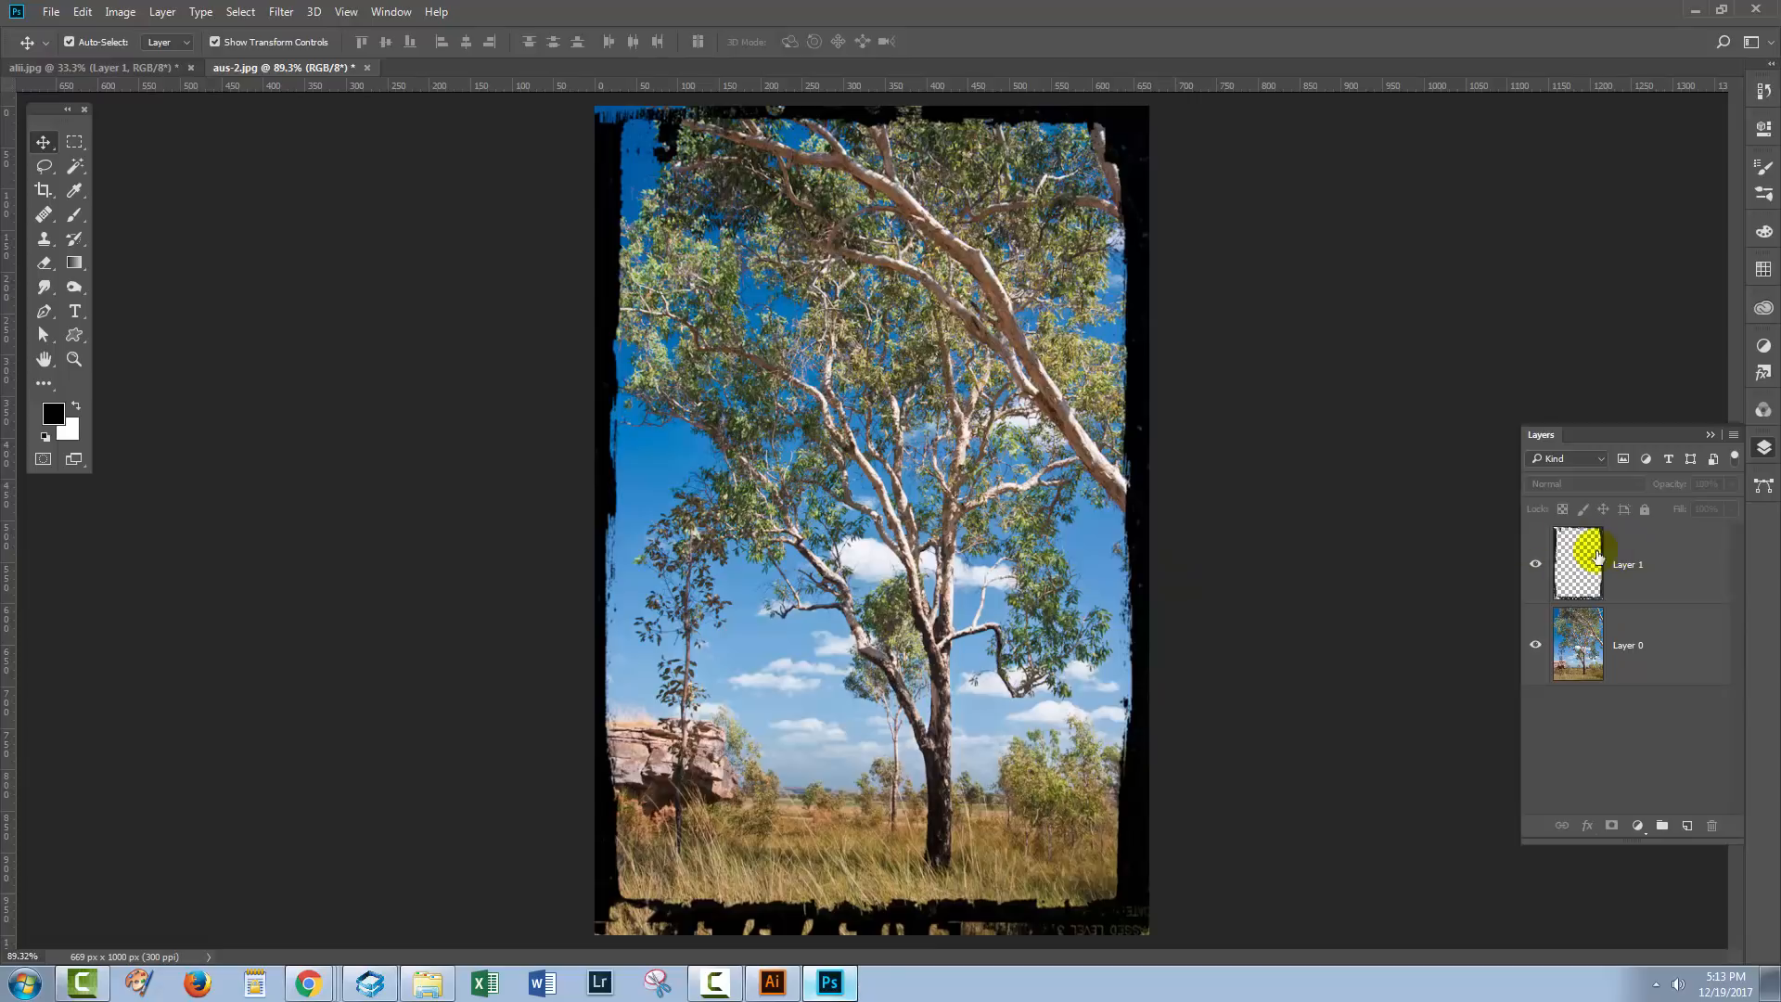
pyautogui.click(1691, 826)
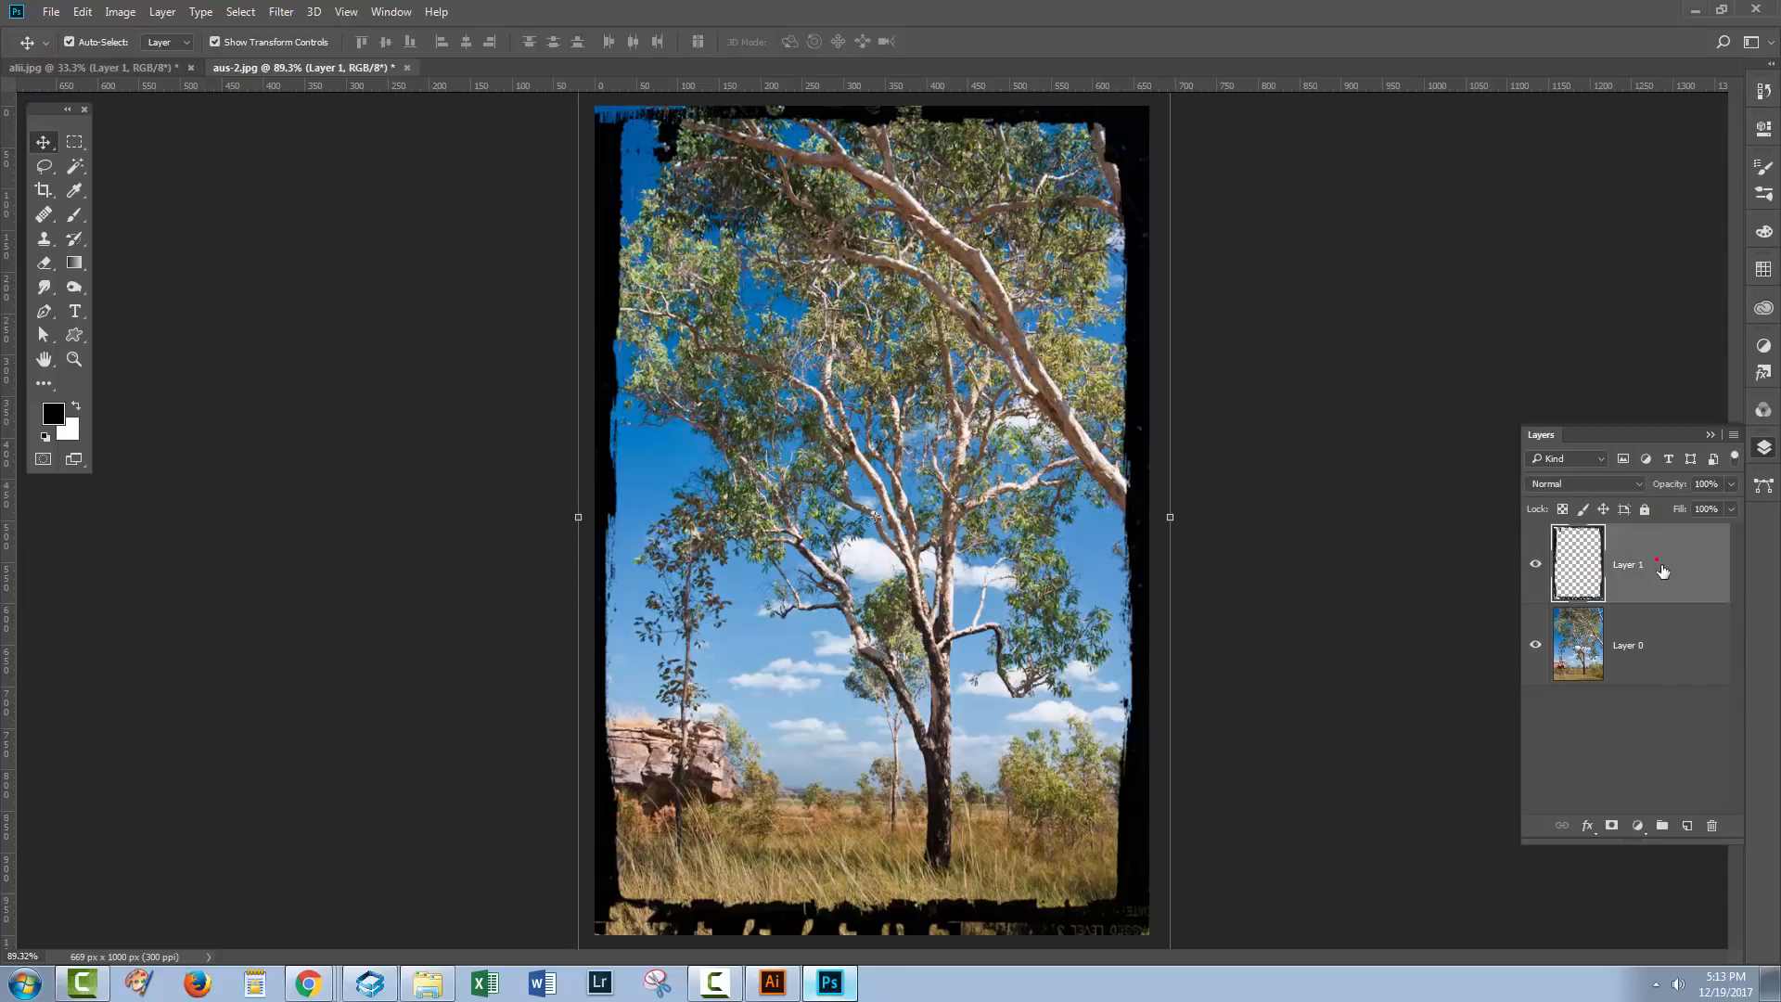
# - Clip a white-filled Layer 2 to the black border on Layer 1, whitening the frame
pyautogui.click(1689, 826)
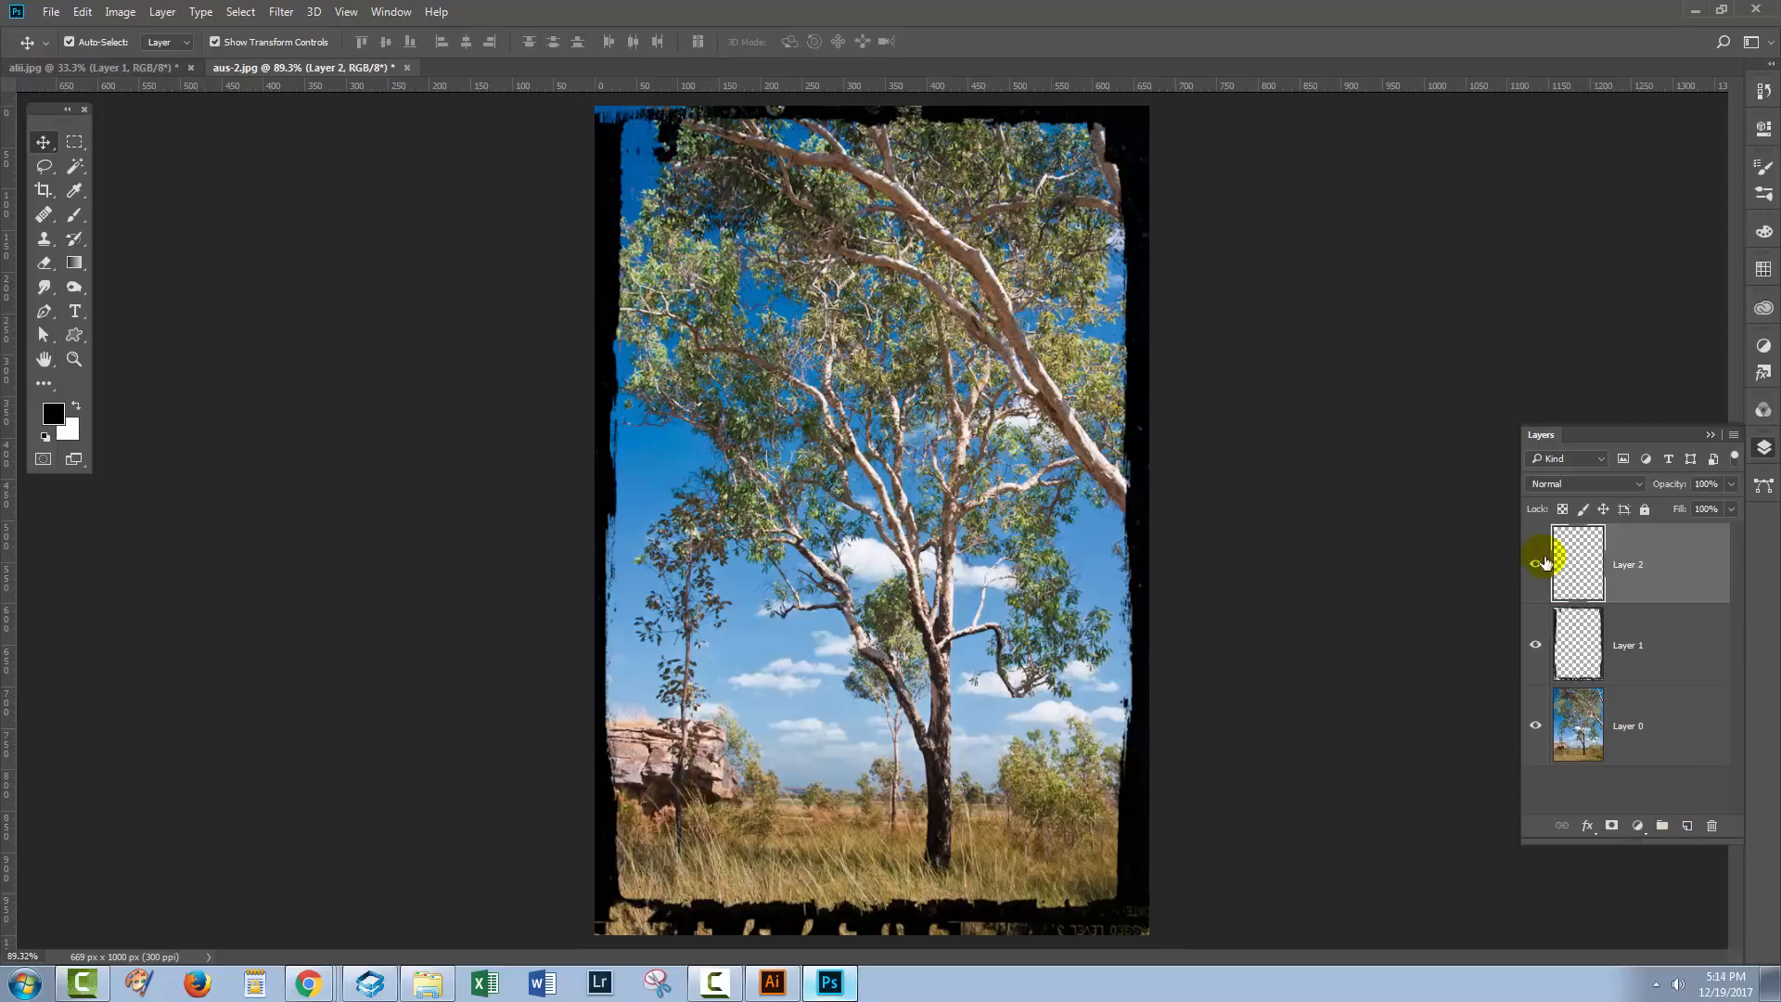
pyautogui.click(1535, 565)
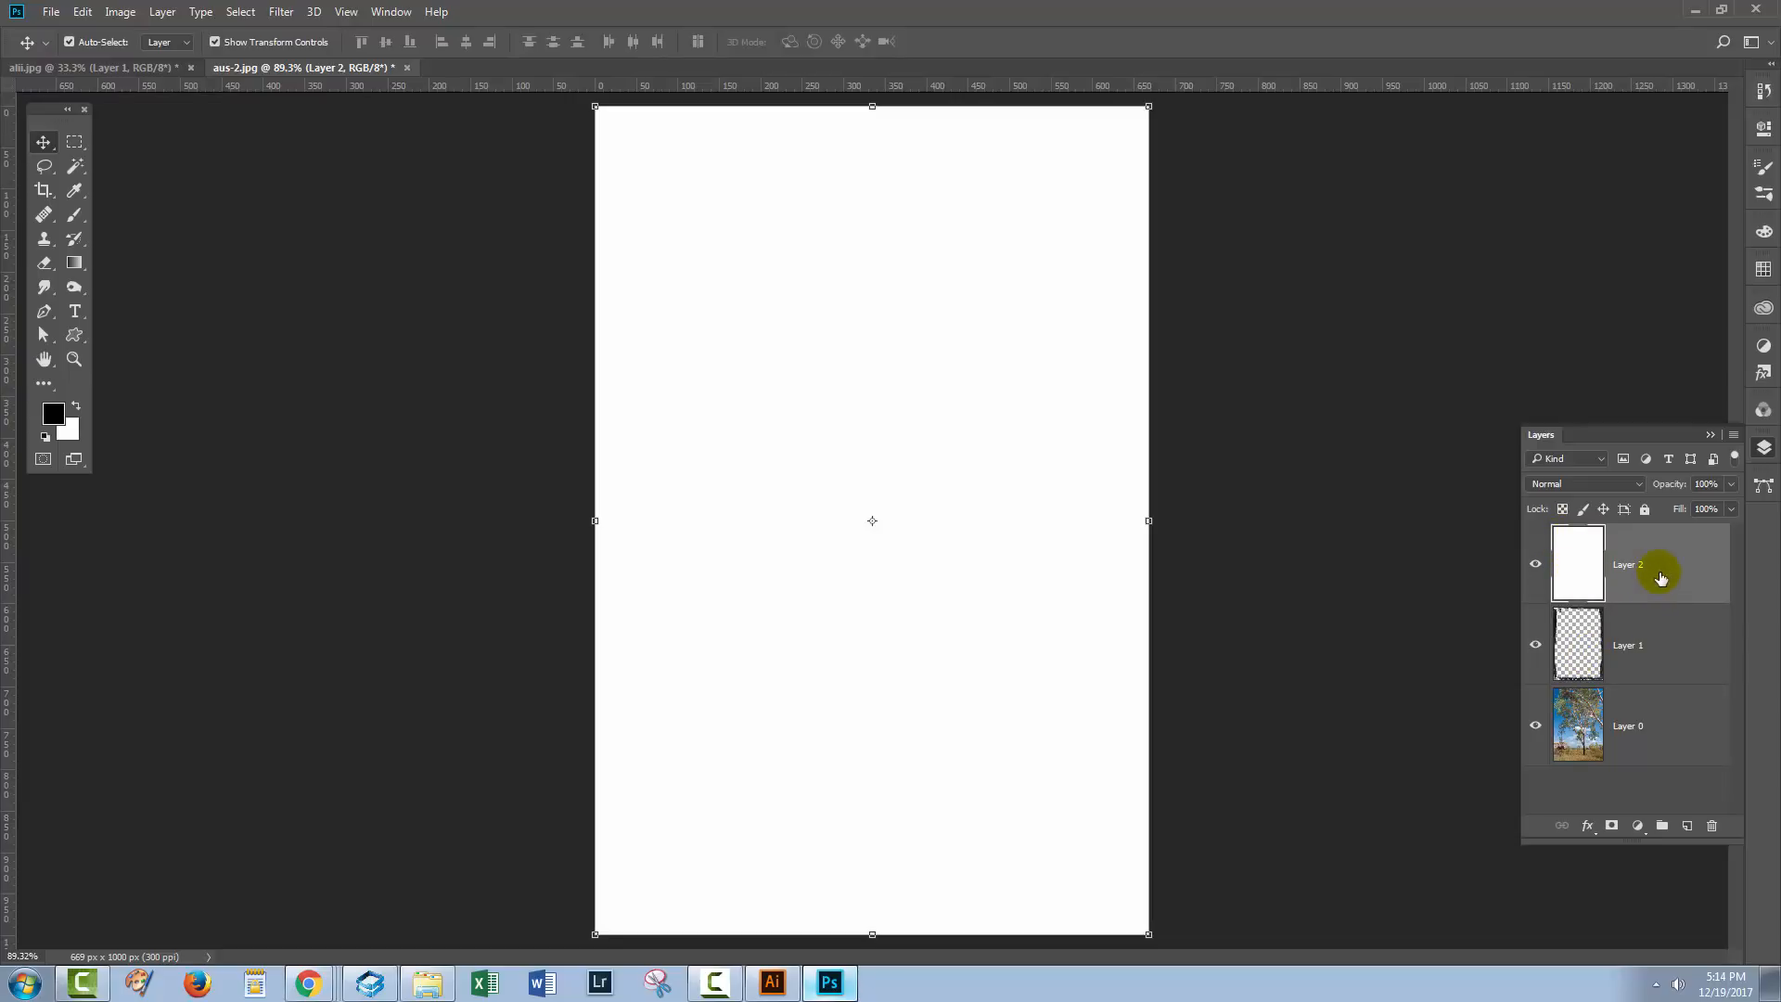
pyautogui.click(160, 12)
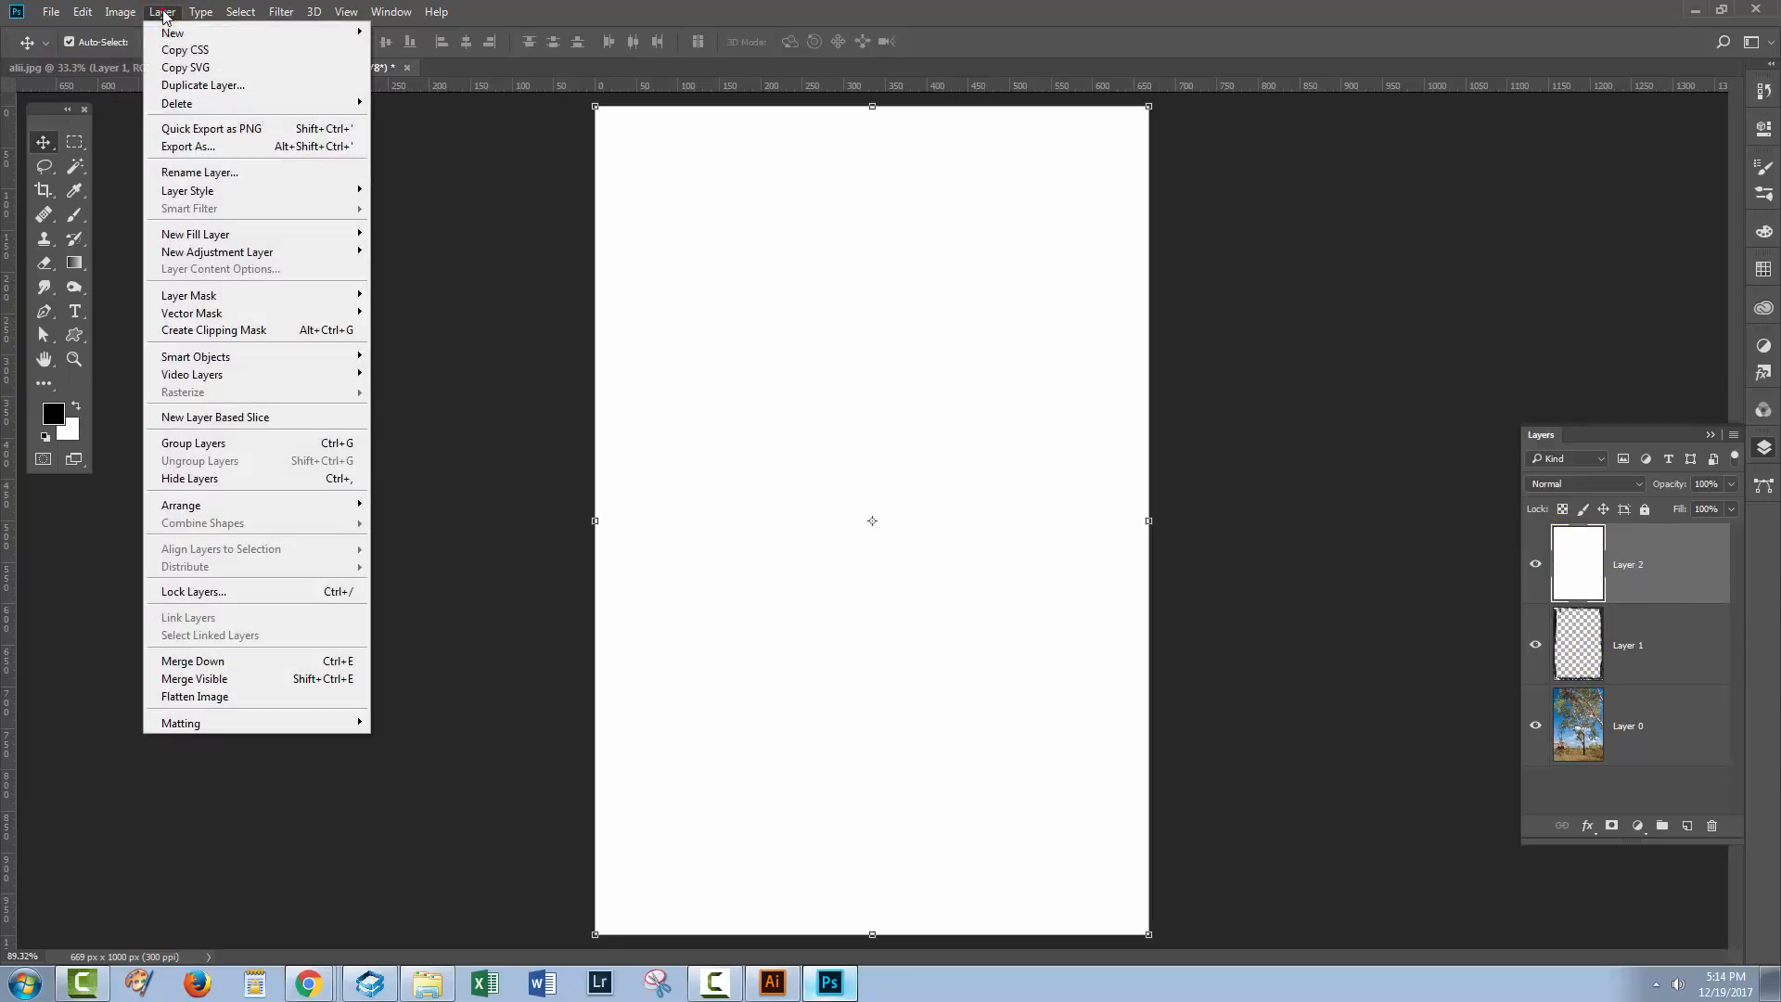
pyautogui.click(213, 330)
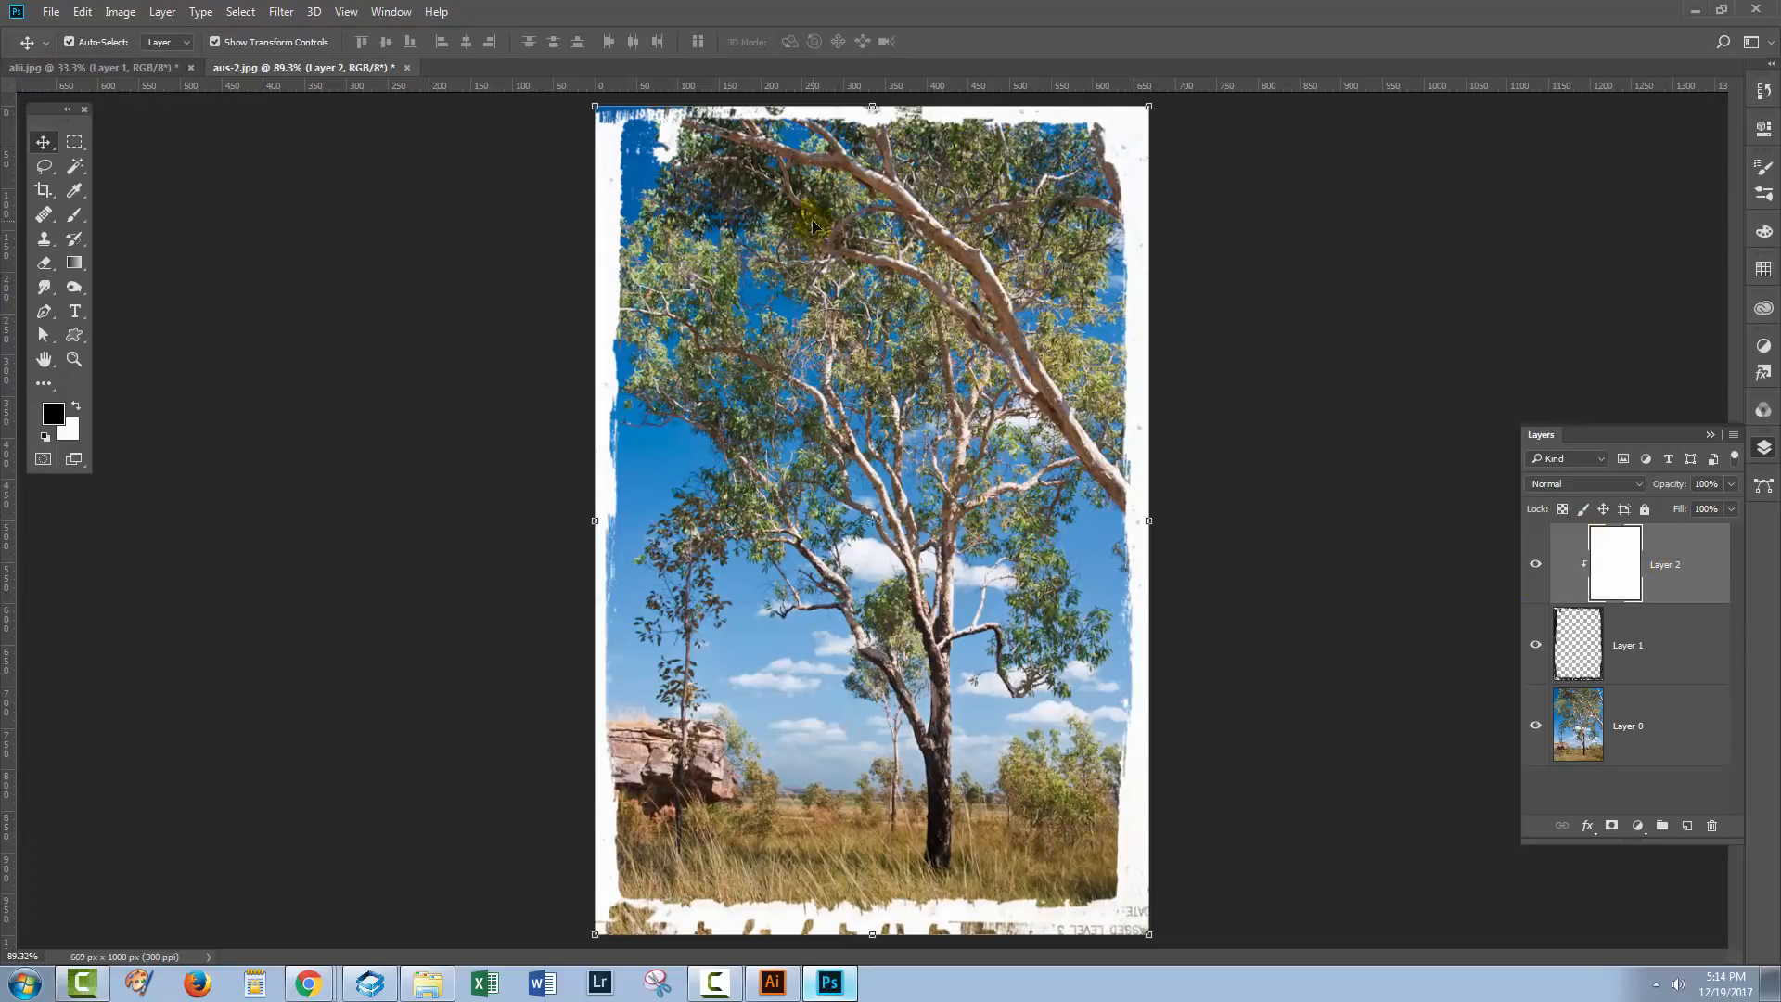
pyautogui.click(1628, 644)
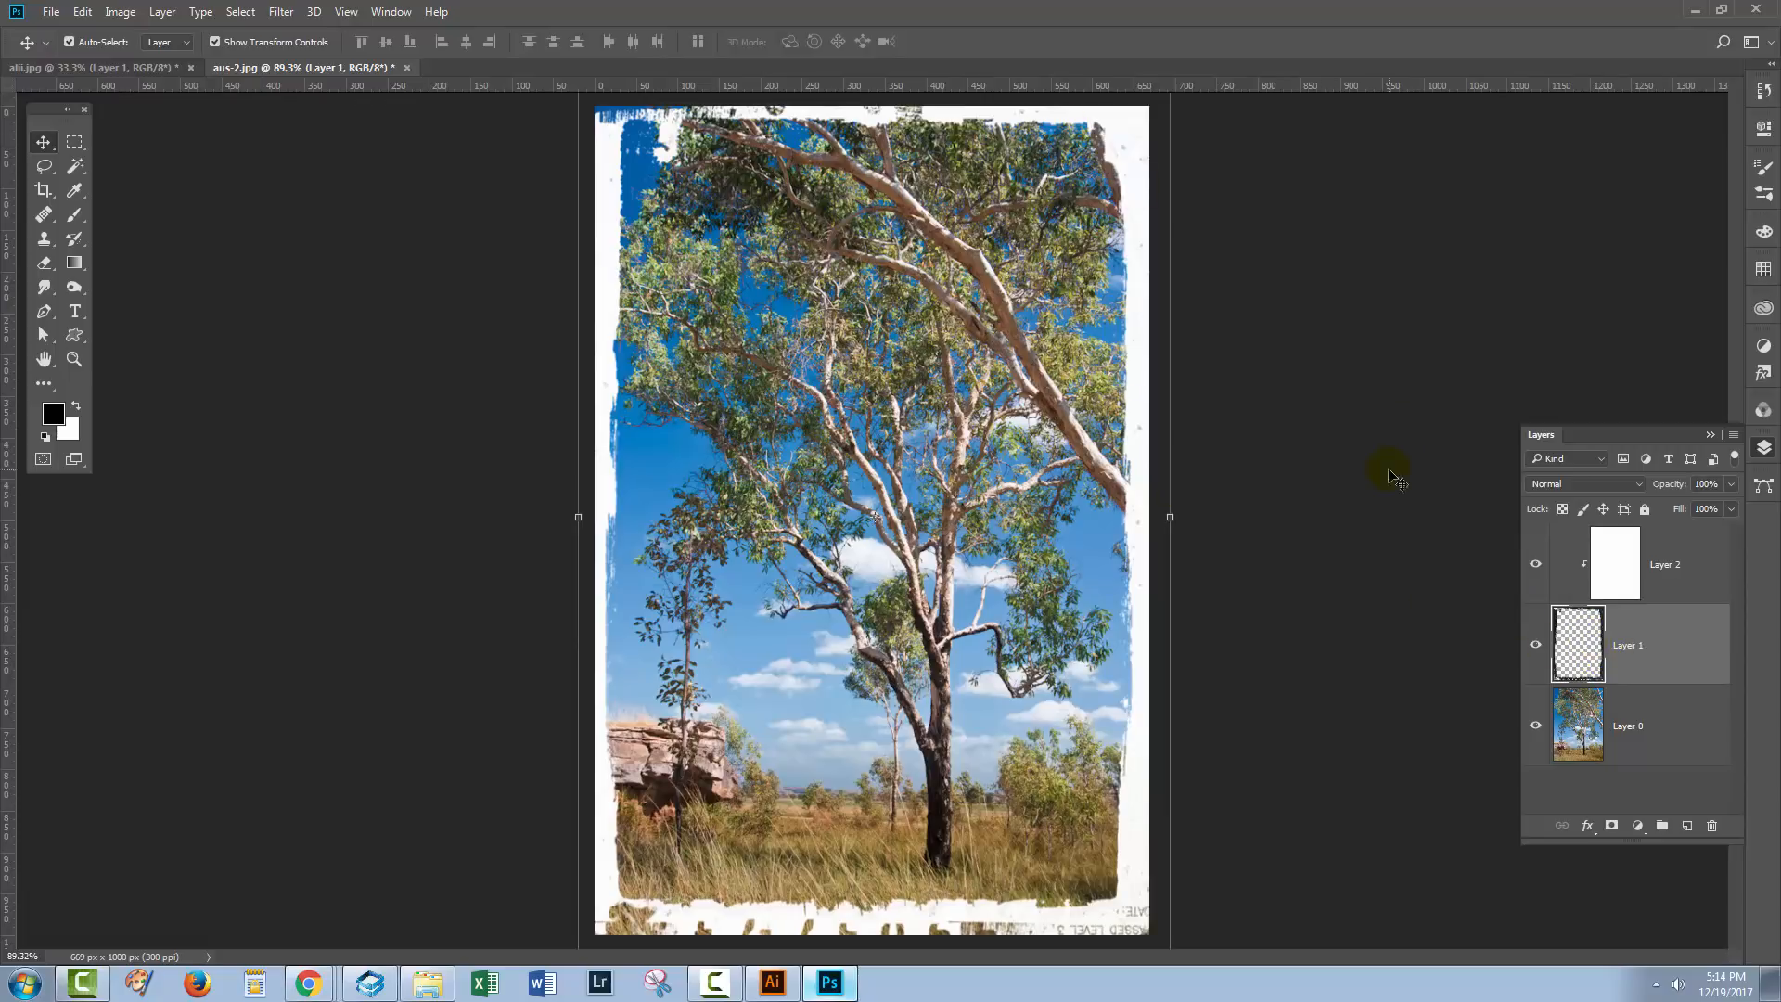
pyautogui.click(1614, 563)
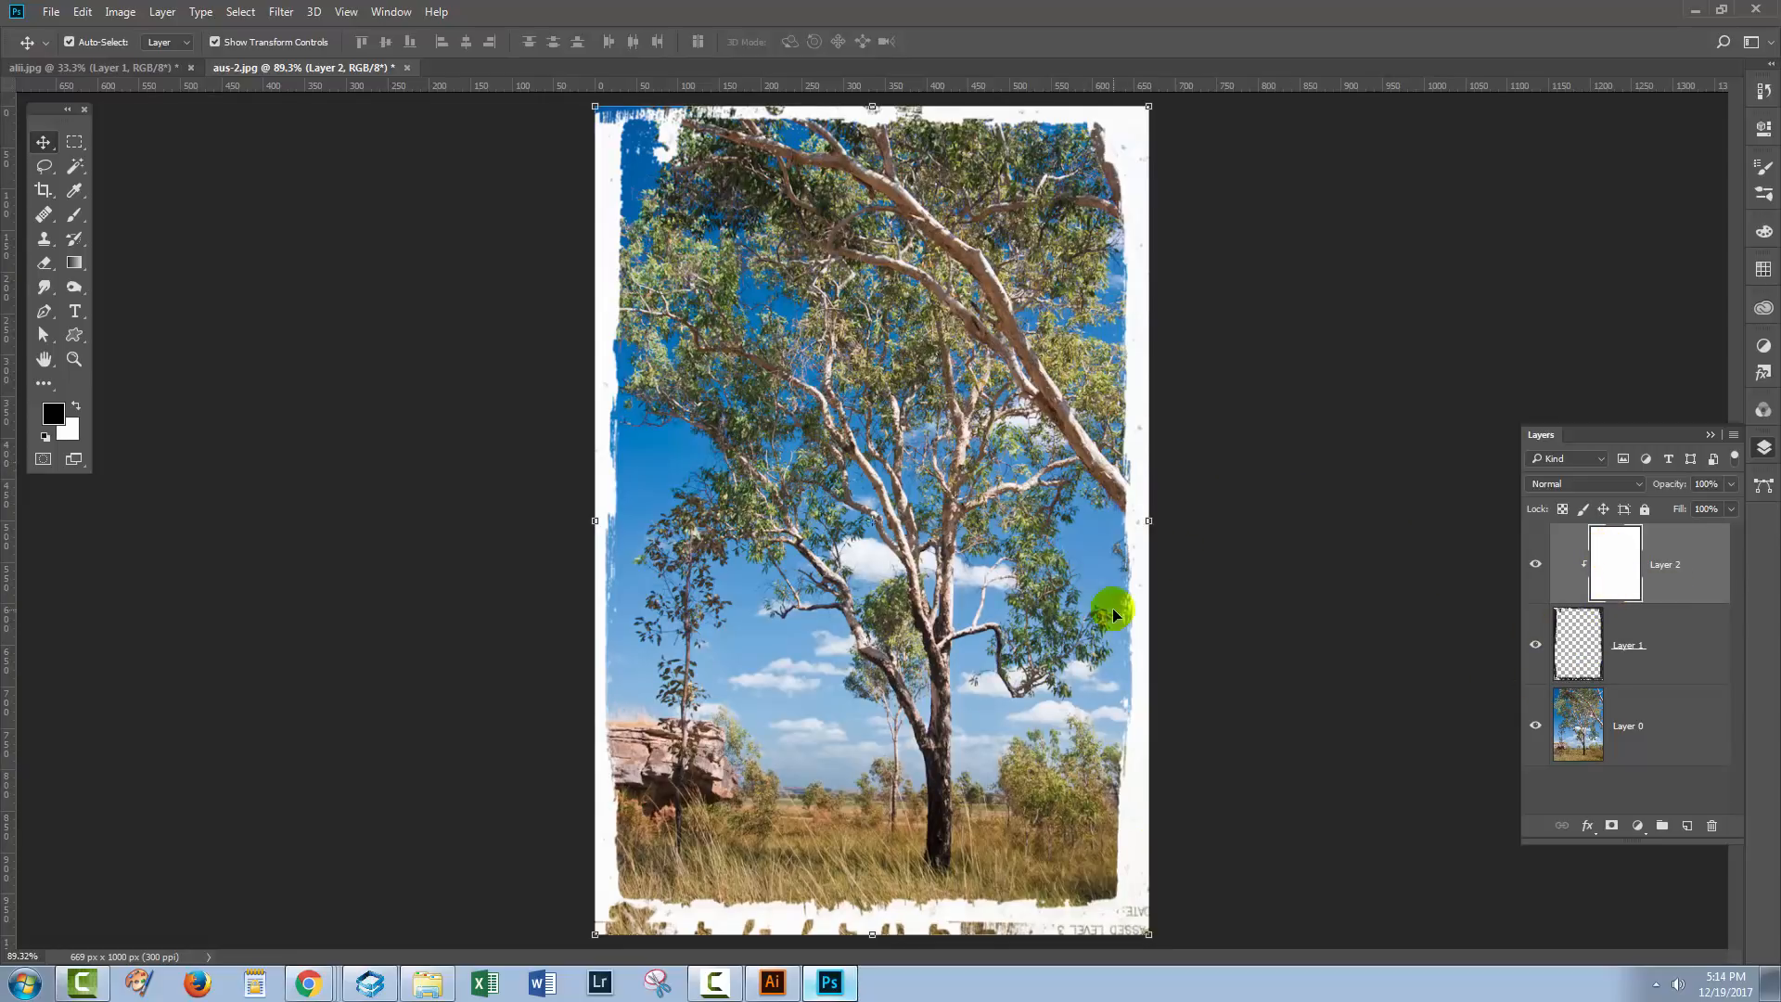
pyautogui.moveTo(1497, 622)
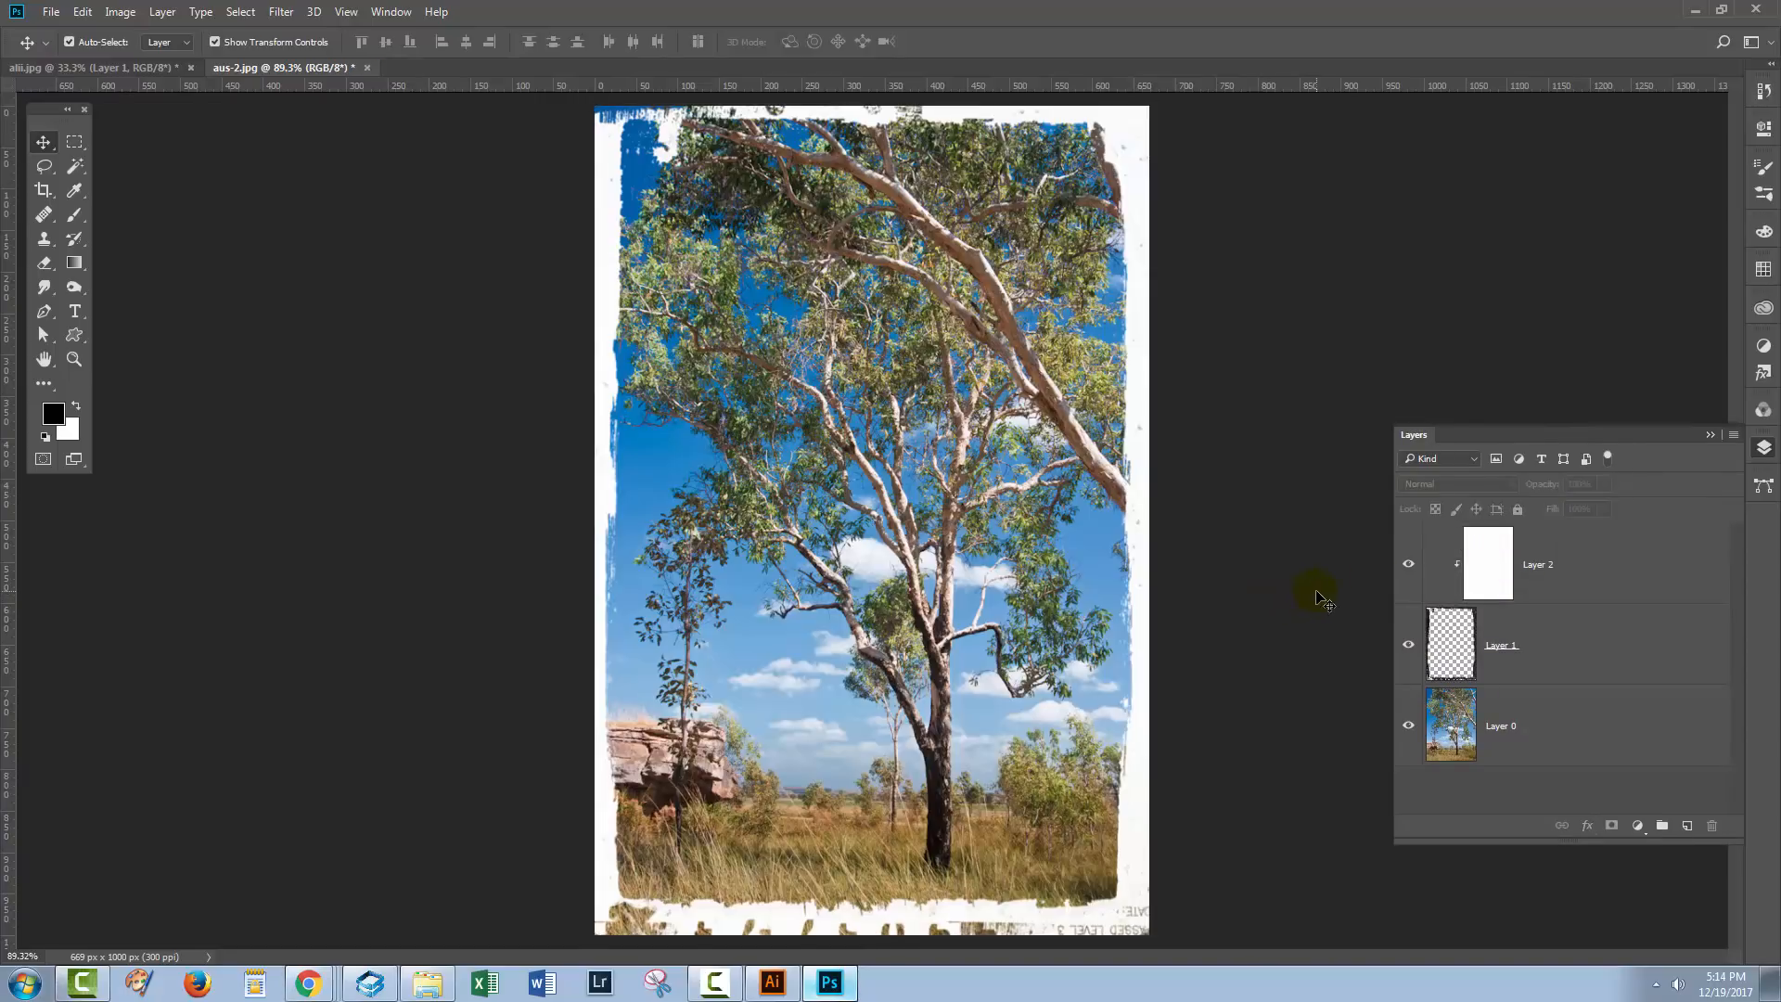
pyautogui.click(457, 67)
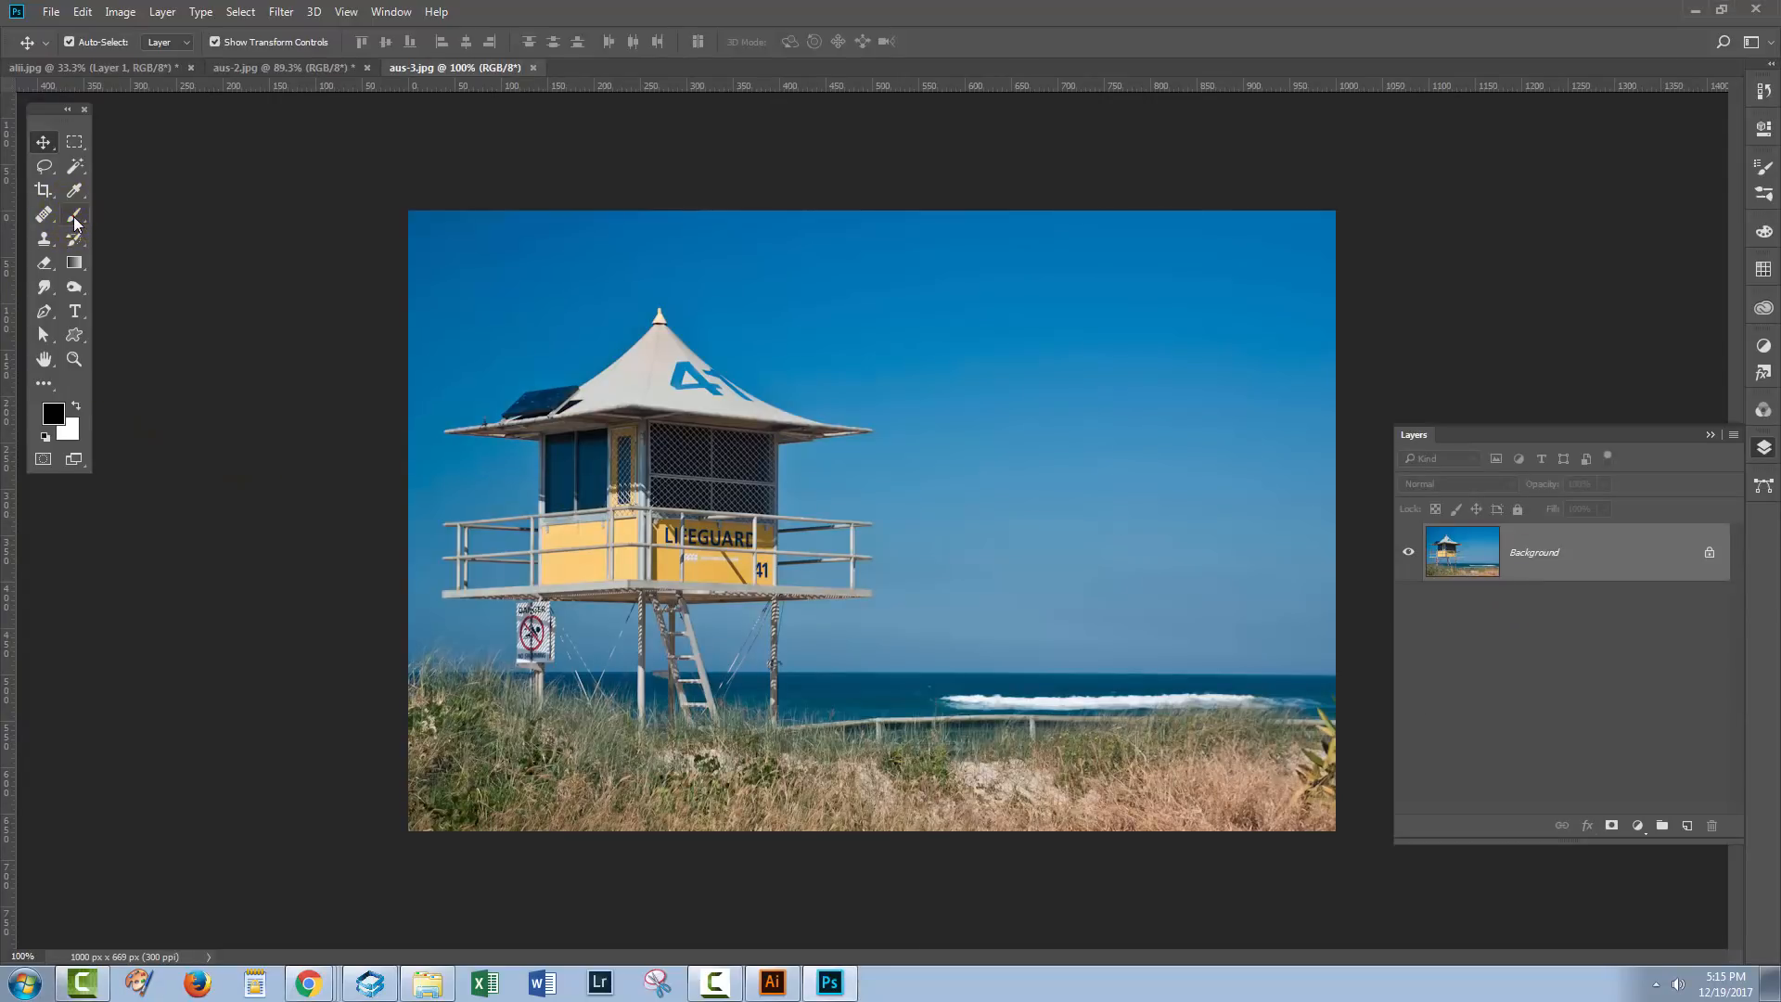
# - Stamp a 1000 px rough border brush in black over the lifeguard photo on new Layer 1
pyautogui.click(44, 189)
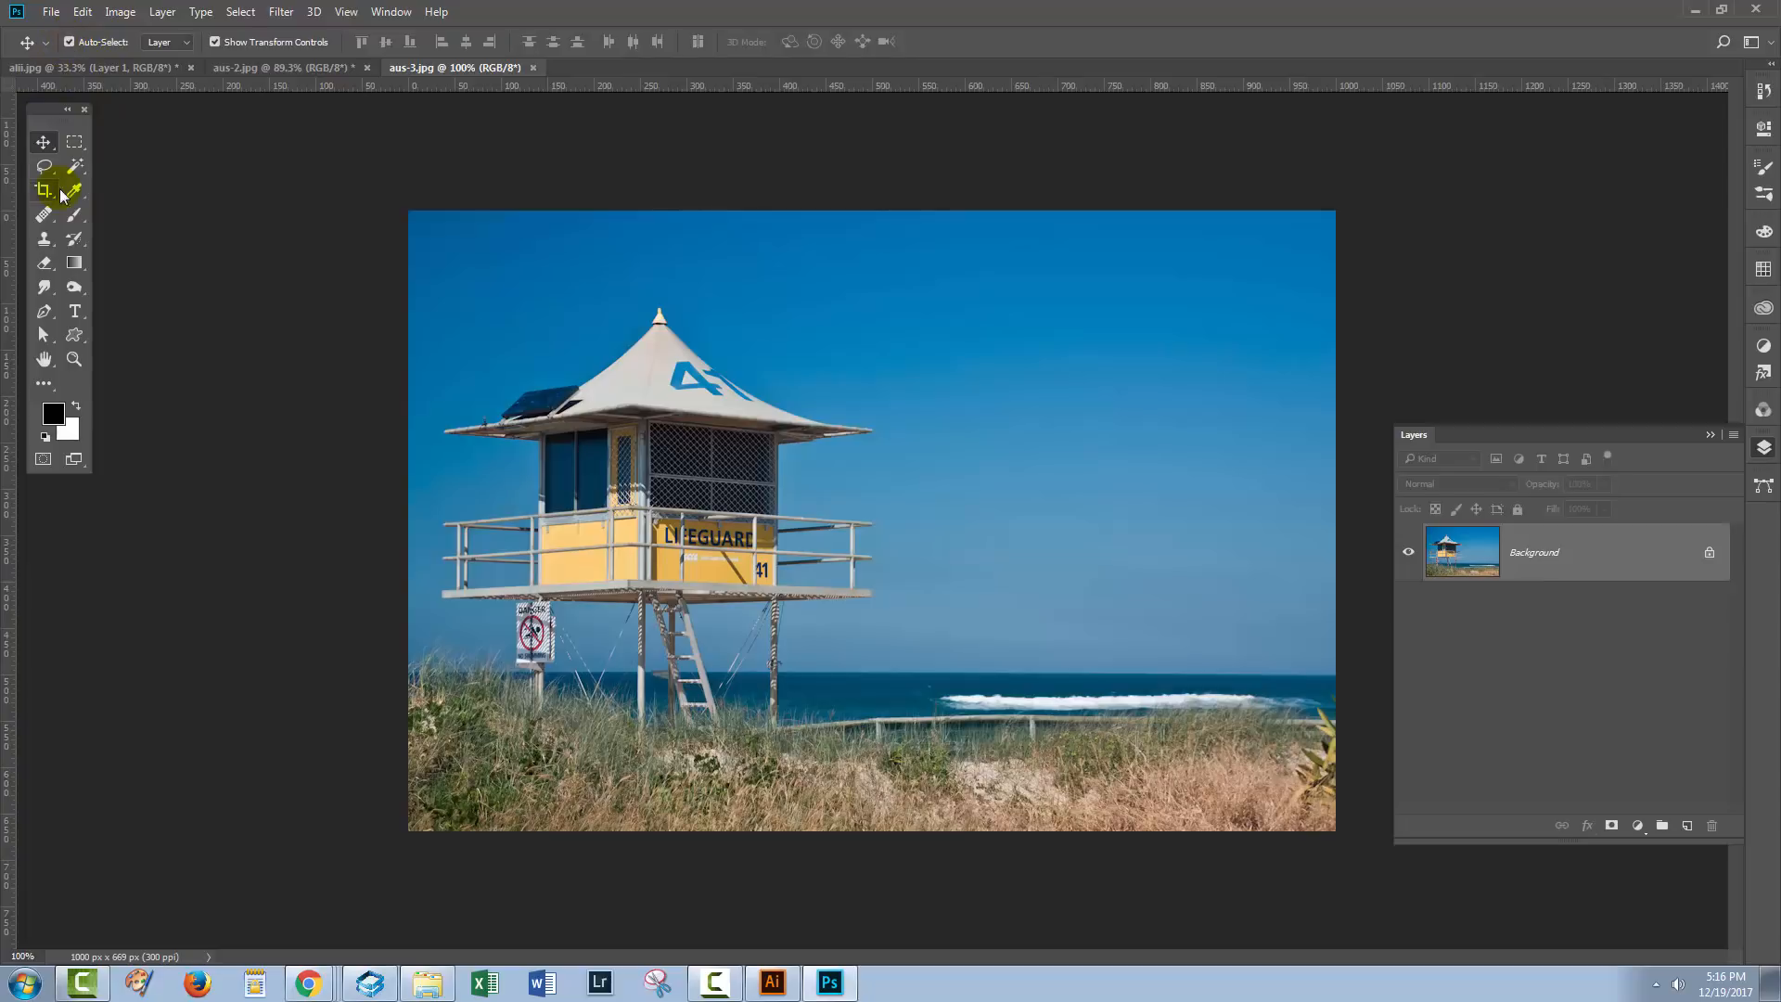
pyautogui.click(43, 188)
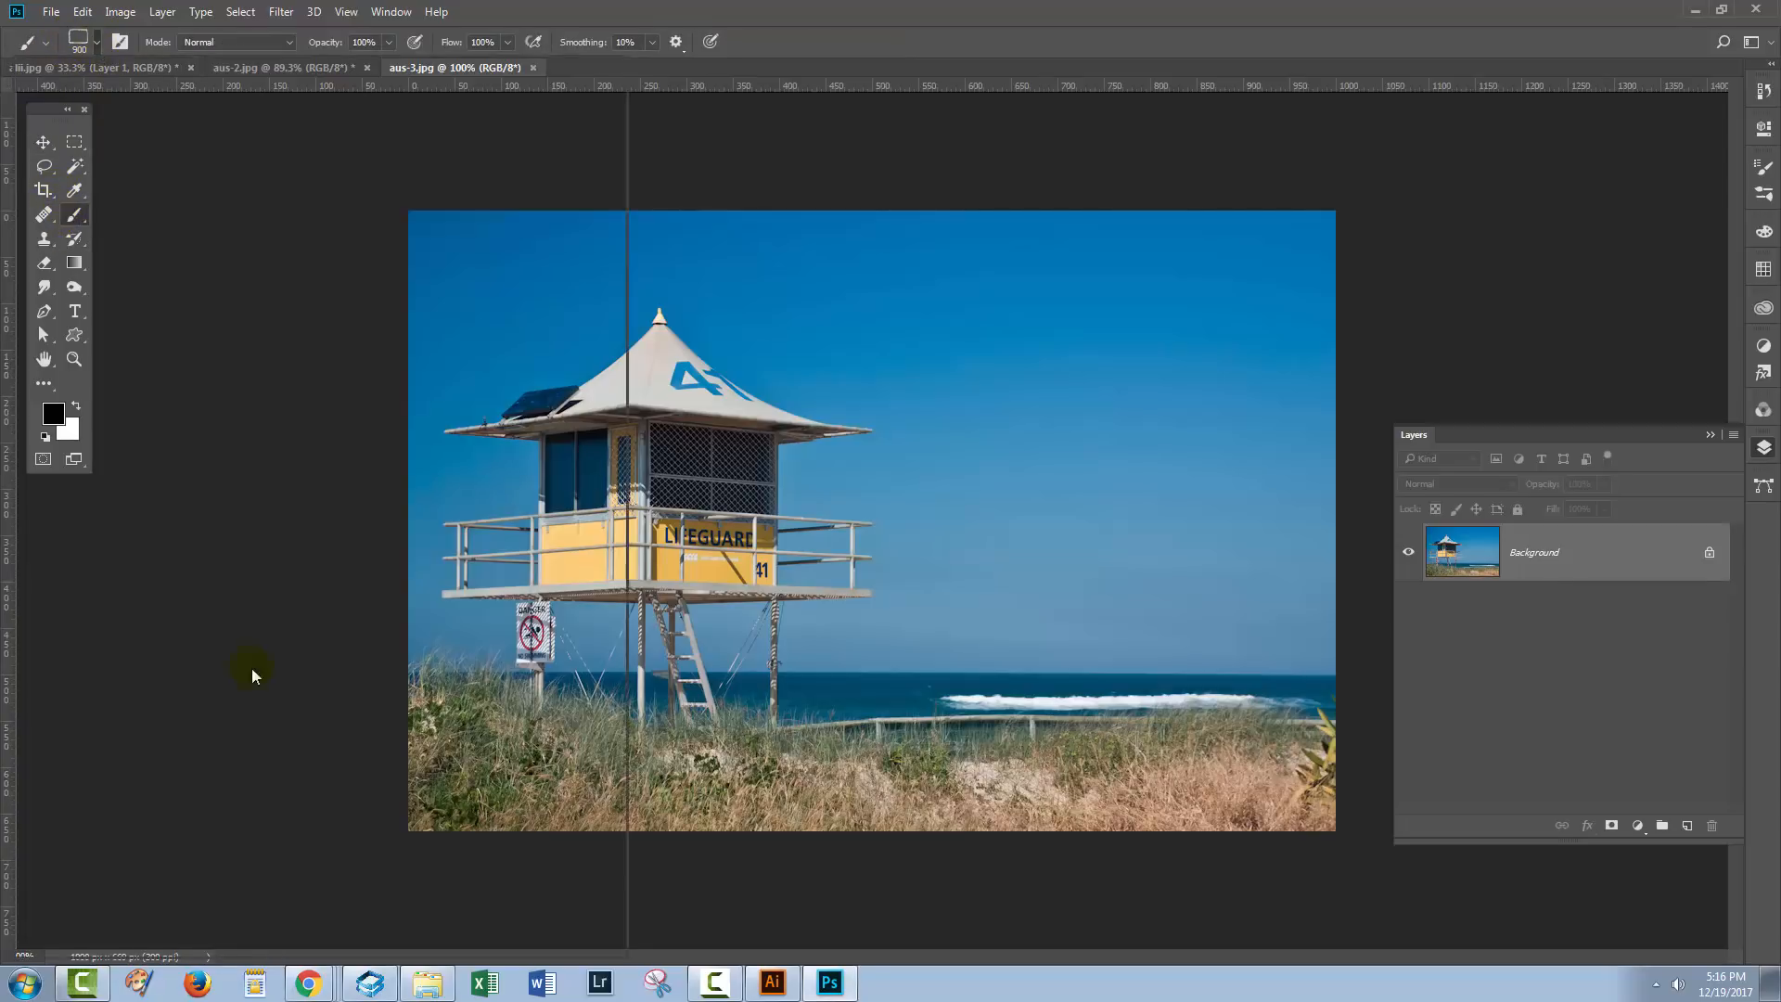
pyautogui.click(95, 42)
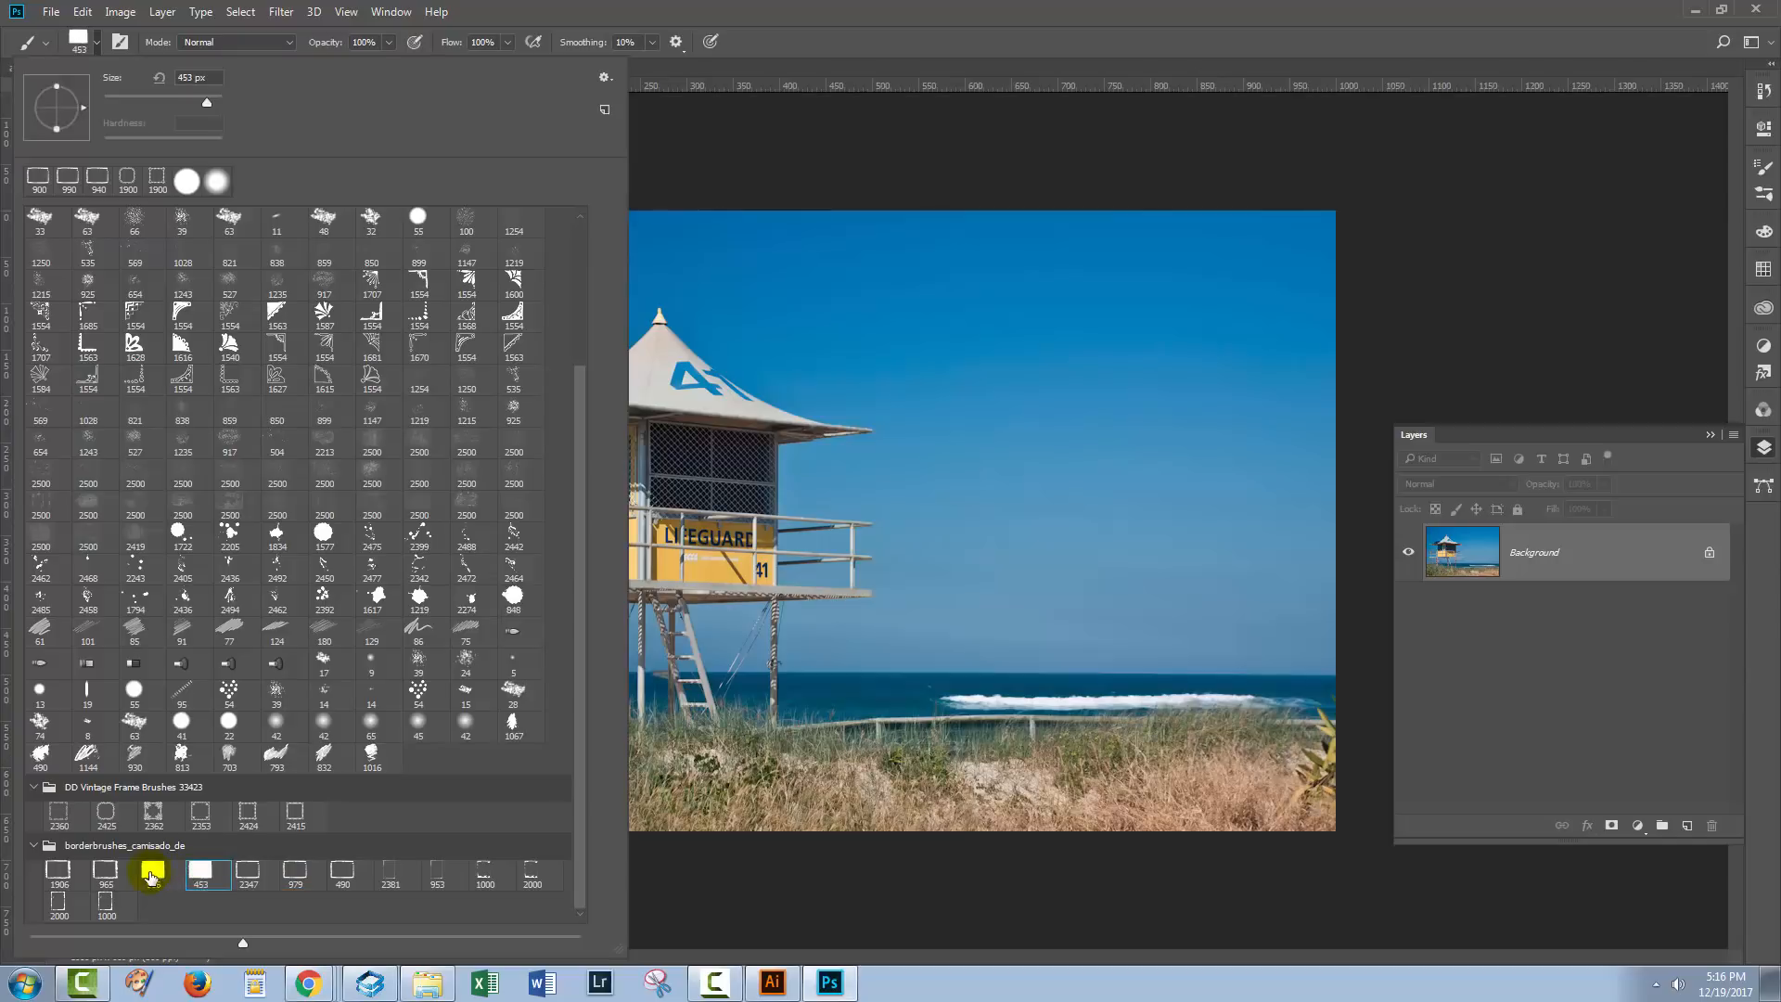
pyautogui.click(159, 875)
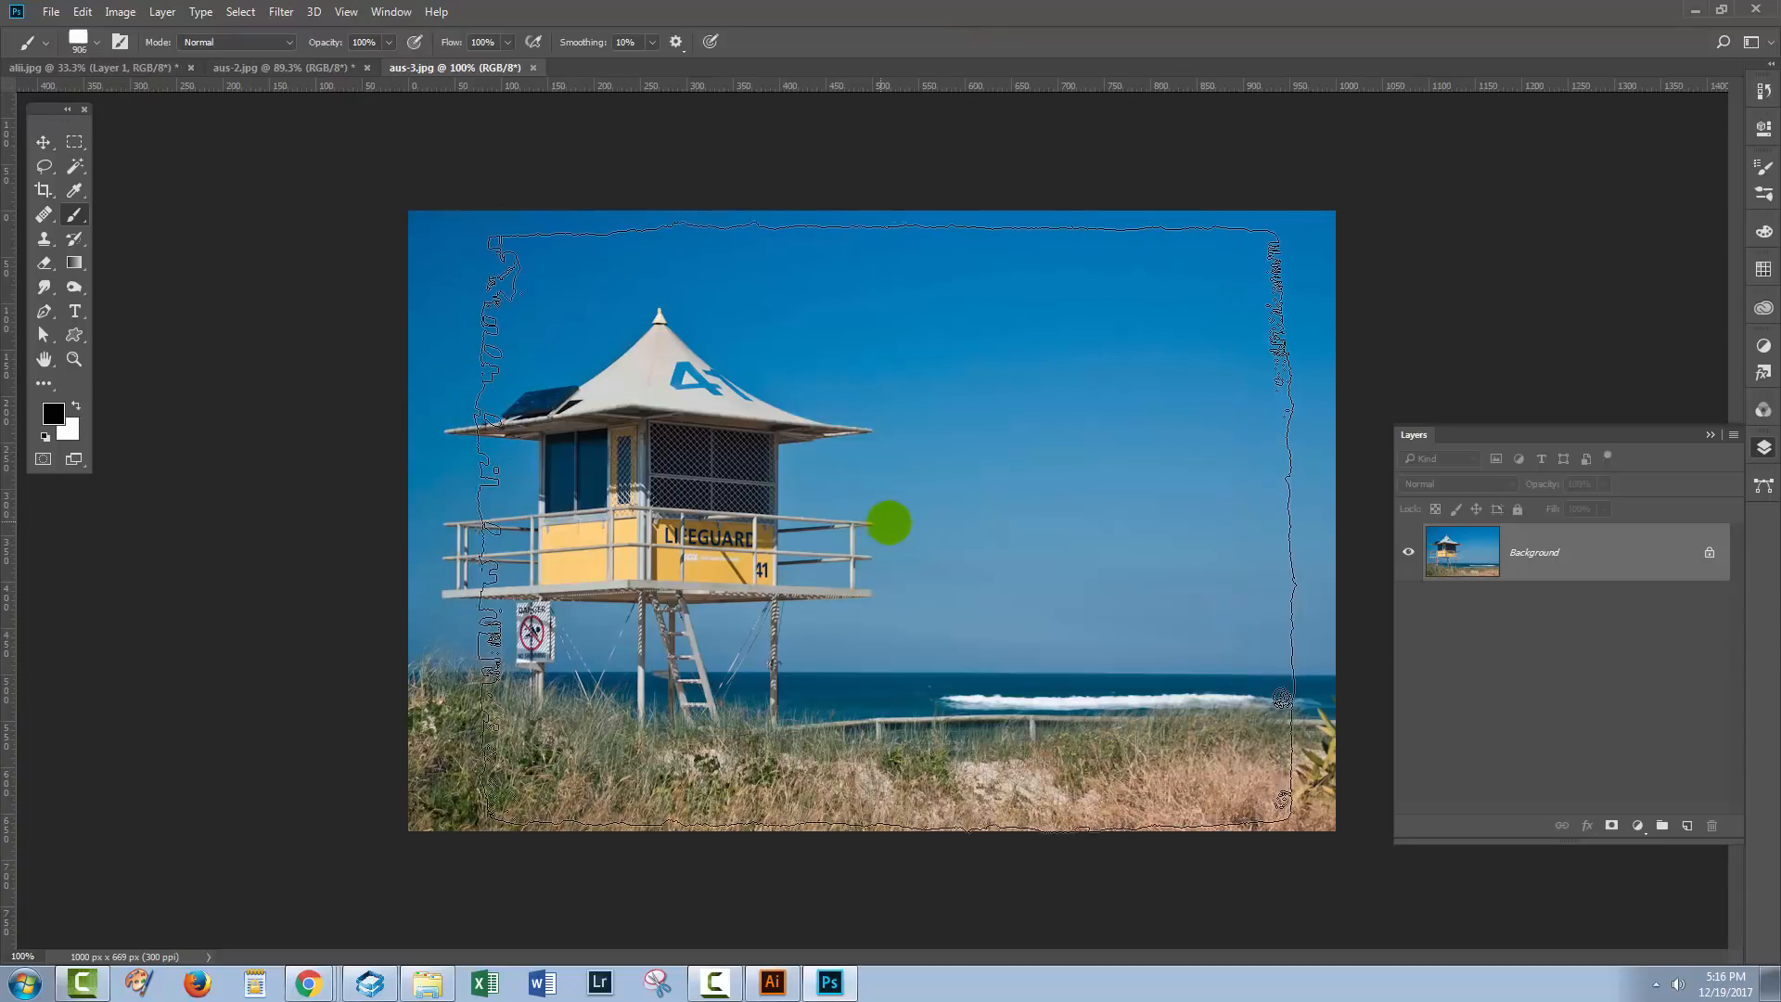
pyautogui.click(1686, 826)
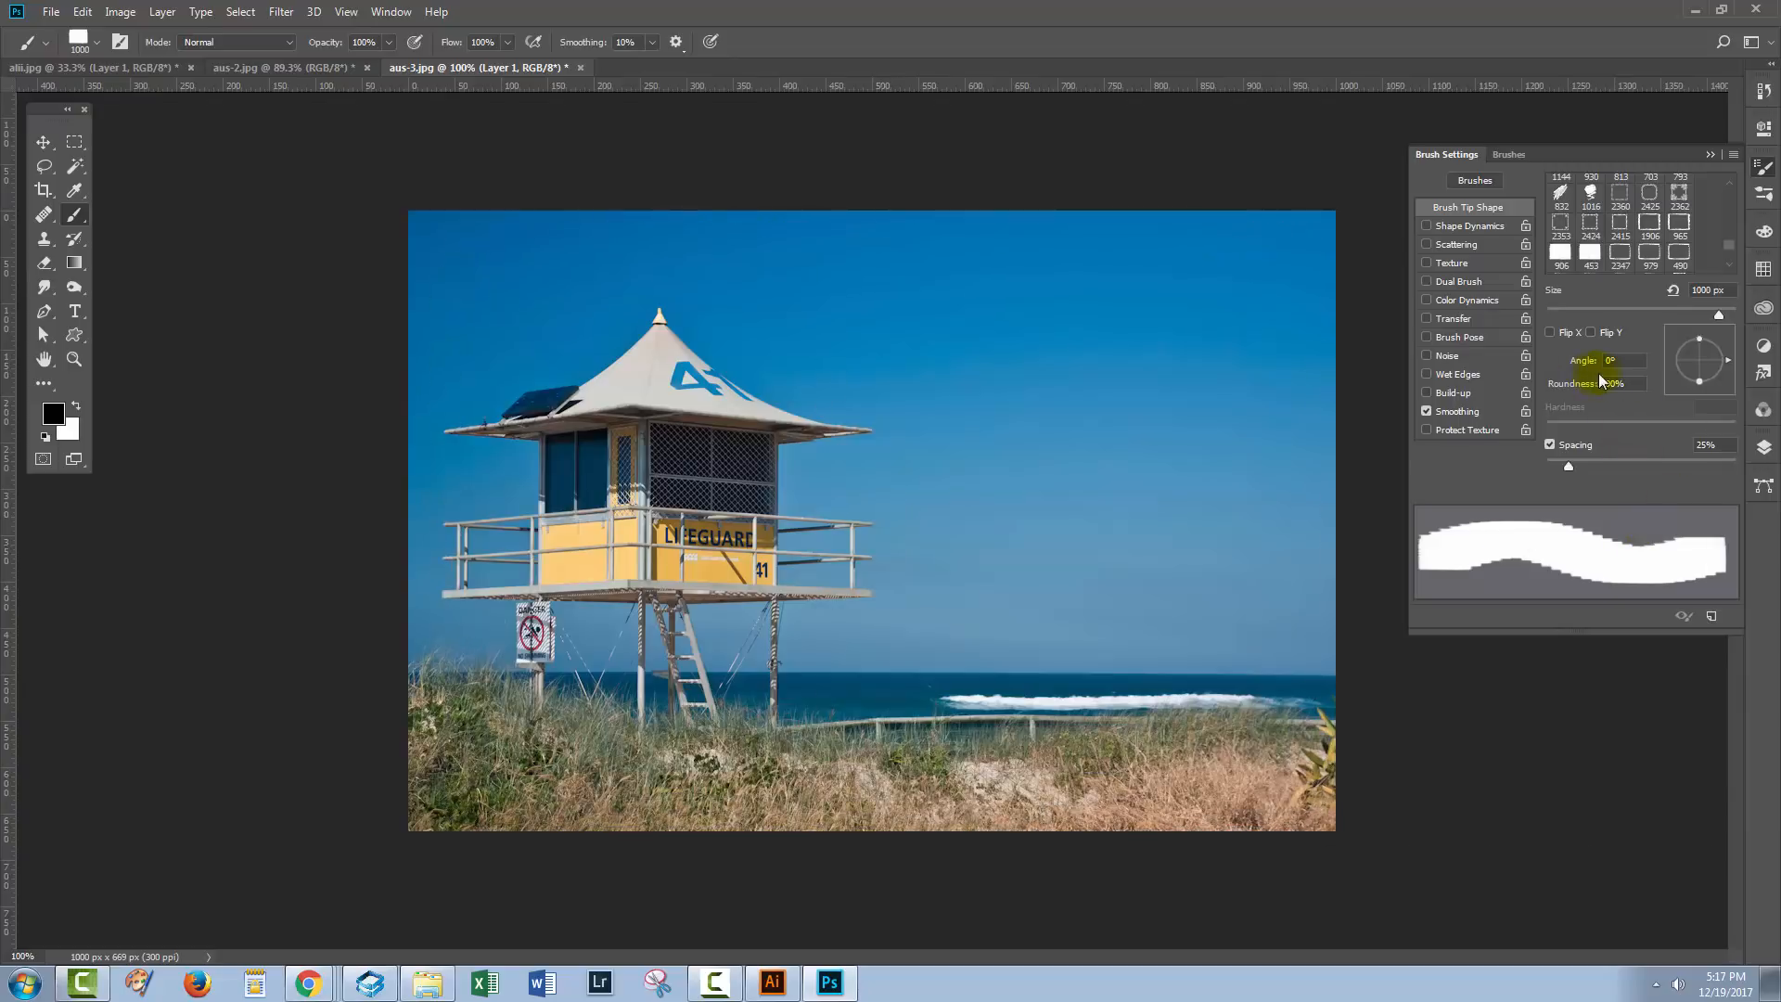
pyautogui.click(1615, 360)
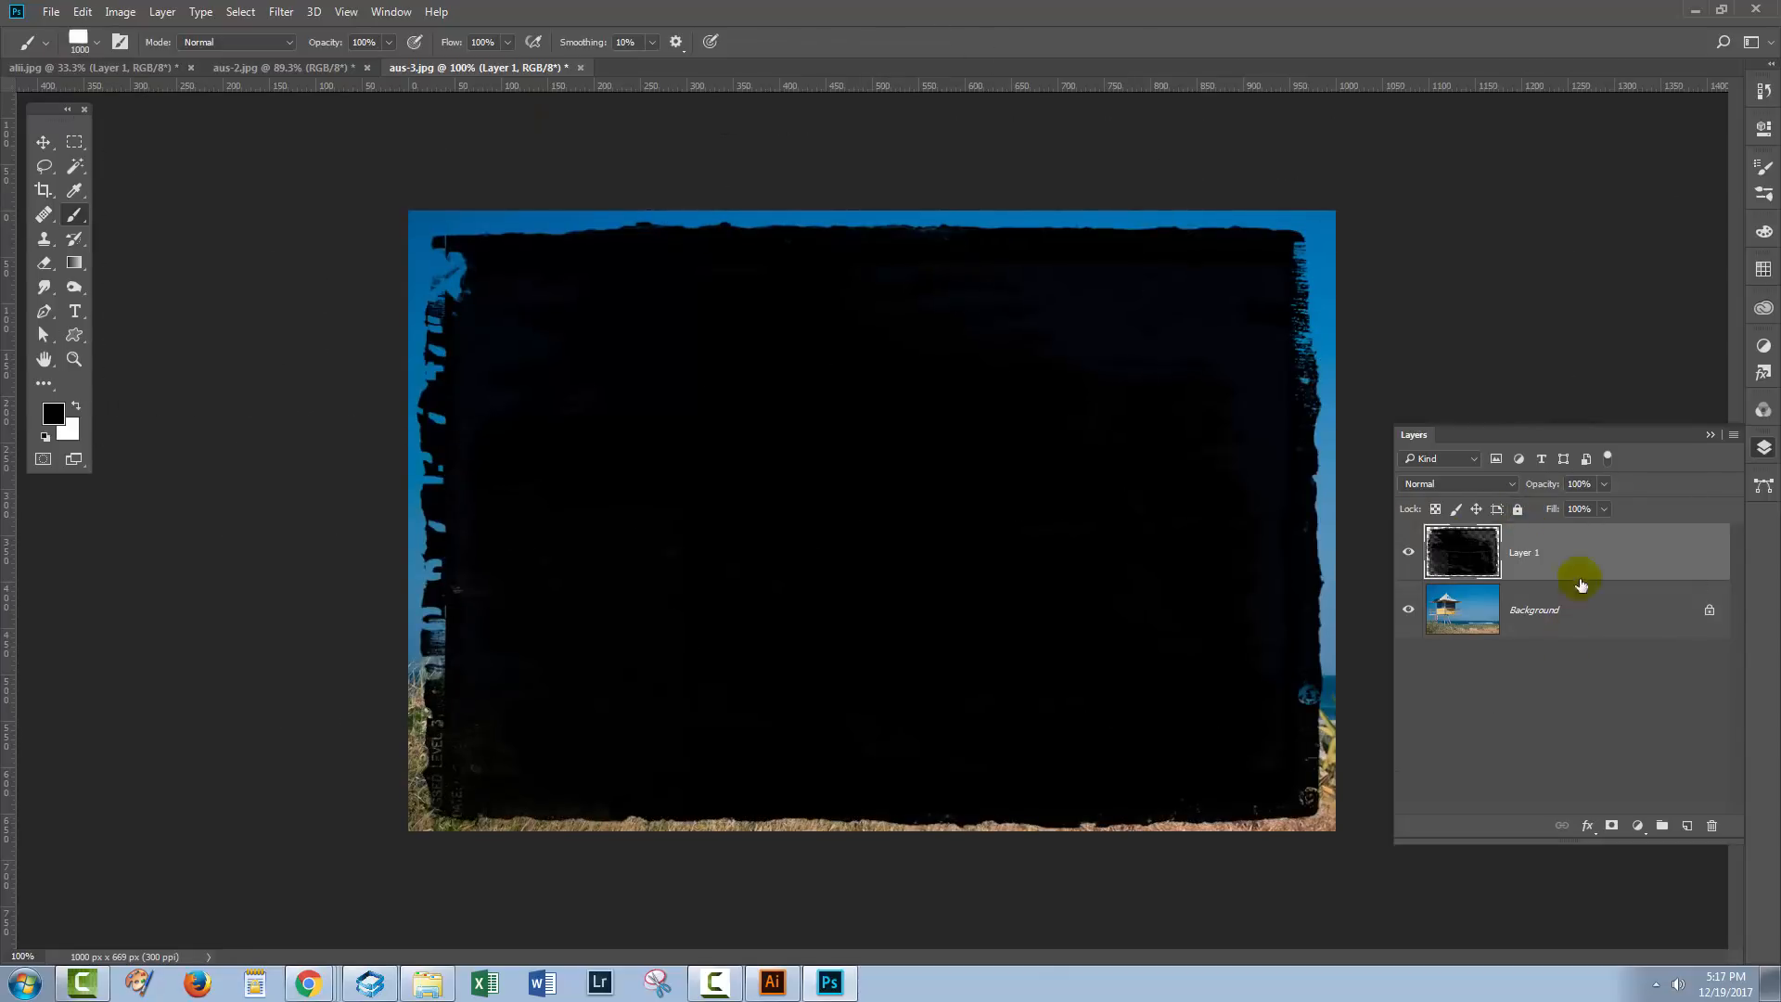
pyautogui.moveTo(1535, 642)
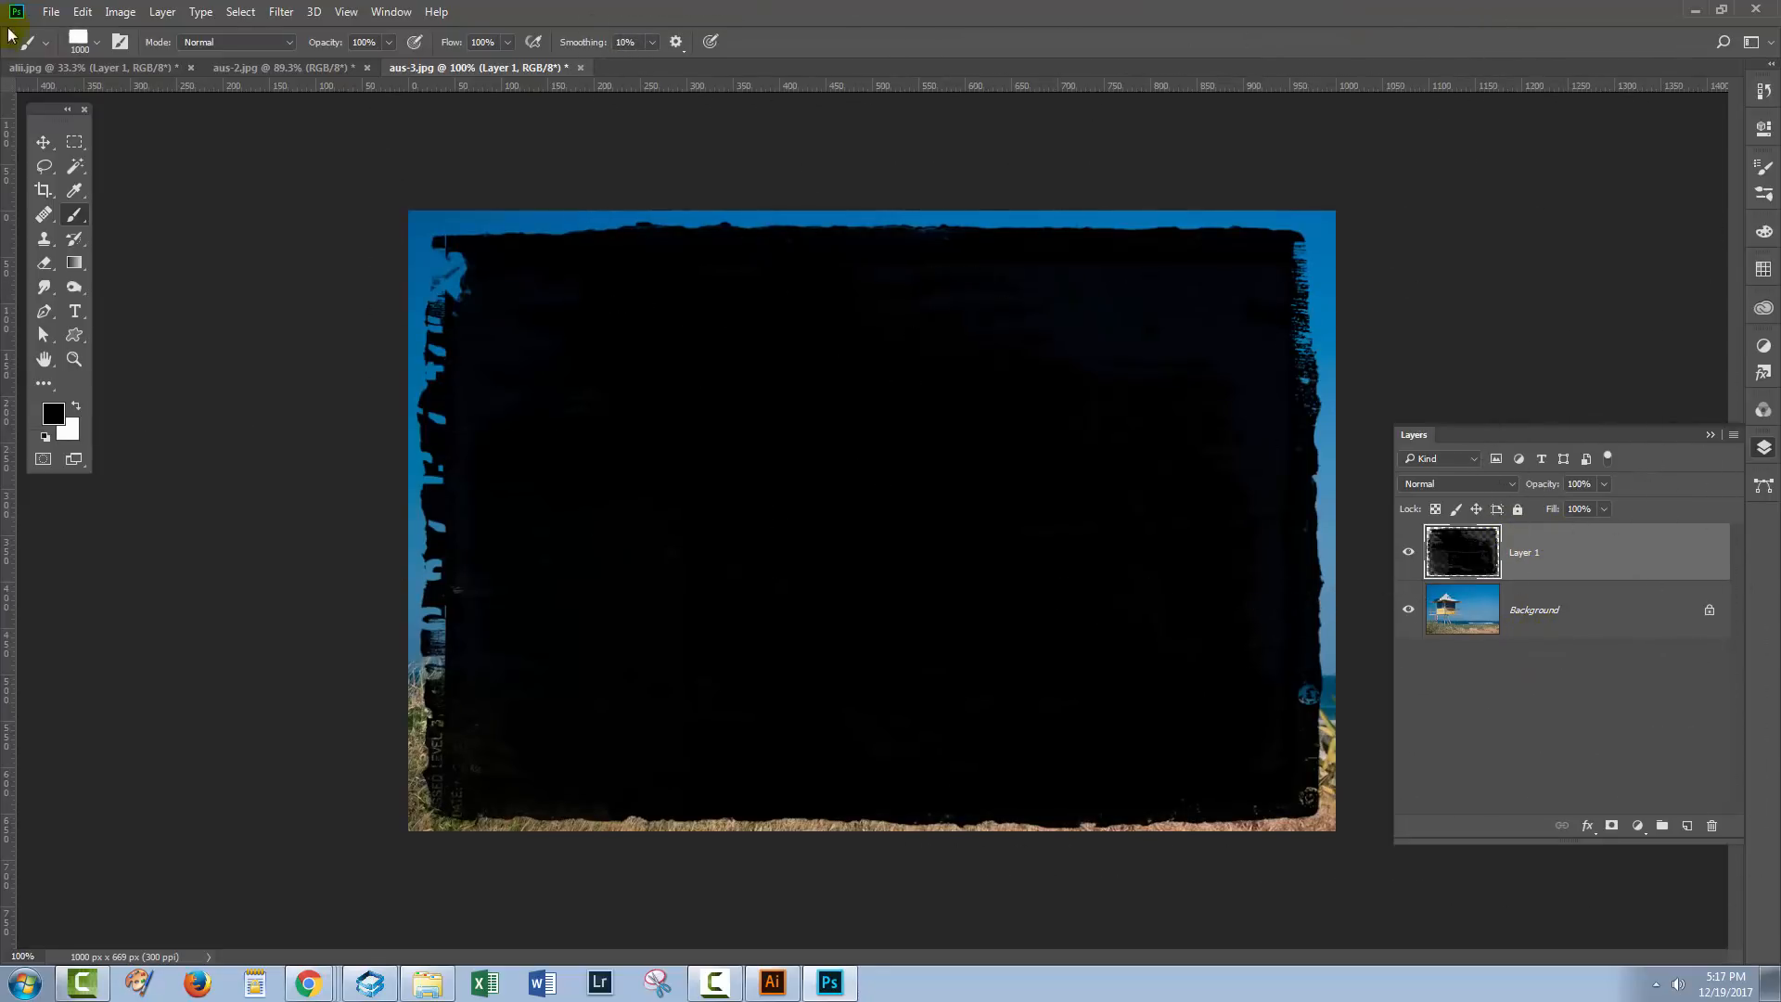
# - Convert Background to Layer 0 above the stamp and clip it to Layer 1
pyautogui.click(74, 141)
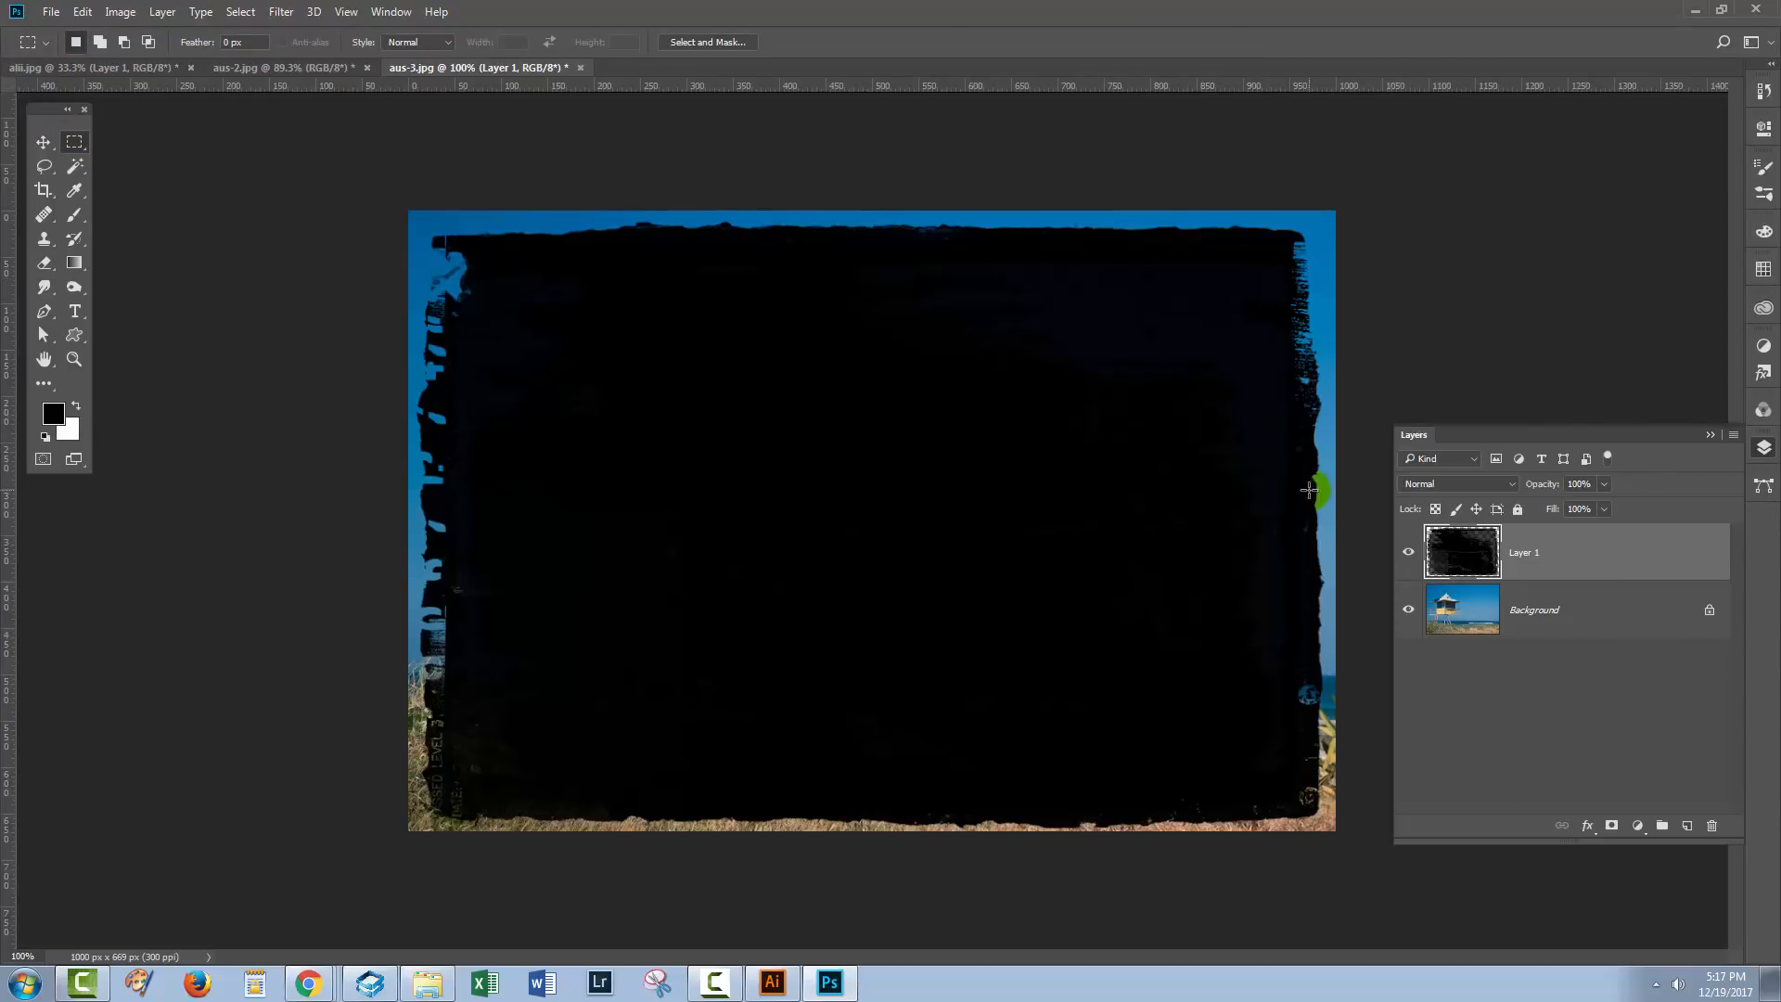
pyautogui.moveTo(1252, 535)
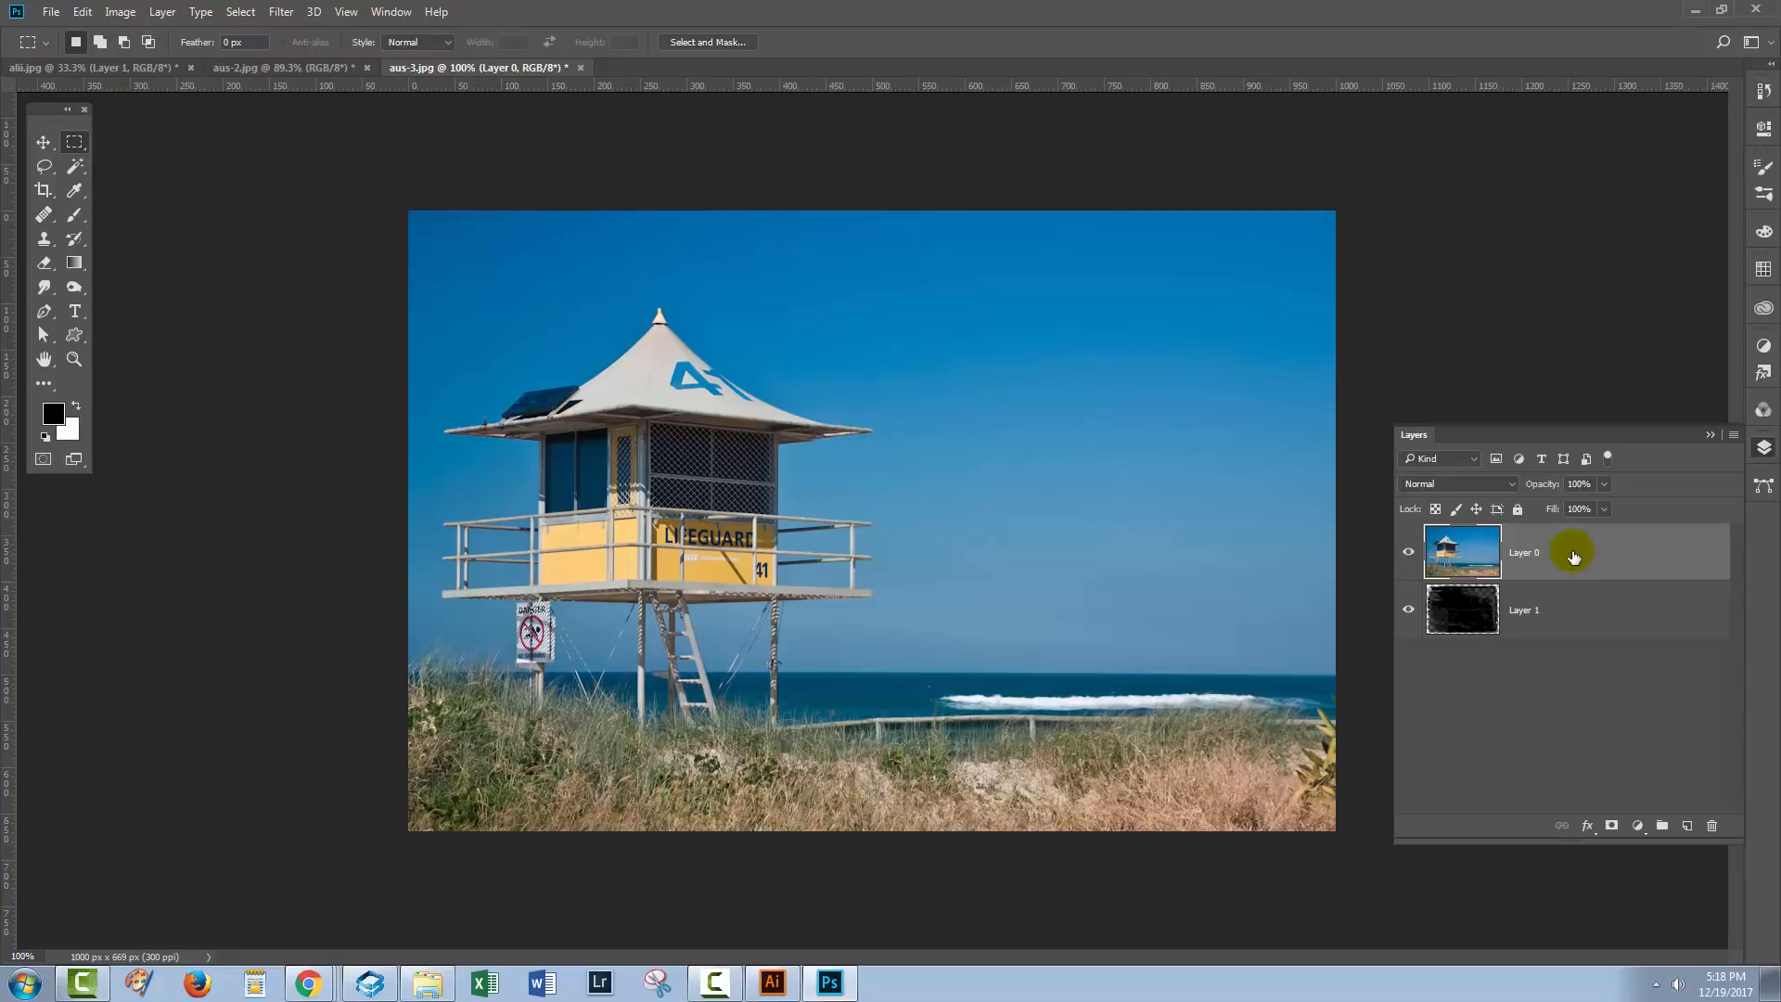
pyautogui.click(162, 11)
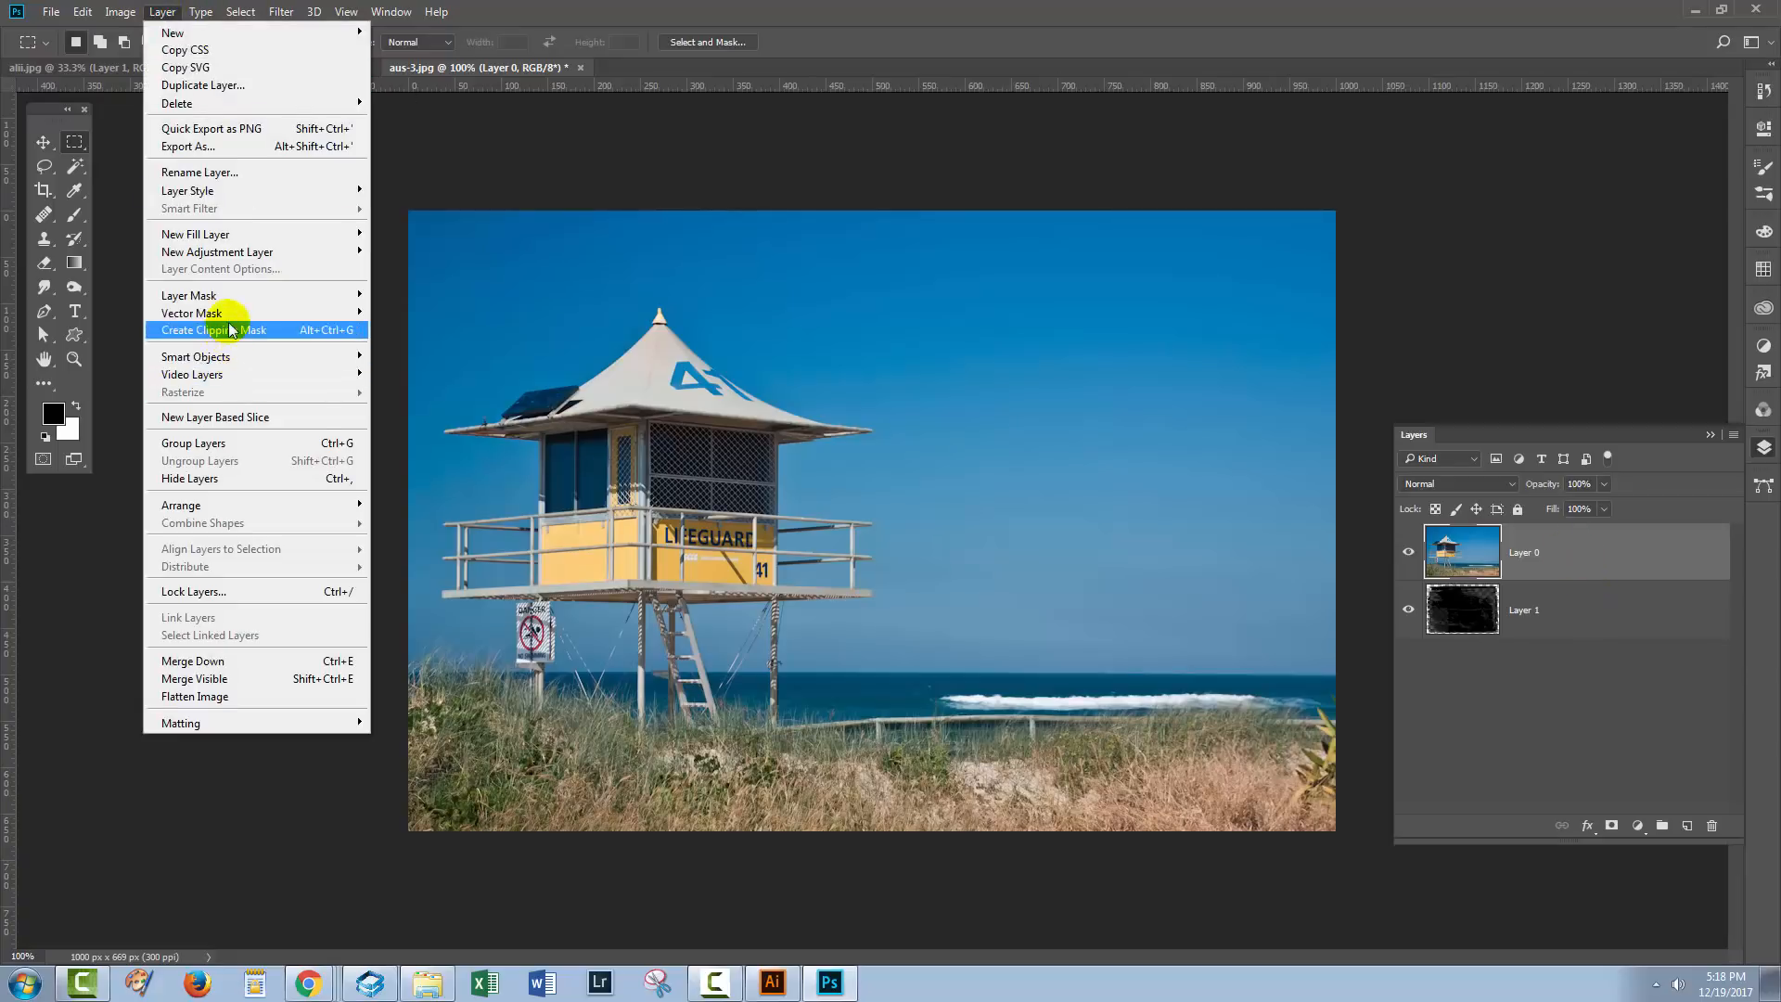
pyautogui.click(214, 330)
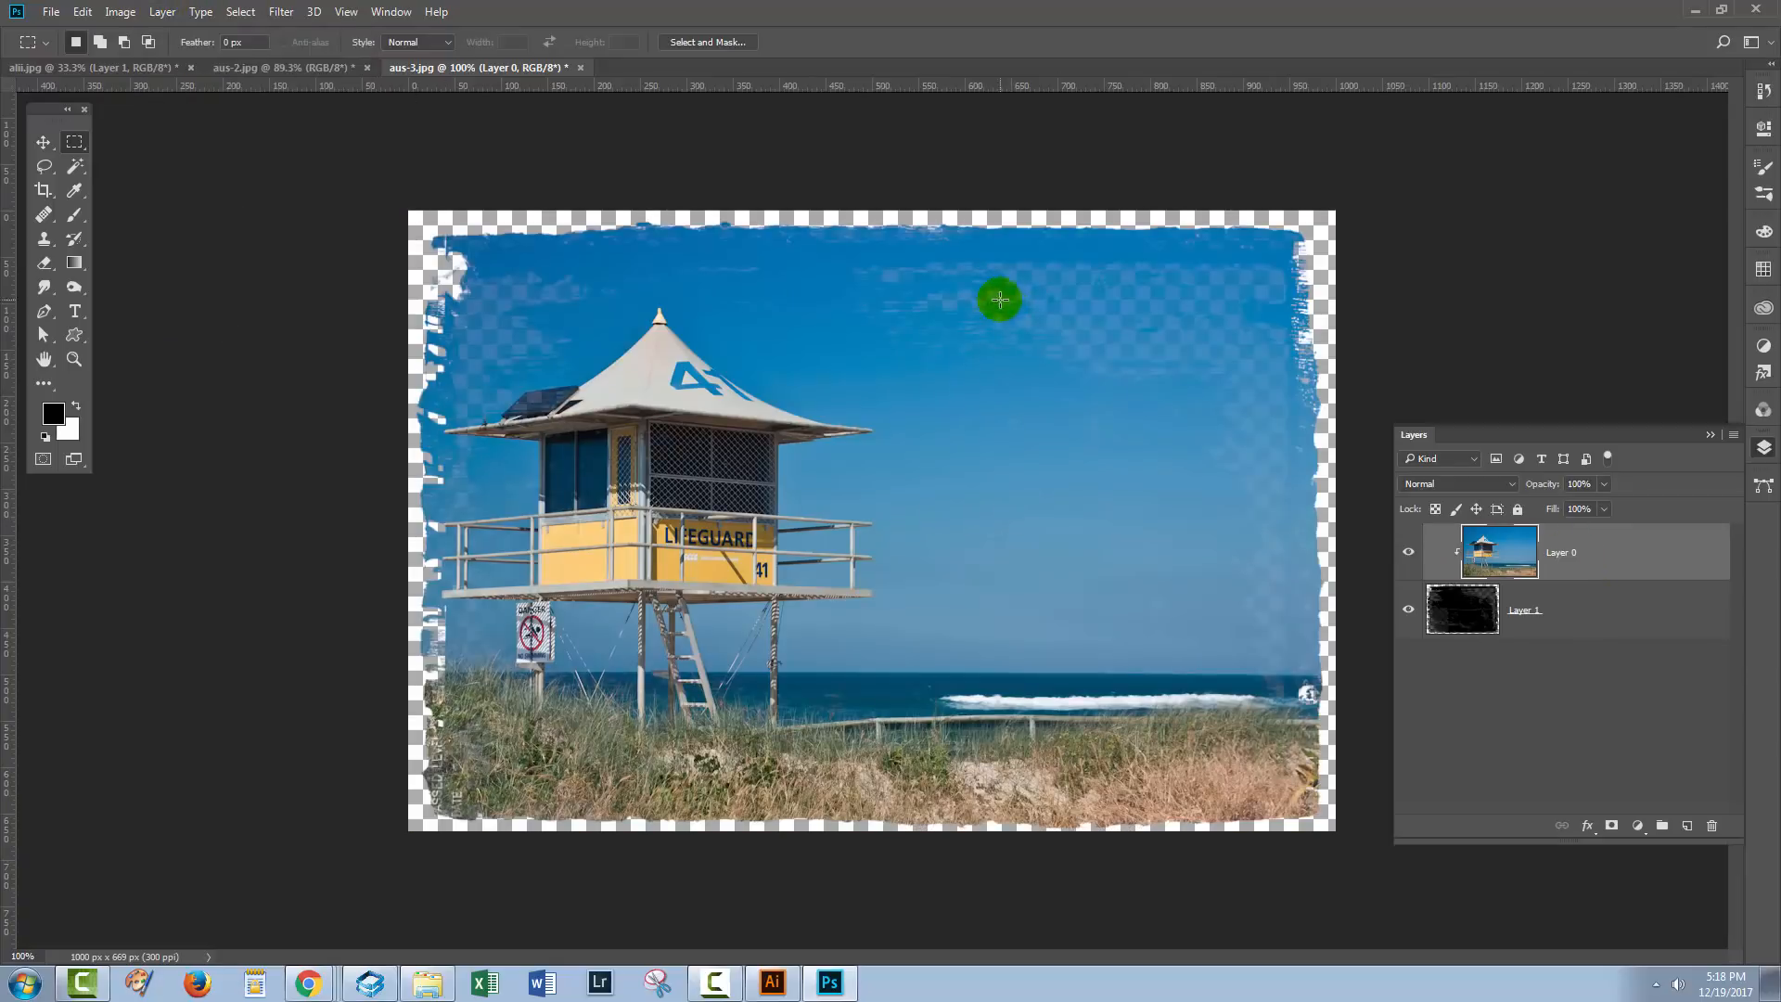
pyautogui.moveTo(1115, 329)
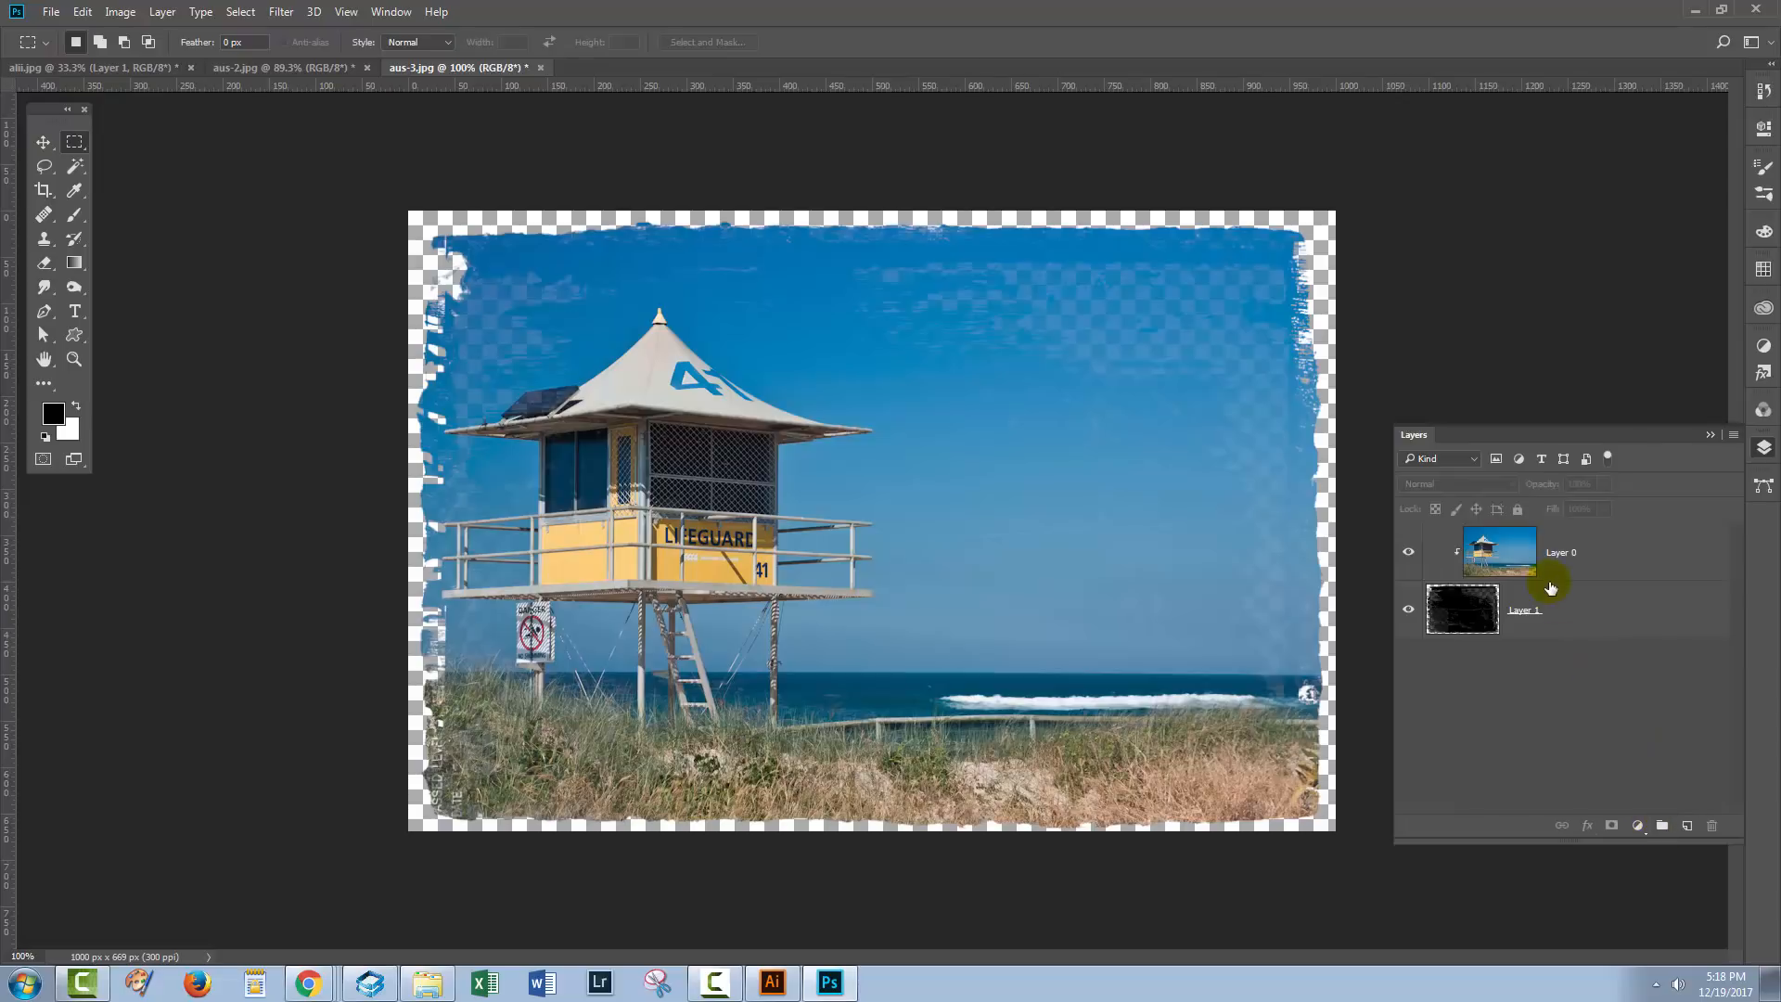
# - Select the border Layer 1 and add a new Layer 2 beneath it for the backdrop
pyautogui.click(1463, 611)
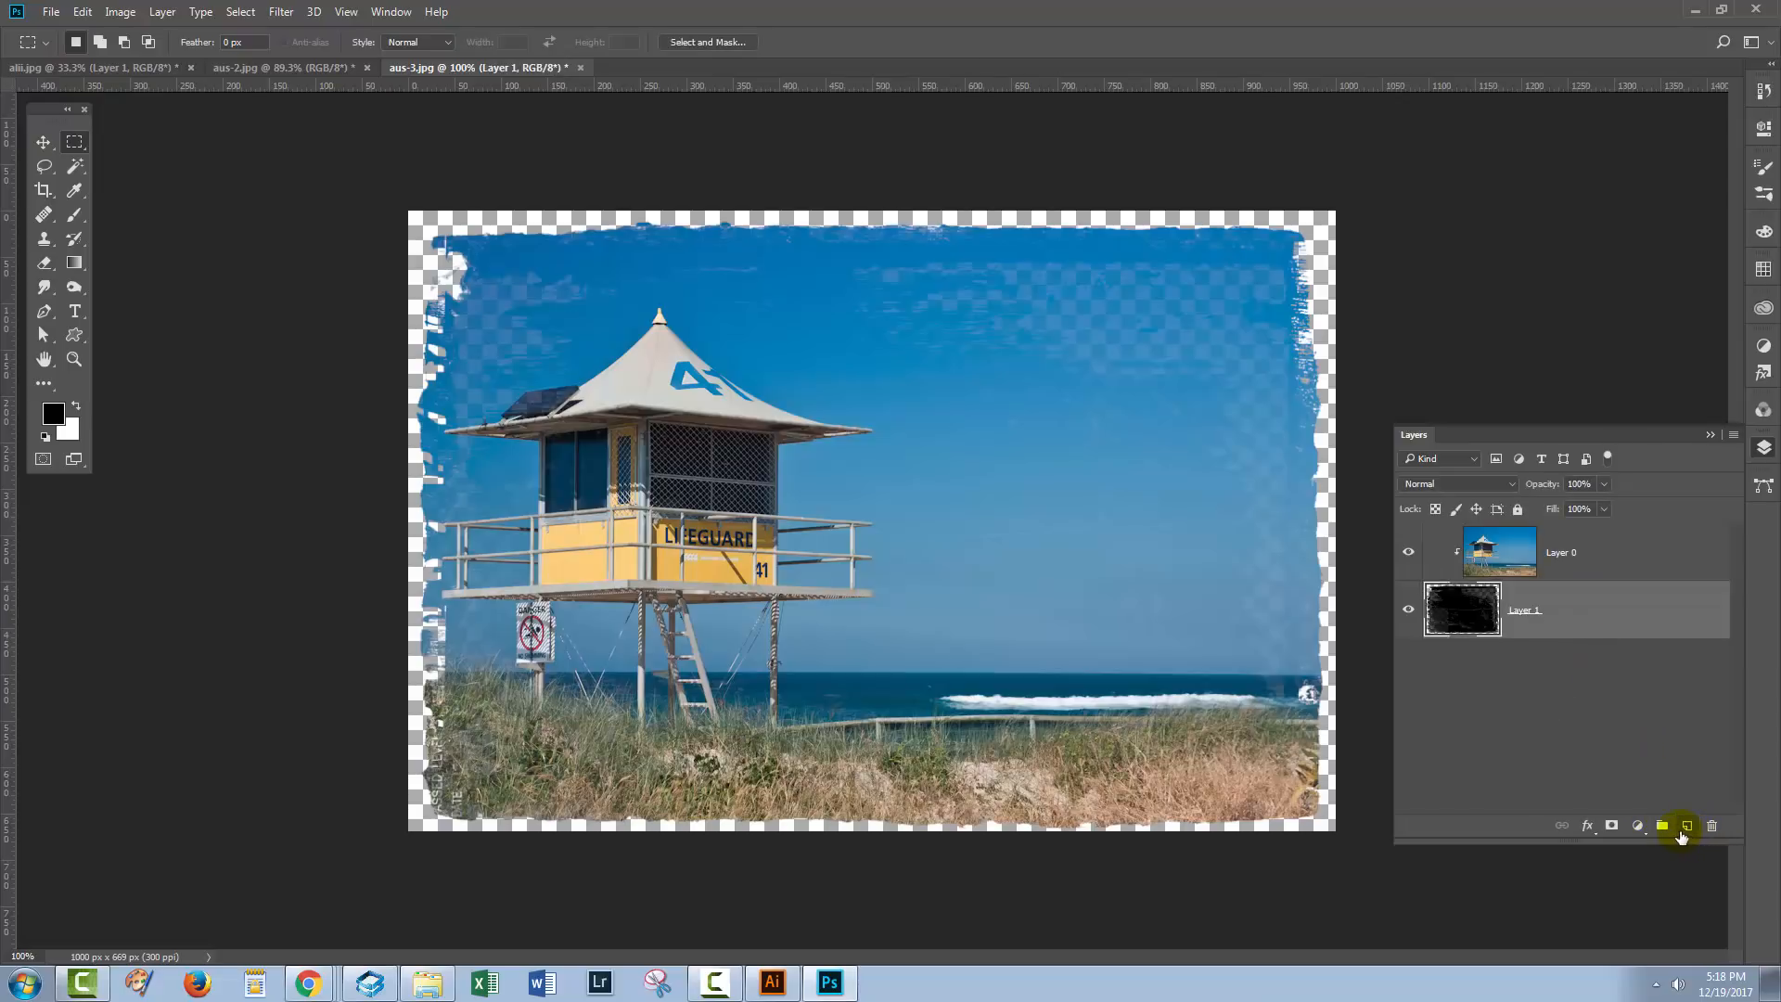
pyautogui.moveTo(1685, 826)
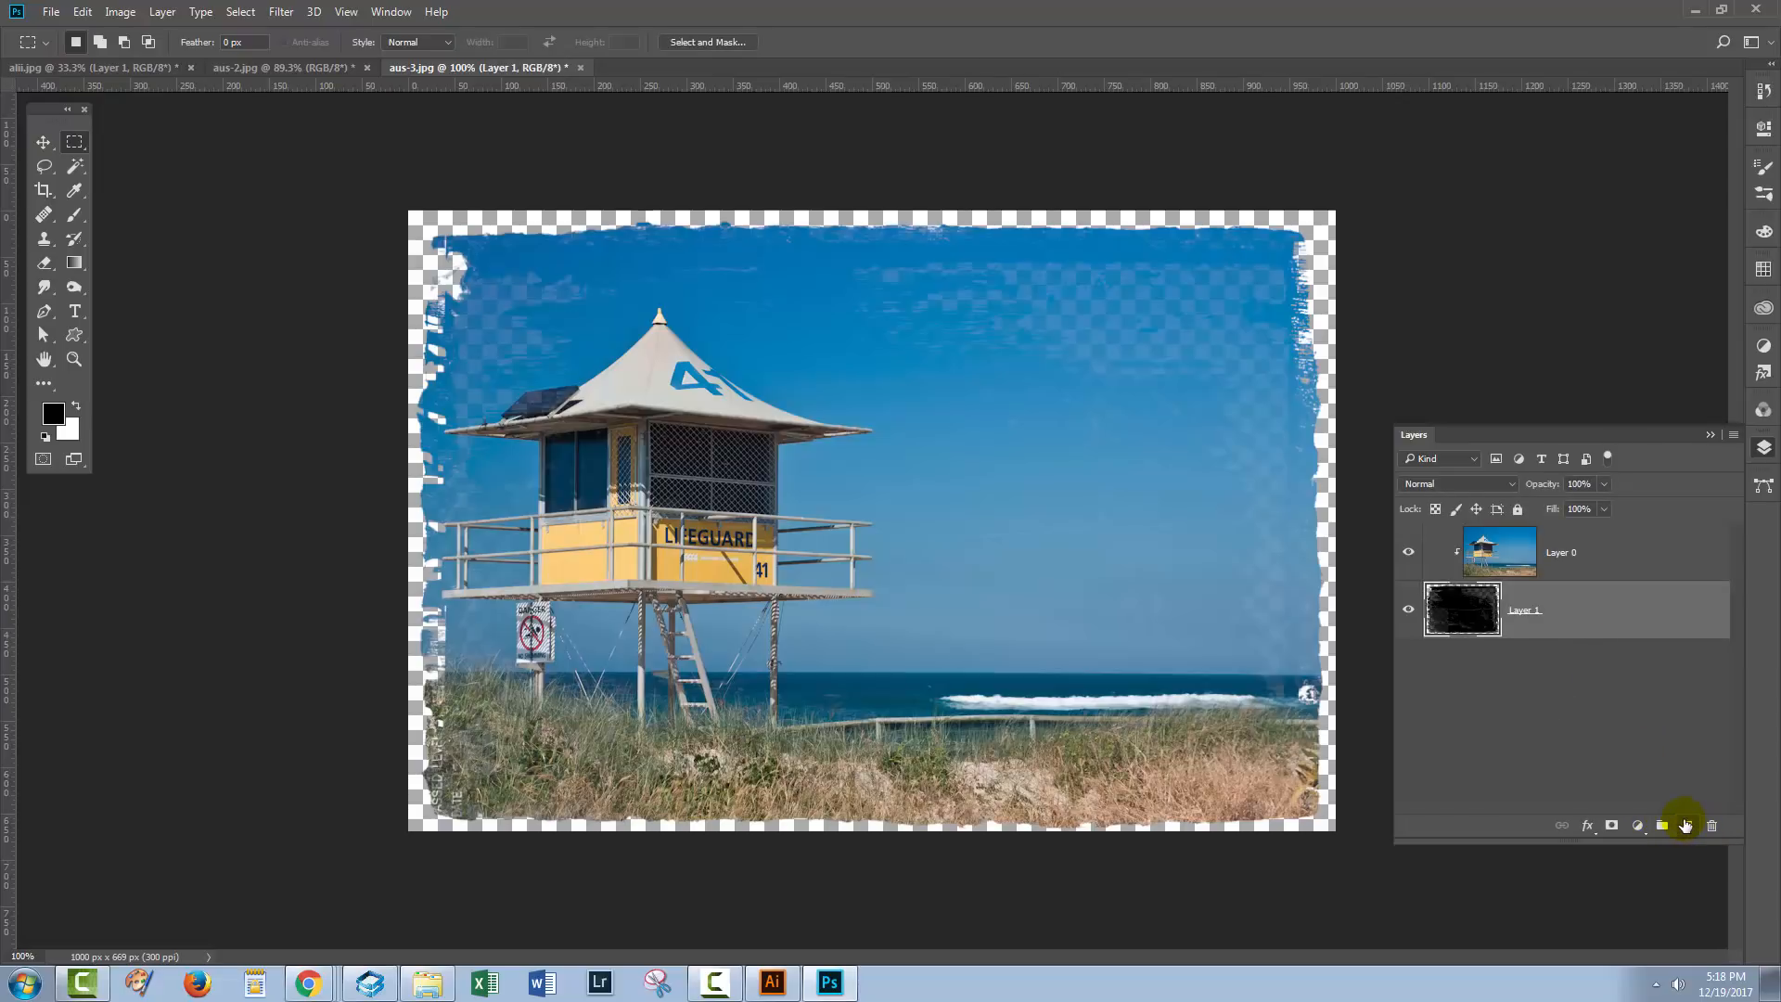
pyautogui.click(1685, 826)
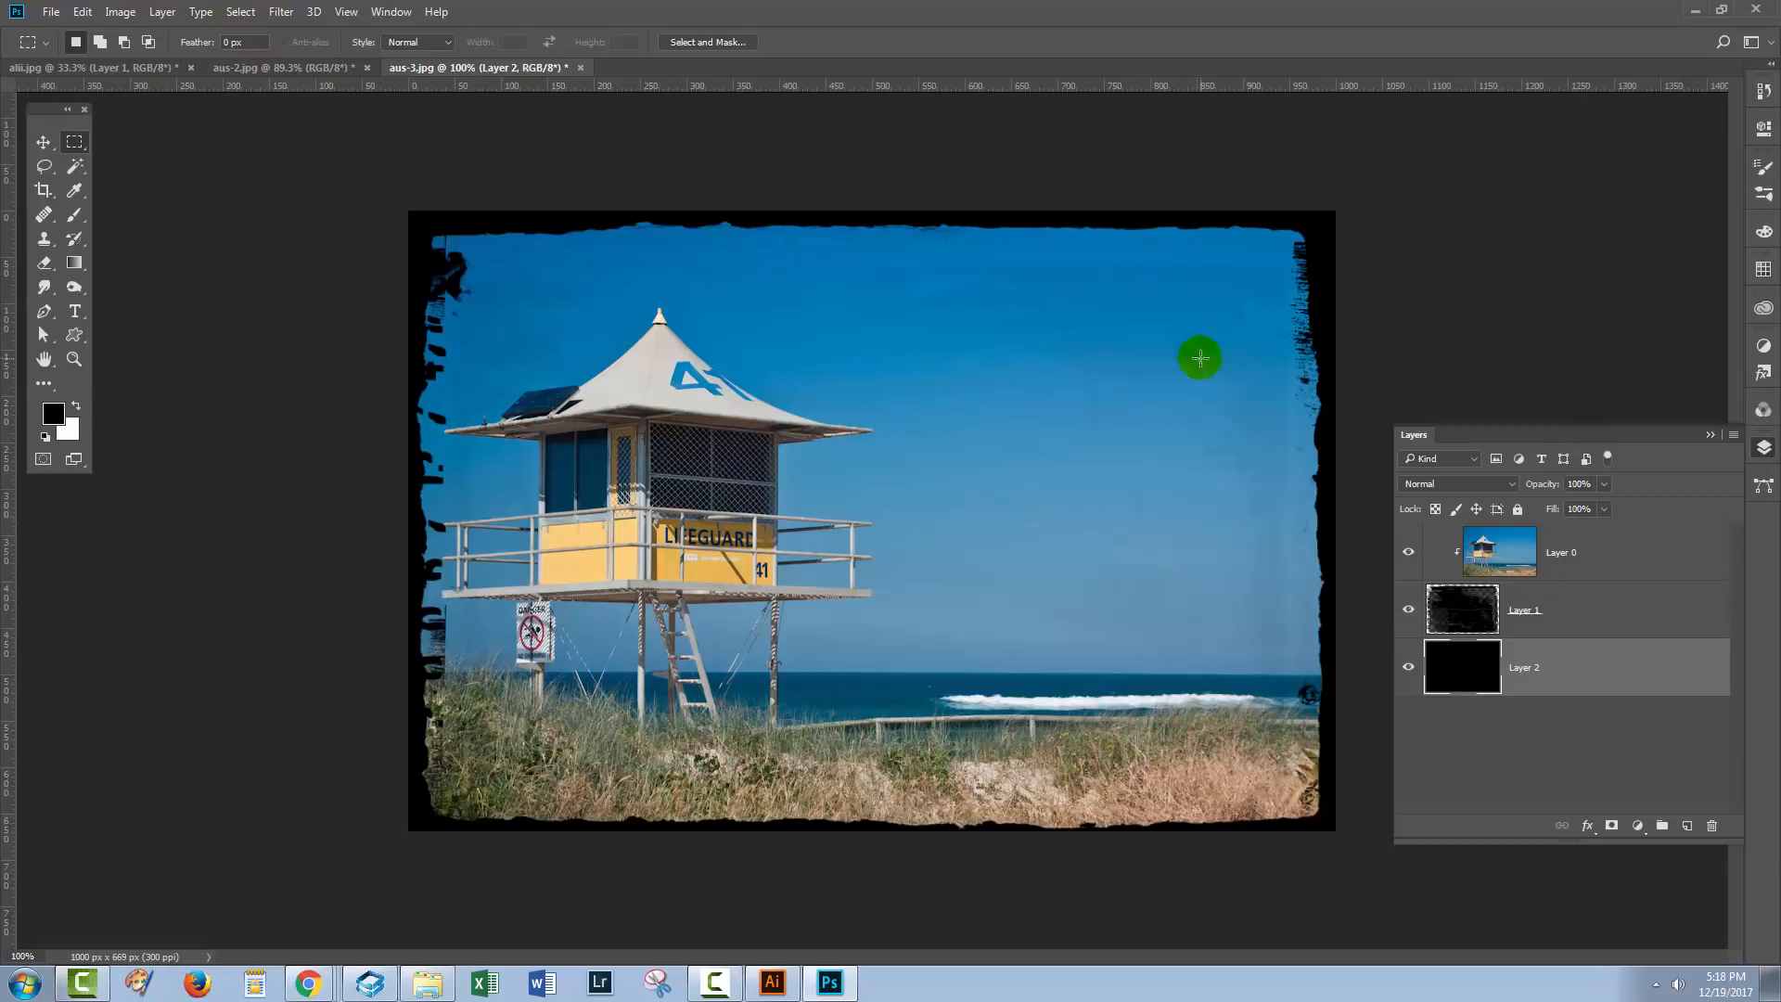
pyautogui.moveTo(1290, 512)
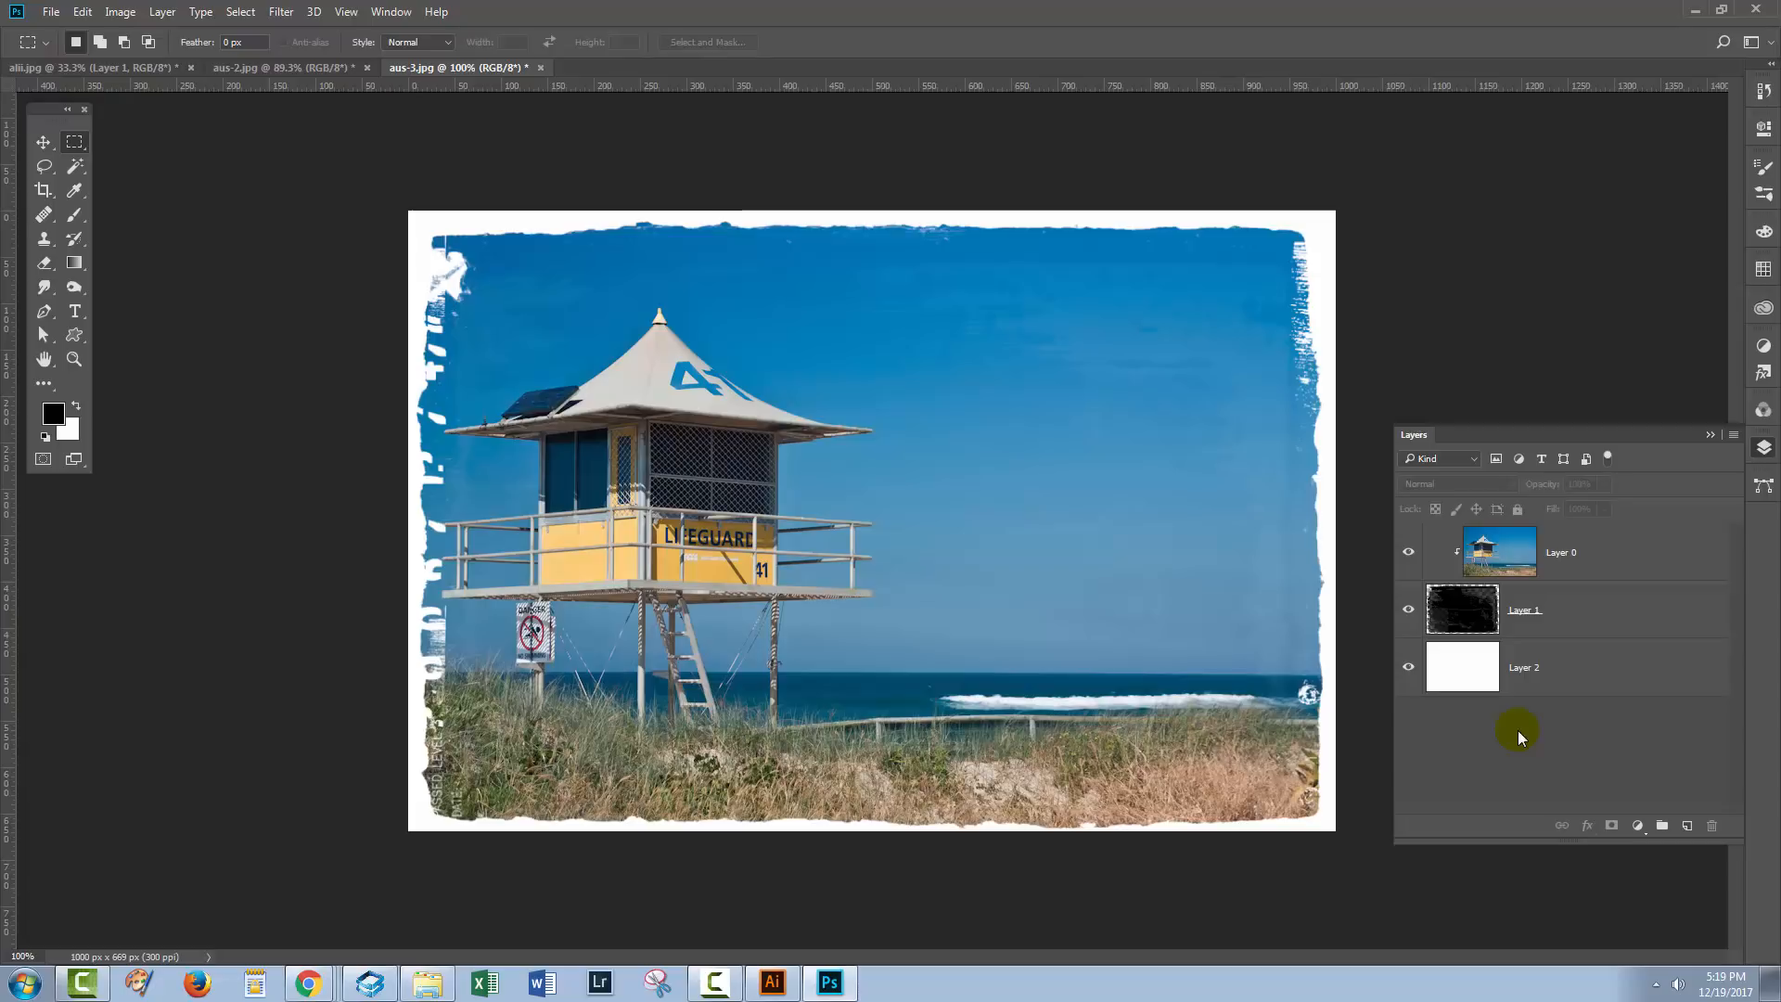
pyautogui.moveTo(1578, 684)
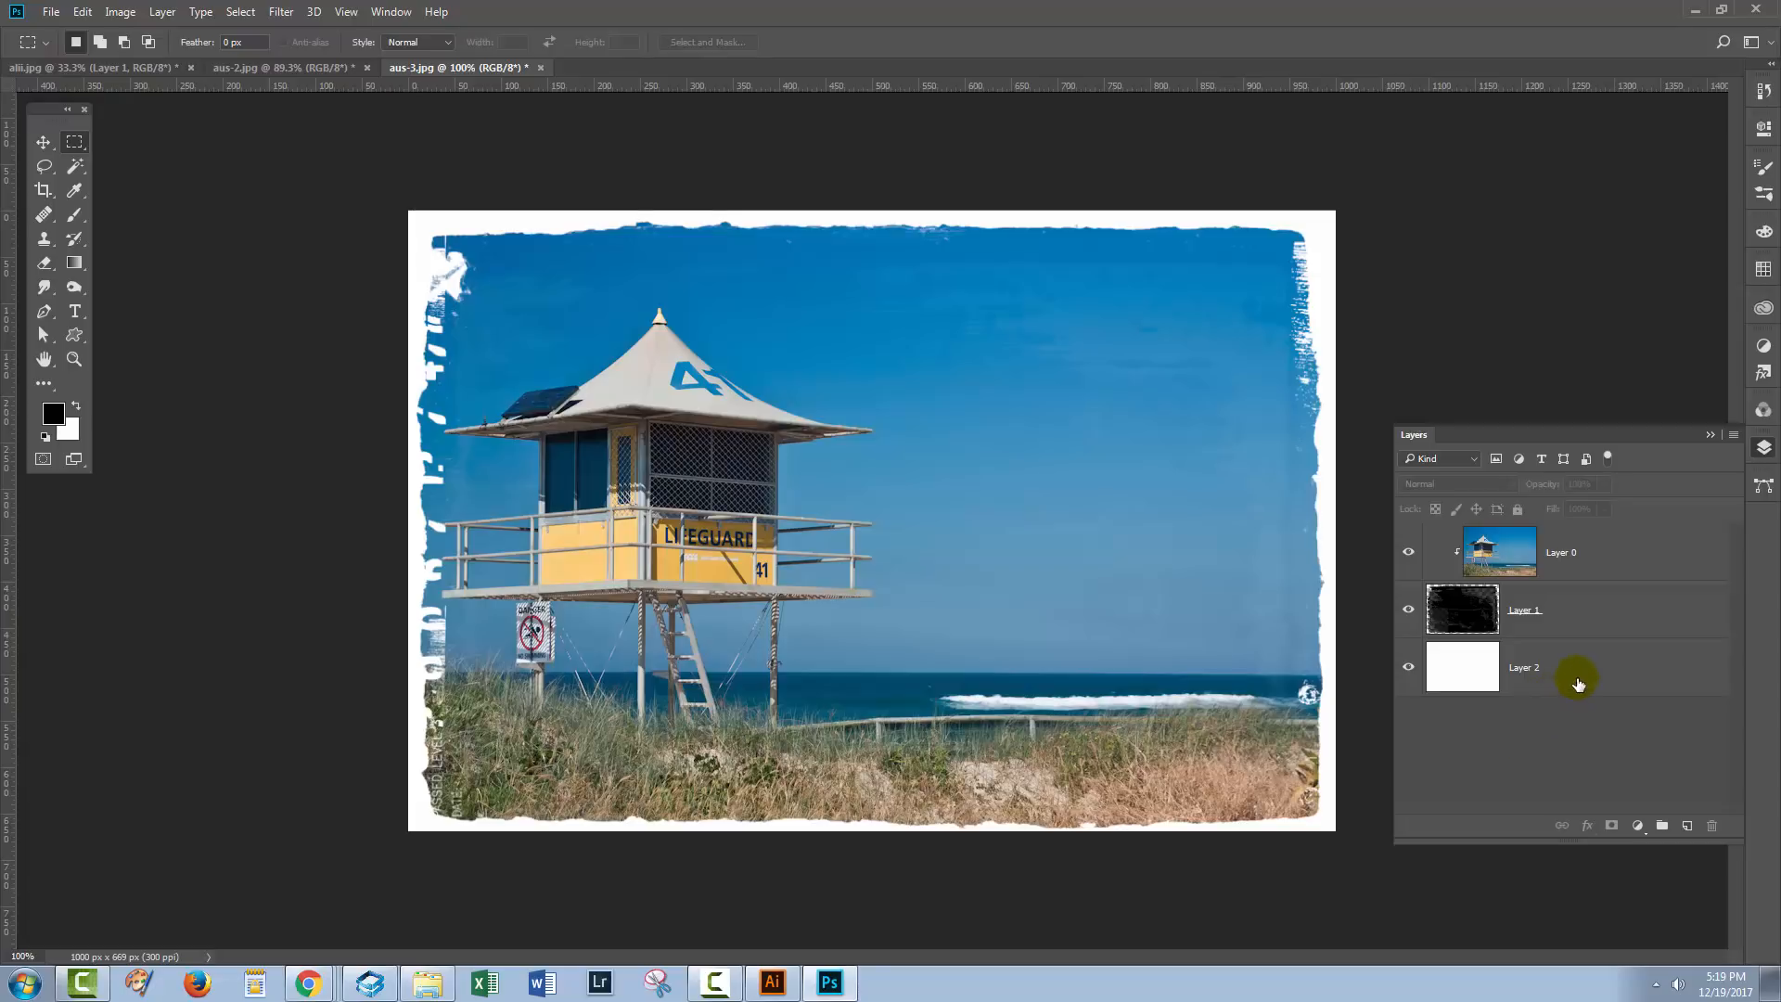